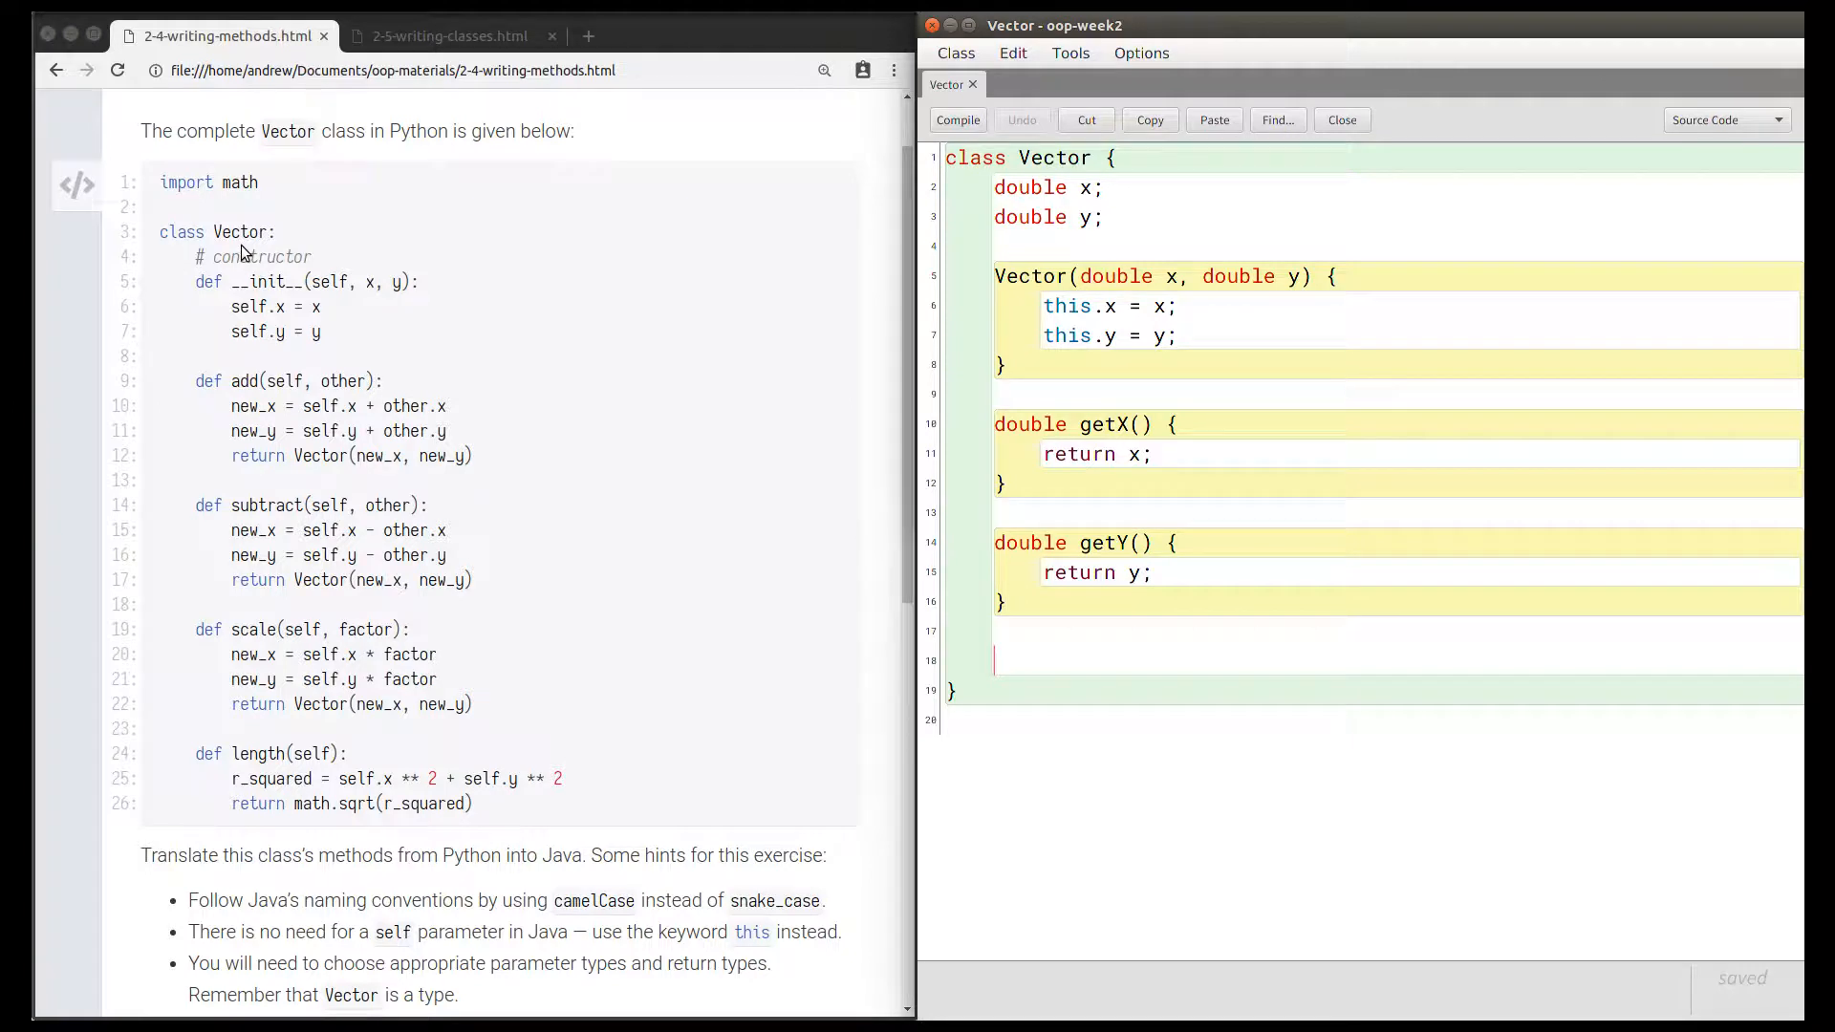
{"action": "mouse_move", "coordinate": [340, 622]}
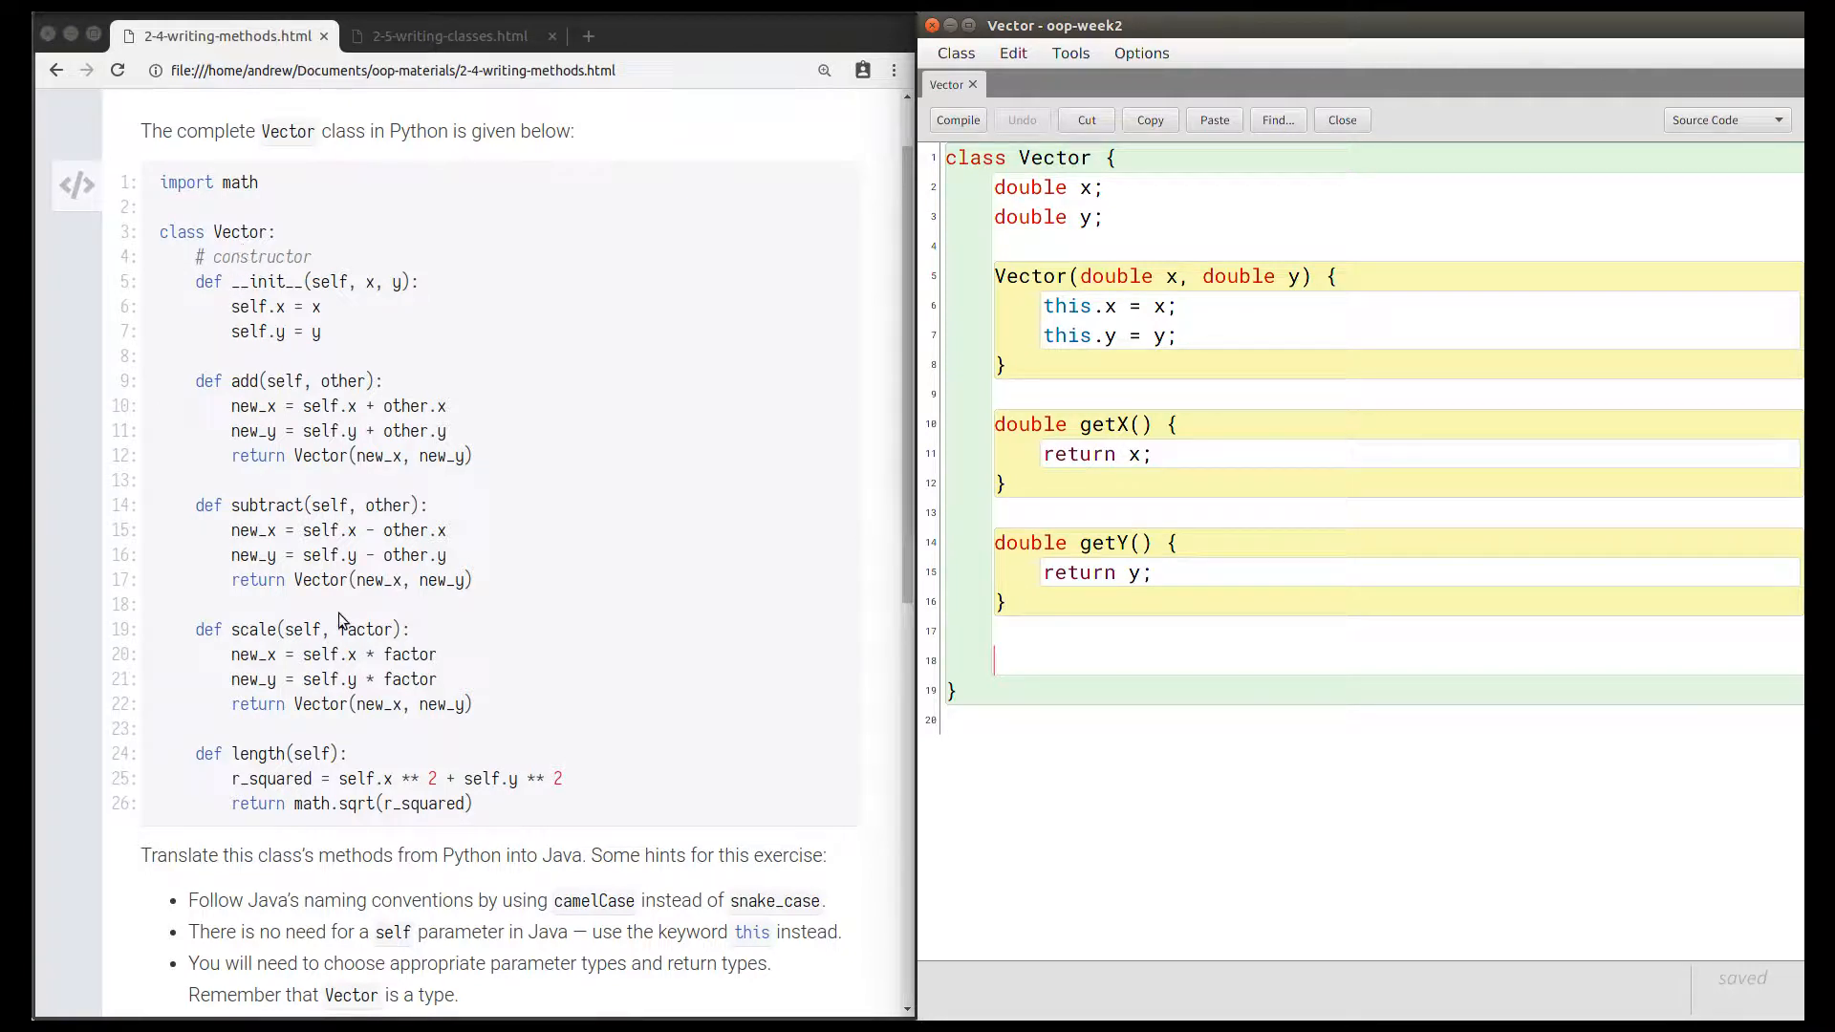
{"action": "mouse_move", "coordinate": [316, 626]}
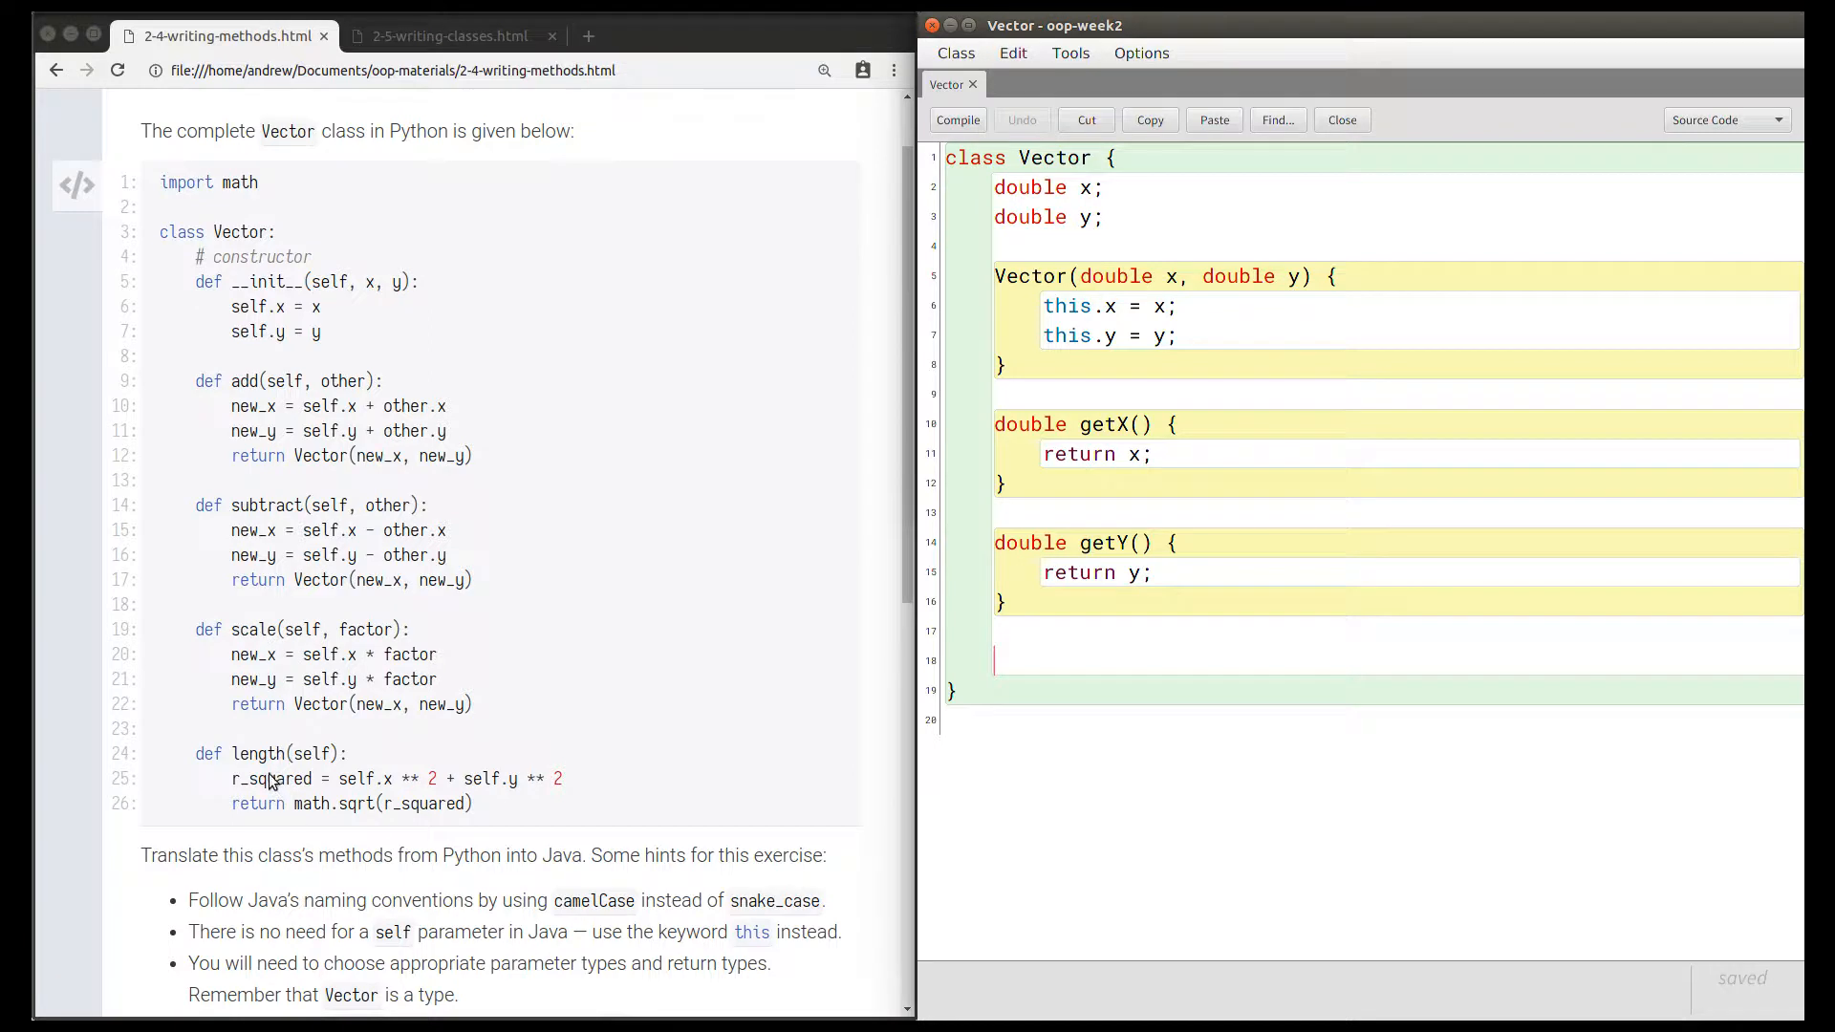
{"action": "mouse_move", "coordinate": [504, 569]}
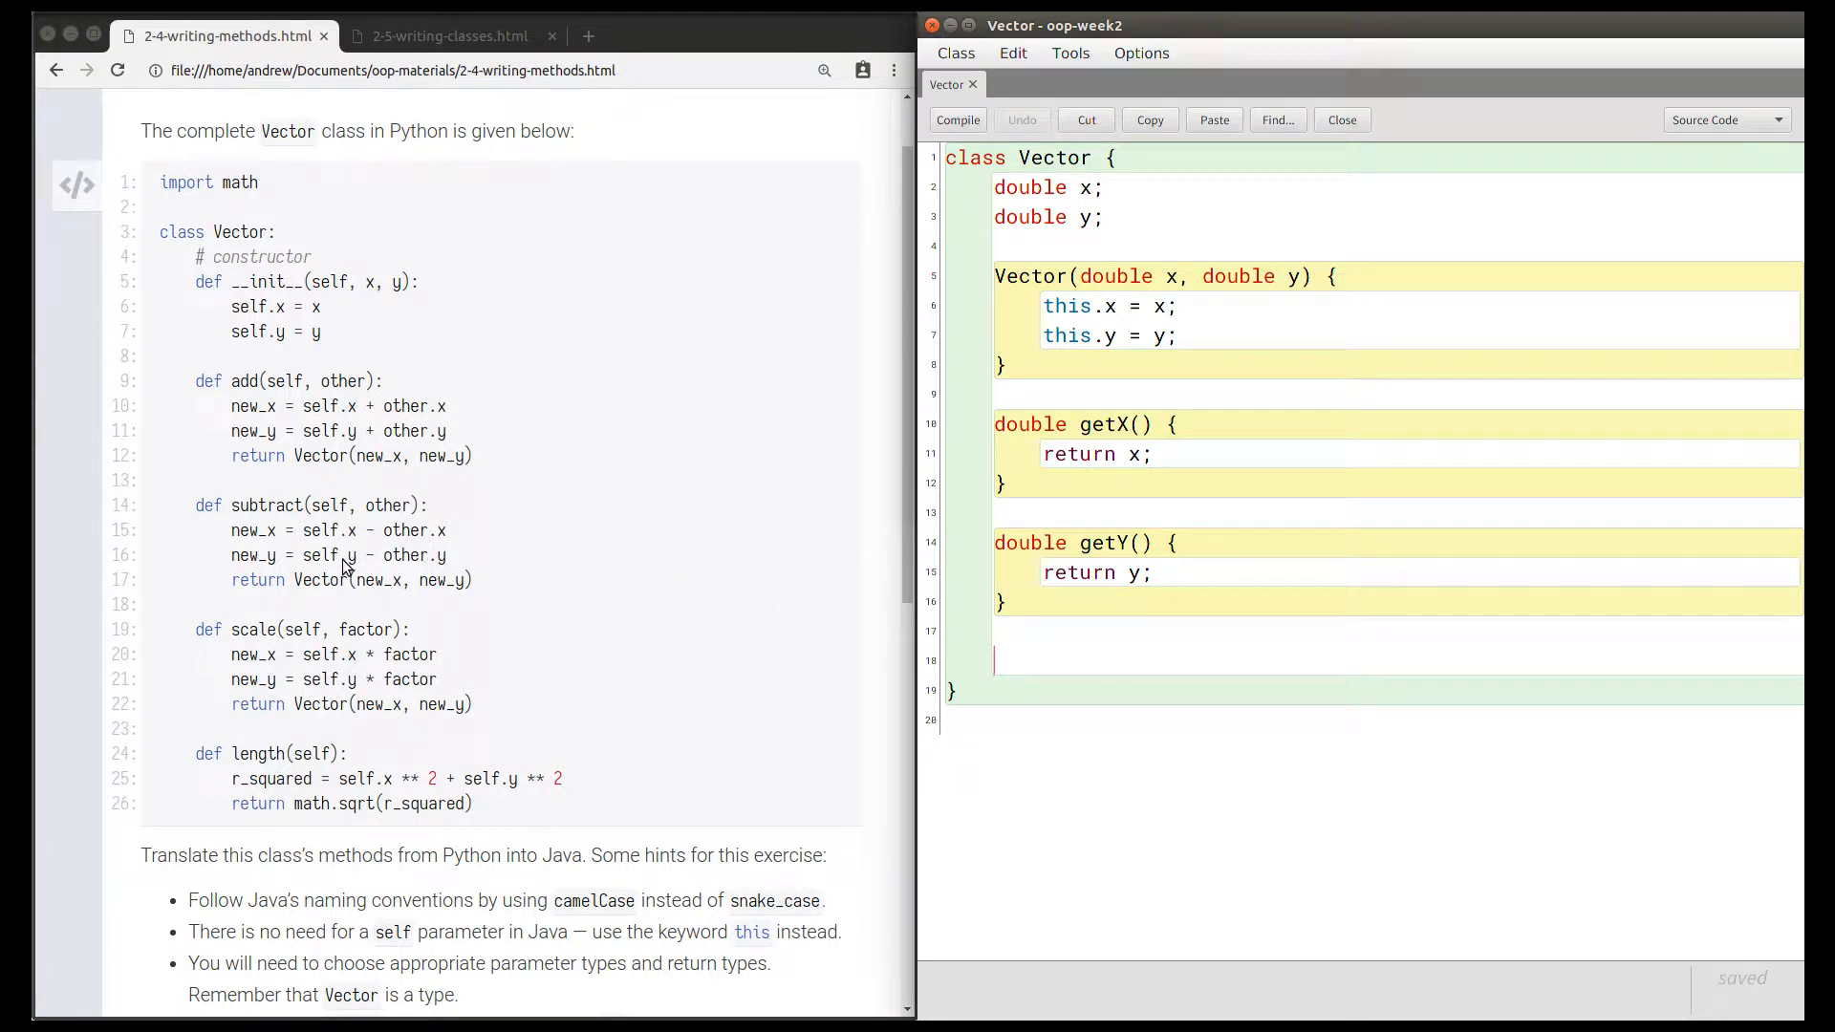
{"action": "mouse_move", "coordinate": [339, 478]}
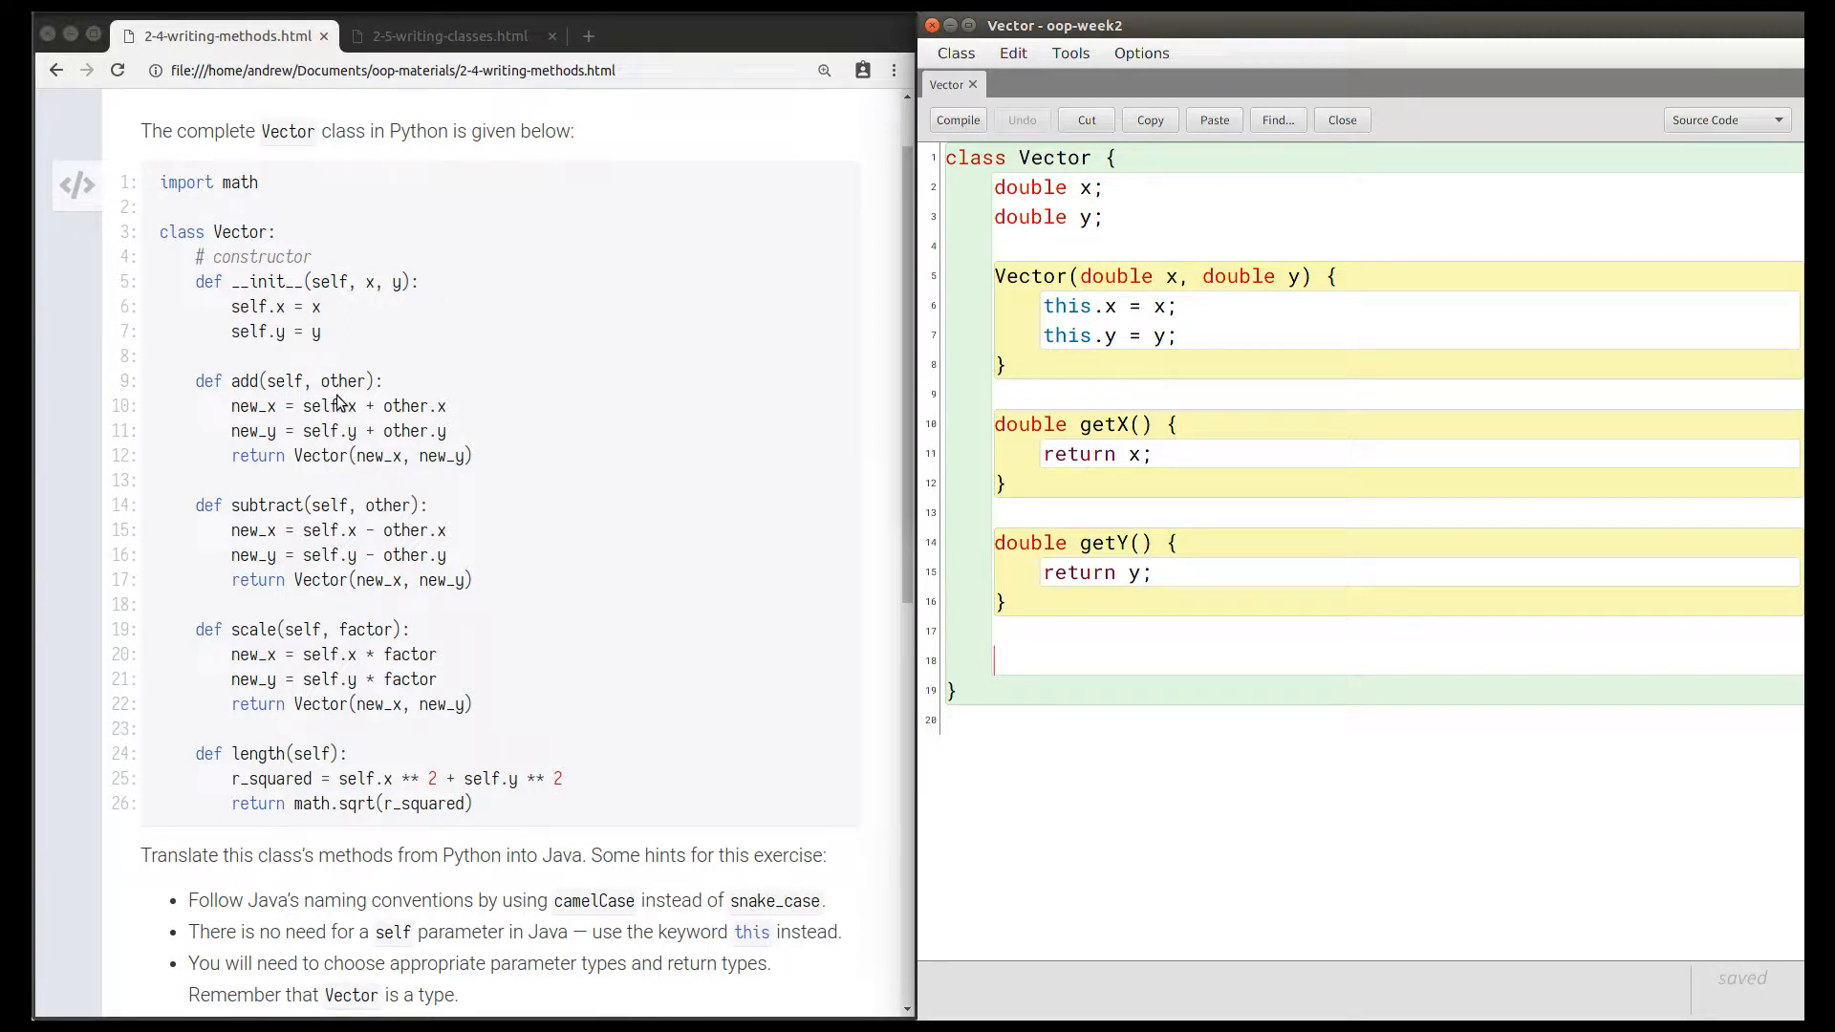
{"action": "mouse_move", "coordinate": [266, 449]}
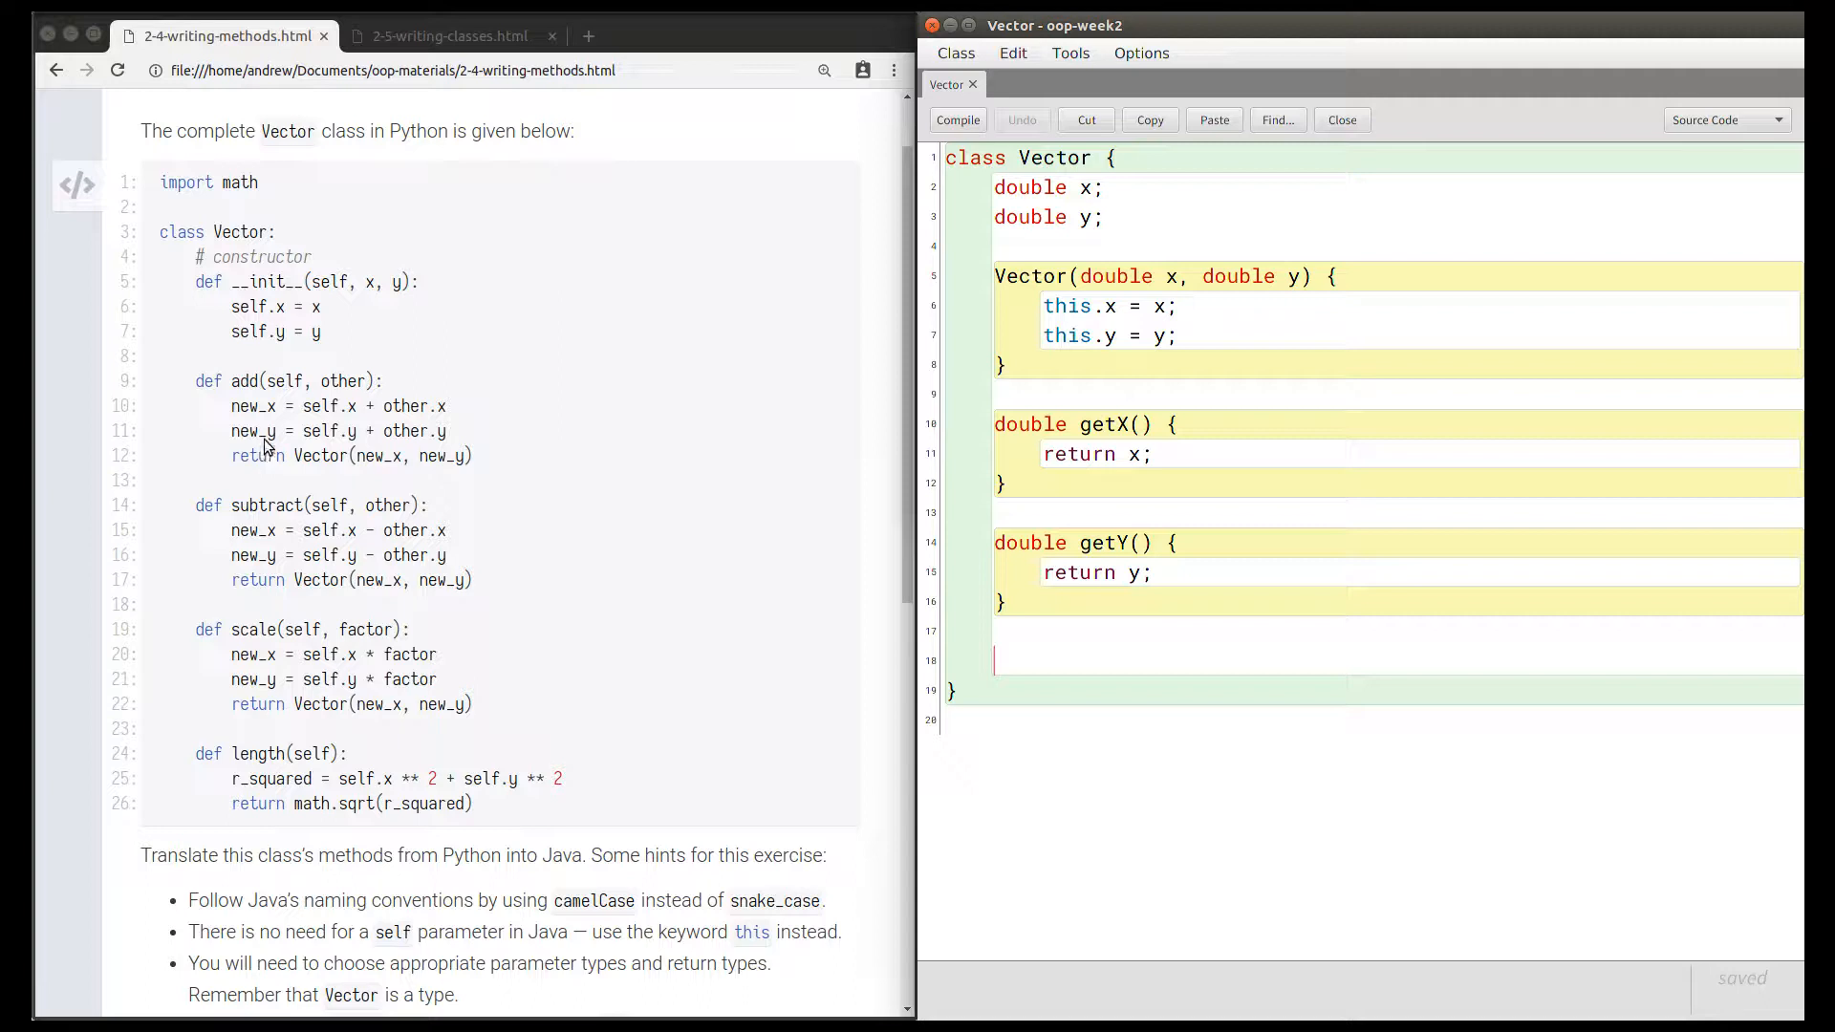
{"action": "mouse_move", "coordinate": [208, 406]}
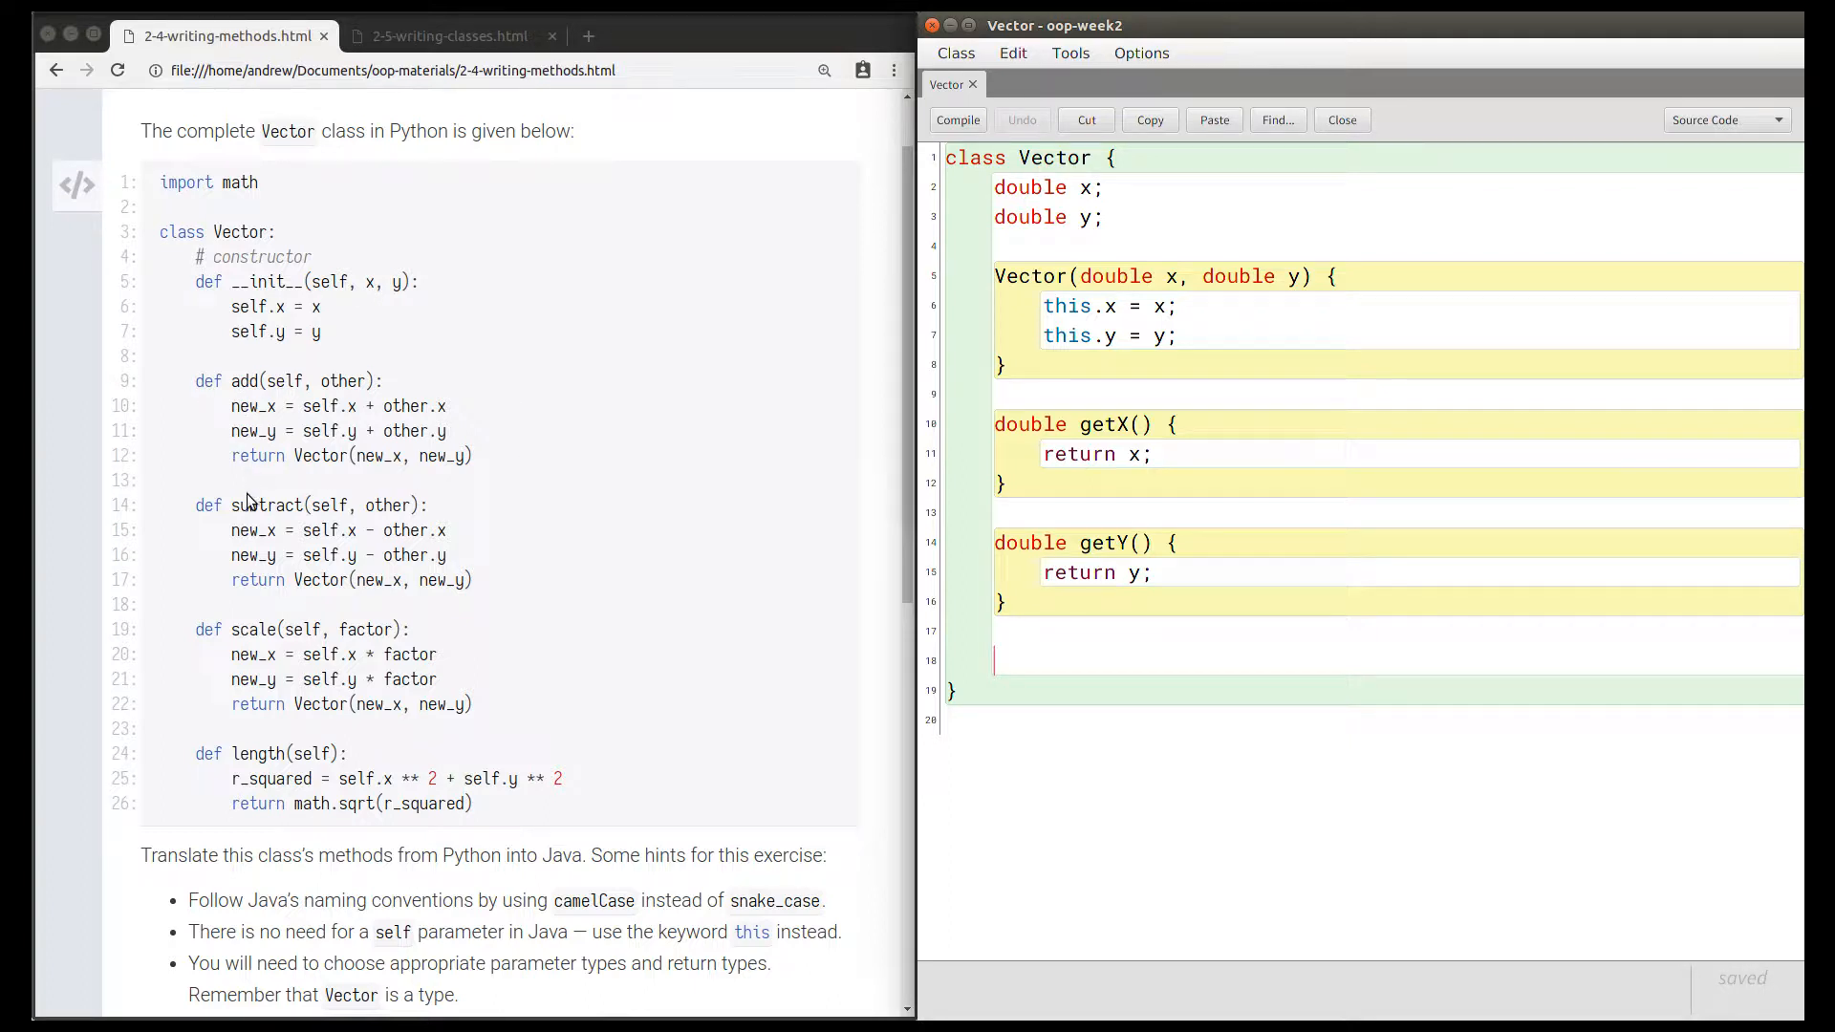
{"action": "mouse_move", "coordinate": [240, 505]}
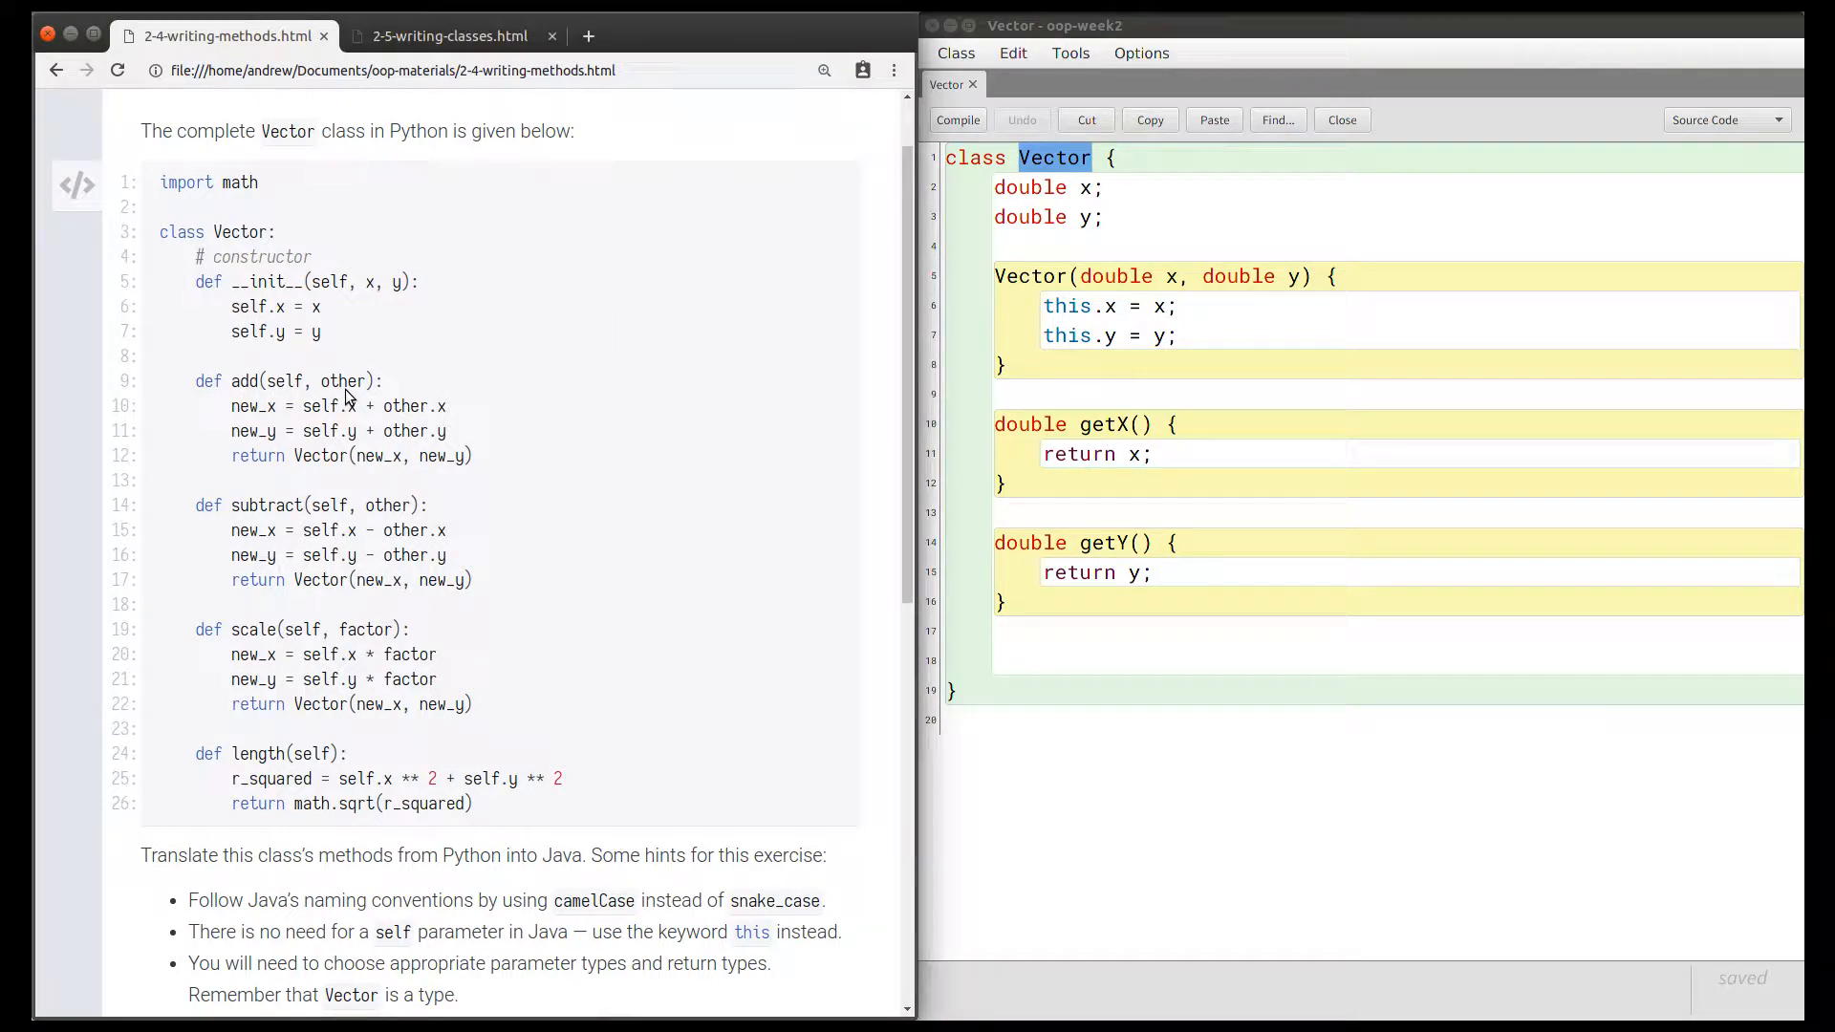
{"action": "mouse_move", "coordinate": [324, 473]}
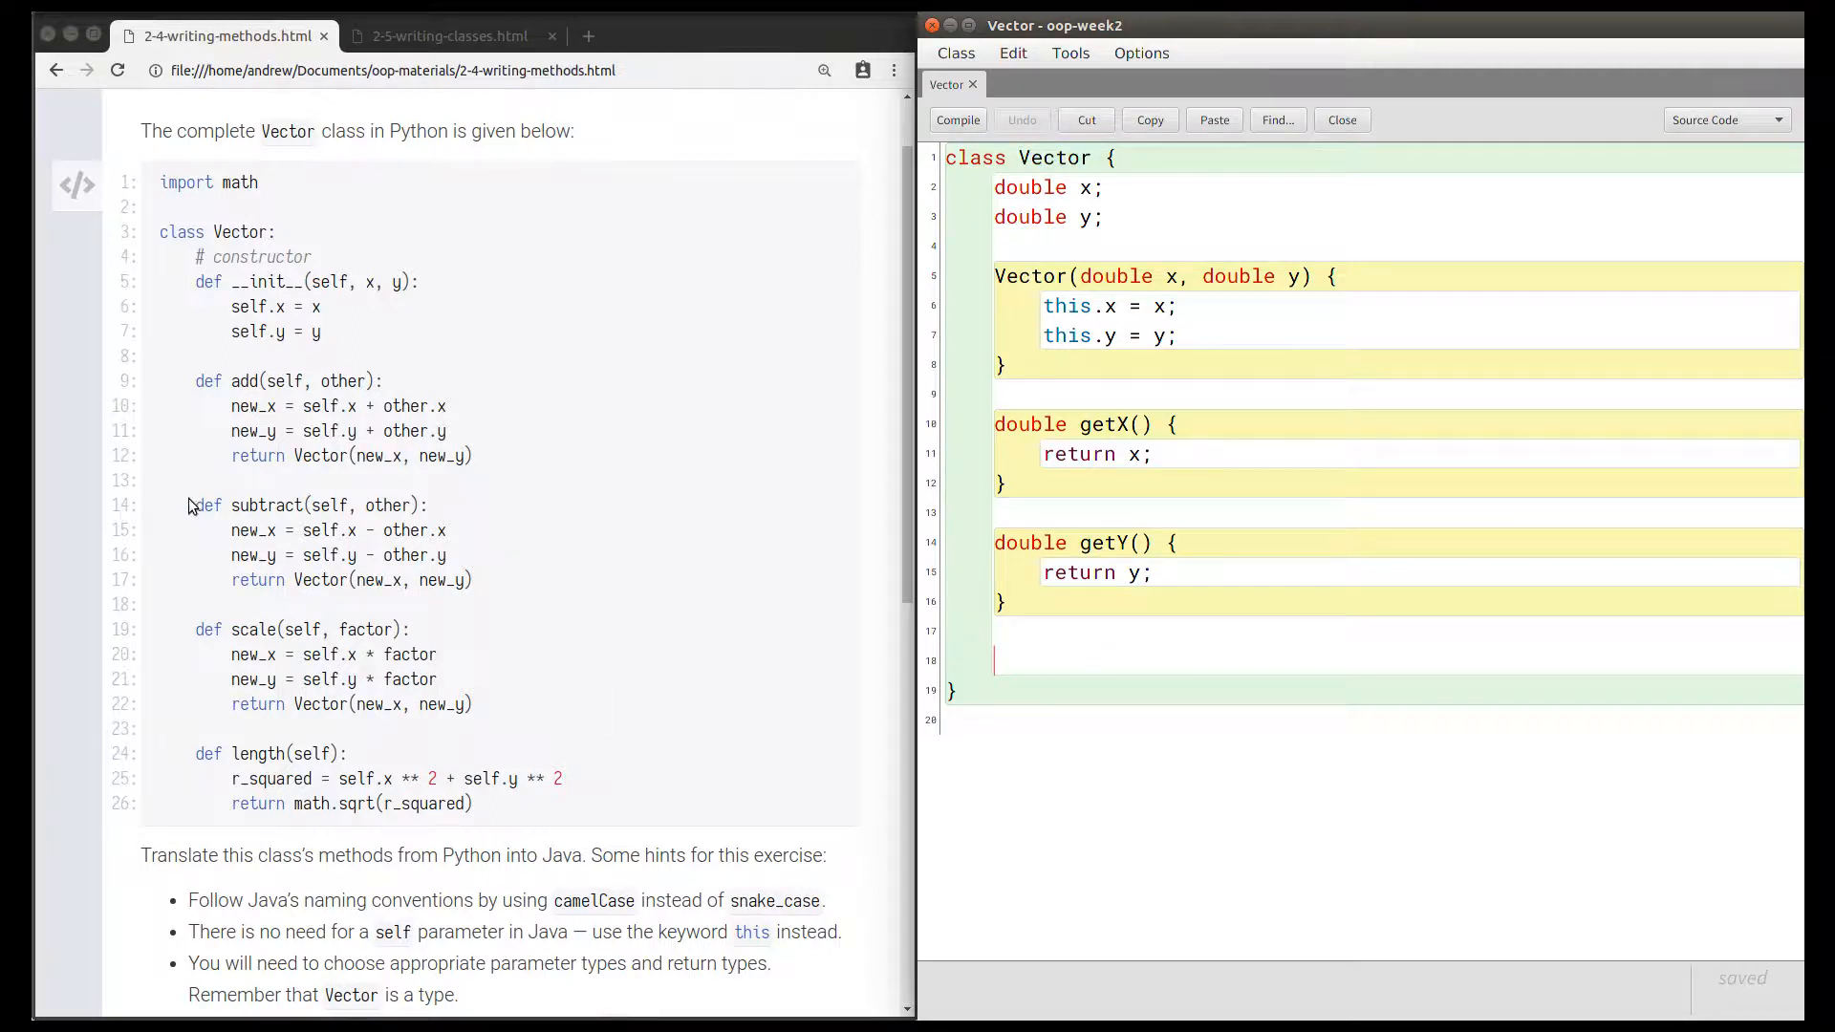
{"action": "mouse_move", "coordinate": [372, 417]}
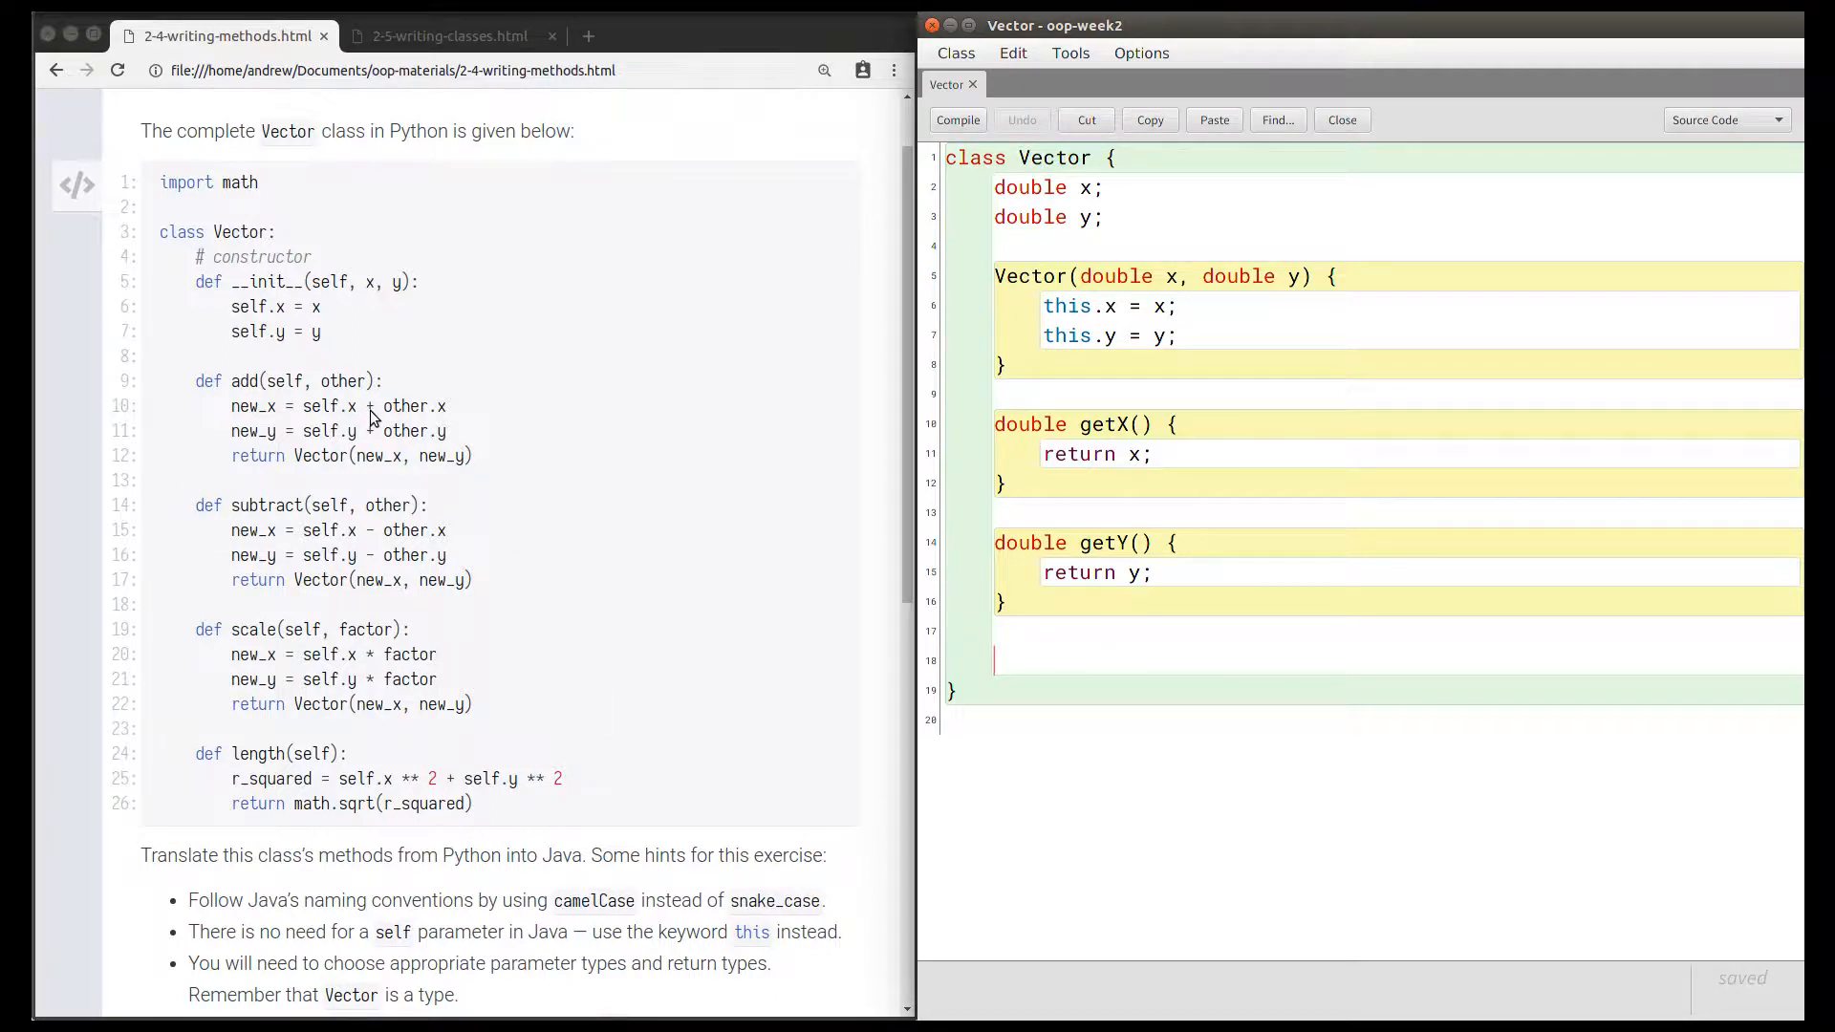
{"action": "mouse_move", "coordinate": [349, 401]}
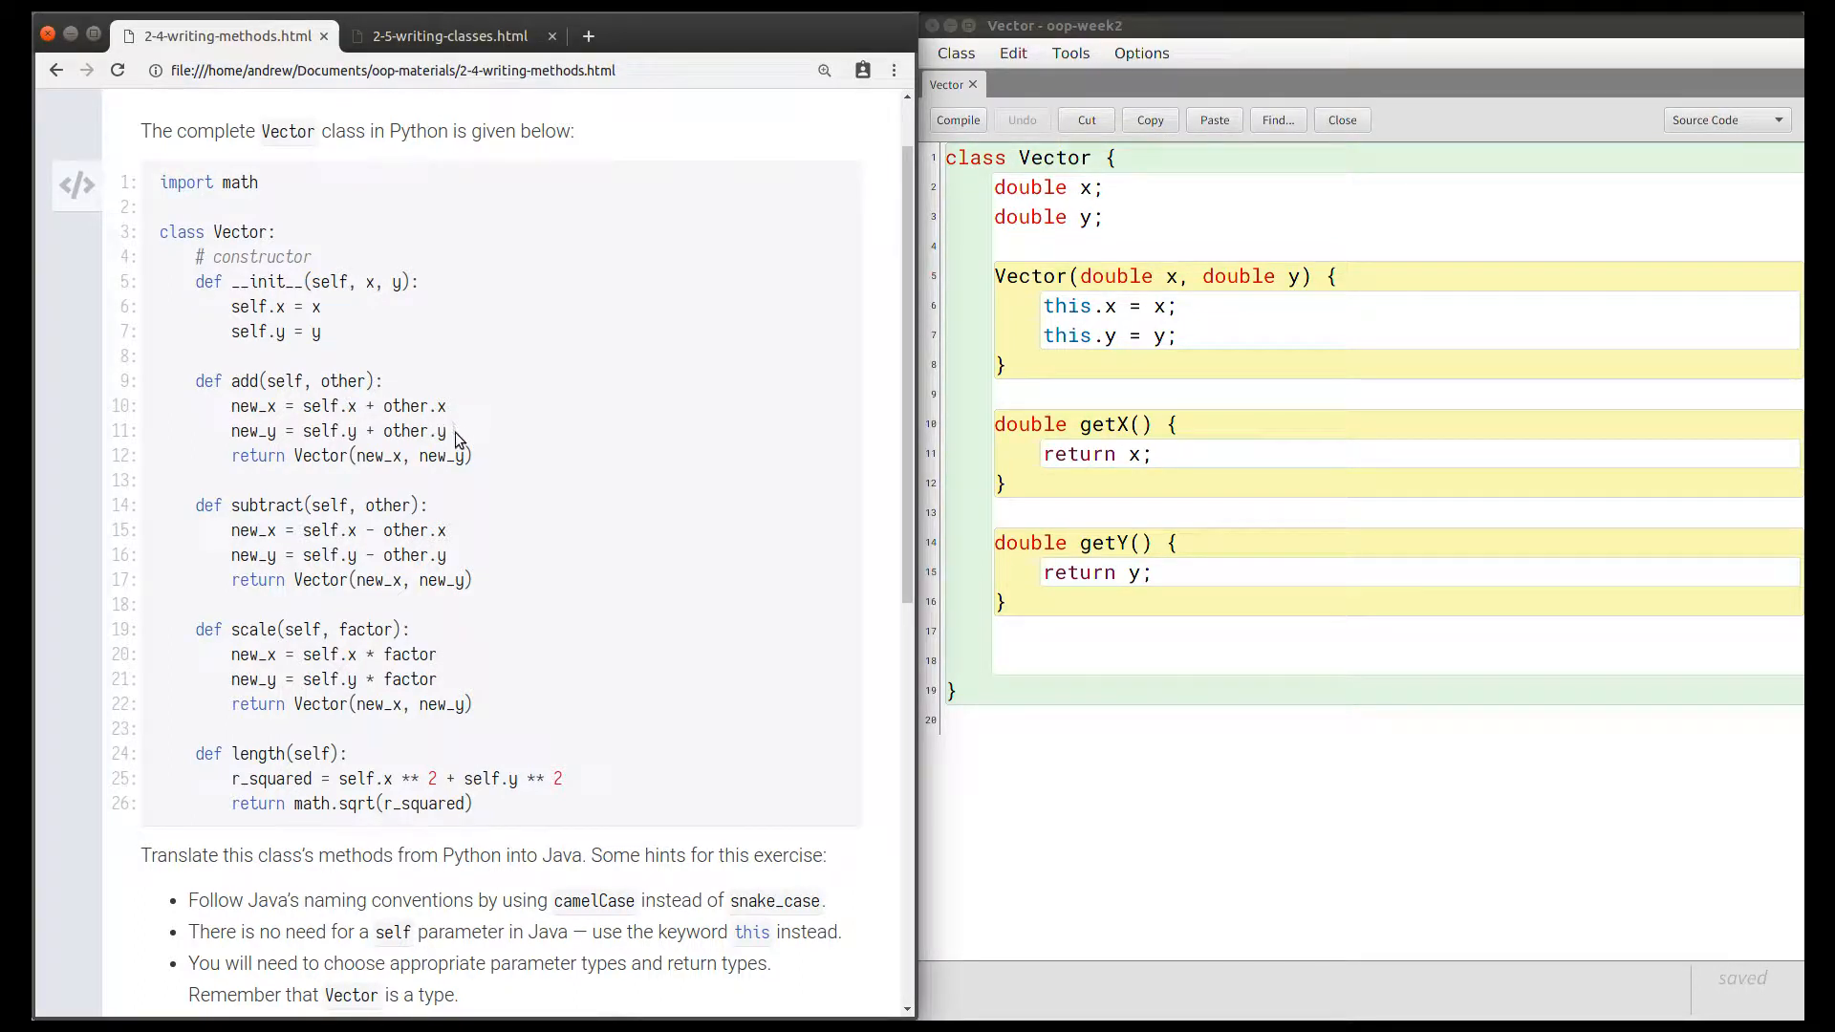
{"action": "mouse_move", "coordinate": [439, 450]}
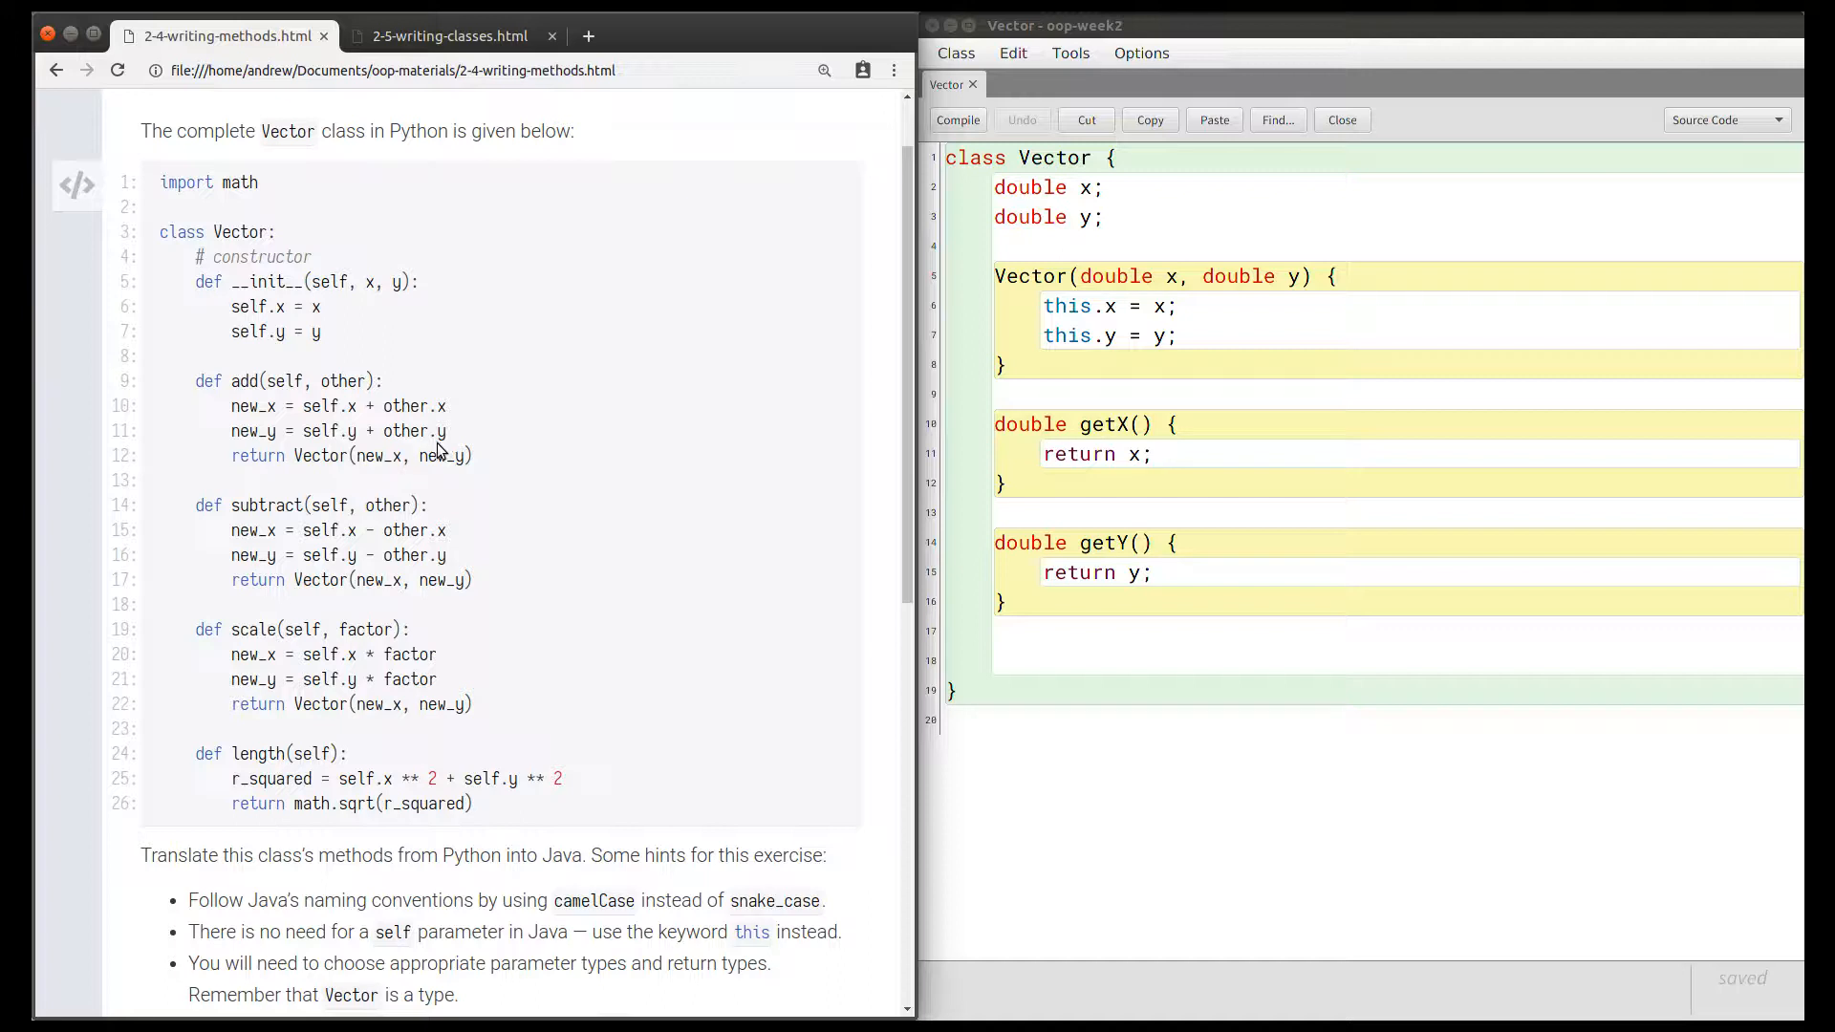
{"action": "mouse_move", "coordinate": [421, 449]}
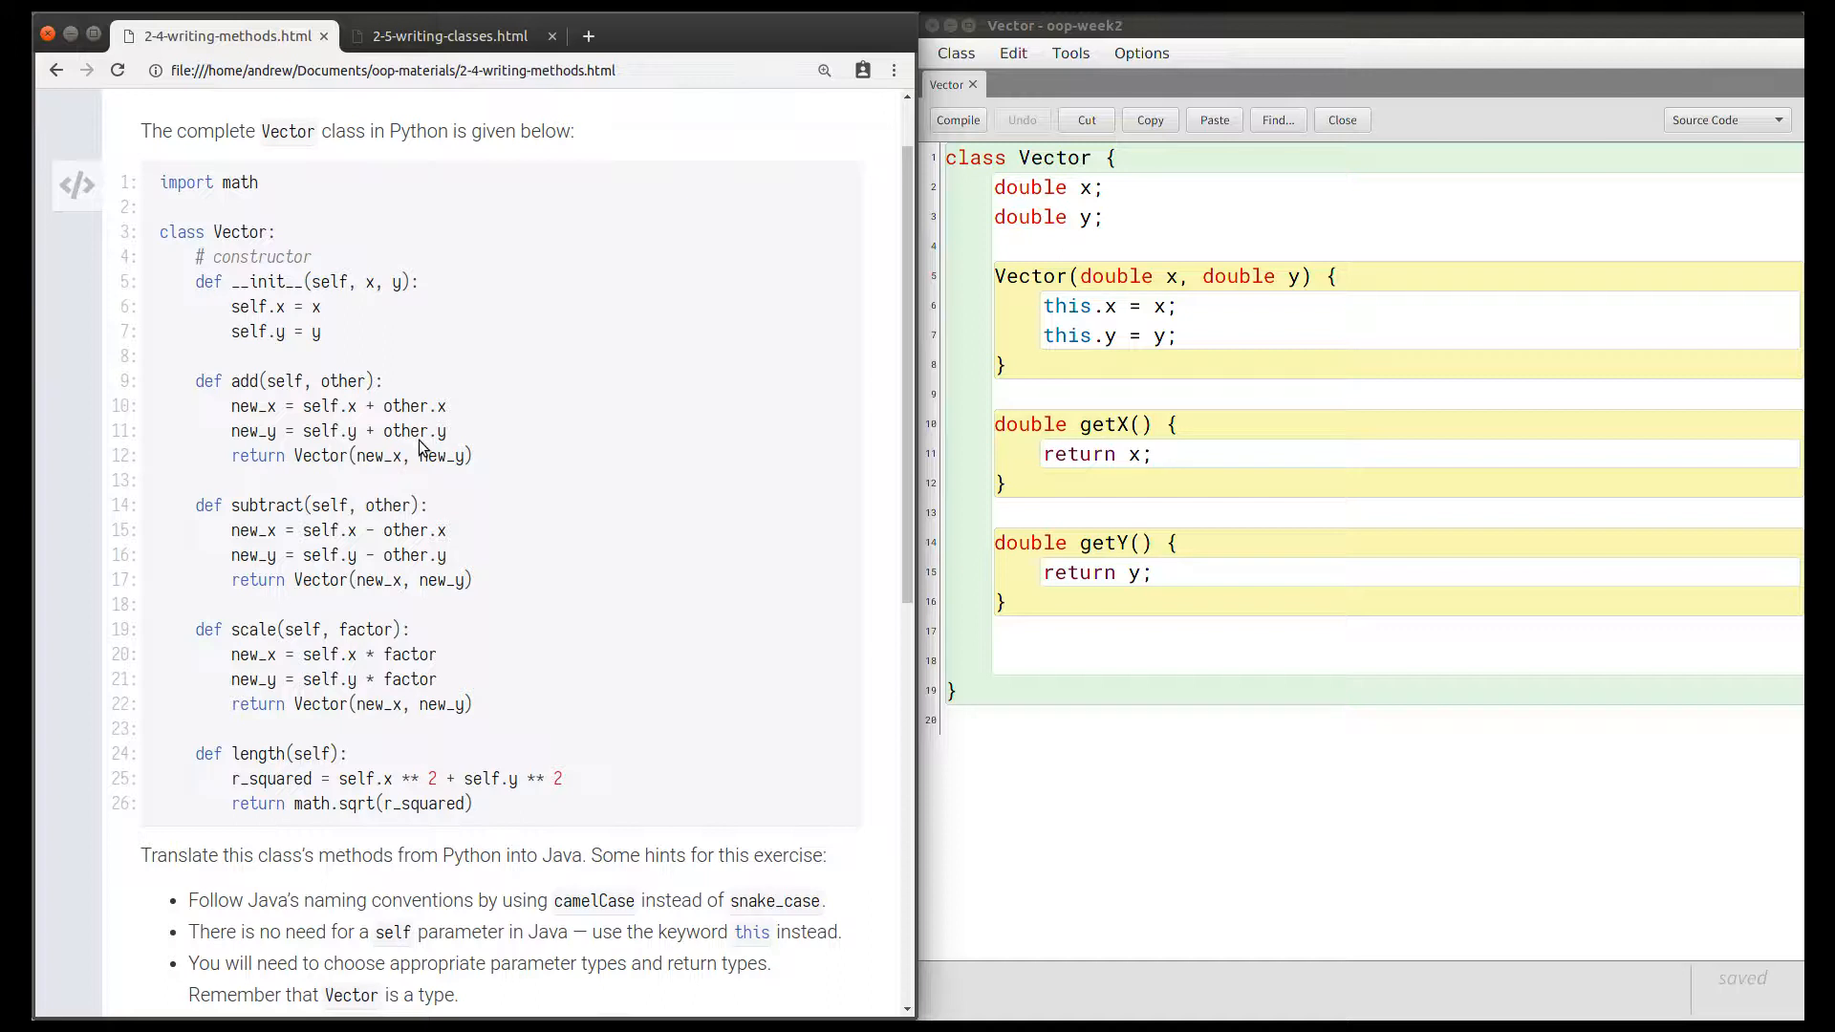
{"action": "mouse_move", "coordinate": [450, 419]}
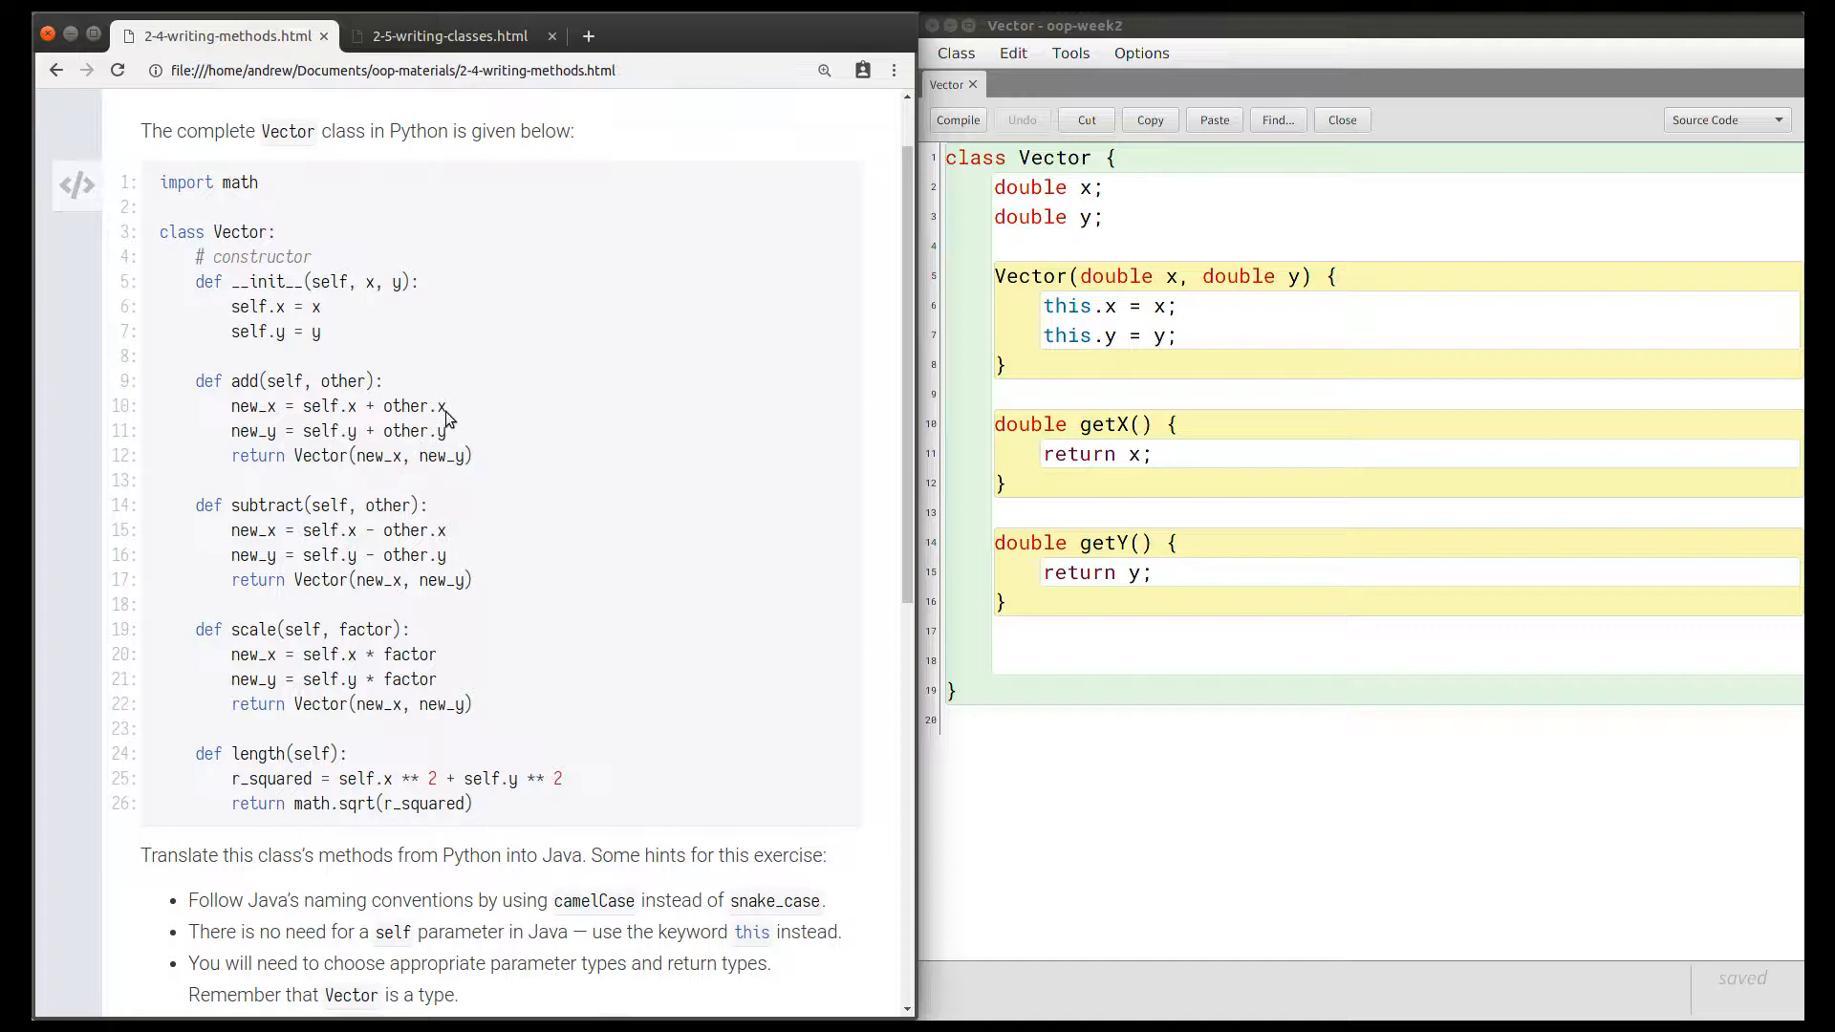
{"action": "mouse_move", "coordinate": [424, 429]}
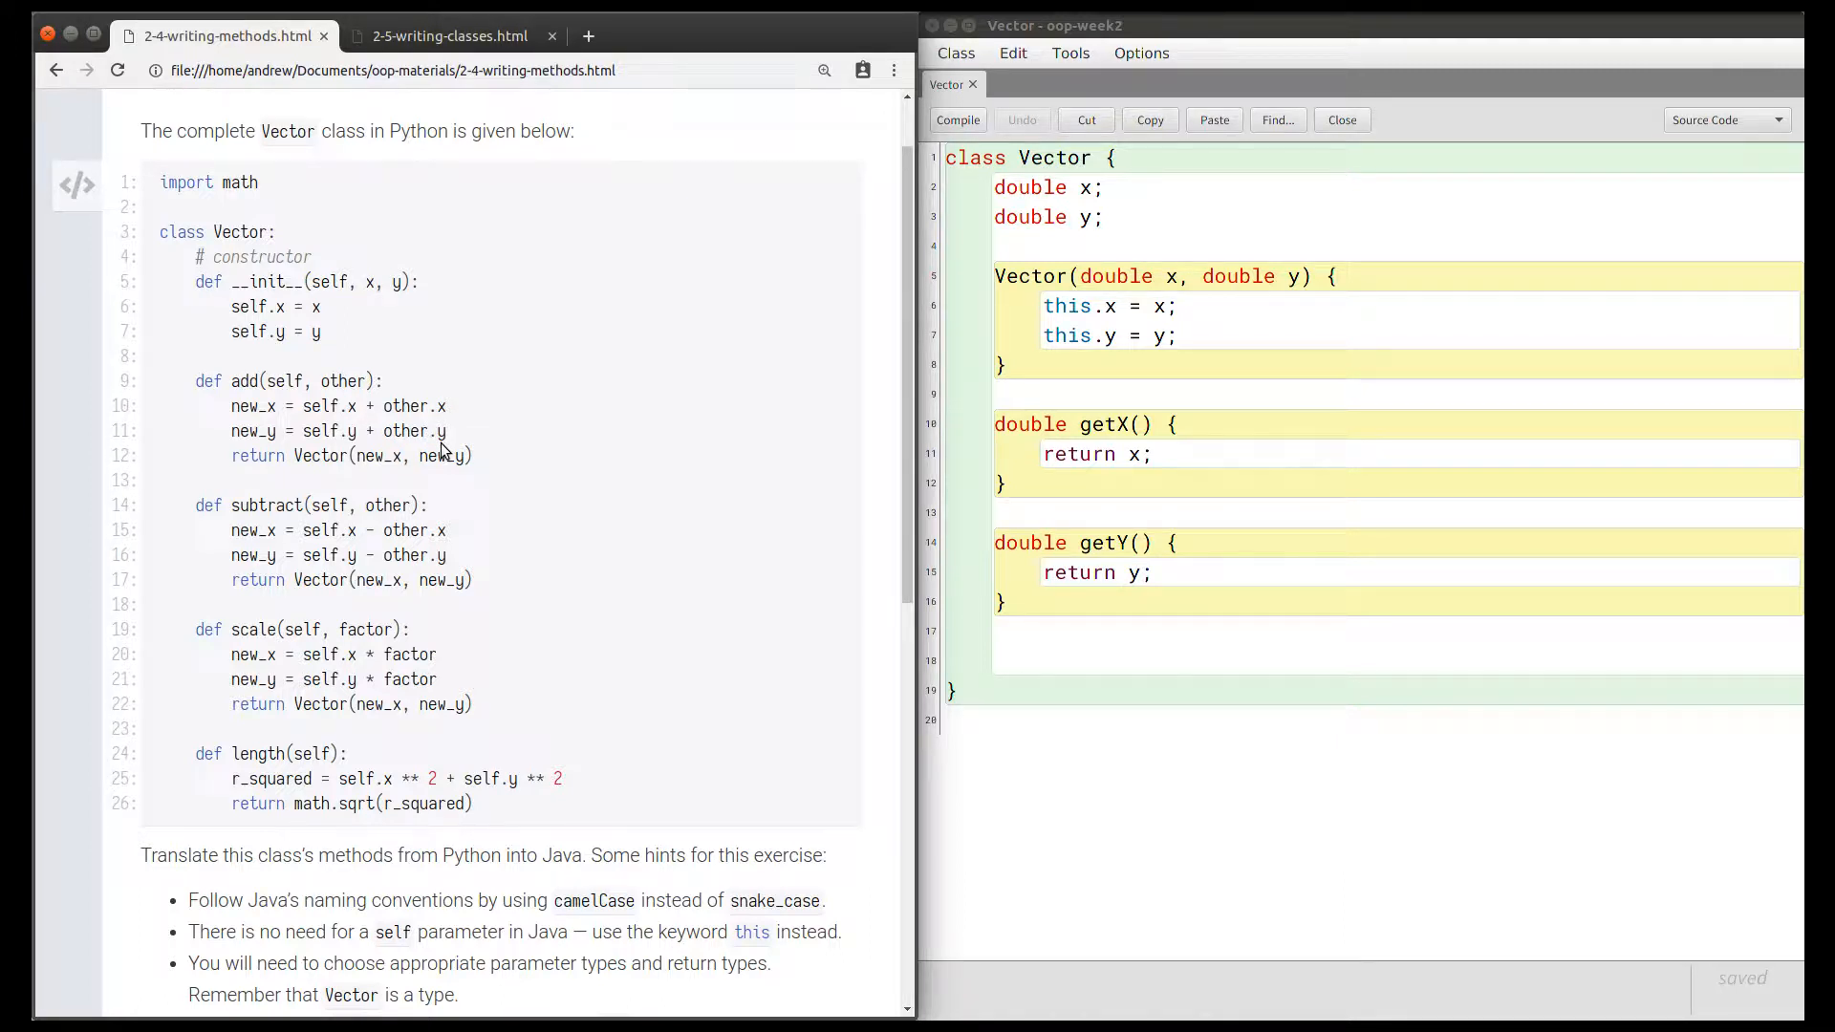
{"action": "mouse_move", "coordinate": [316, 463]}
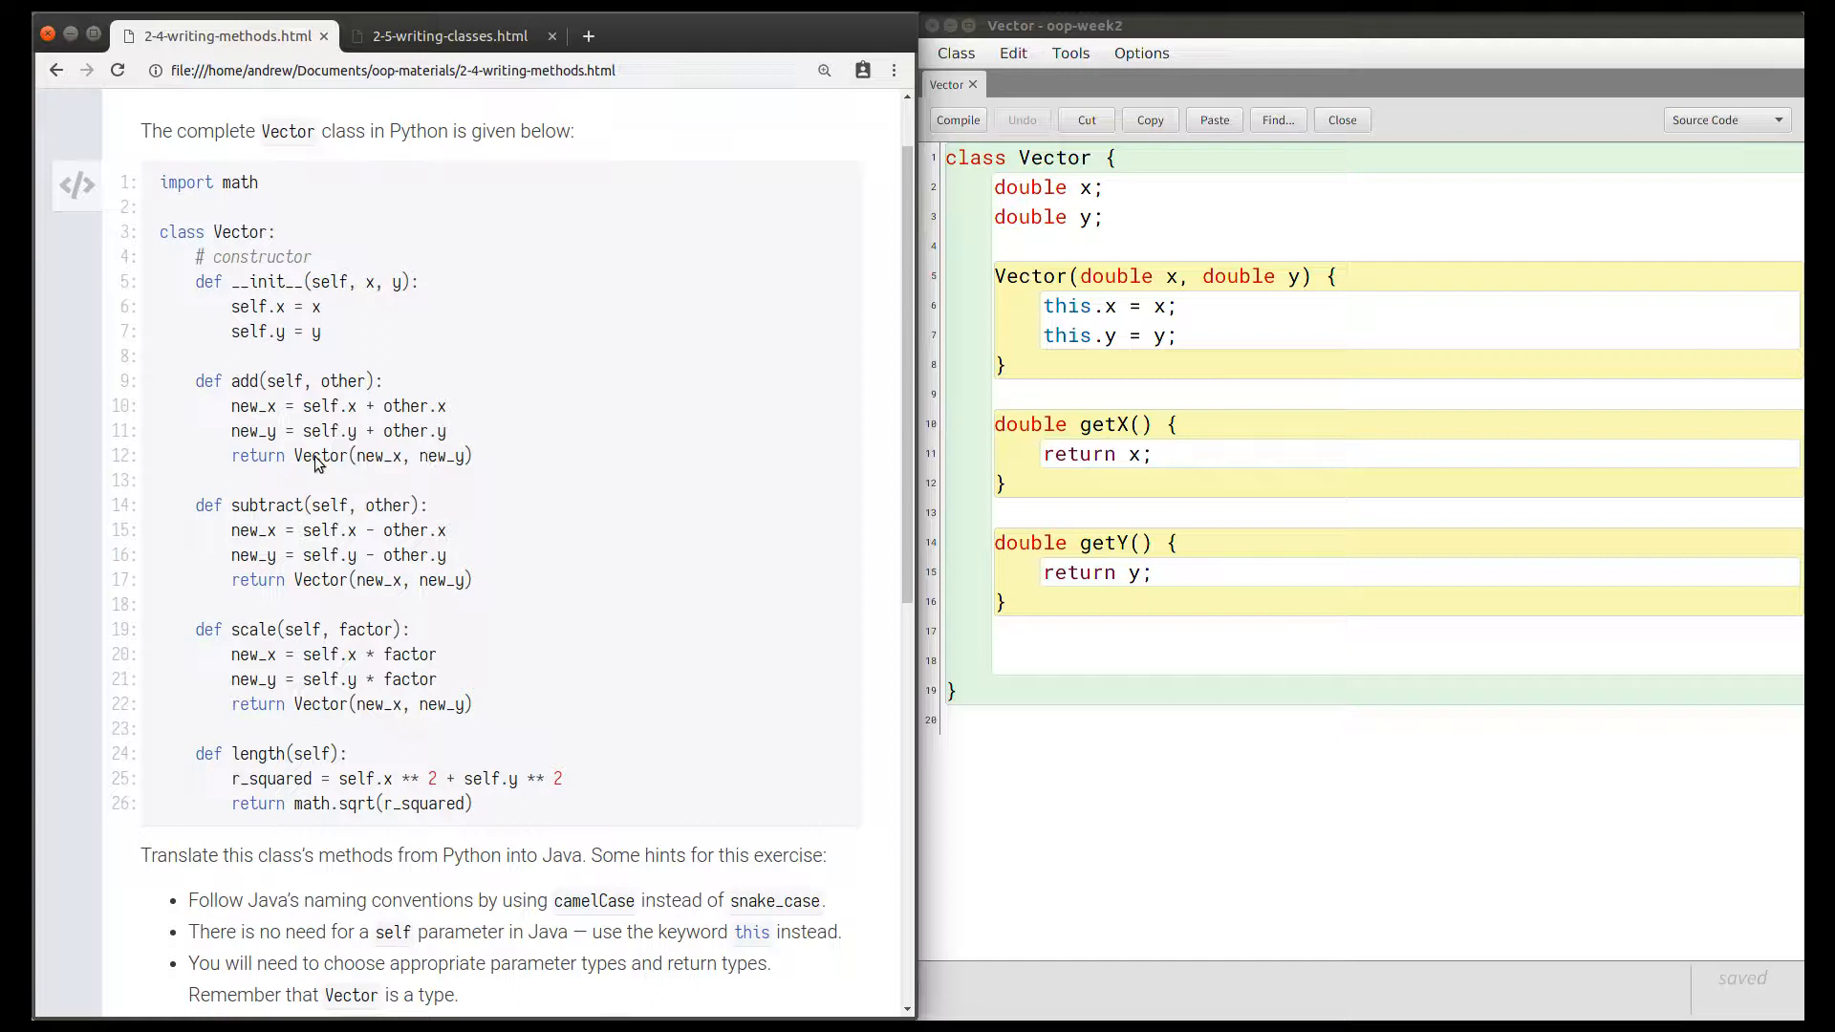
{"action": "mouse_move", "coordinate": [339, 476]}
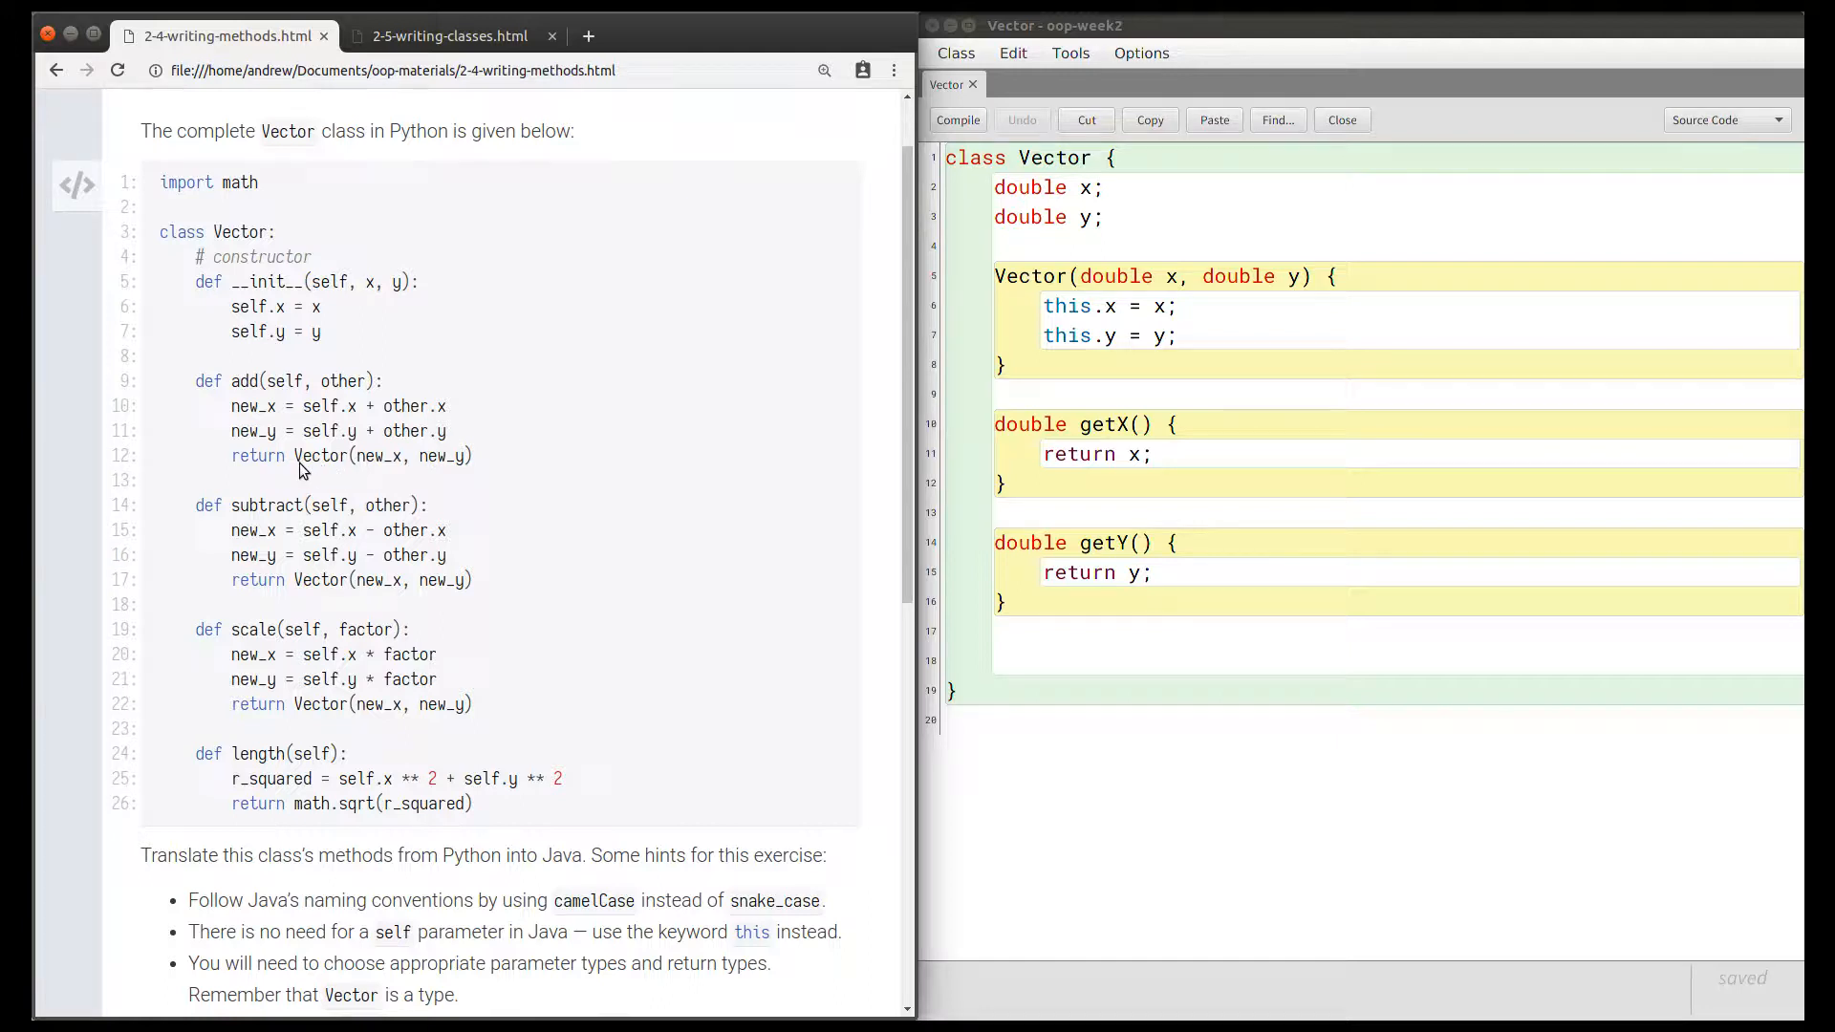
{"action": "mouse_move", "coordinate": [332, 473]}
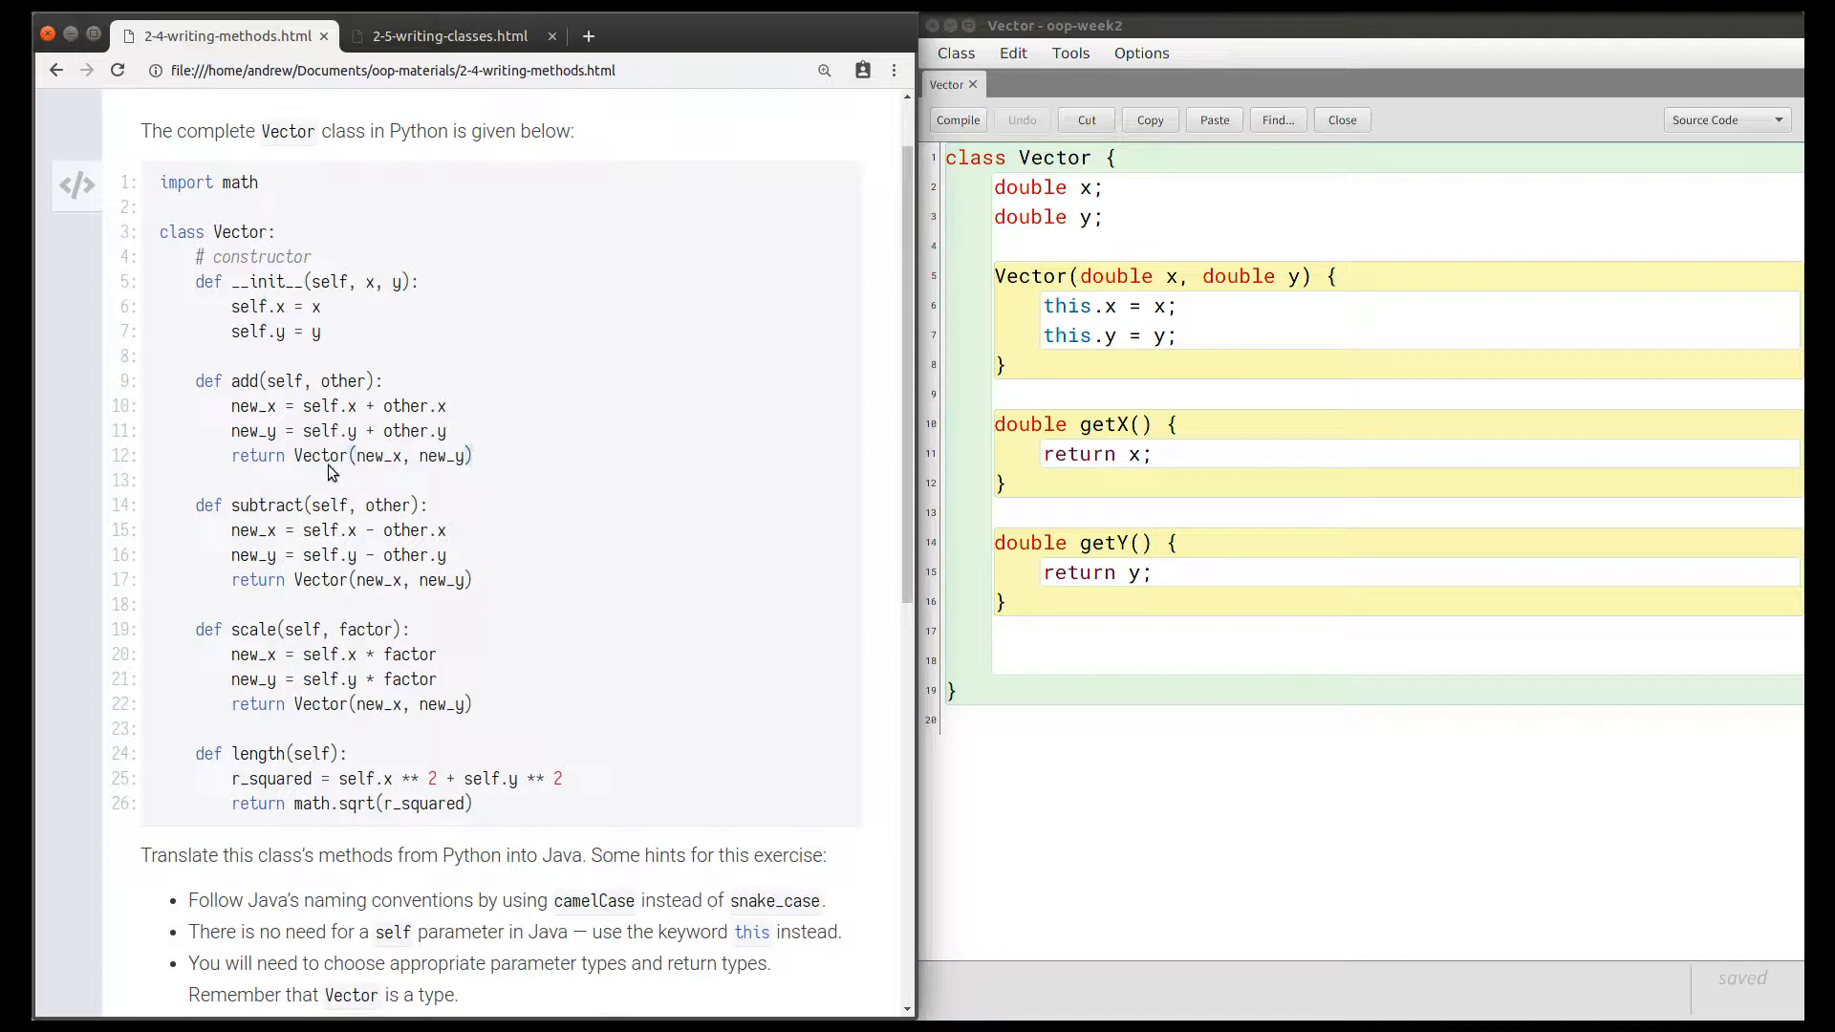
{"action": "mouse_move", "coordinate": [296, 470]}
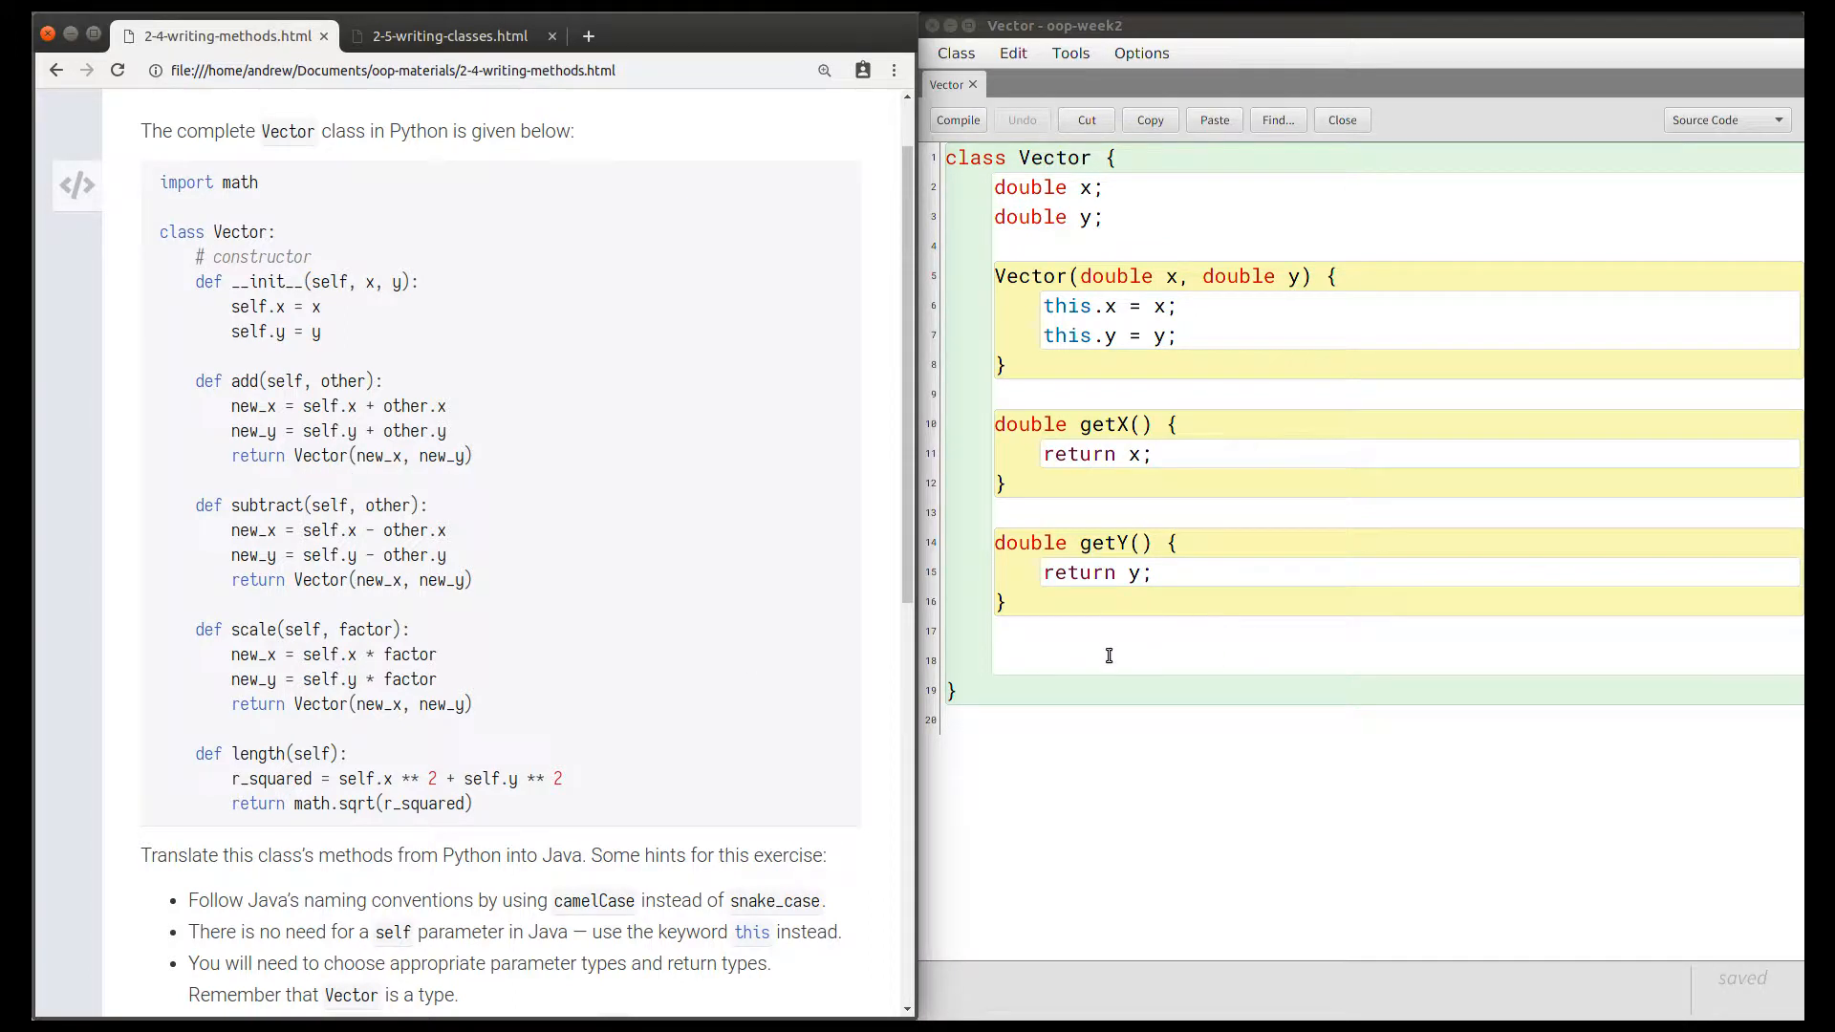
Type the header 'Vector add(Vector other) {' on the blank line below getY.
{"action": "type", "text": "Vec"}
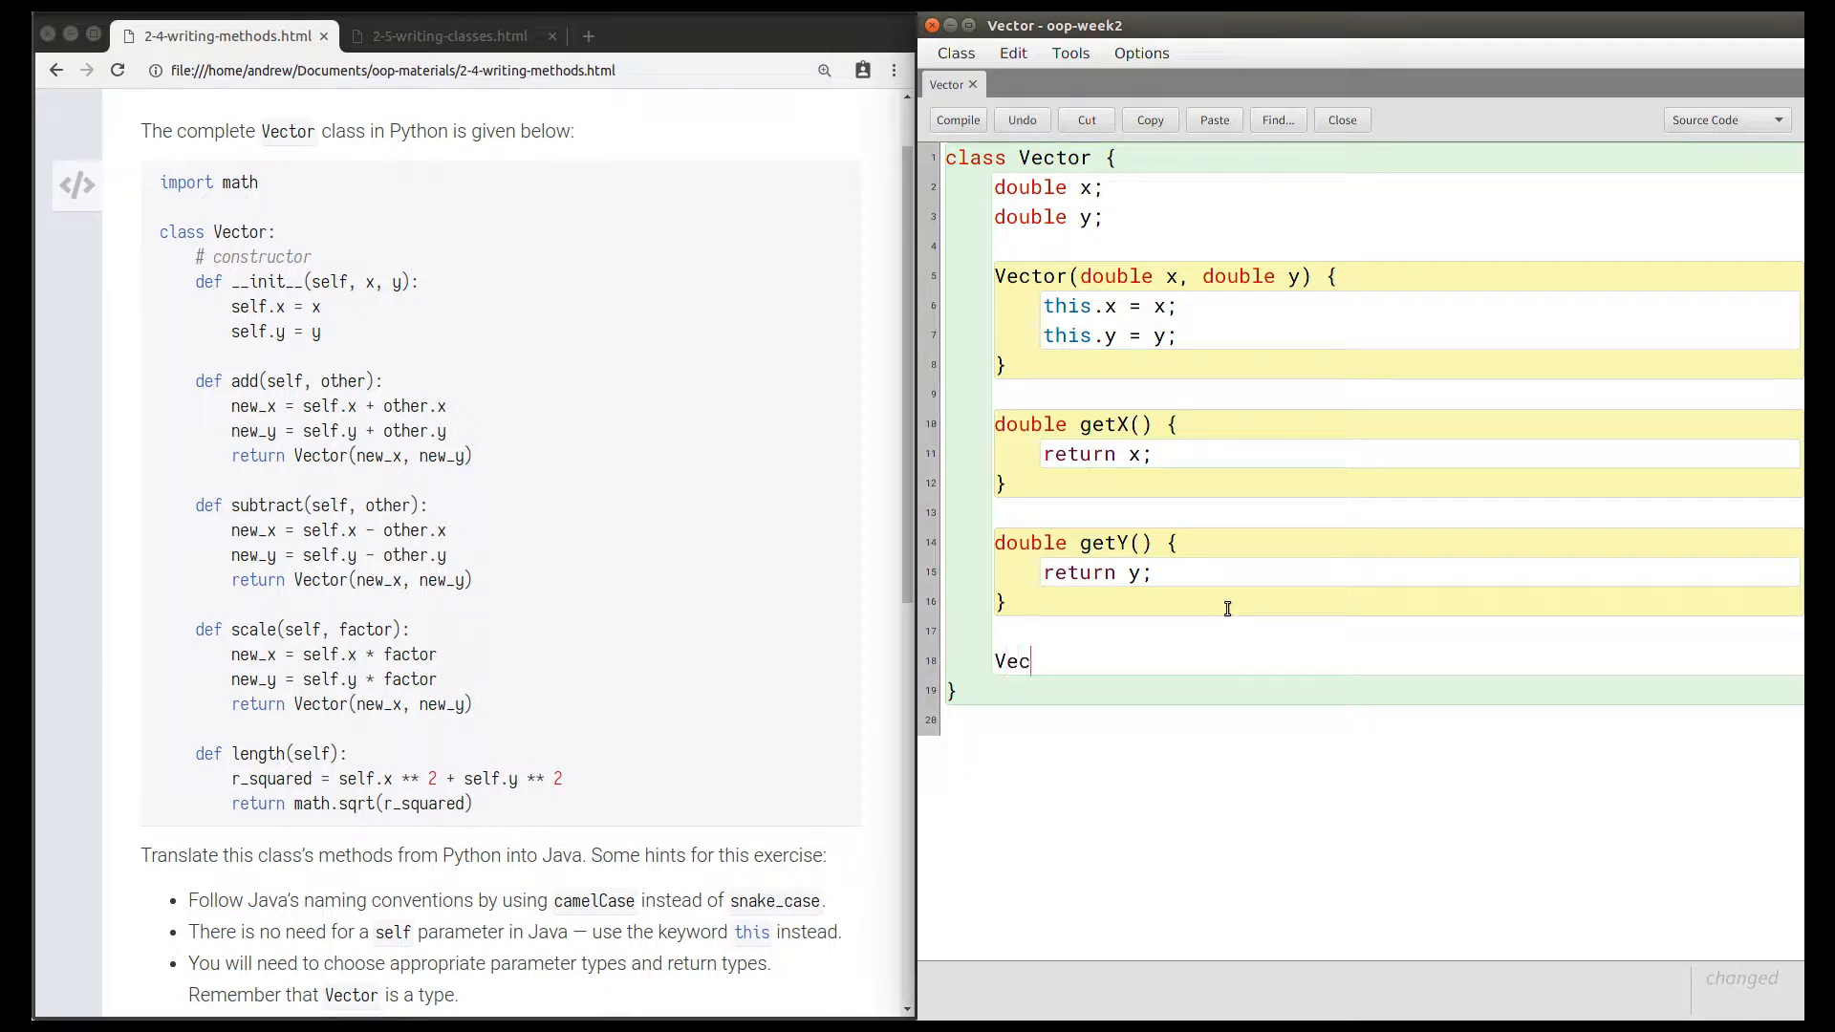
{"action": "type", "text": "tor add("}
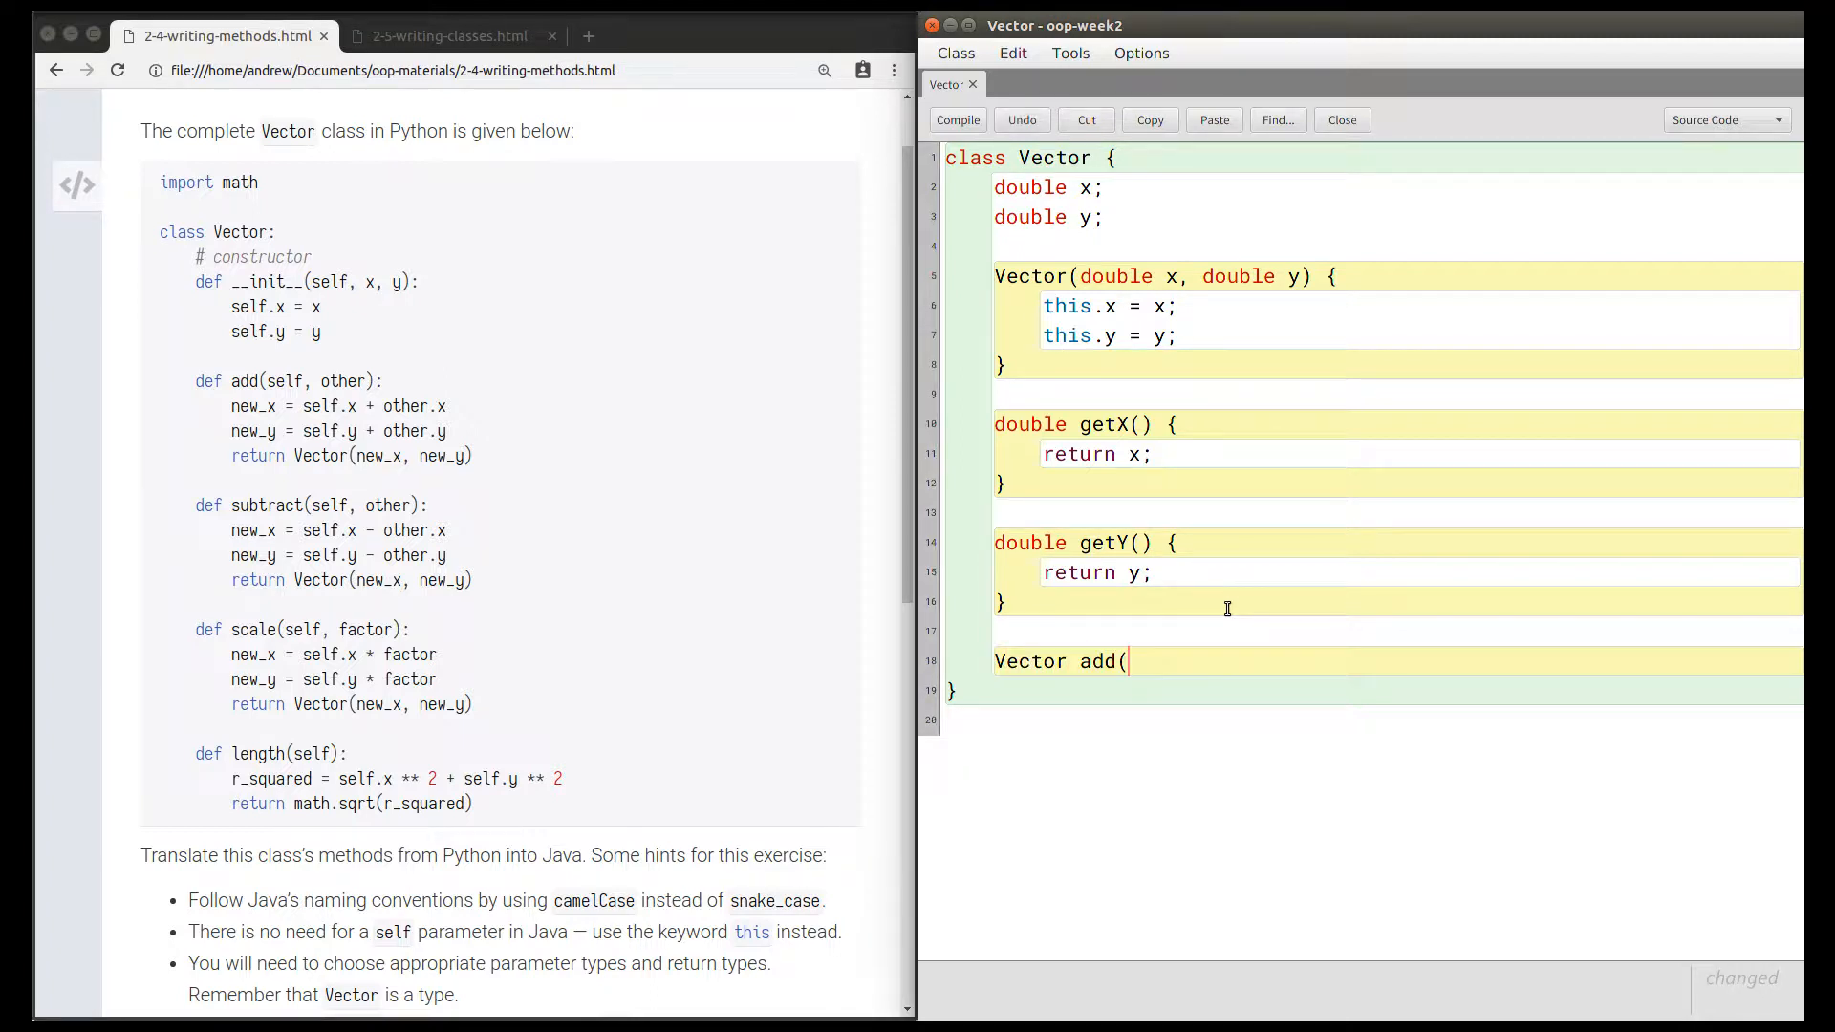
{"action": "type", "text": "Vector"}
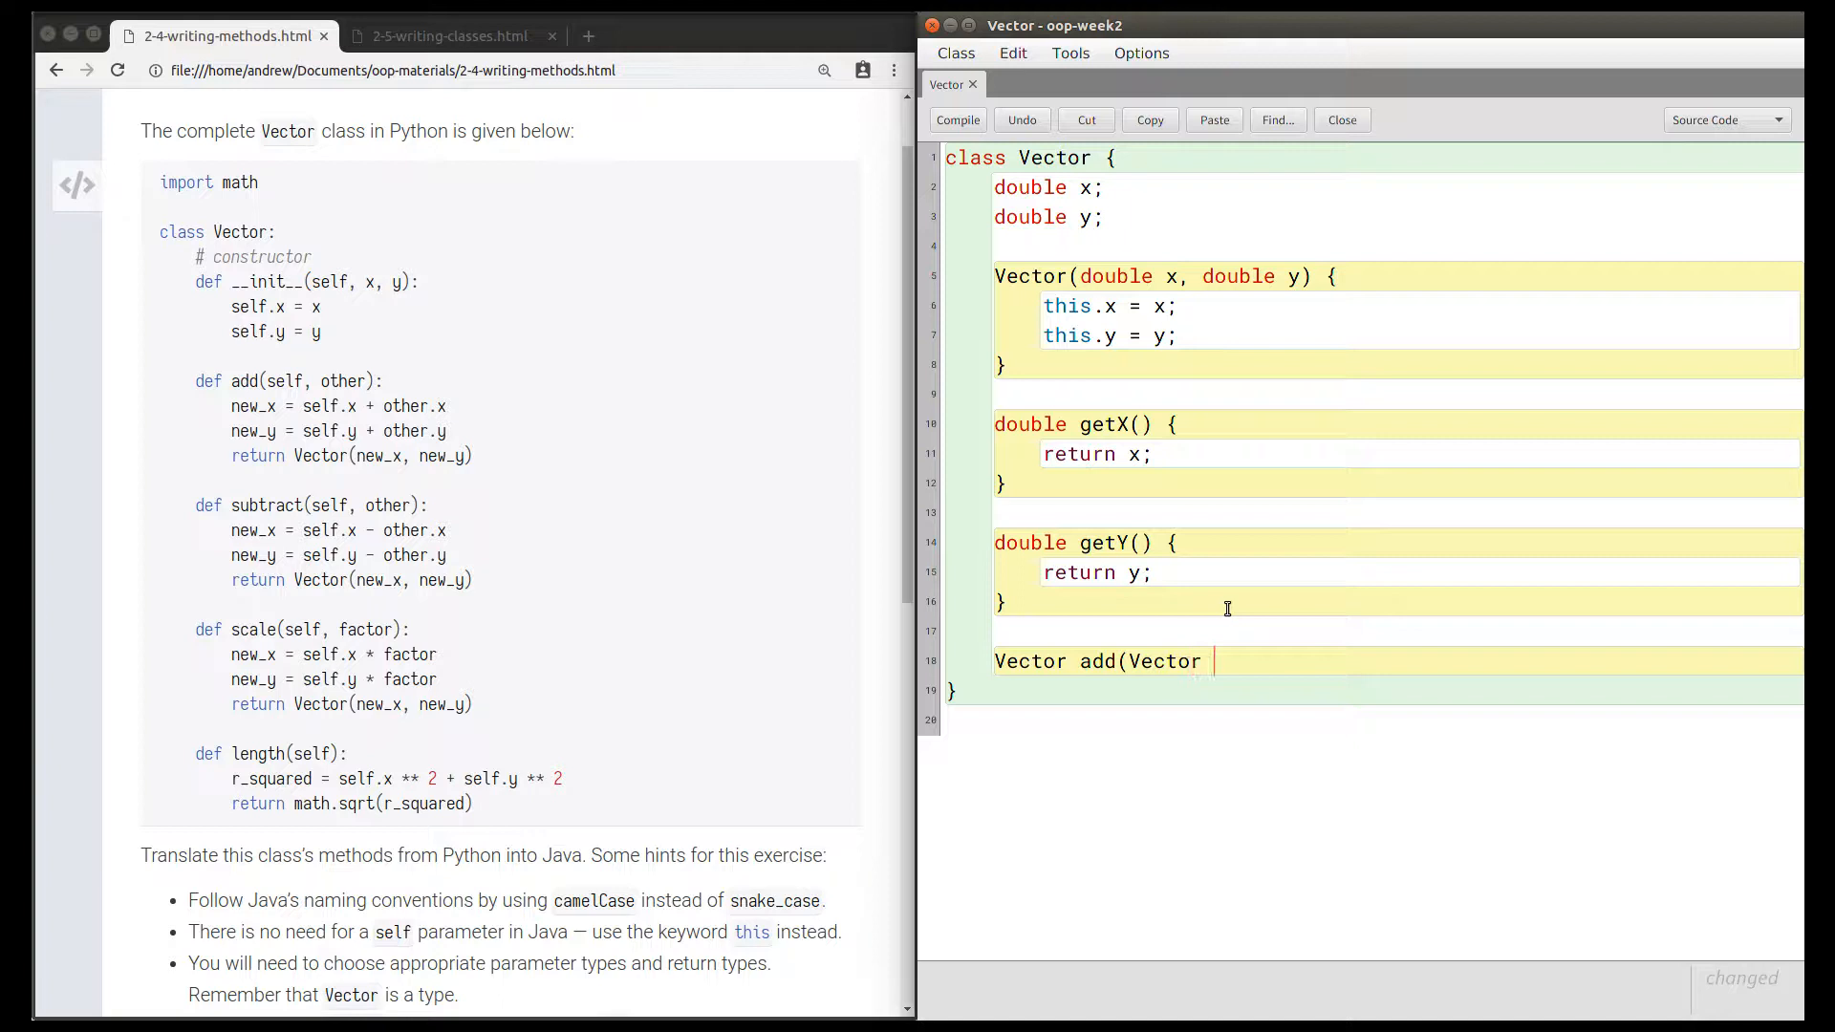
{"action": "type", "text": "other) {"}
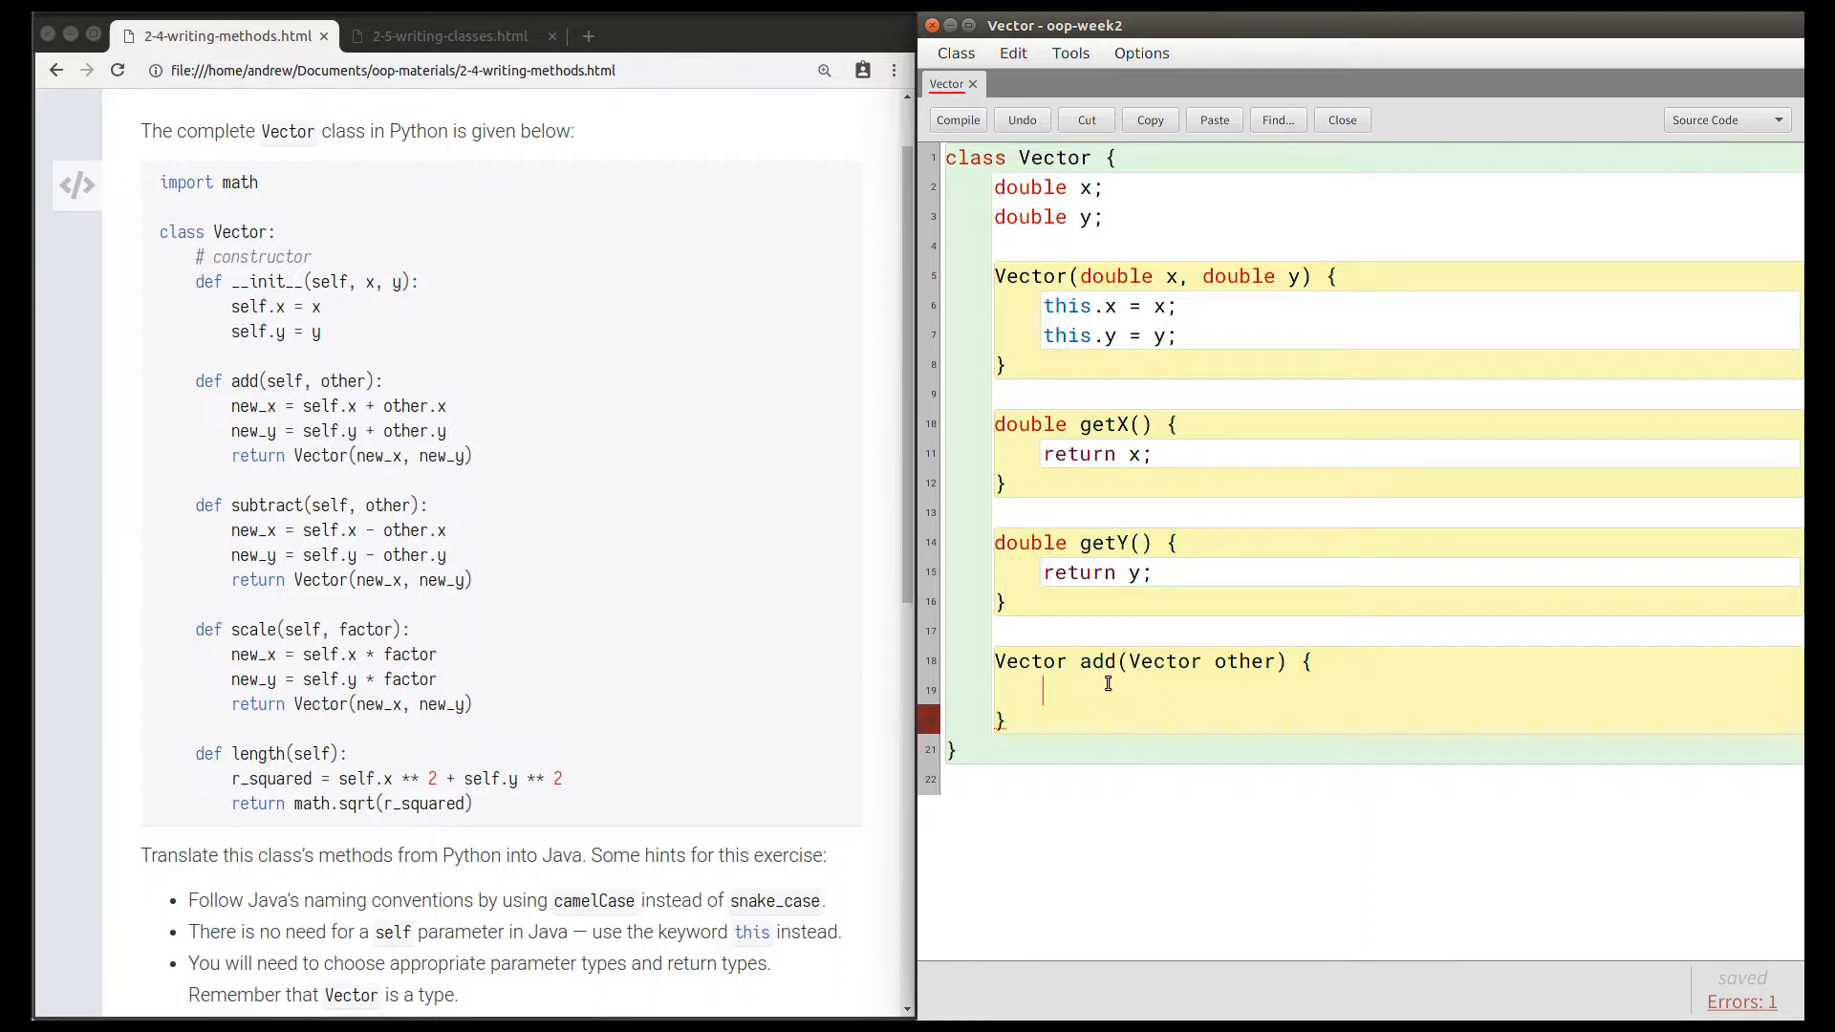
{"action": "mouse_move", "coordinate": [1472, 846]}
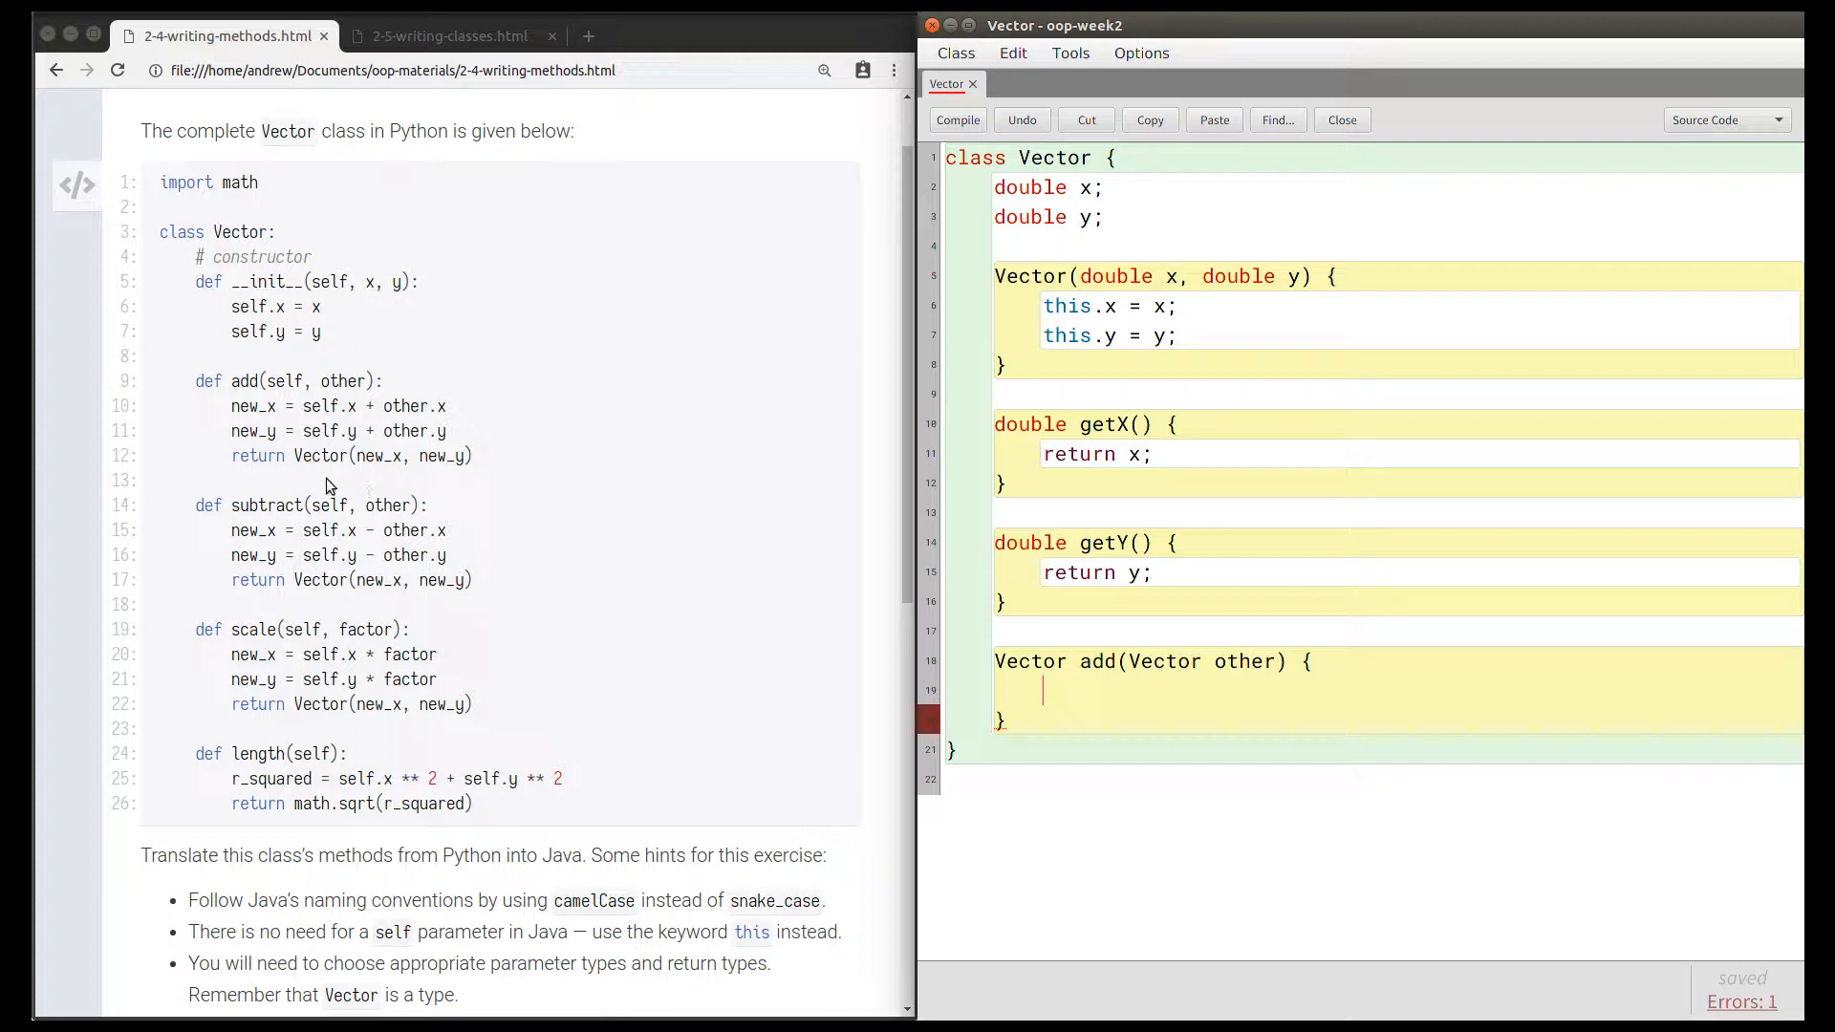
{"action": "mouse_move", "coordinate": [270, 424]}
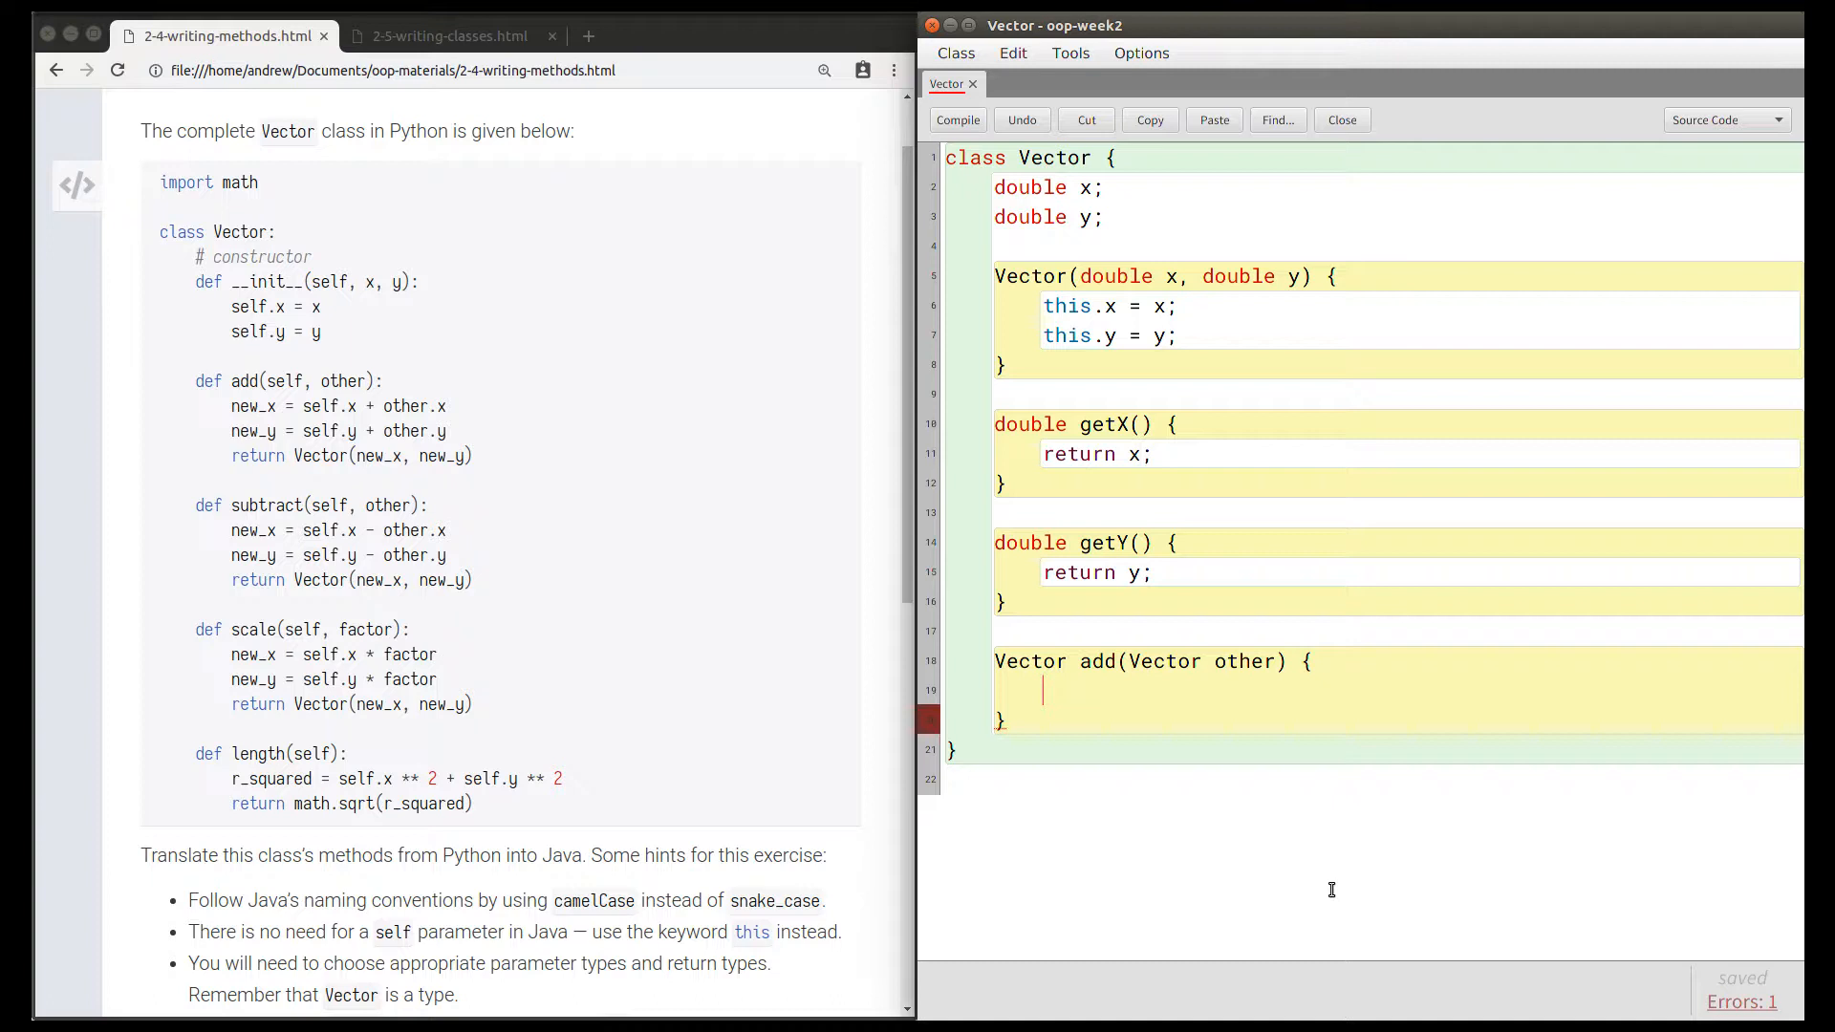
In add, compute newX from this.x plus other.x and newY = this.y + other.y.
{"action": "type", "text": "d"}
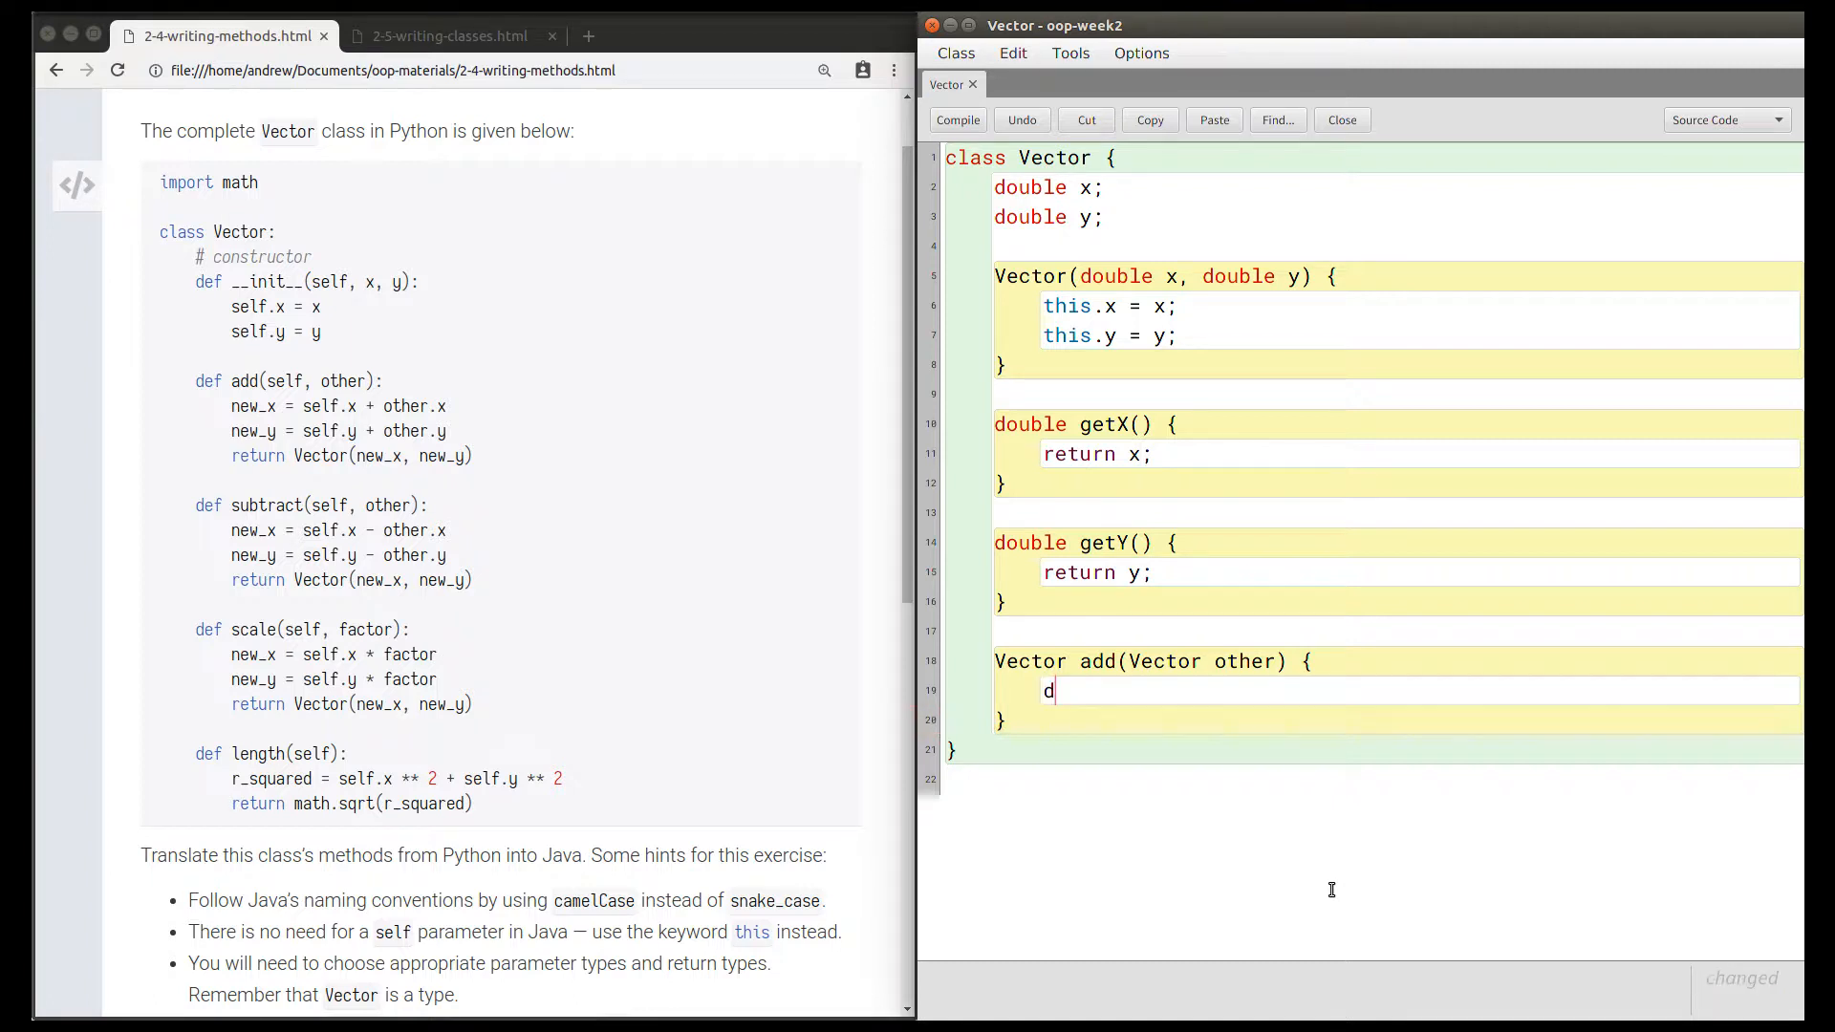
{"action": "type", "text": "ouble"}
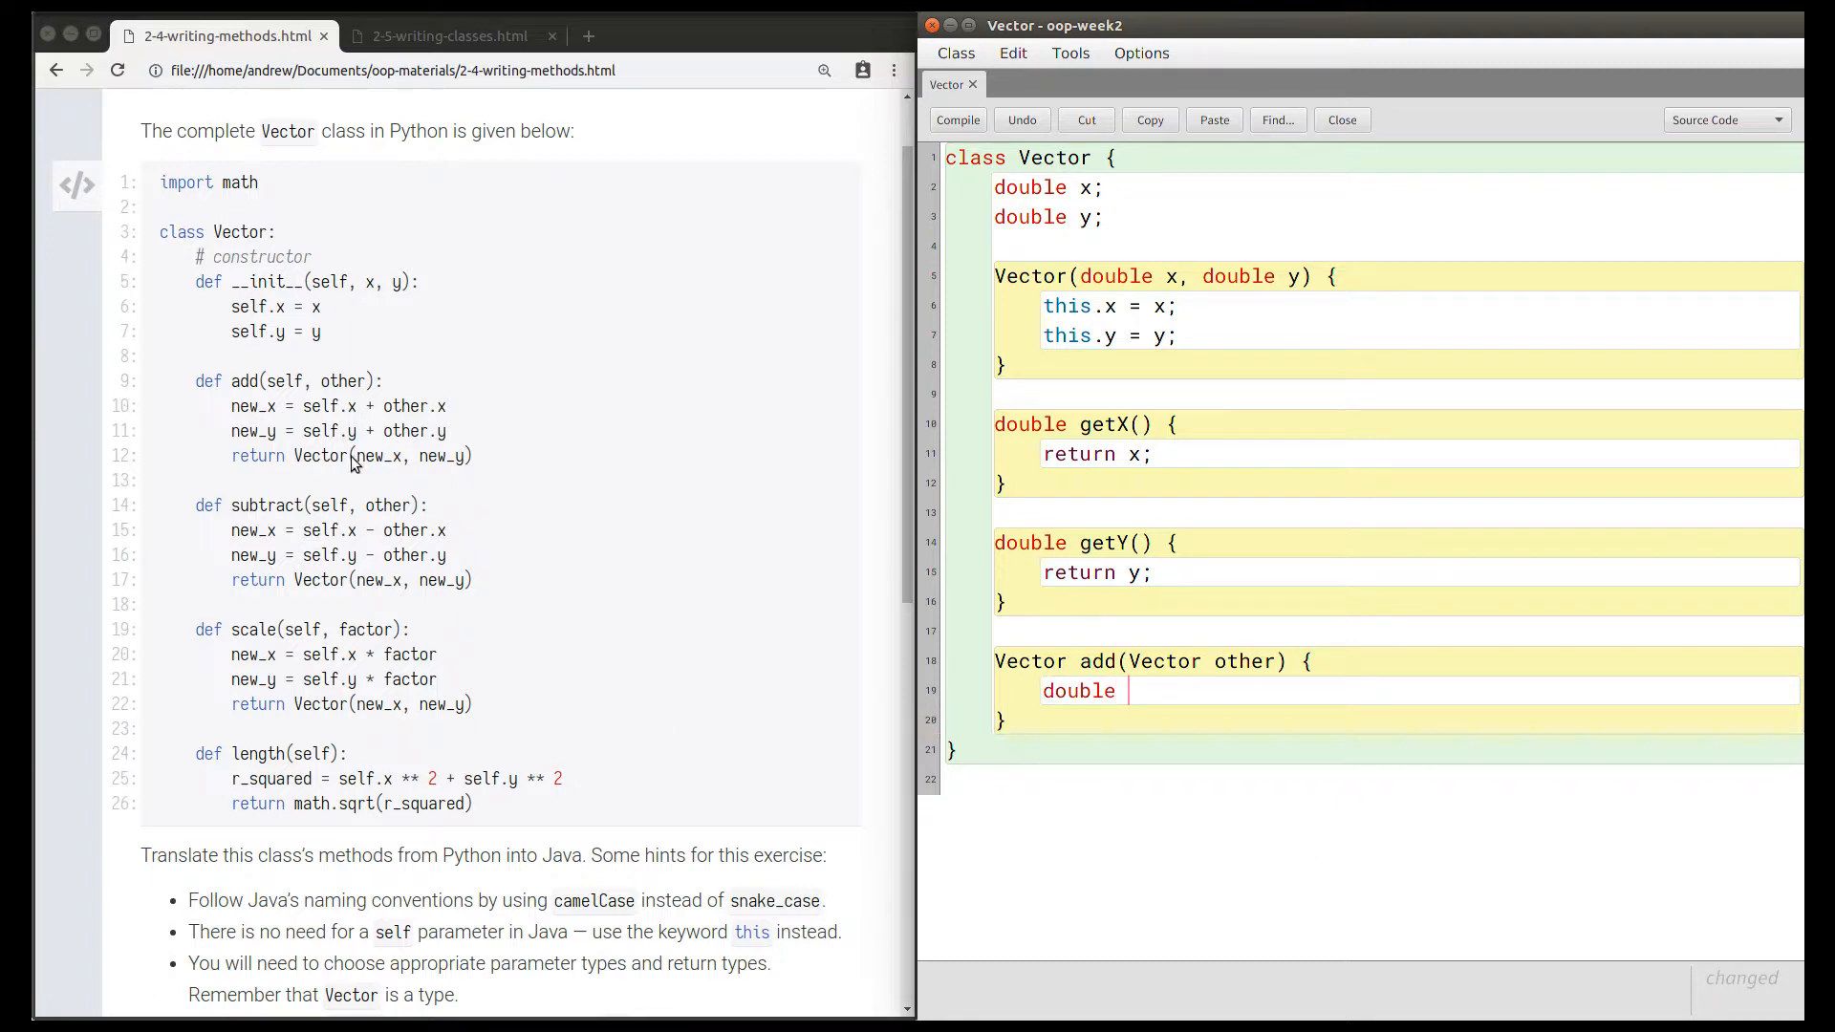
{"action": "mouse_move", "coordinate": [446, 431]}
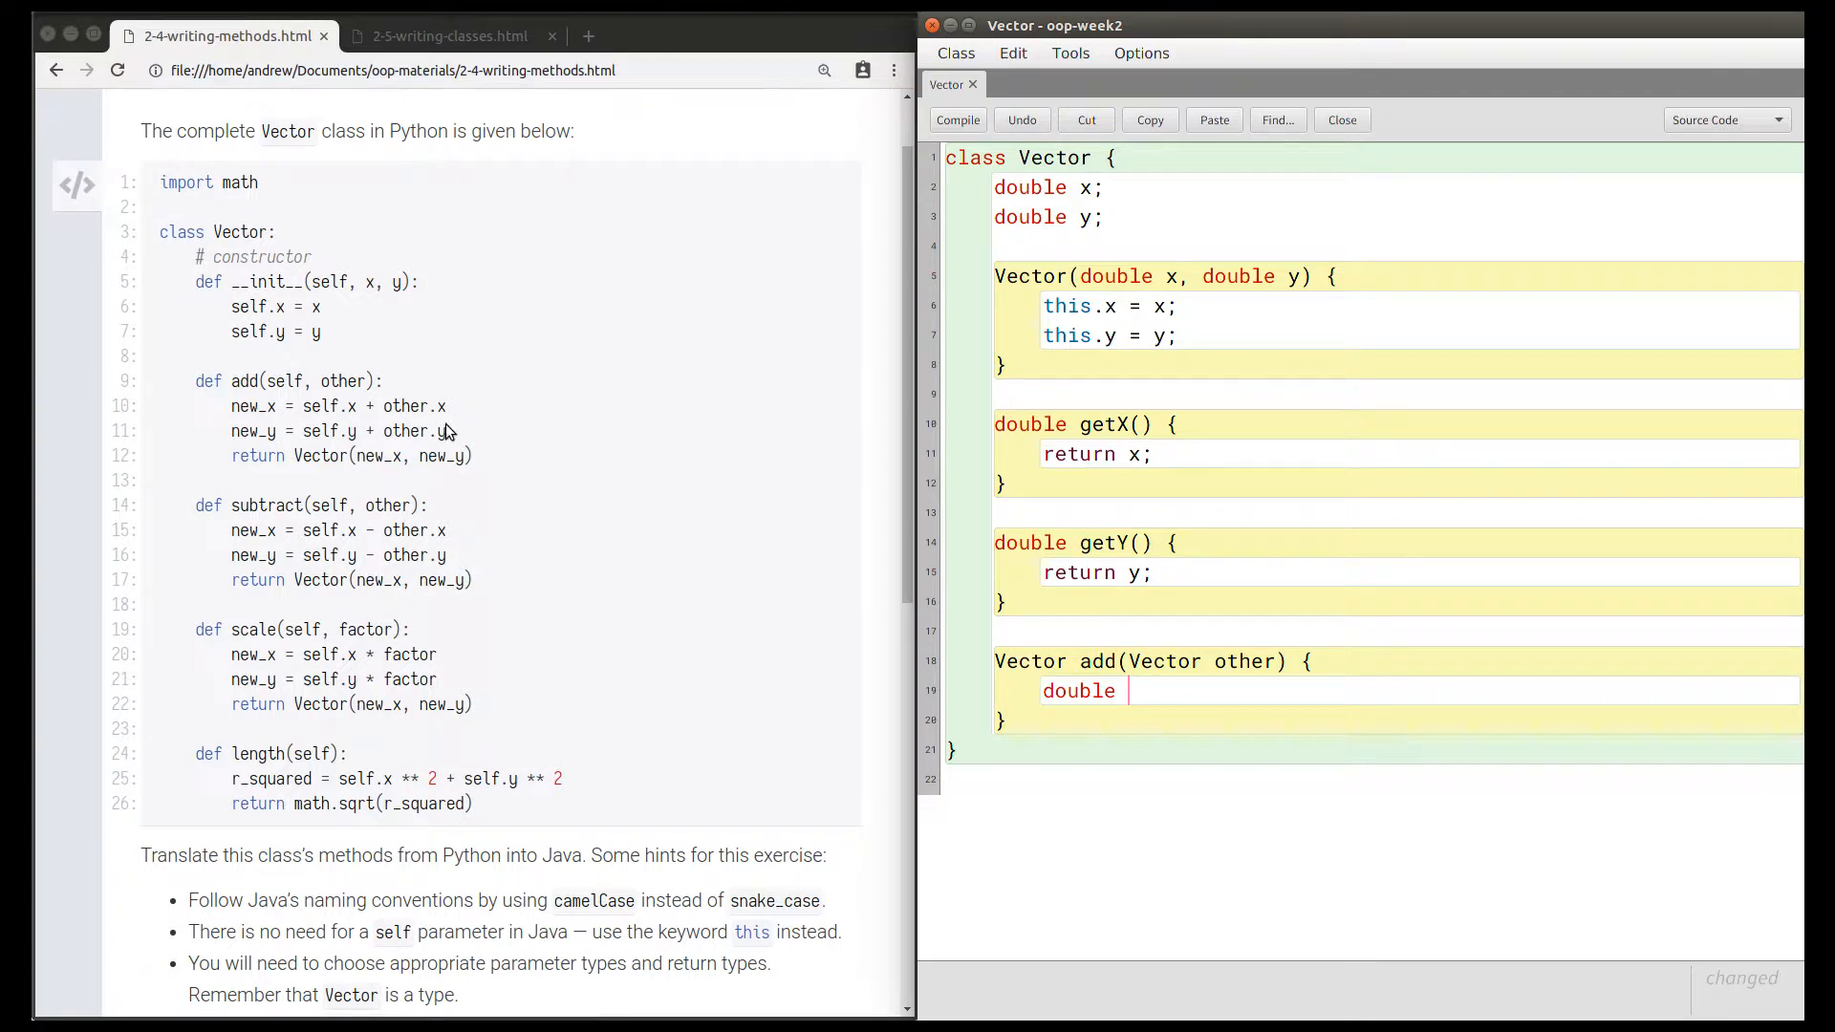
{"action": "mouse_move", "coordinate": [340, 422]}
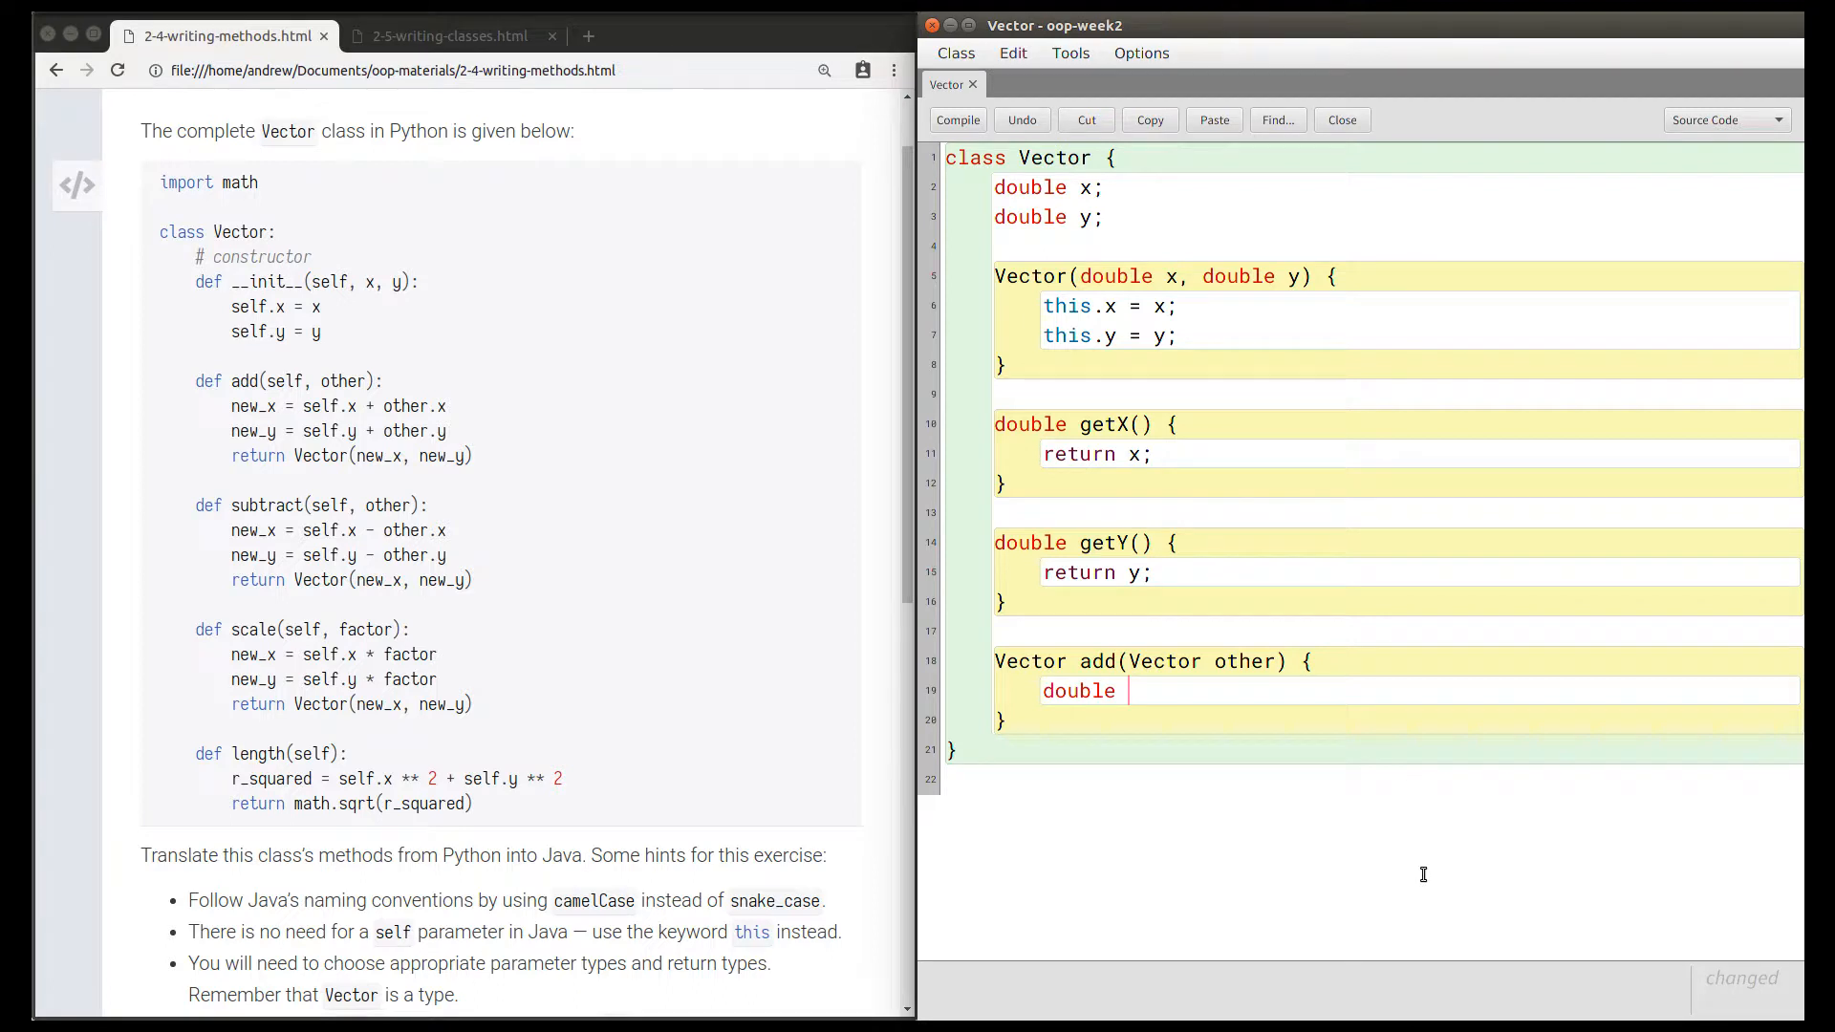
{"action": "type", "text": "newX"}
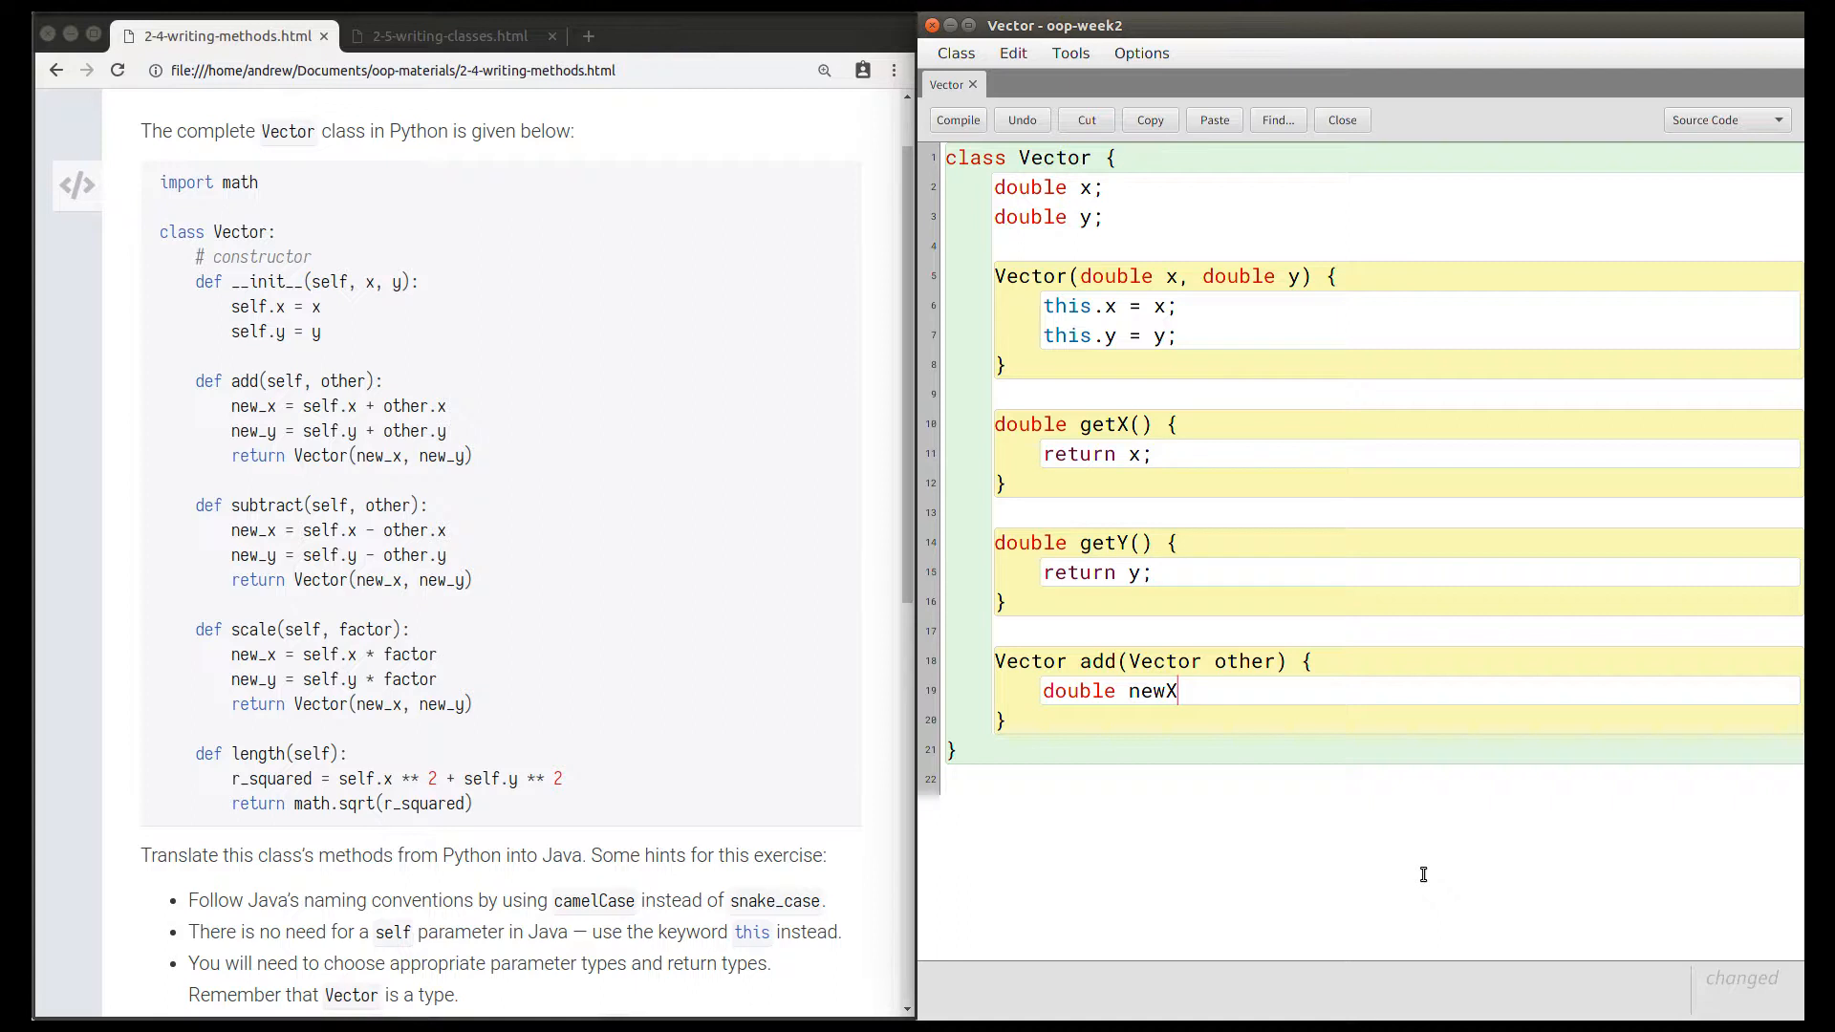
{"action": "type", "text": "= this.x ="}
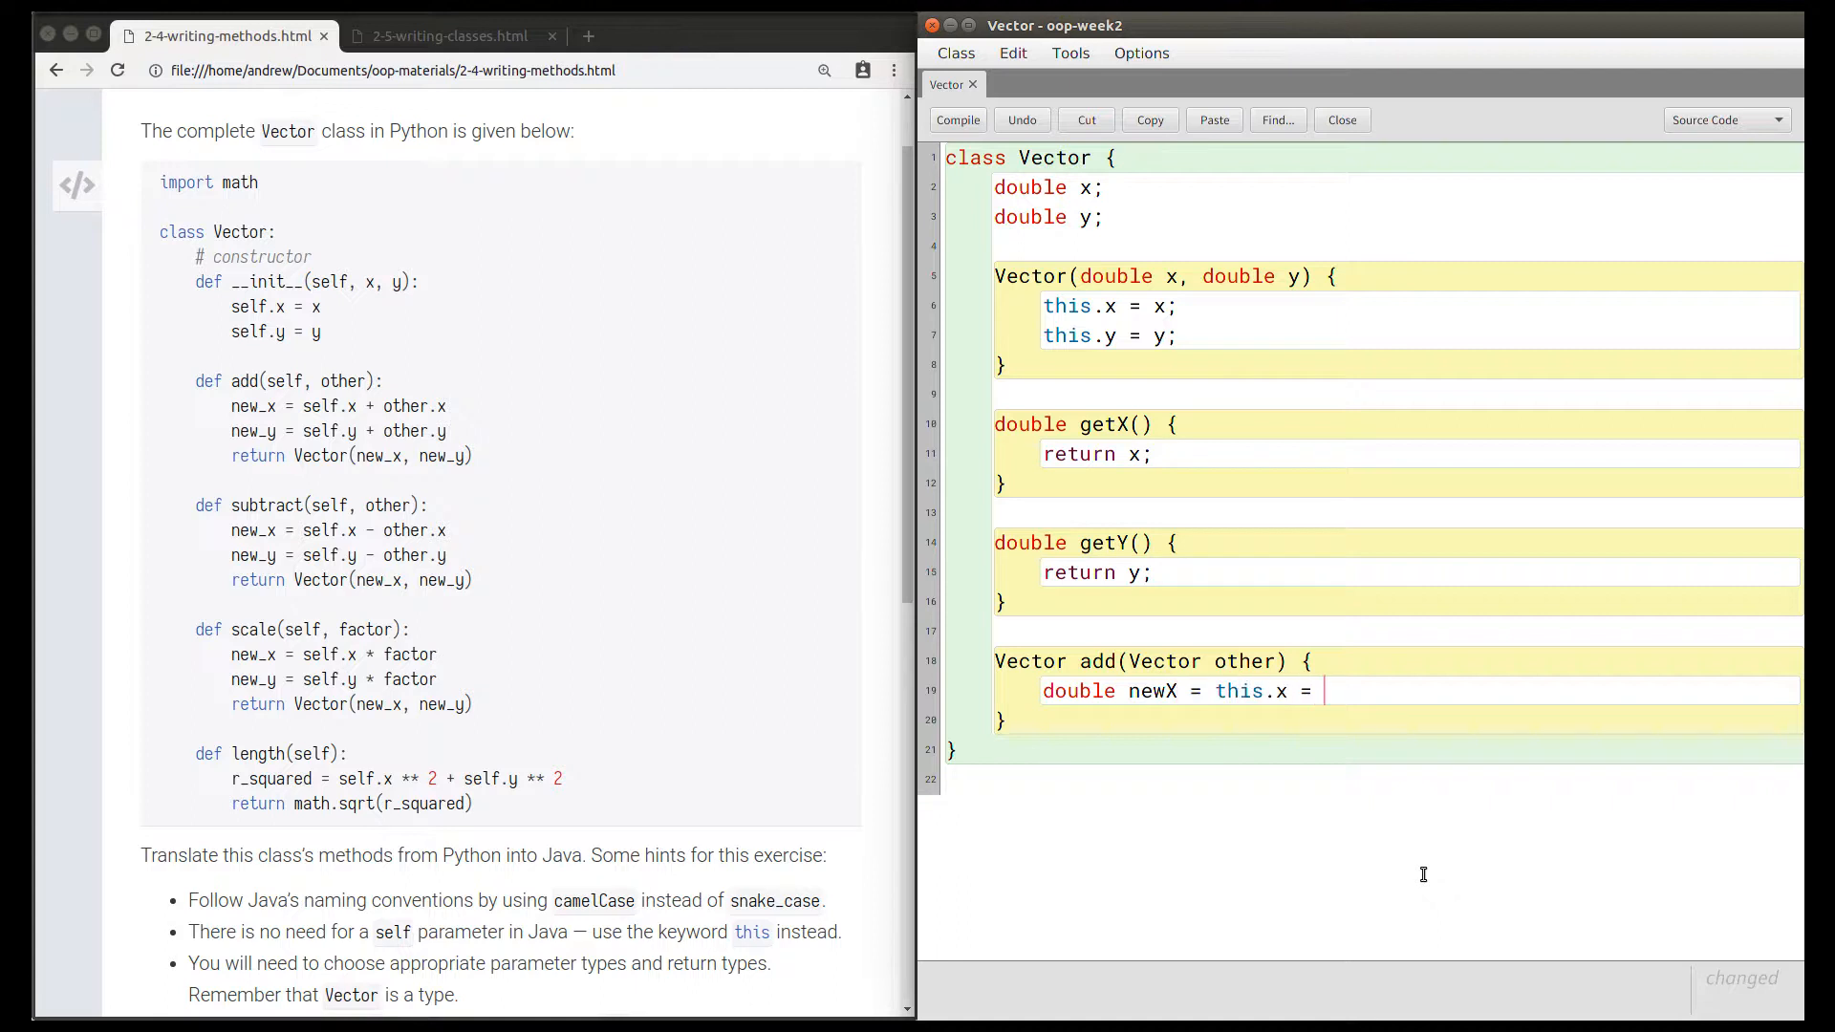
{"action": "type", "text": "+ other.x;"}
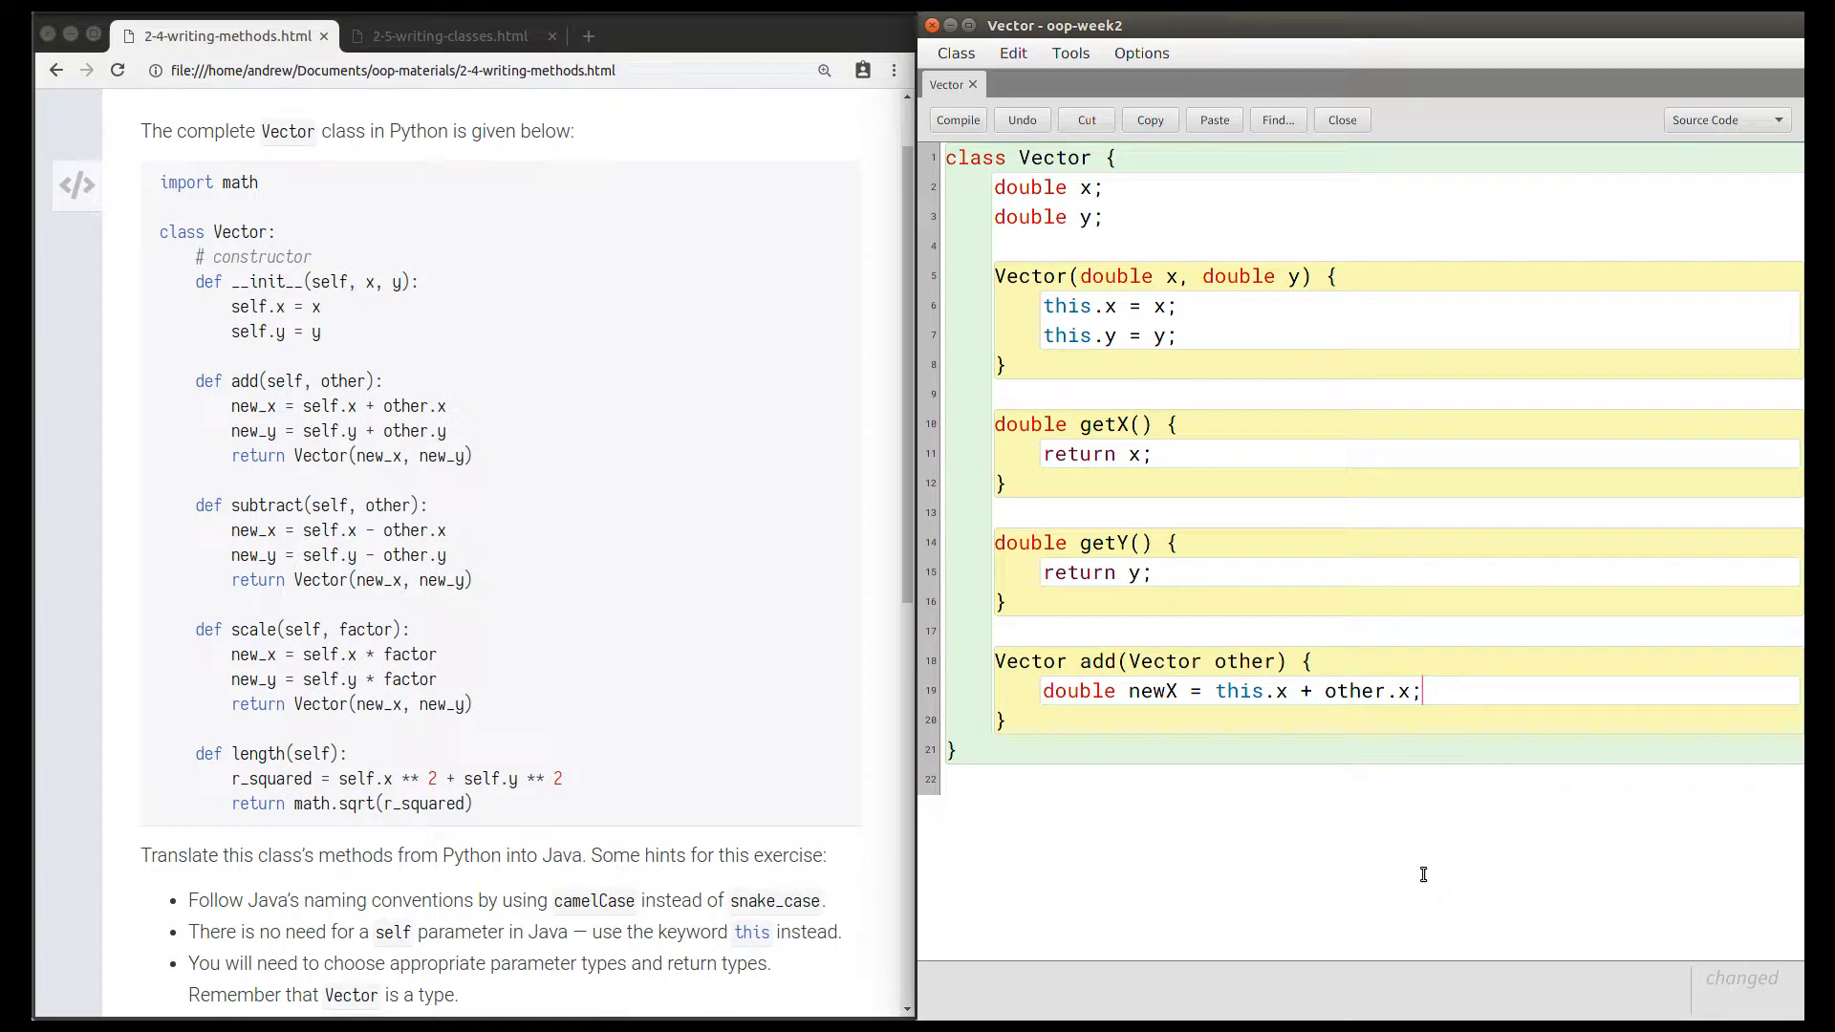
{"action": "key", "text": "Return"}
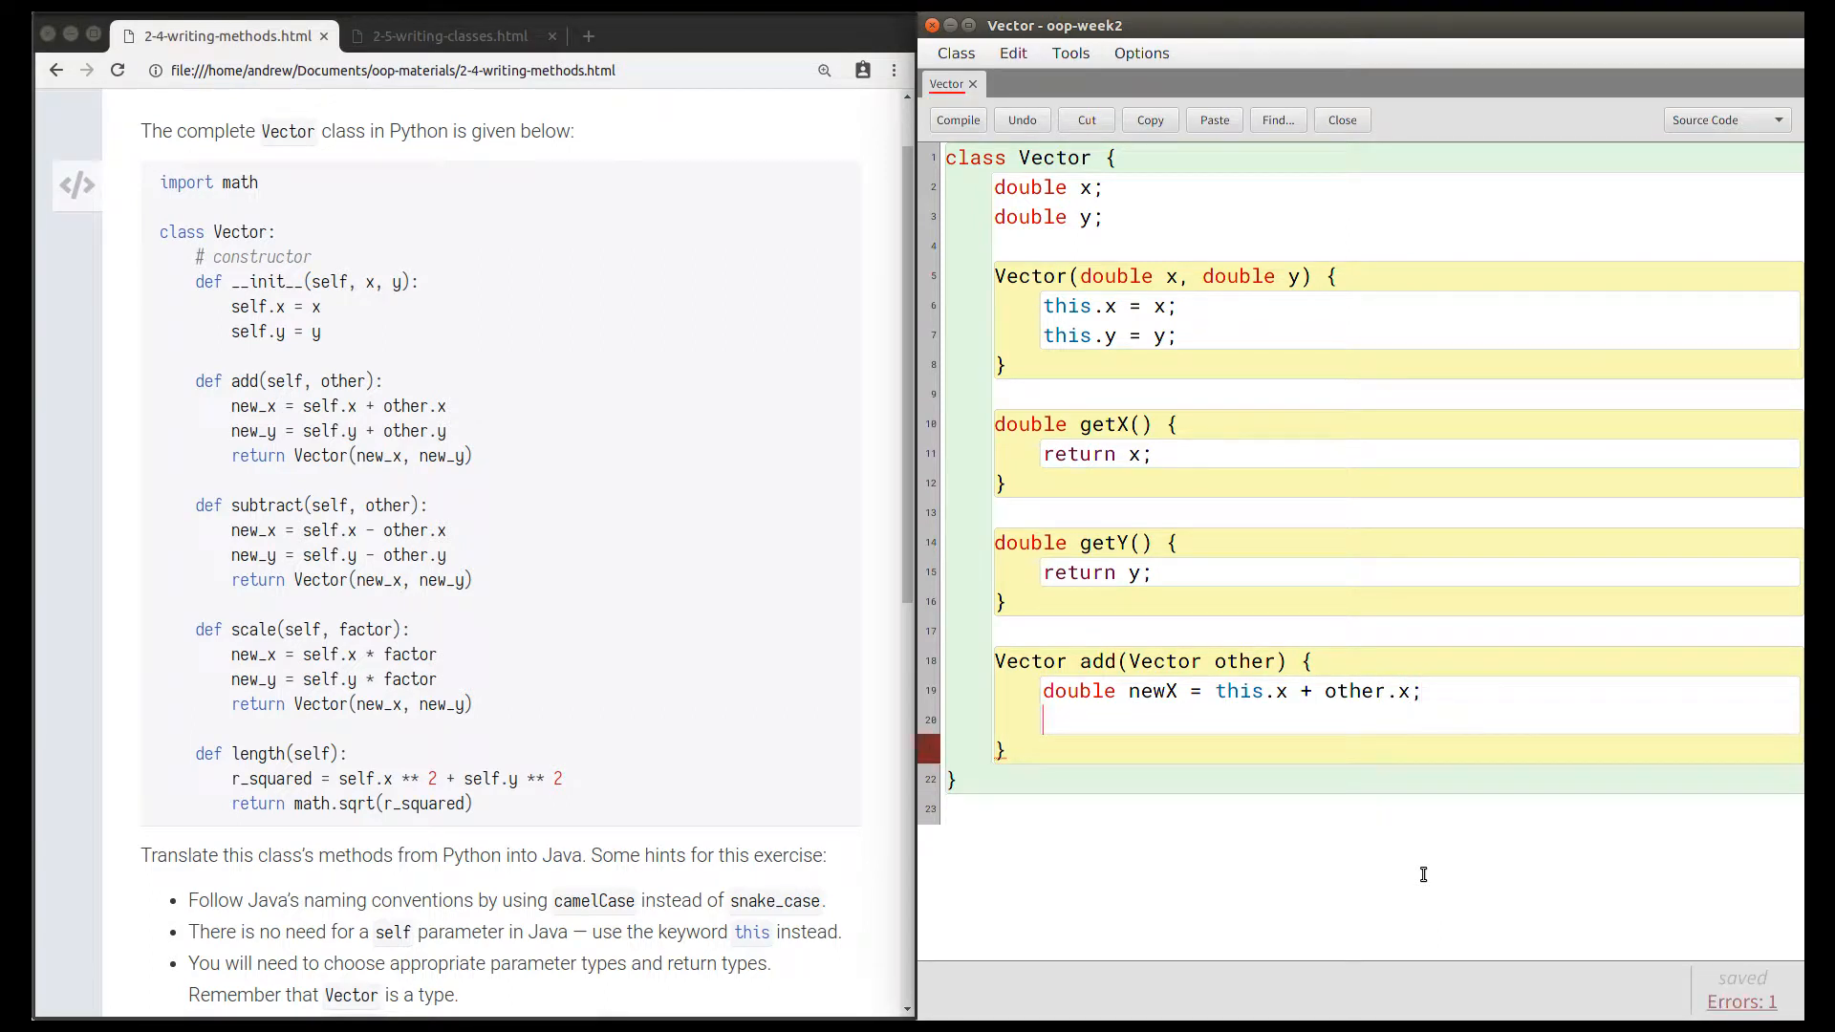
{"action": "type", "text": "double"}
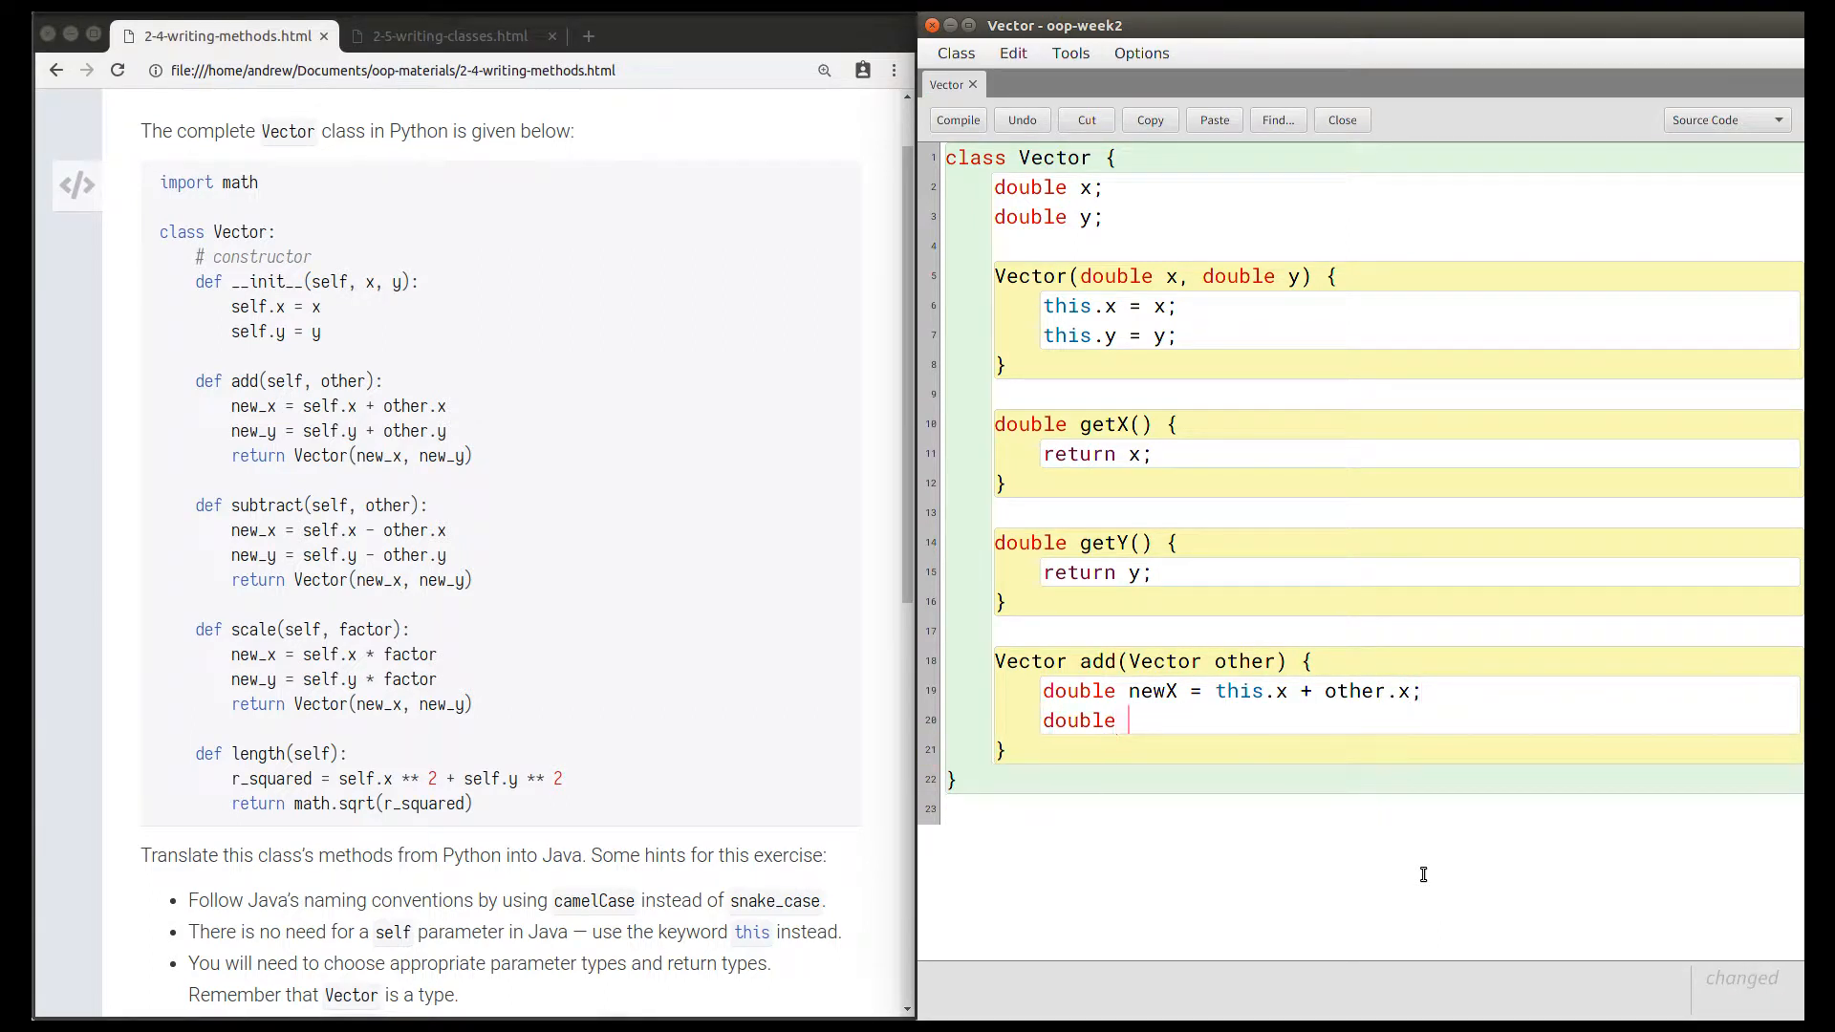
{"action": "type", "text": "newY ="}
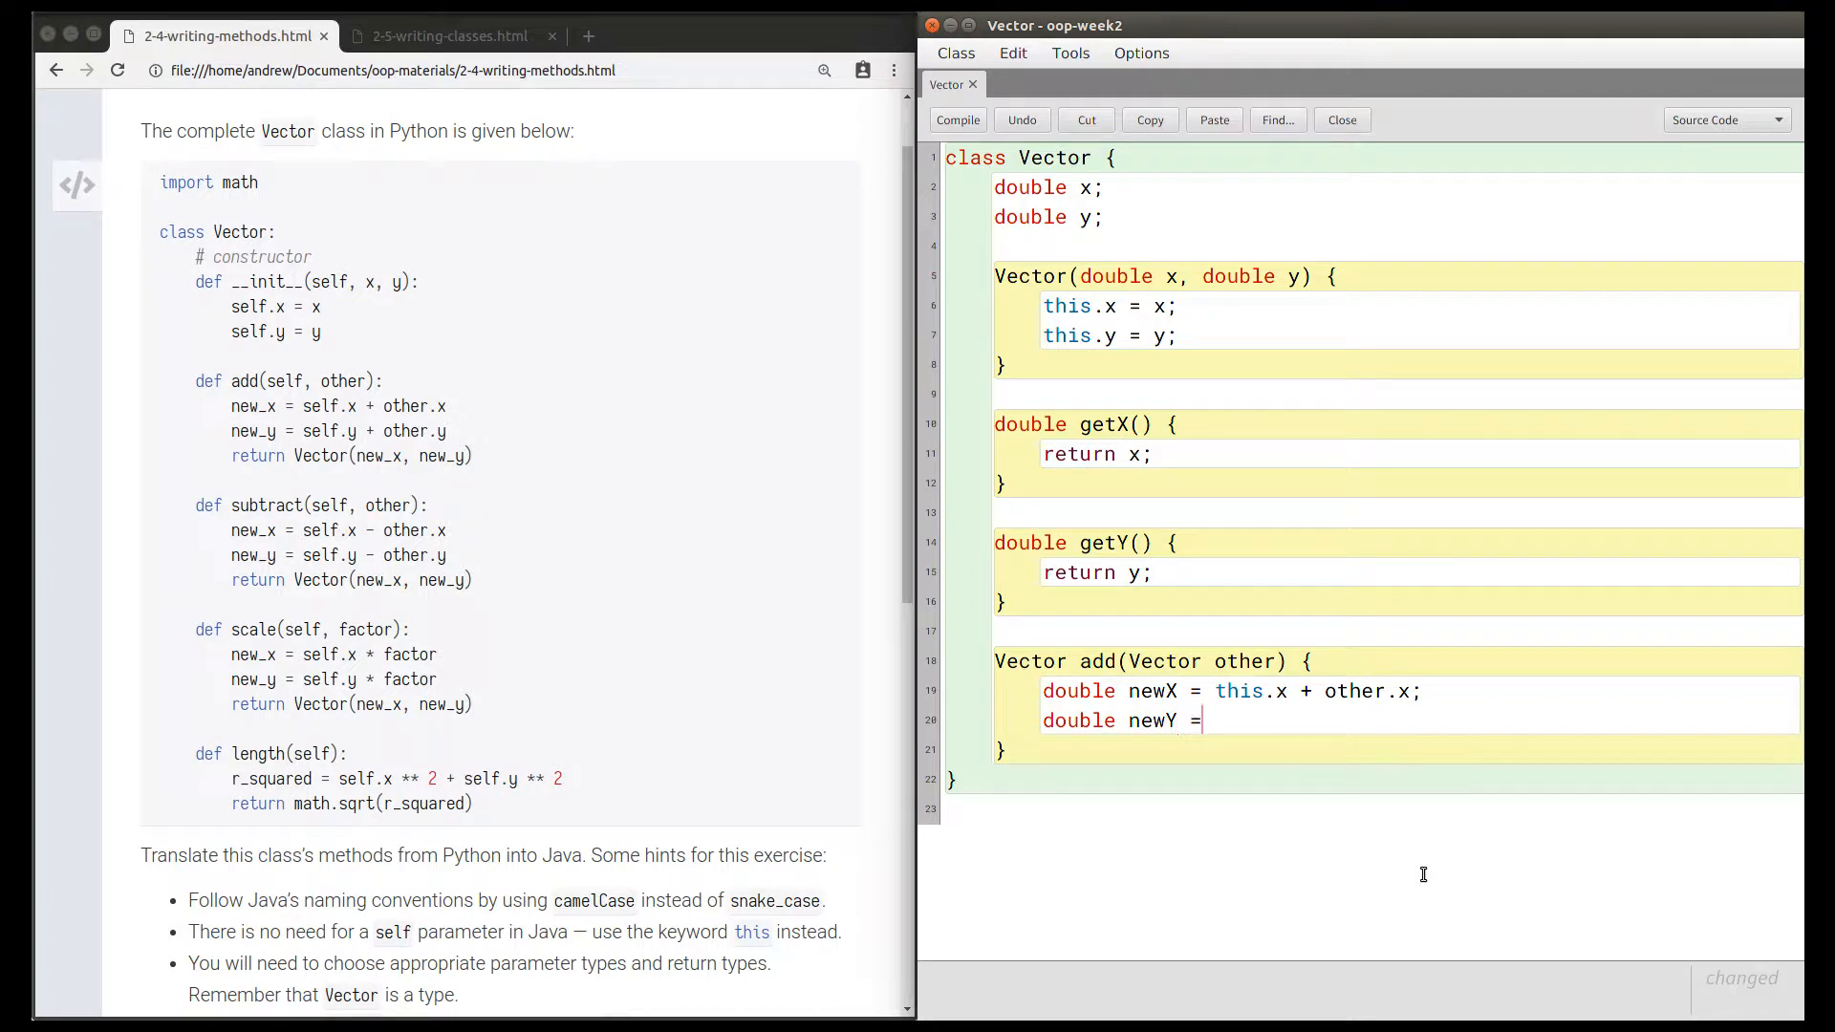
{"action": "type", "text": "this.y + other"}
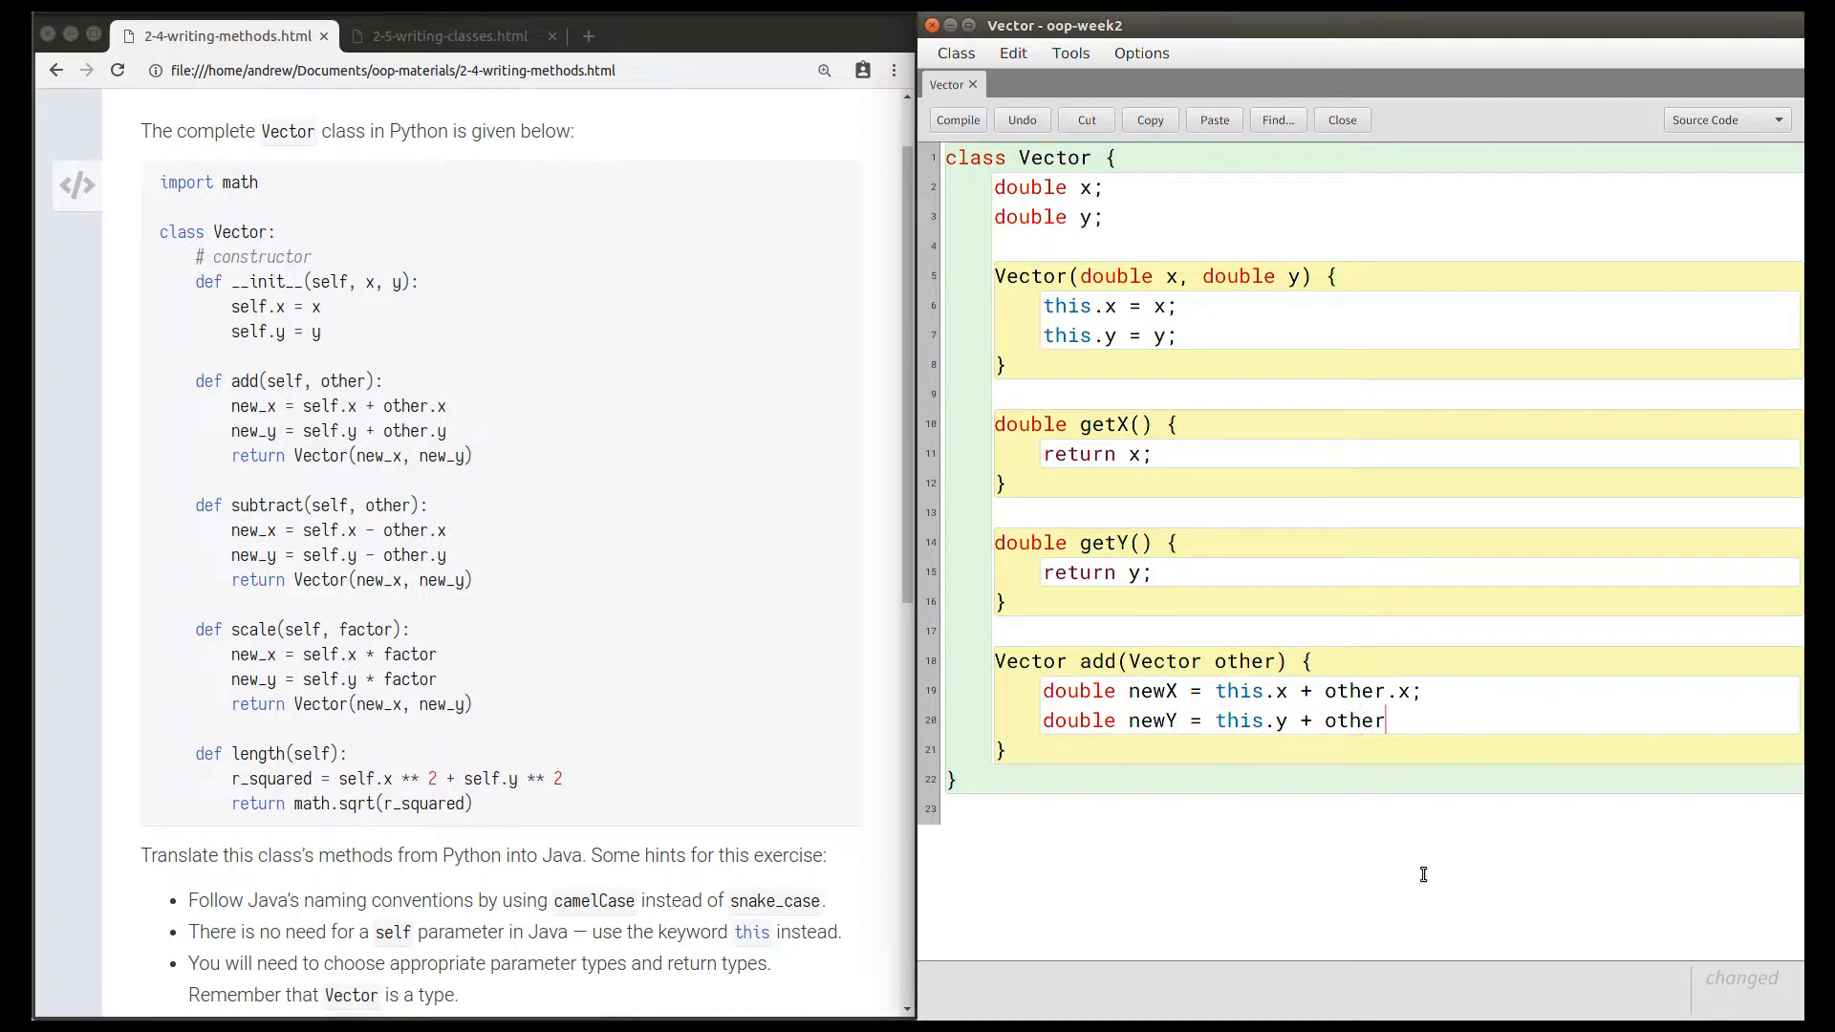
{"action": "type", "text": ".y;"}
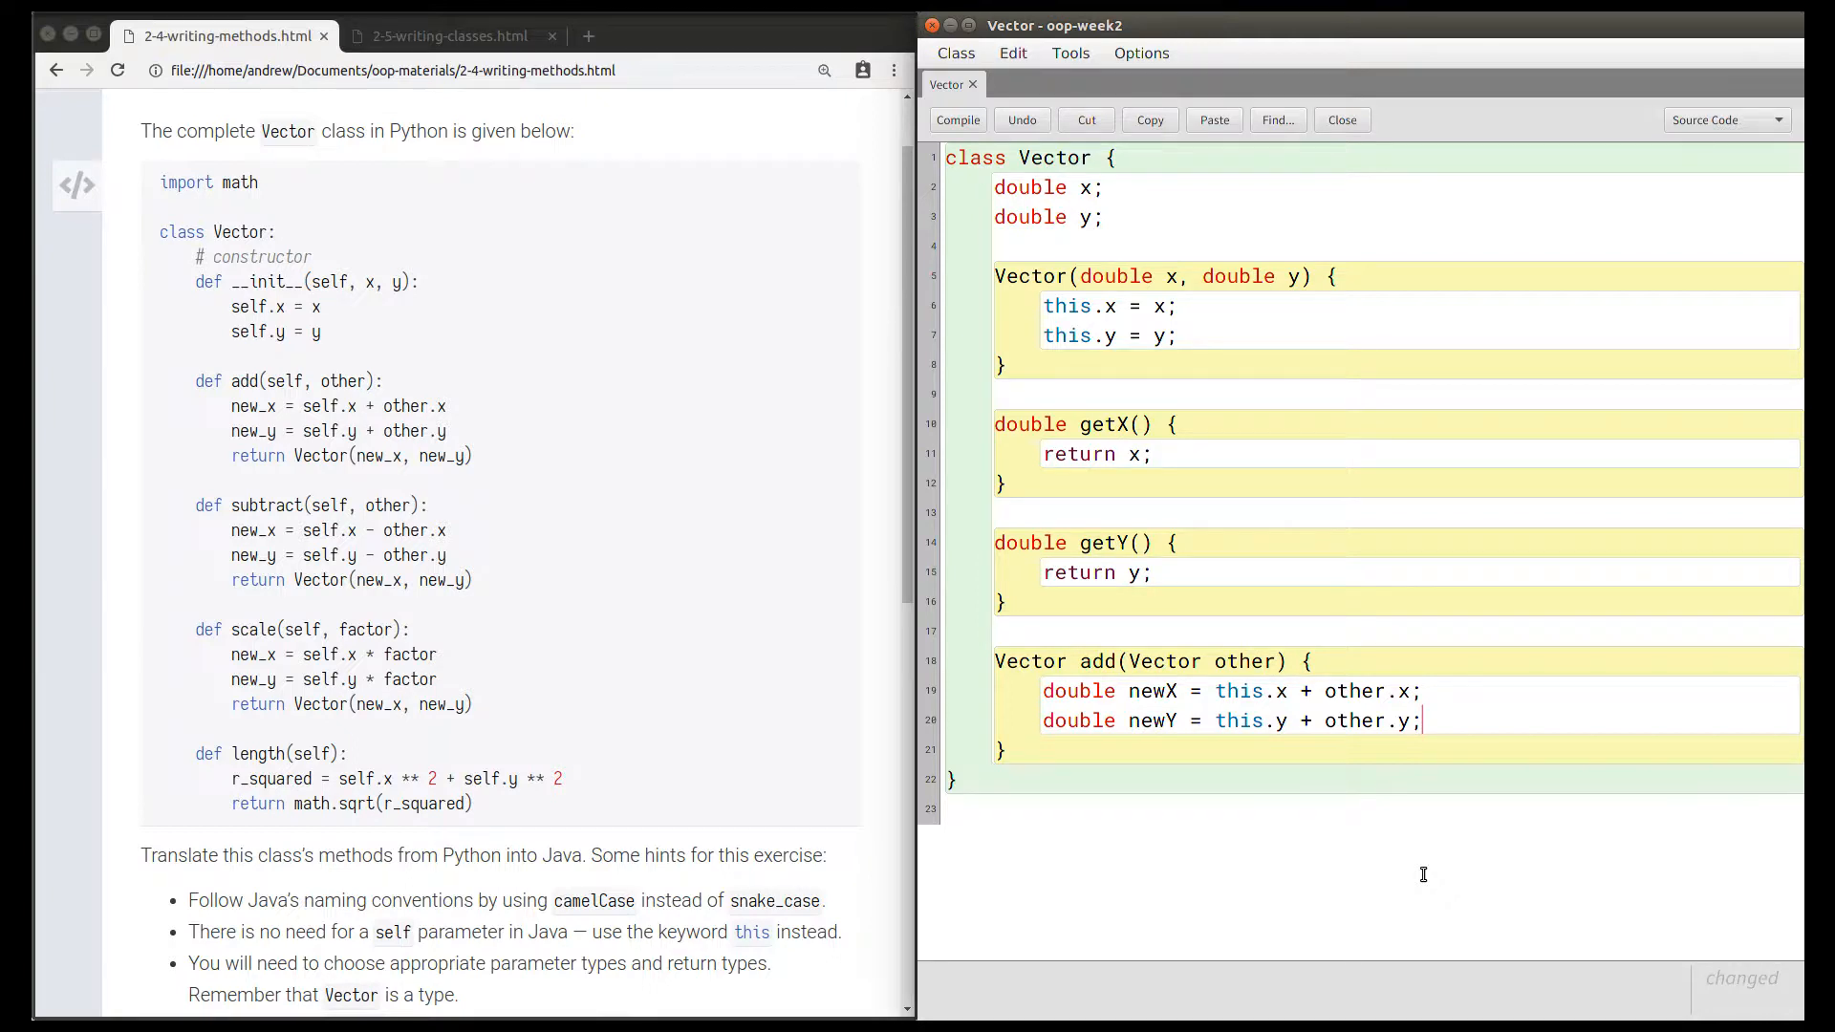
Add 'return new Vector(newX, newY);' and move to the blank lines below add.
{"action": "key", "text": "Return"}
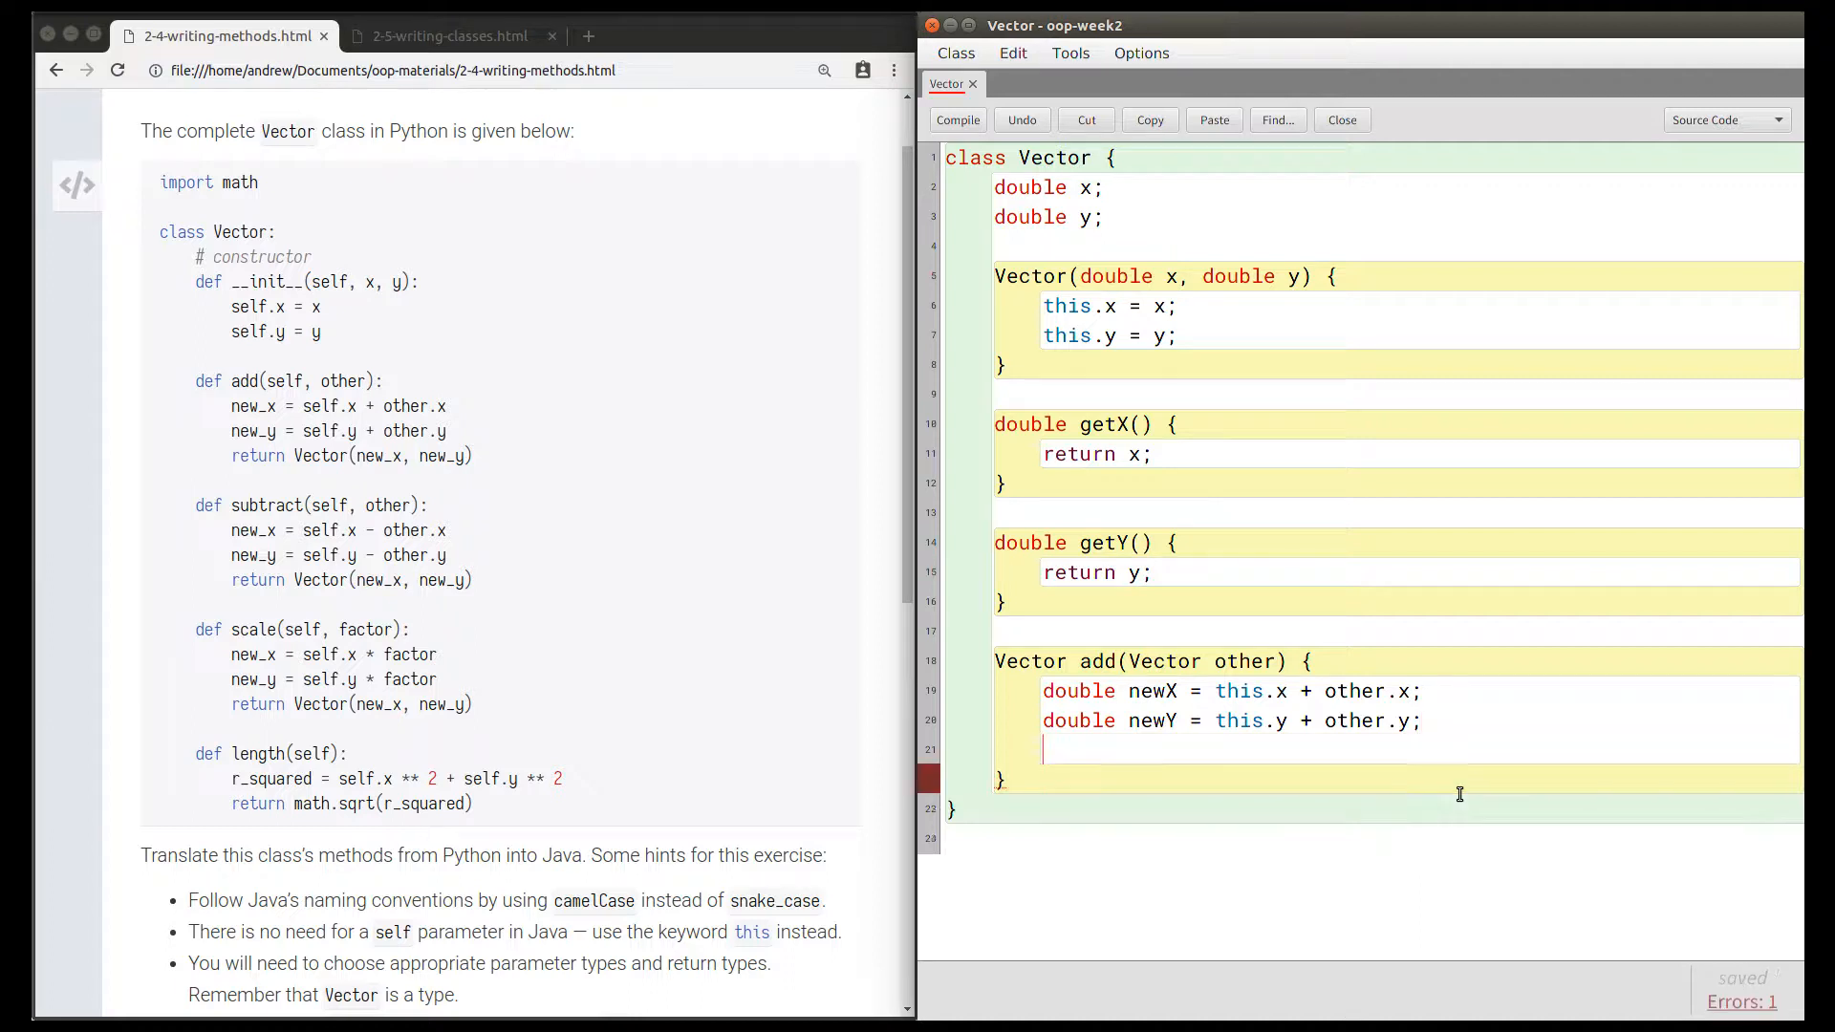
{"action": "left_click", "coordinate": [77, 185]}
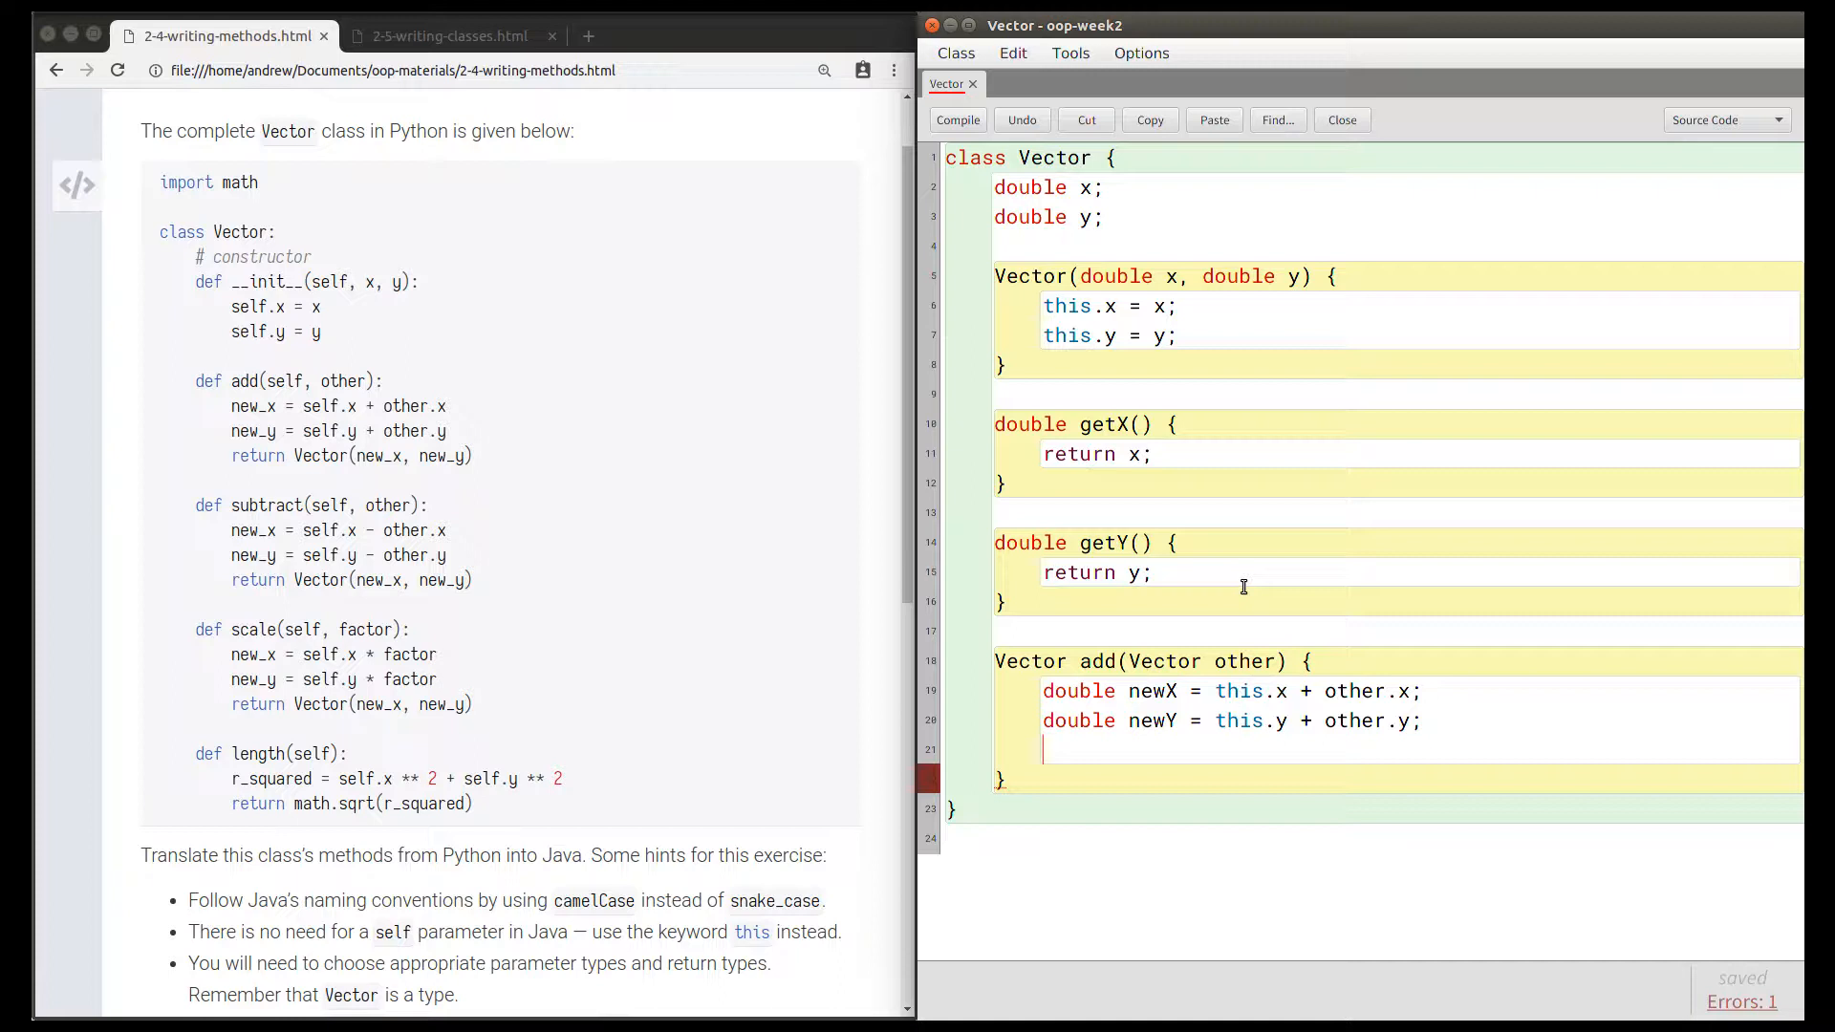
{"action": "type", "text": "re"}
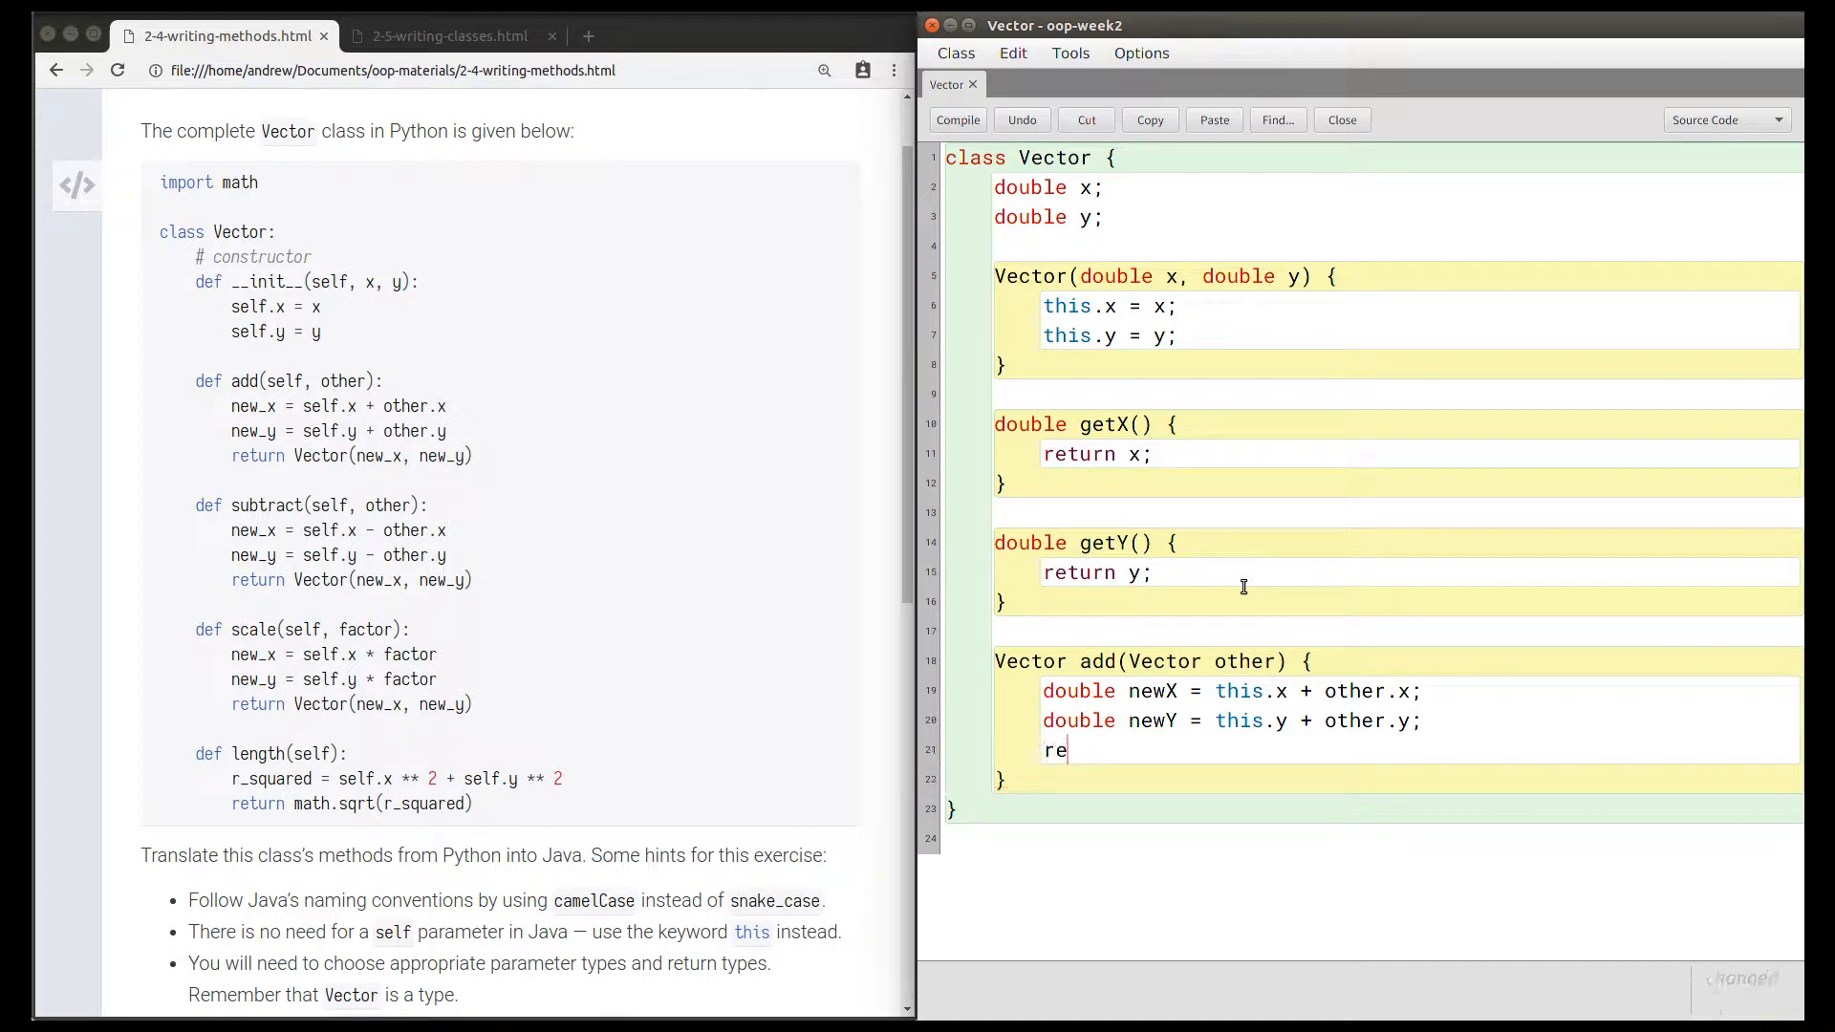
{"action": "type", "text": "turn new Vec"}
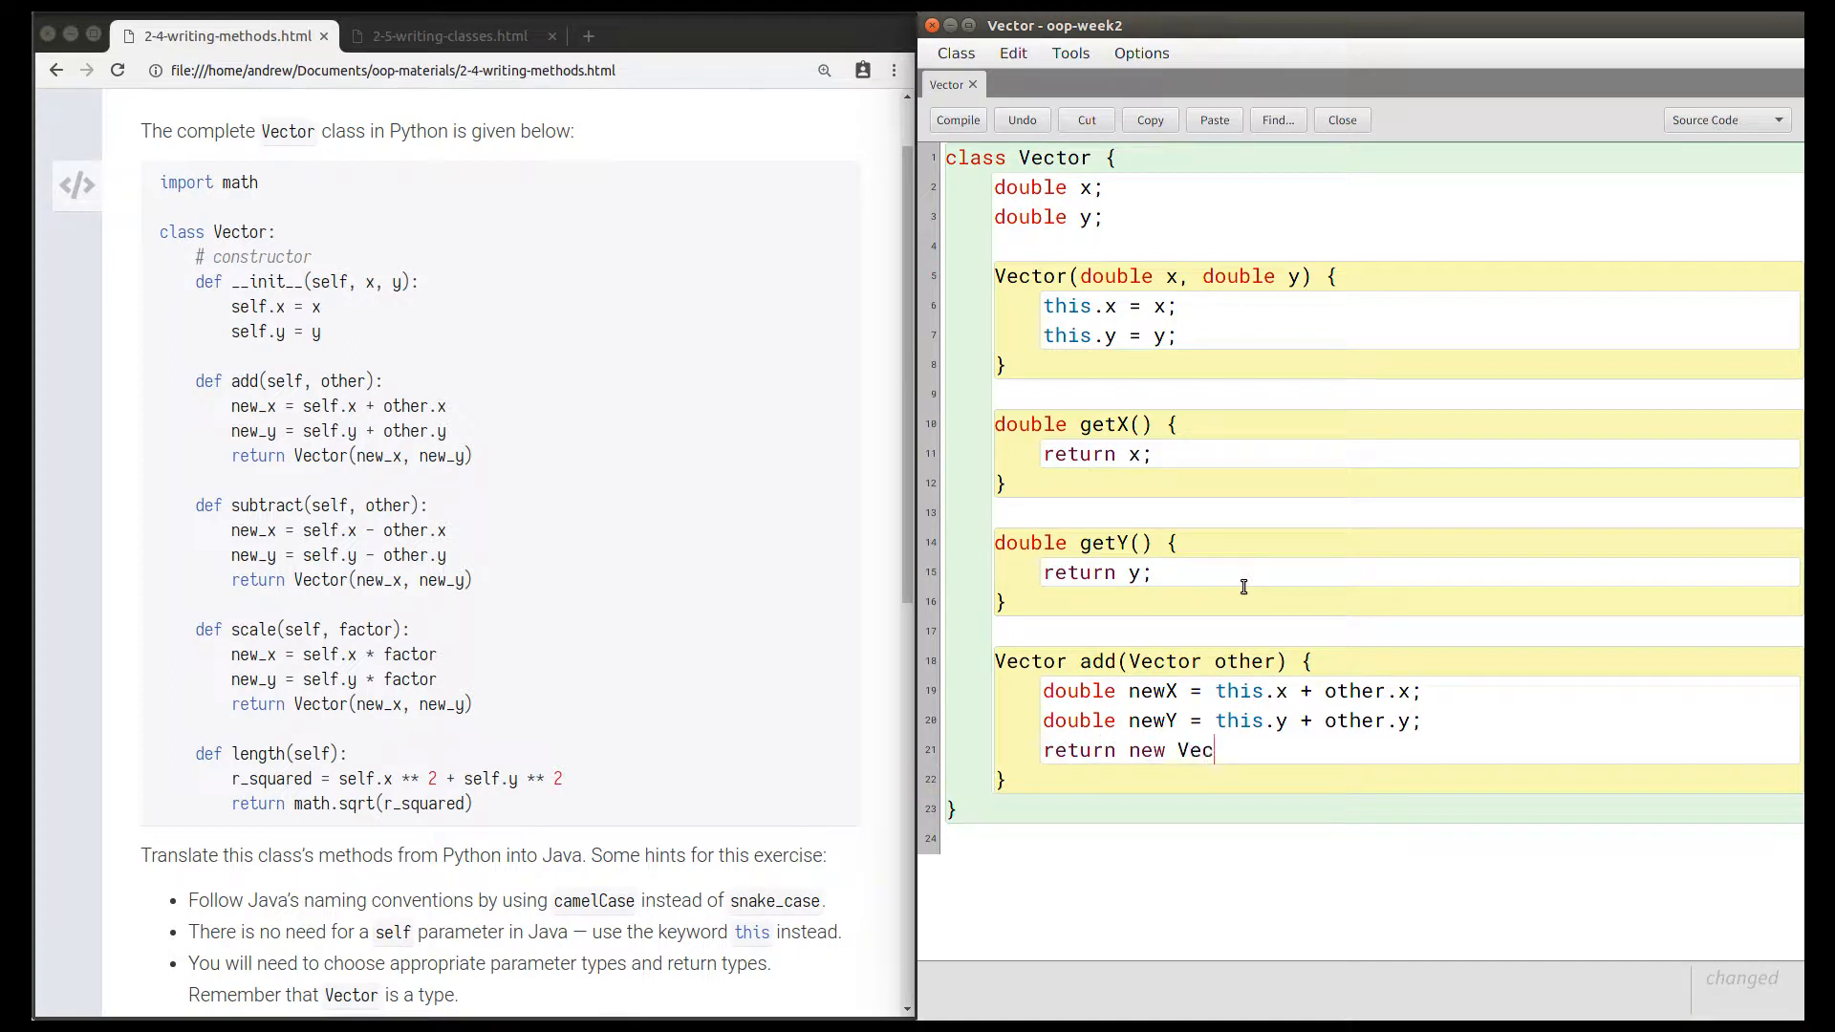
{"action": "type", "text": "tor("}
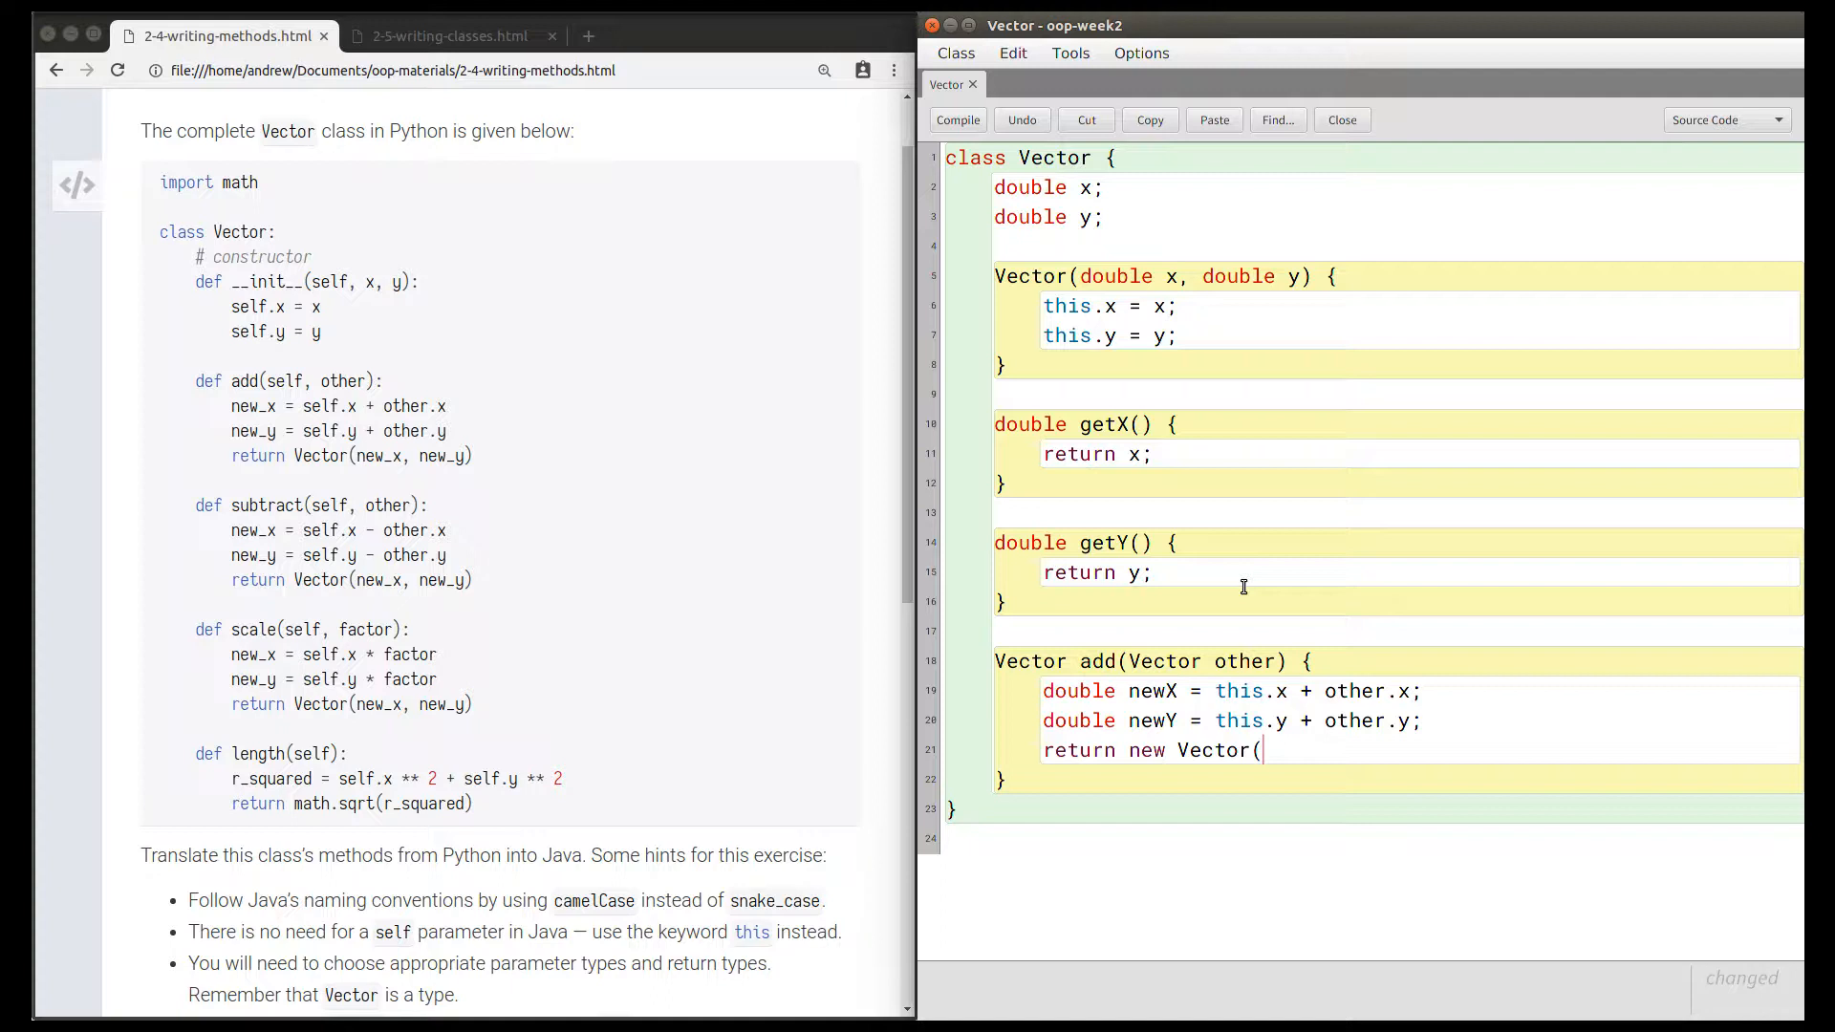
{"action": "type", "text": "newX, new"}
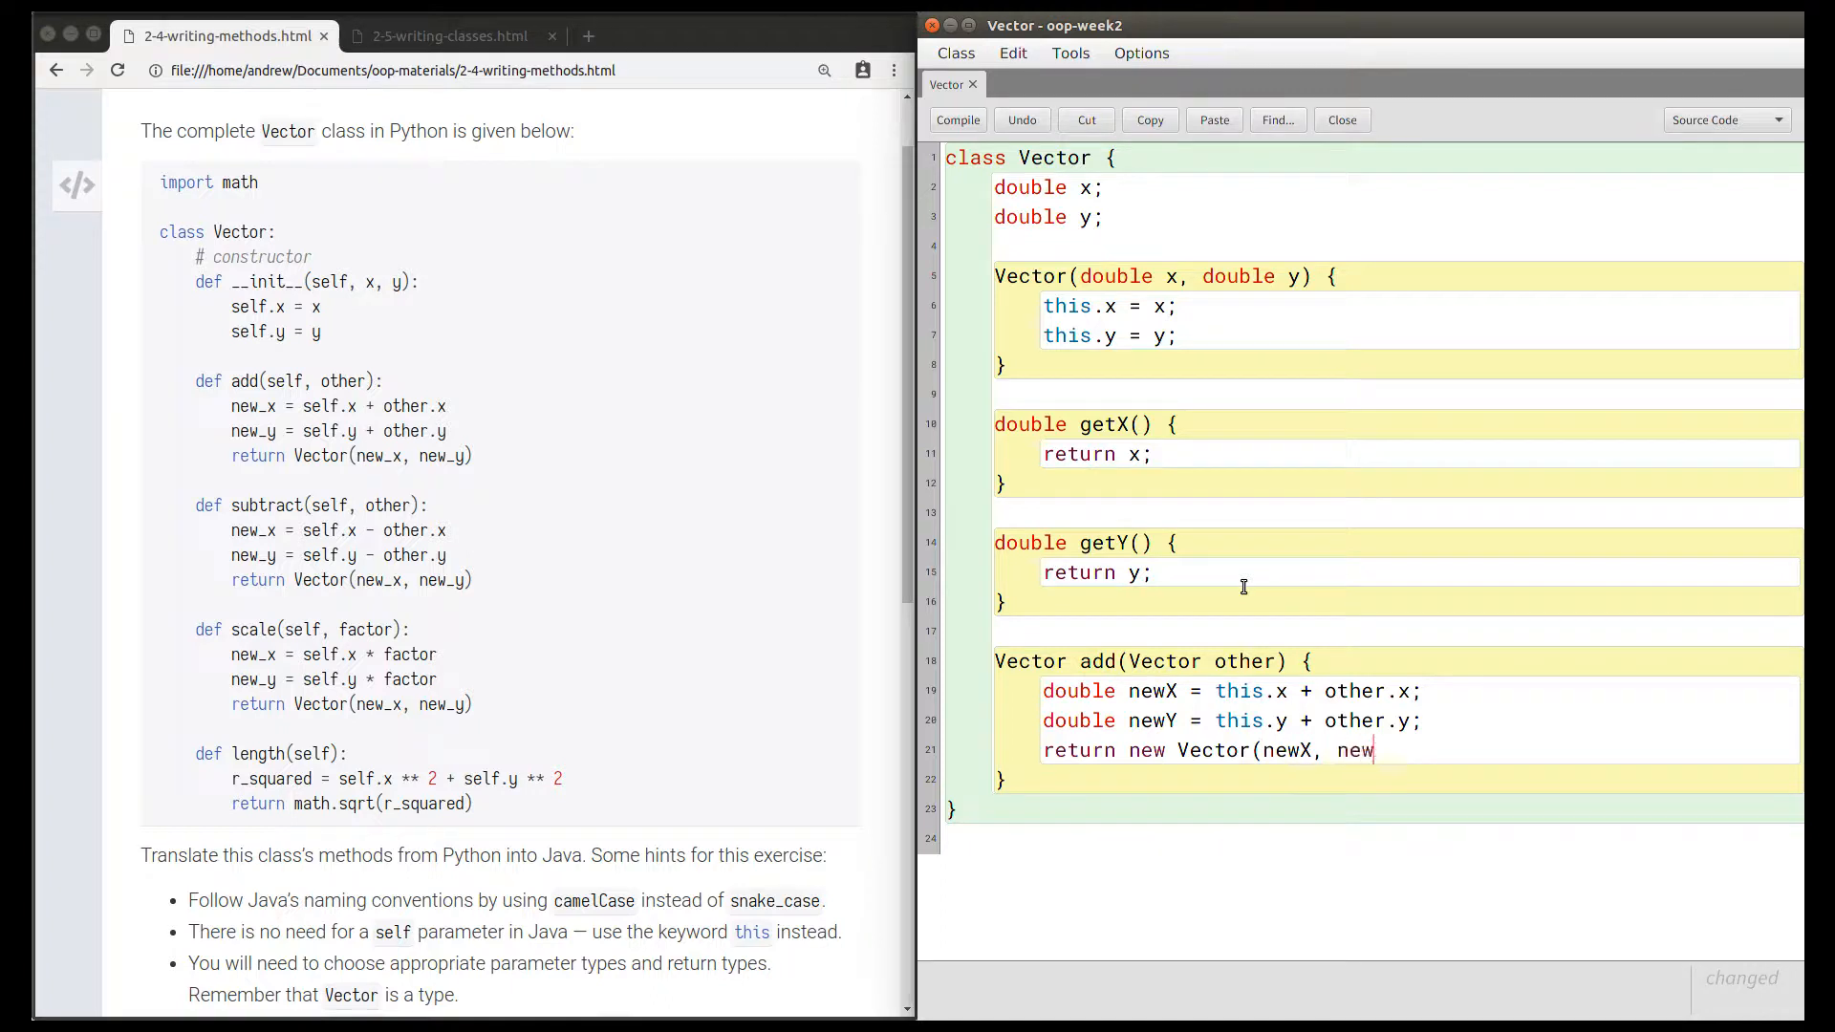
{"action": "type", "text": "Y);"}
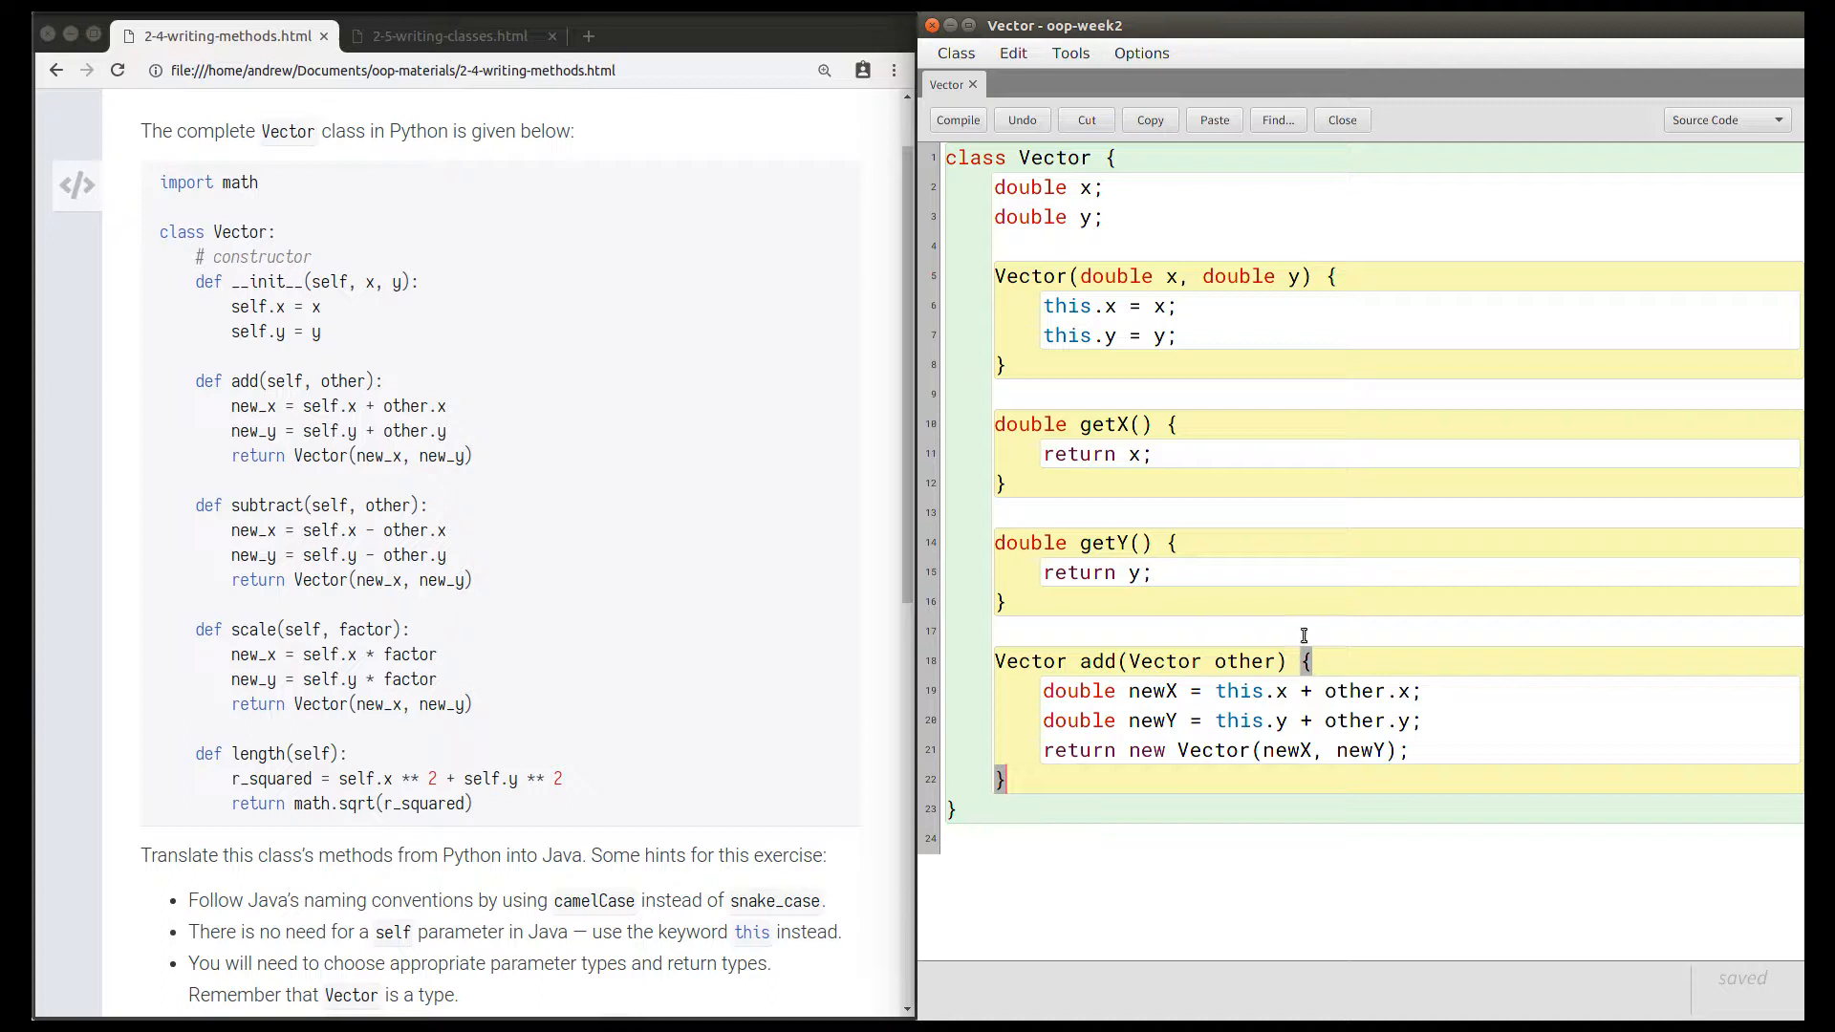
{"action": "mouse_move", "coordinate": [1345, 604]}
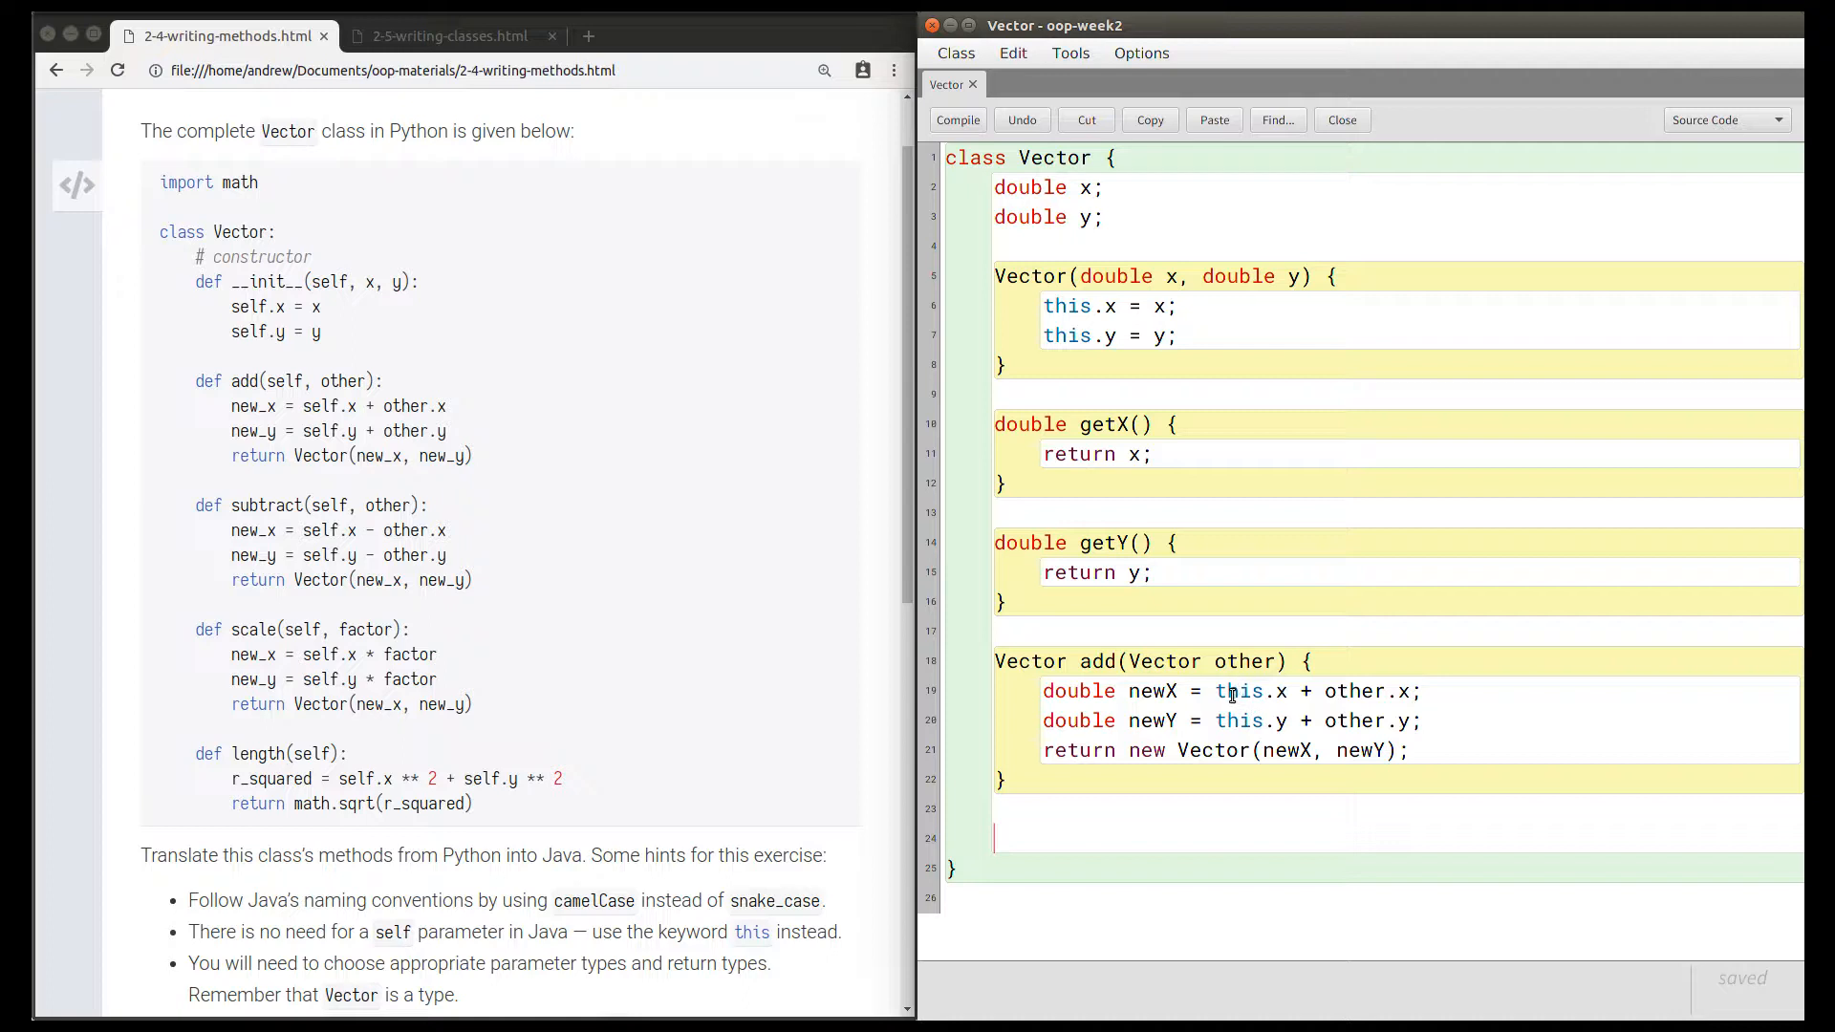
{"action": "double_click", "coordinate": [1239, 691]}
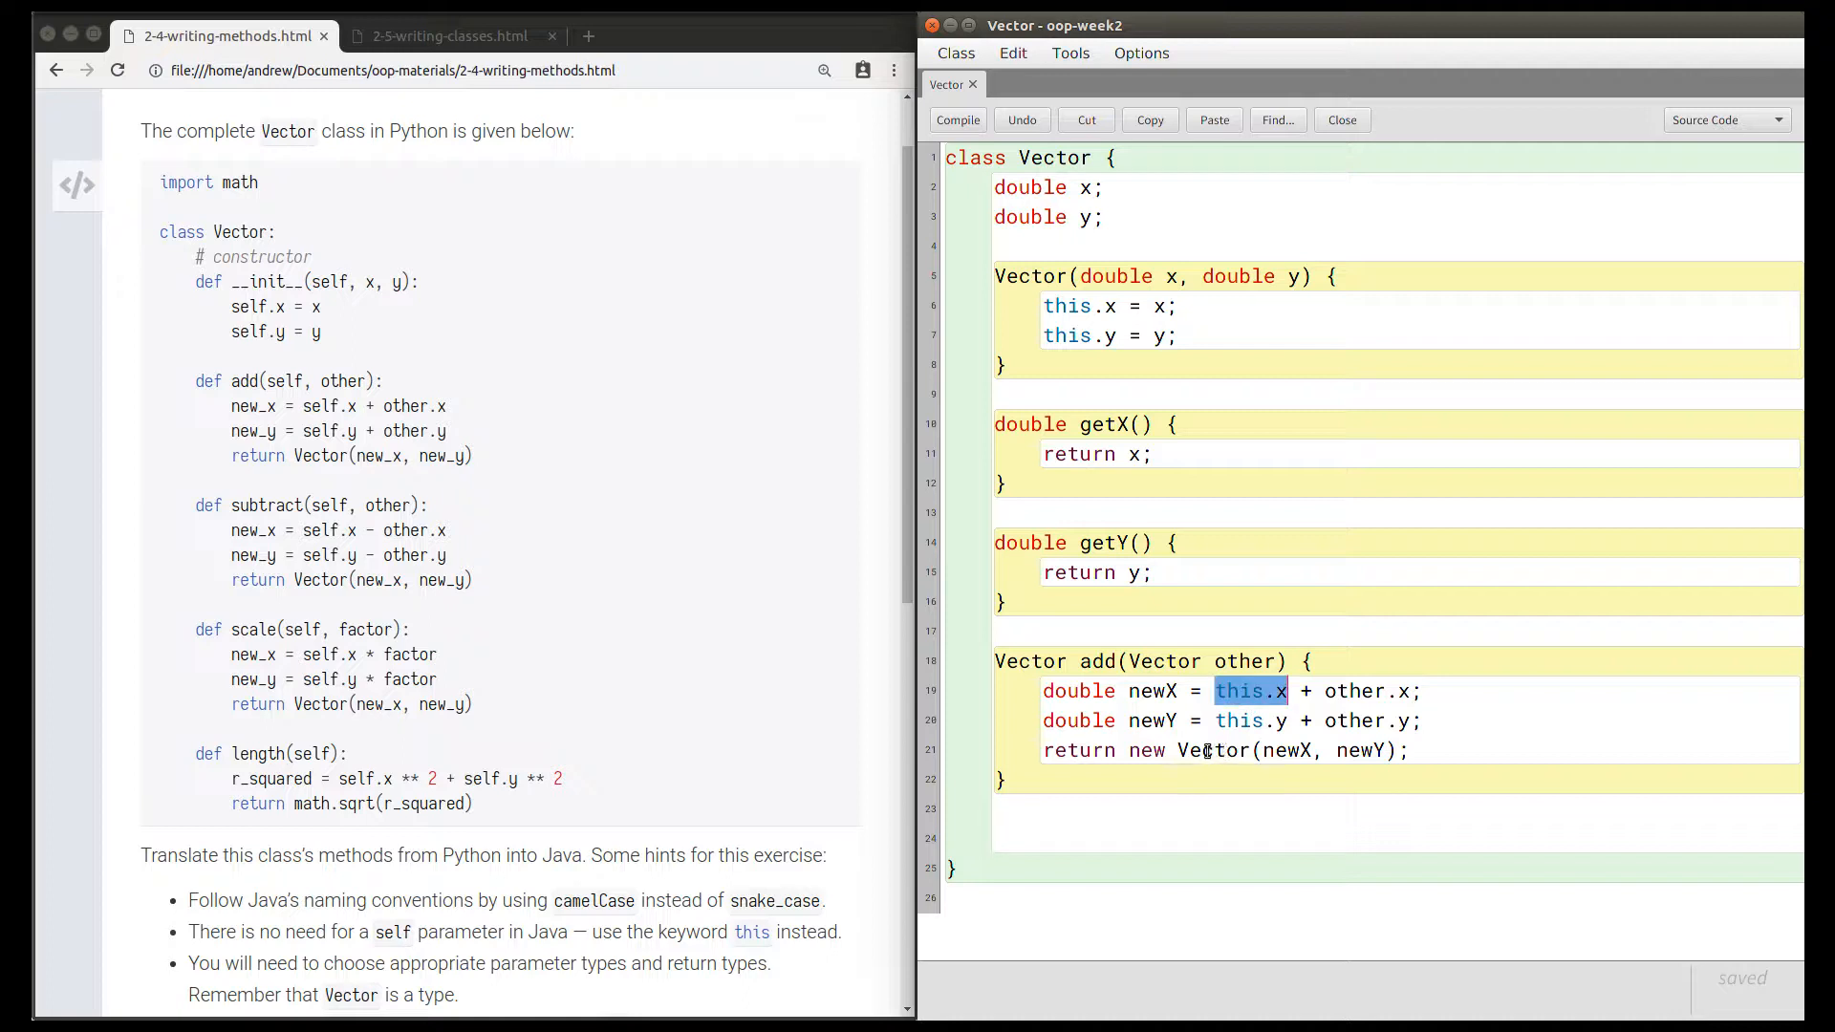
{"action": "left_click", "coordinate": [1100, 835]}
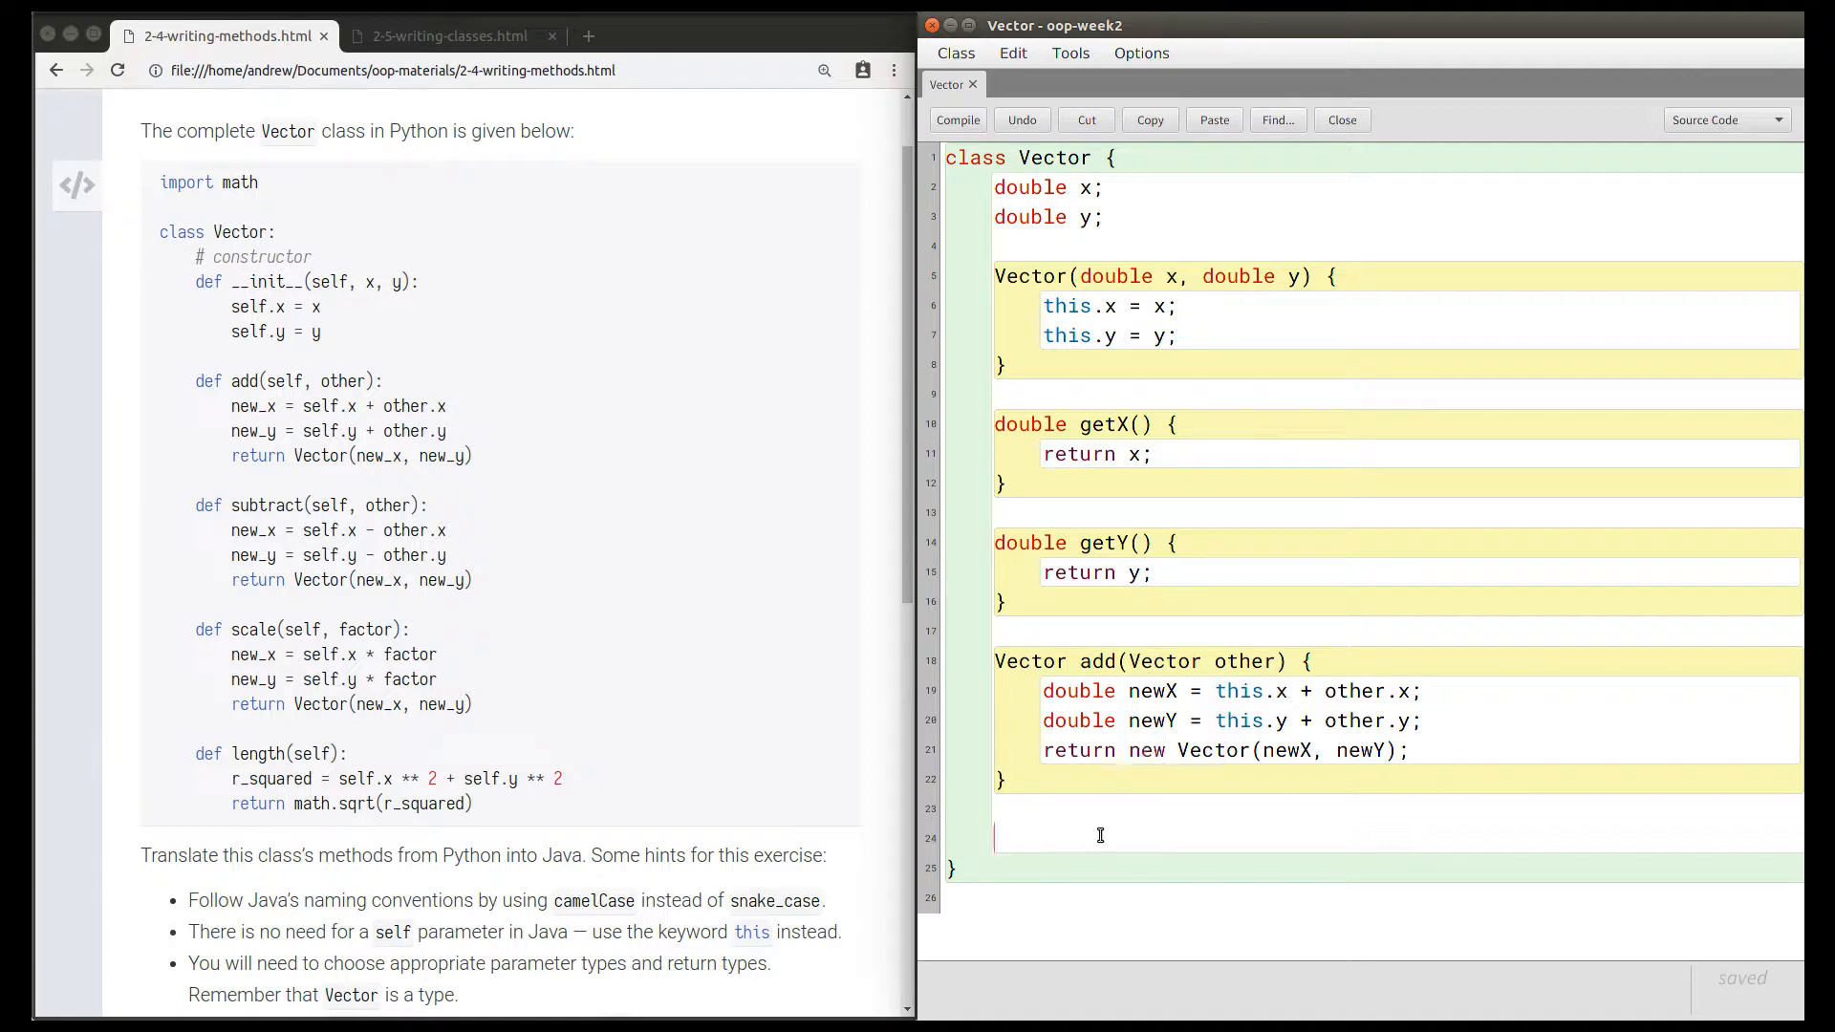
{"action": "mouse_move", "coordinate": [1376, 684]}
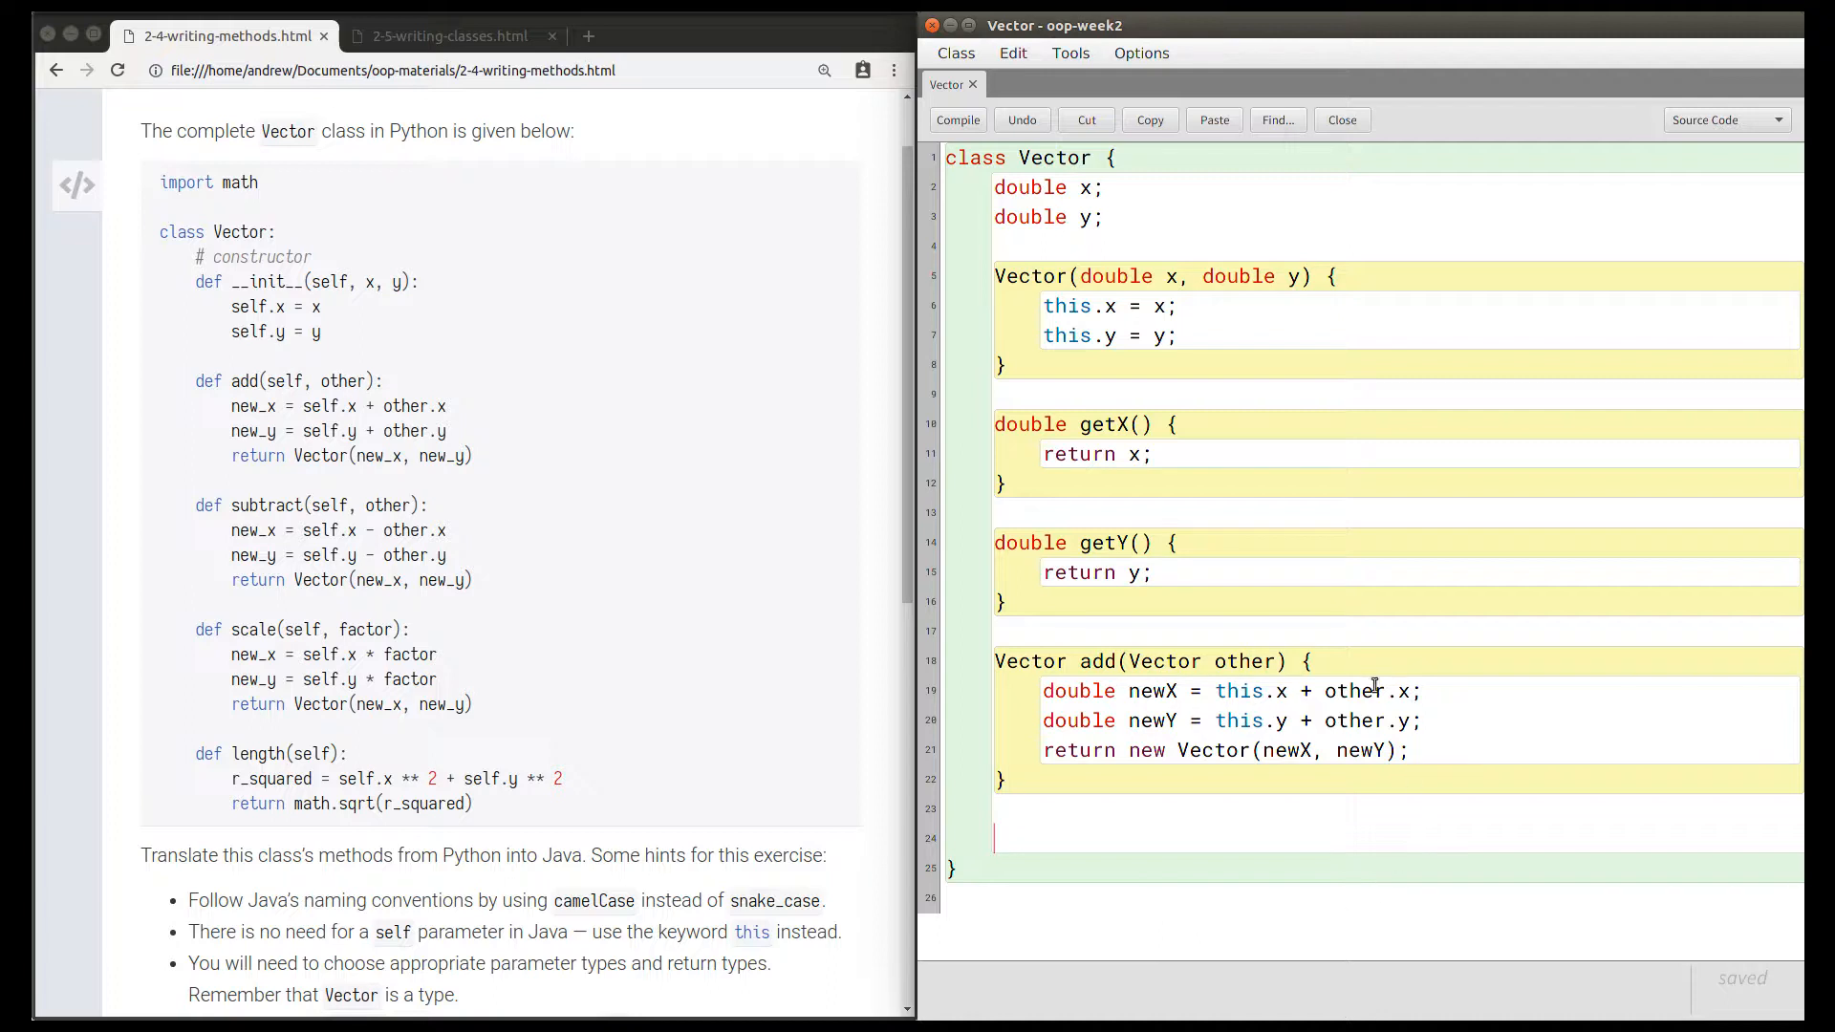
{"action": "left_click", "coordinate": [1443, 751]}
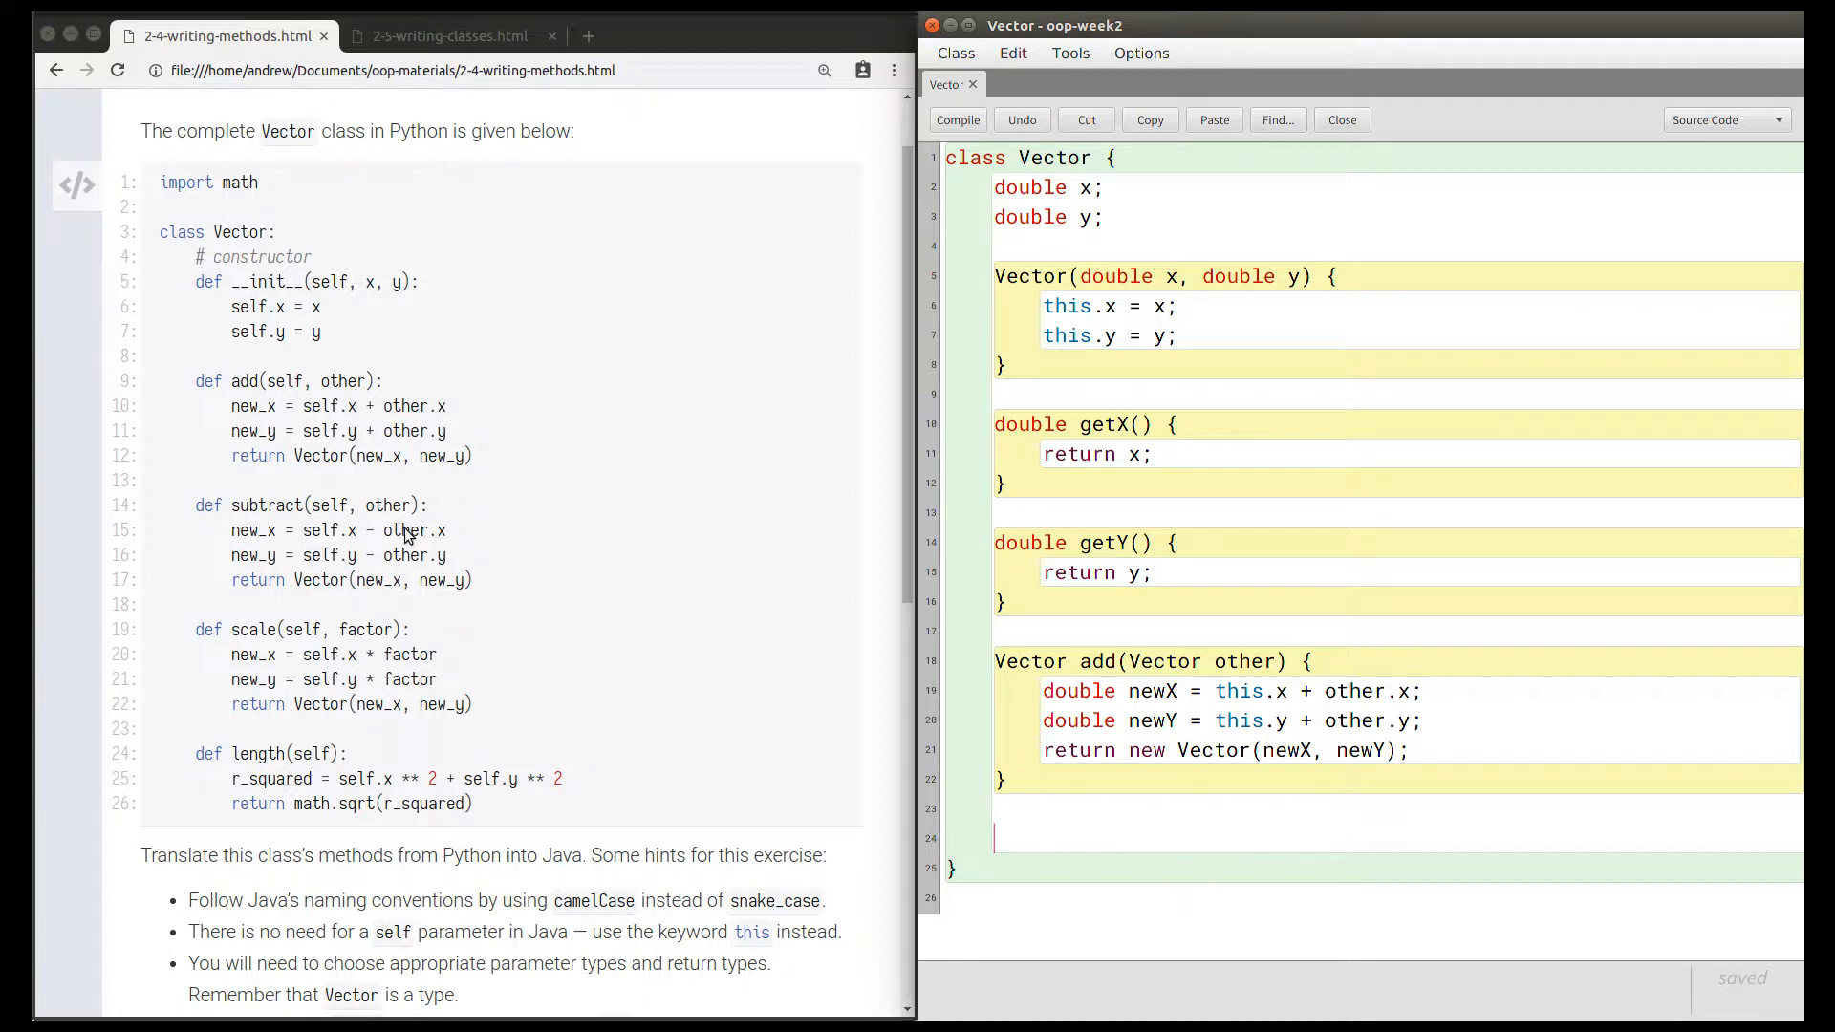
{"action": "mouse_move", "coordinate": [407, 582]}
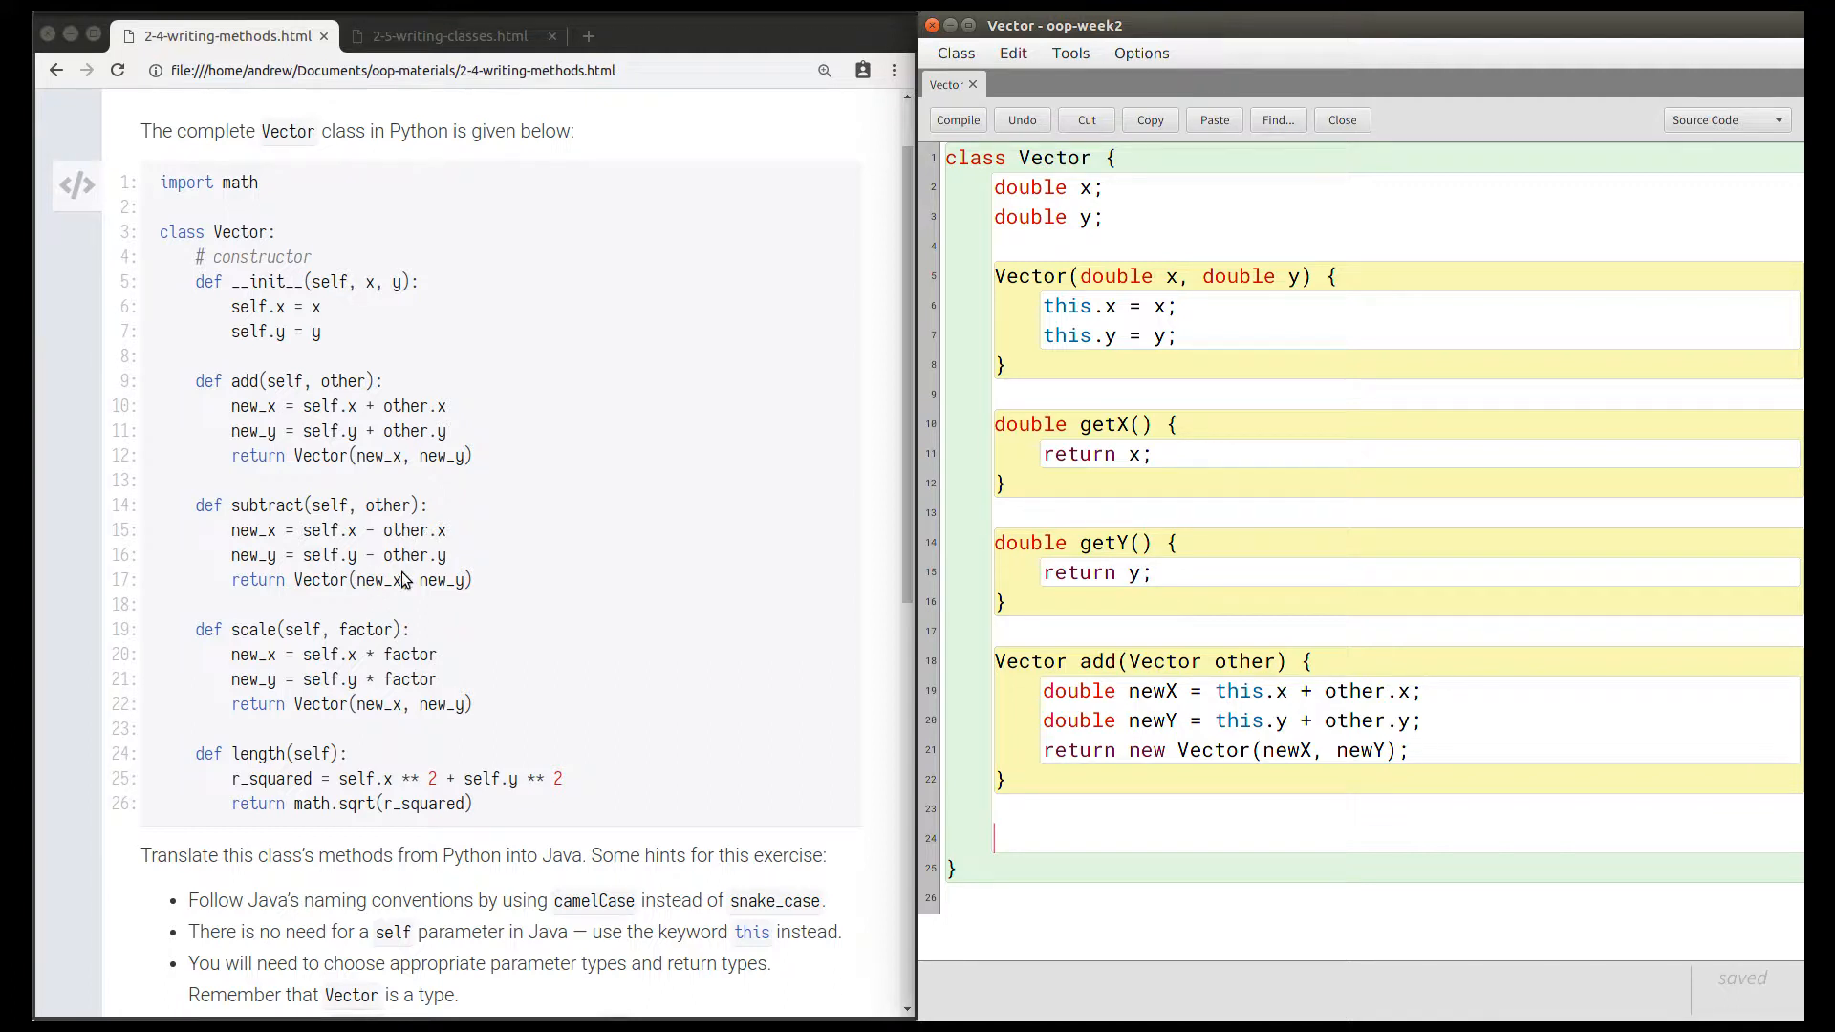
{"action": "mouse_move", "coordinate": [436, 574]}
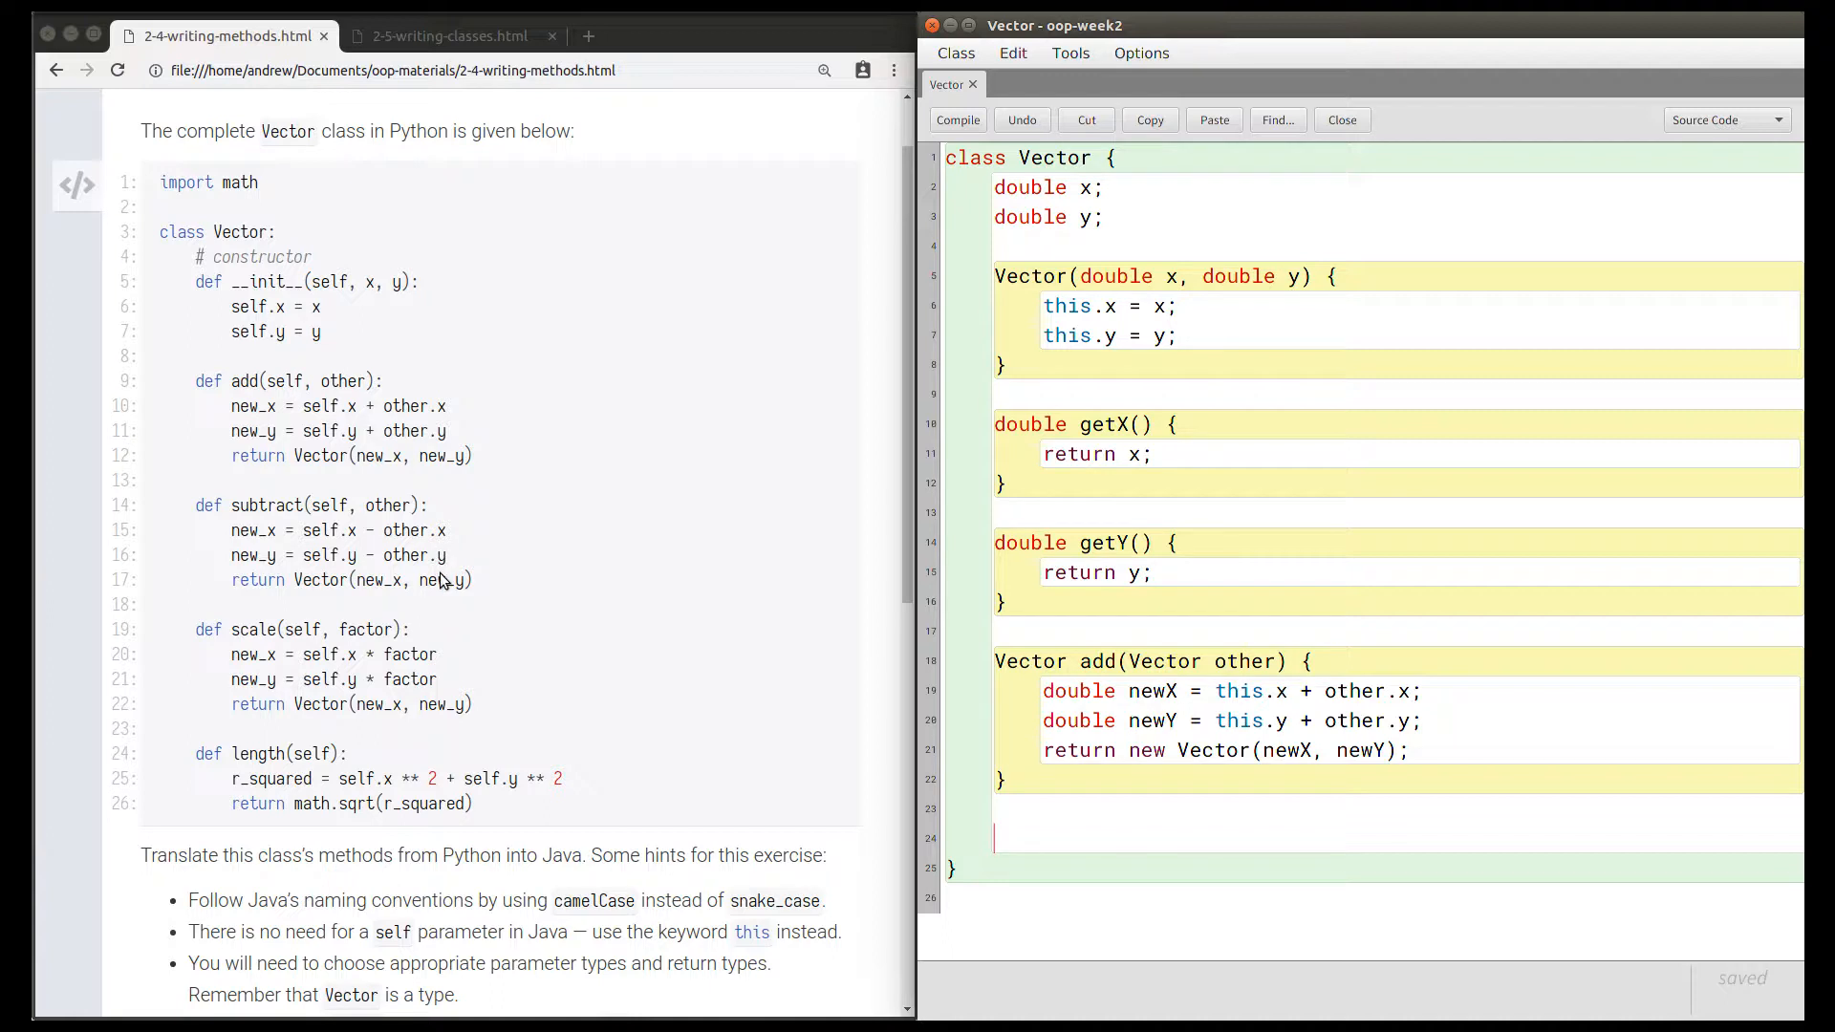
{"action": "mouse_move", "coordinate": [302, 605]}
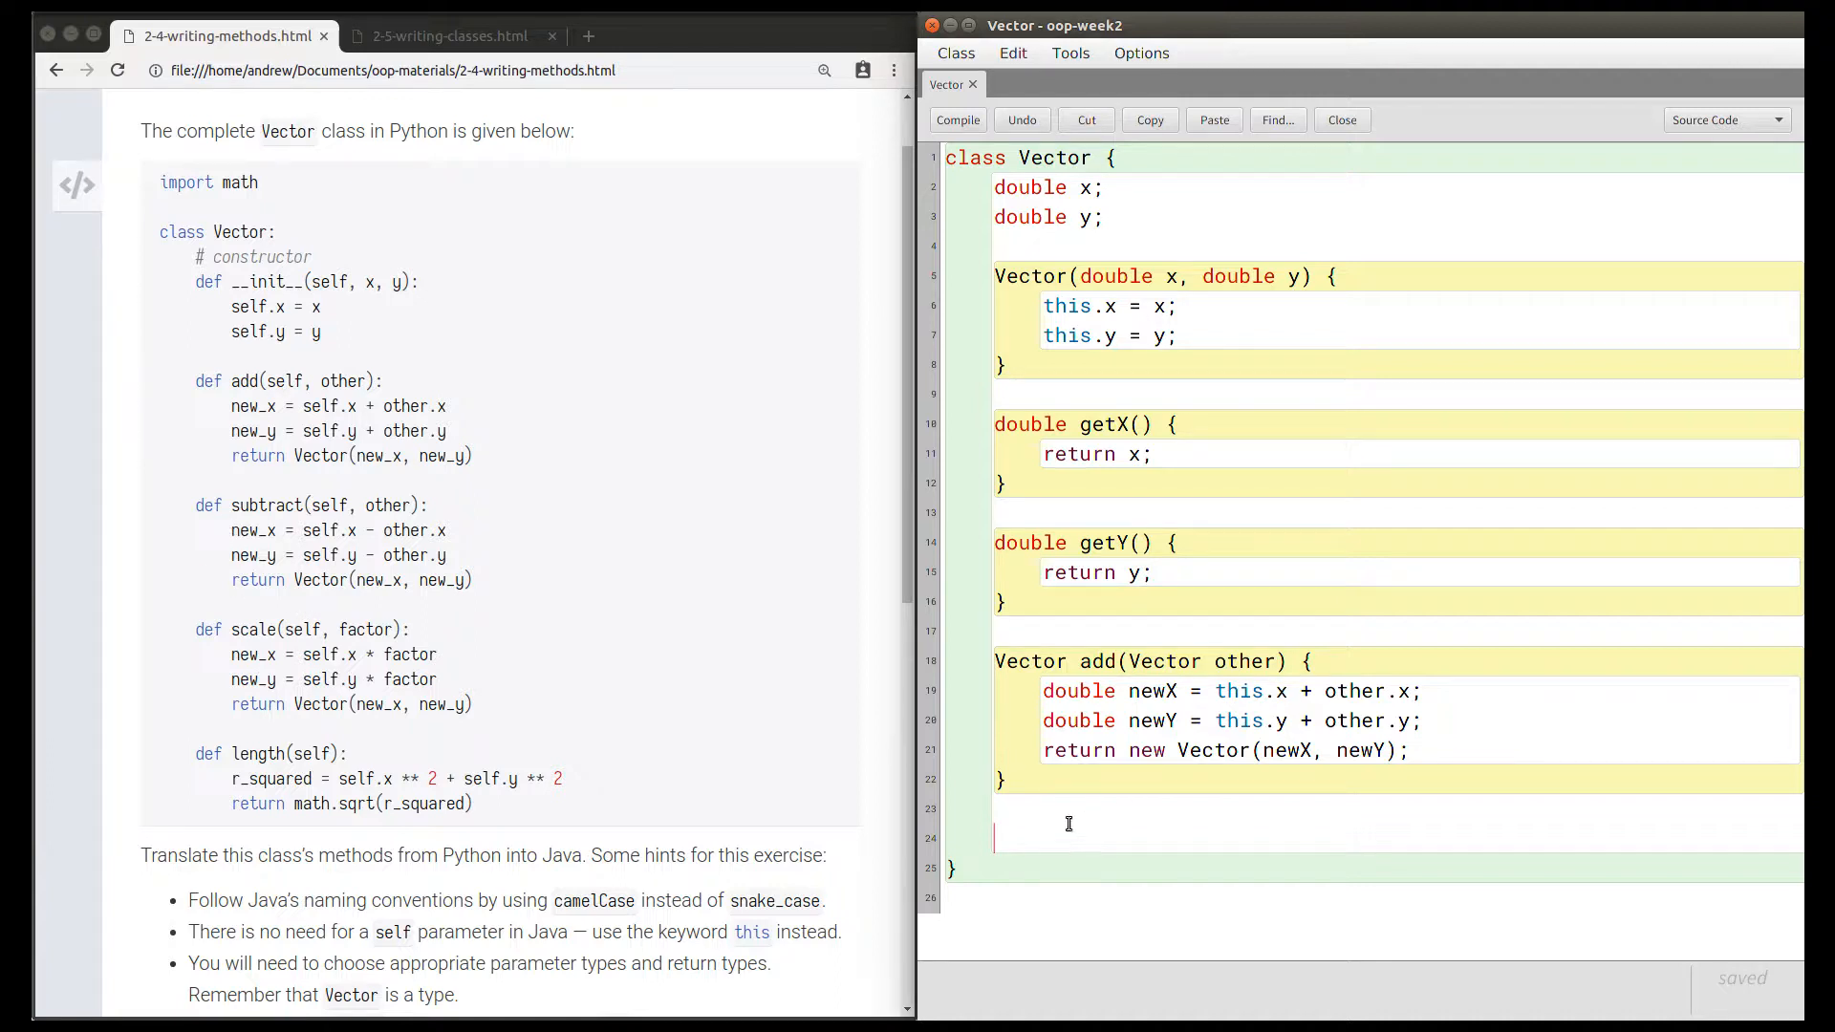
Type 'Vector subtract(Vector other) {' below the add method.
{"action": "type", "text": "Vector"}
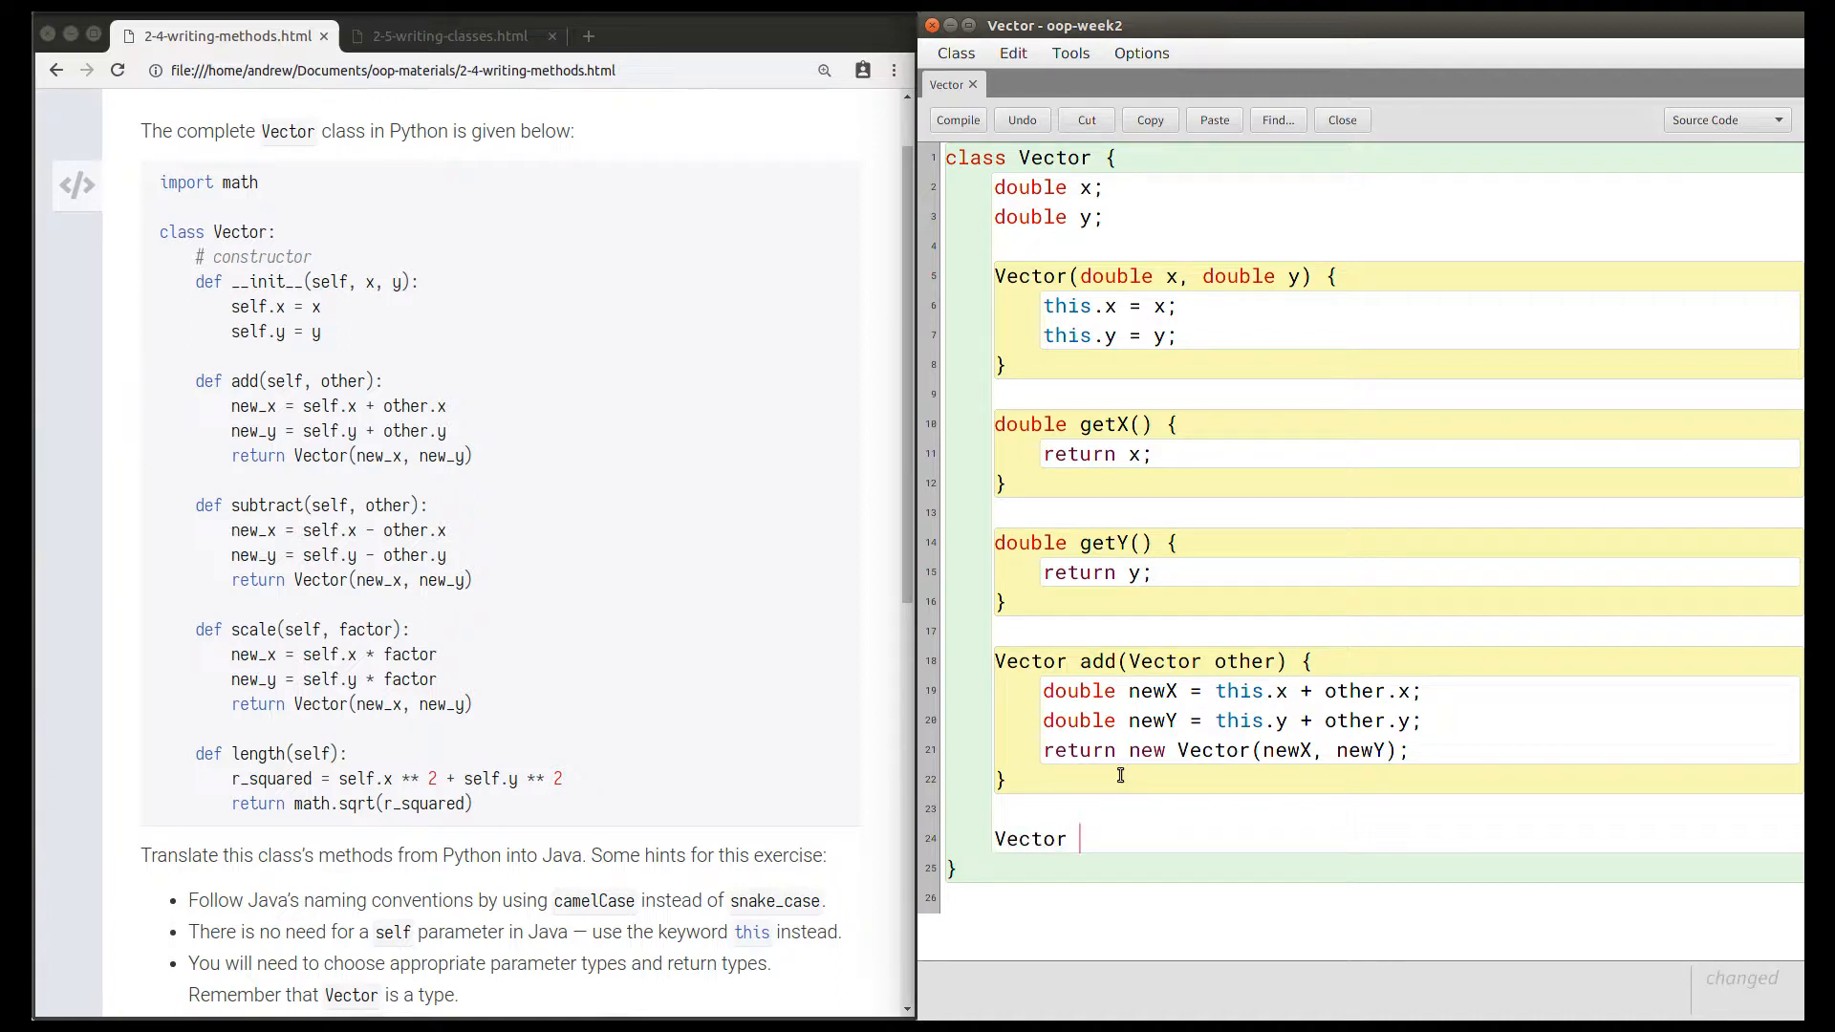
{"action": "type", "text": "subtract"}
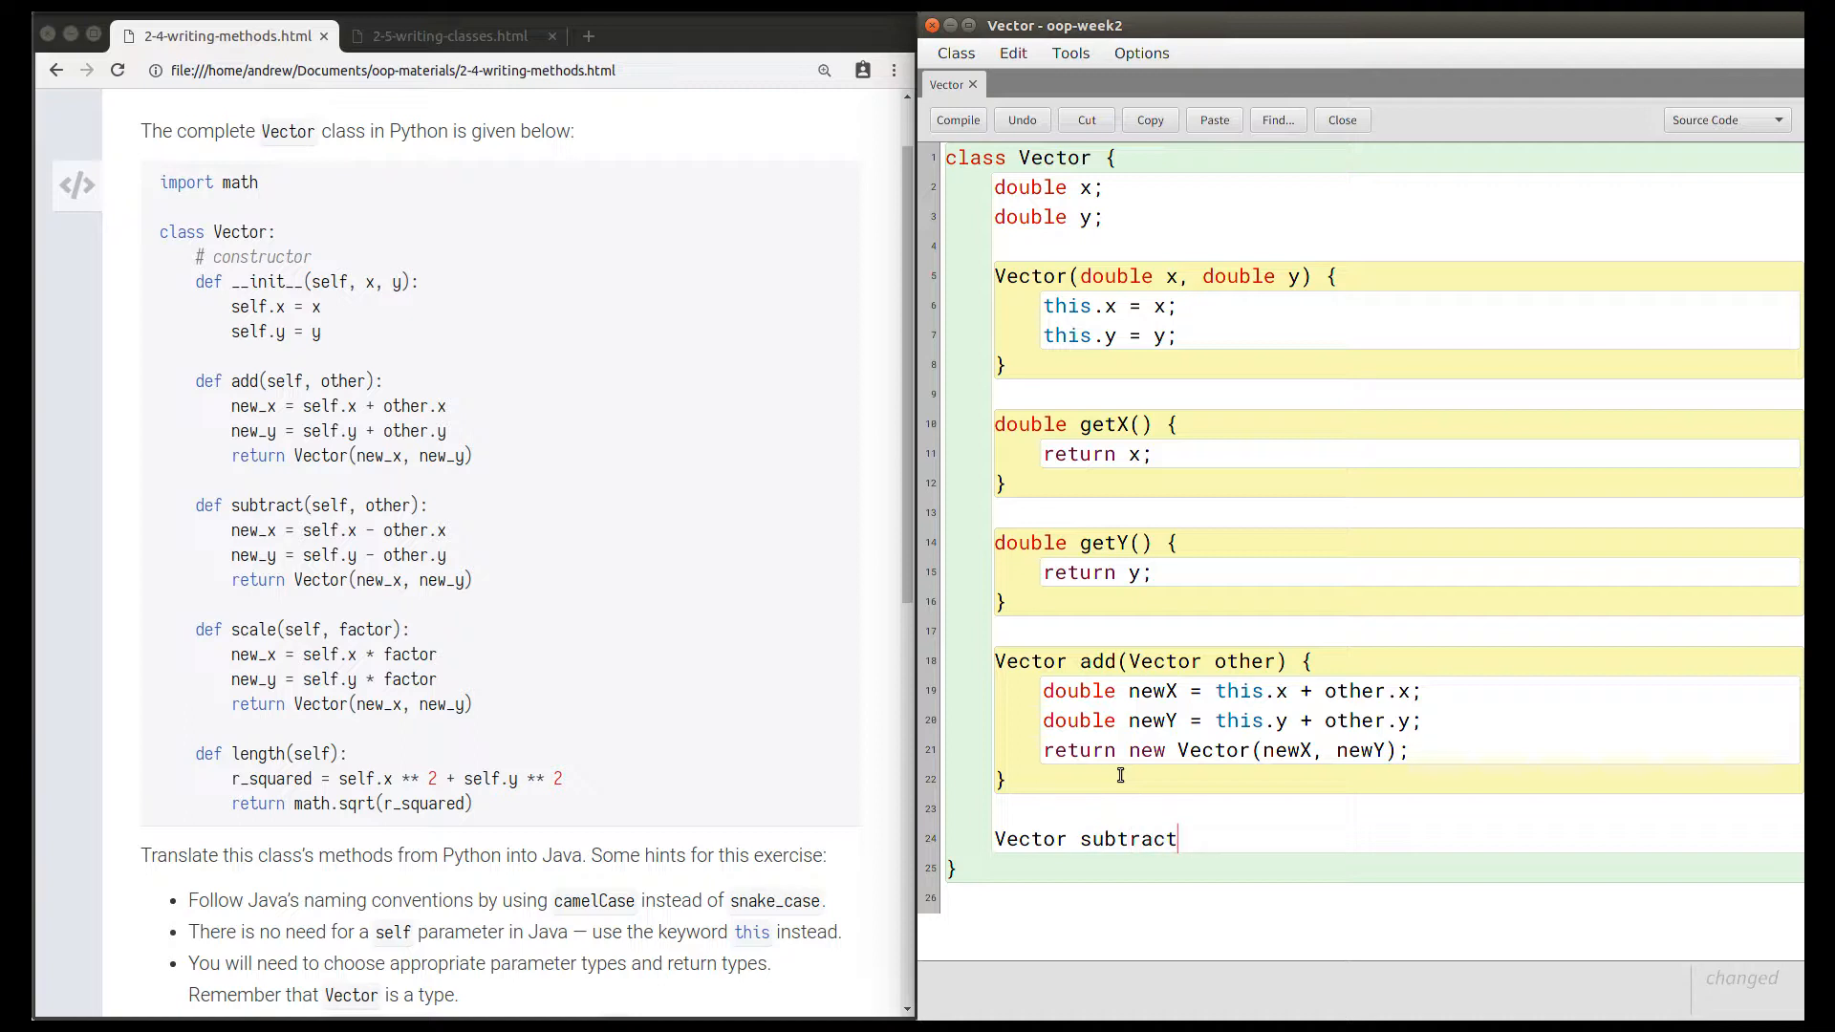
{"action": "type", "text": "() {"}
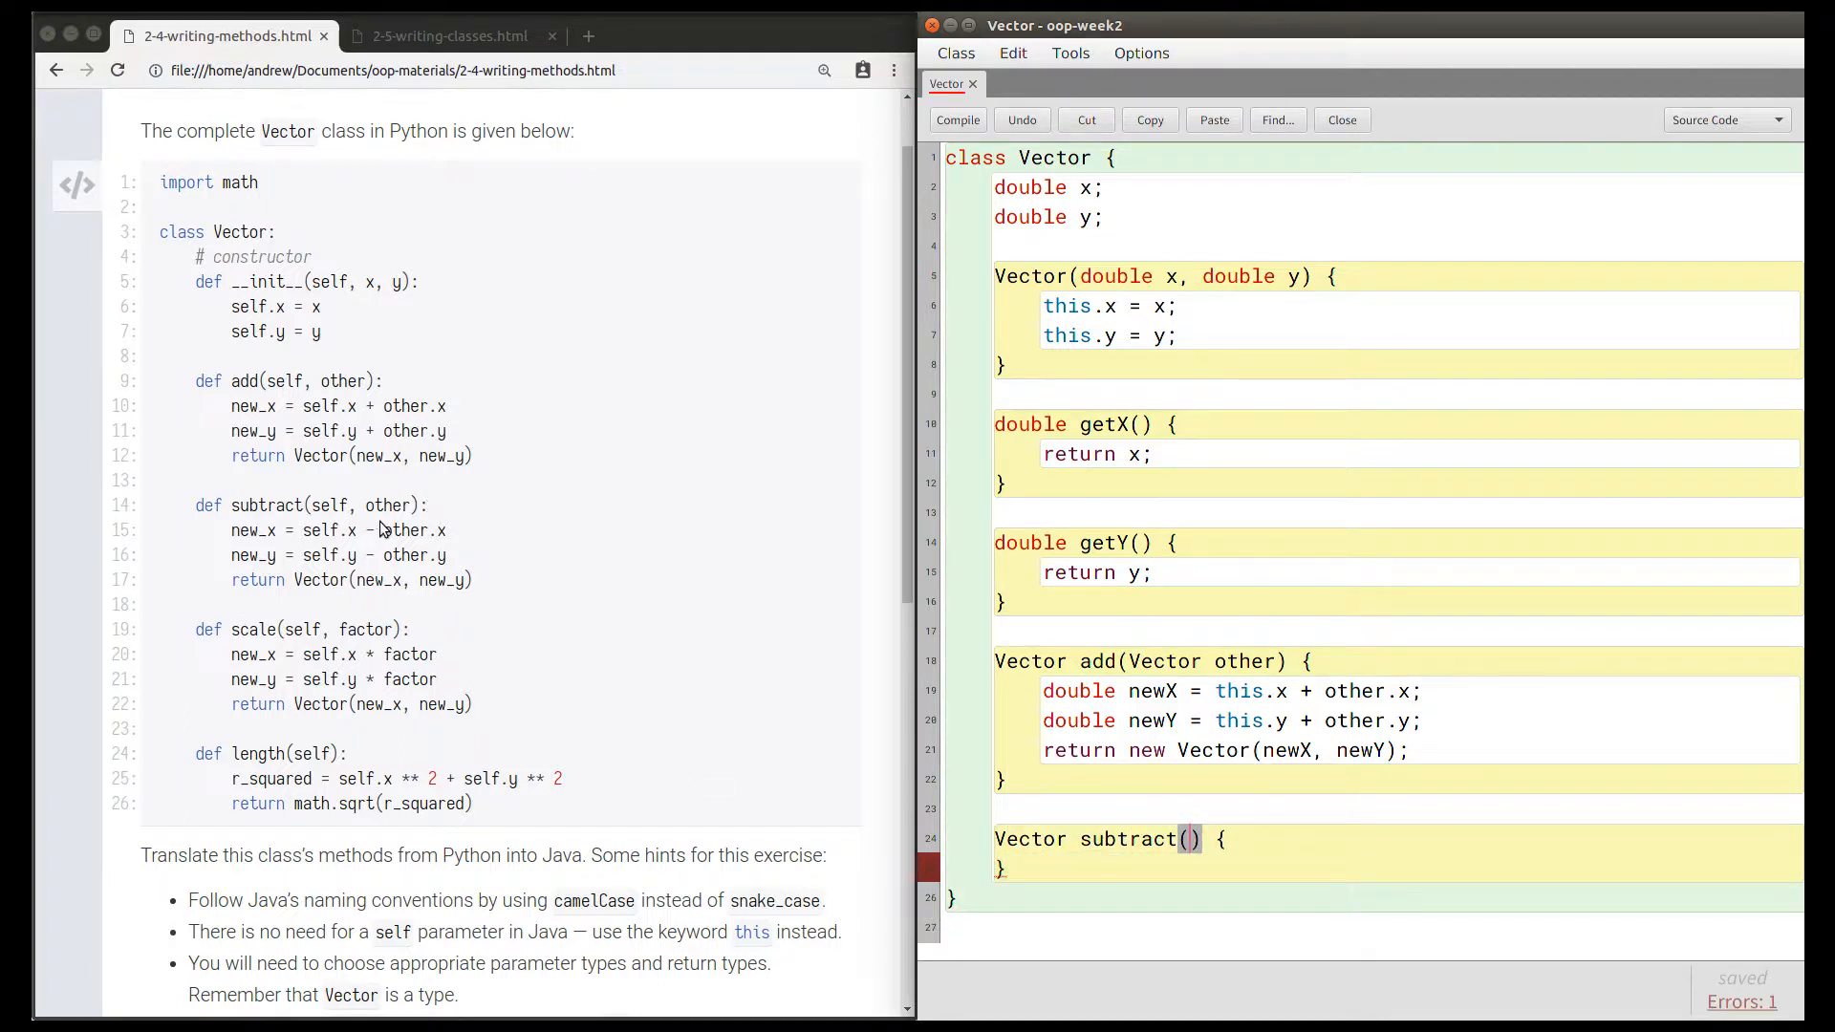
{"action": "type", "text": "V"}
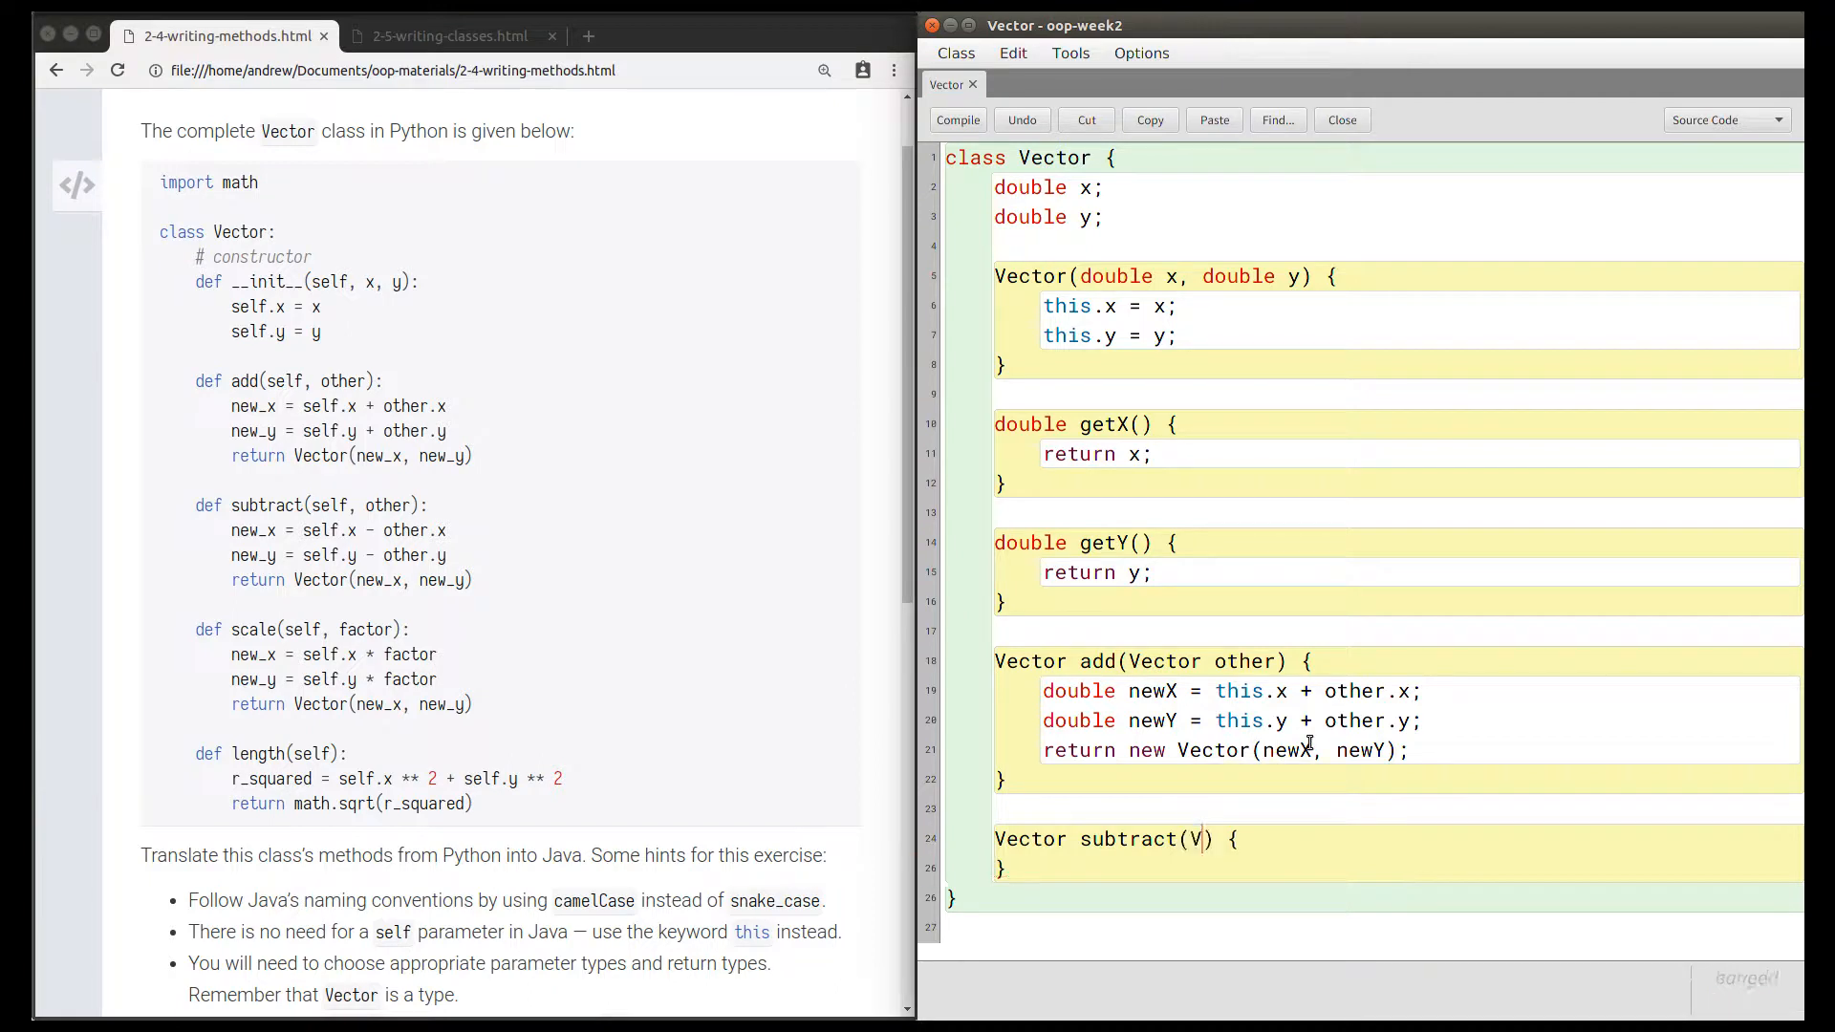
{"action": "type", "text": "ector other"}
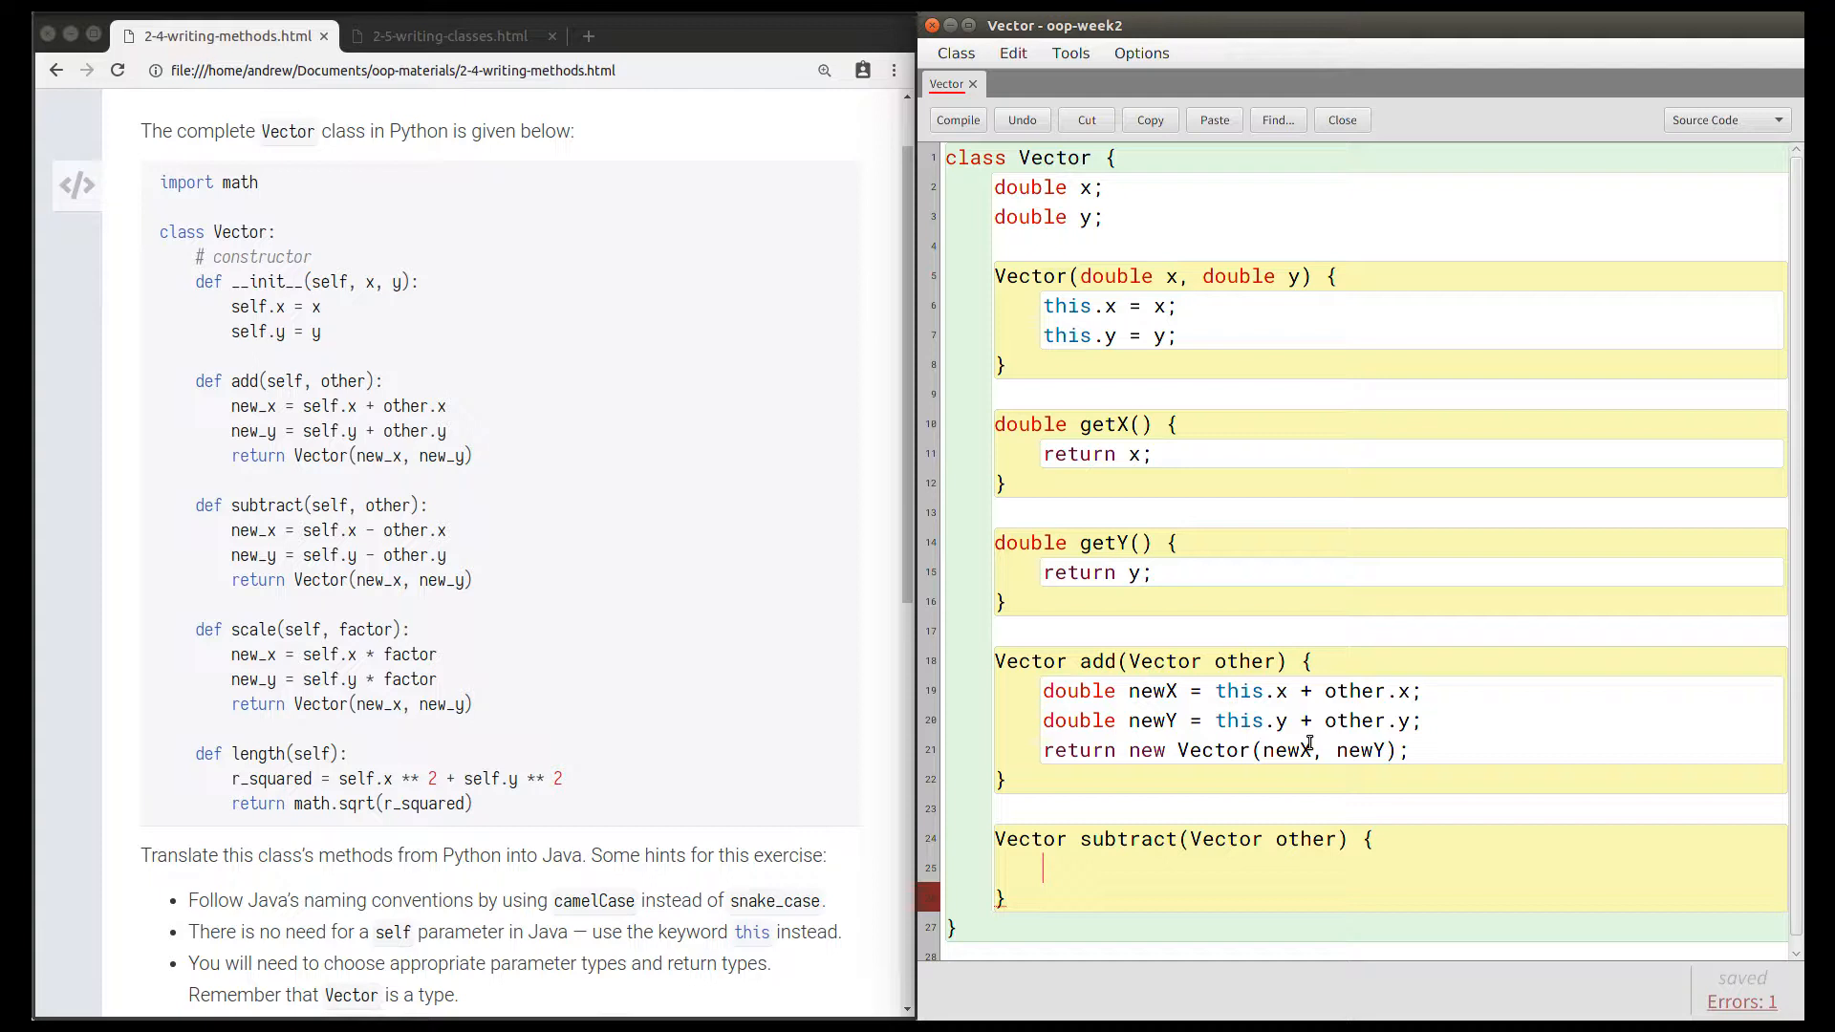
{"action": "mouse_move", "coordinate": [1741, 552]}
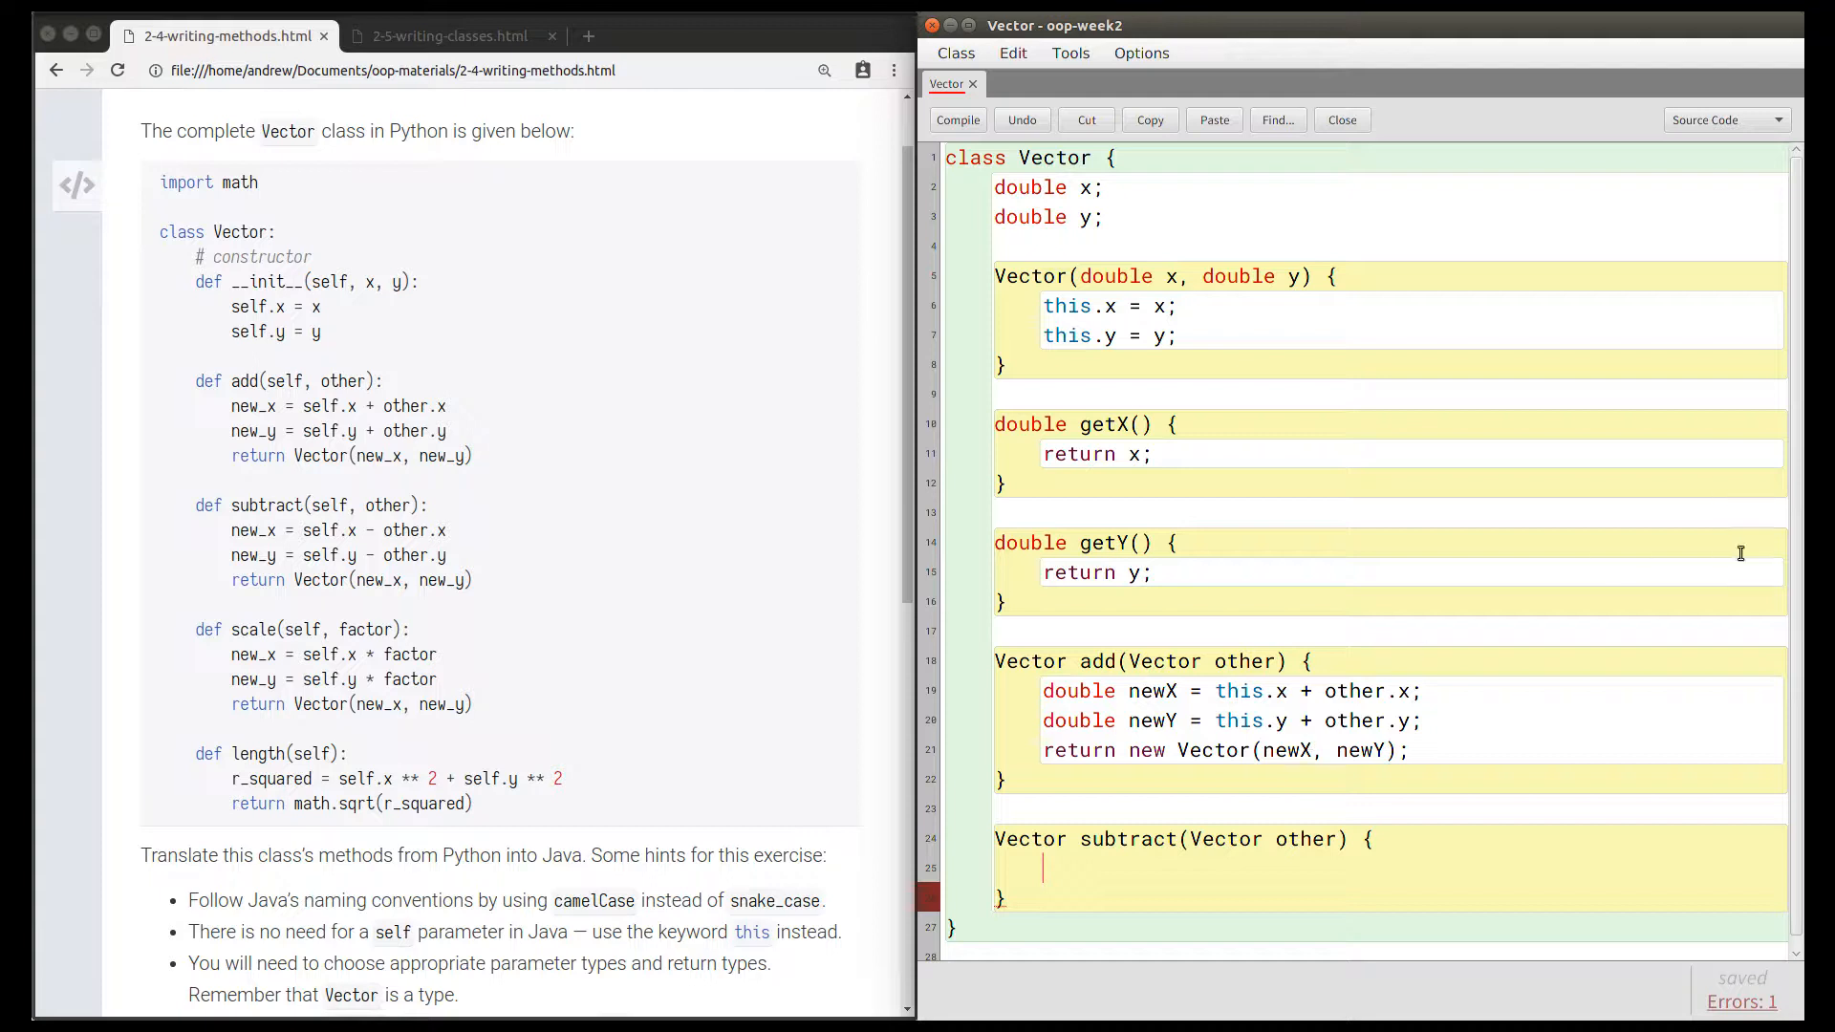
In subtract, compute newX = this.x - other.x and newY = this.y - other.y.
{"action": "type", "text": "doubl"}
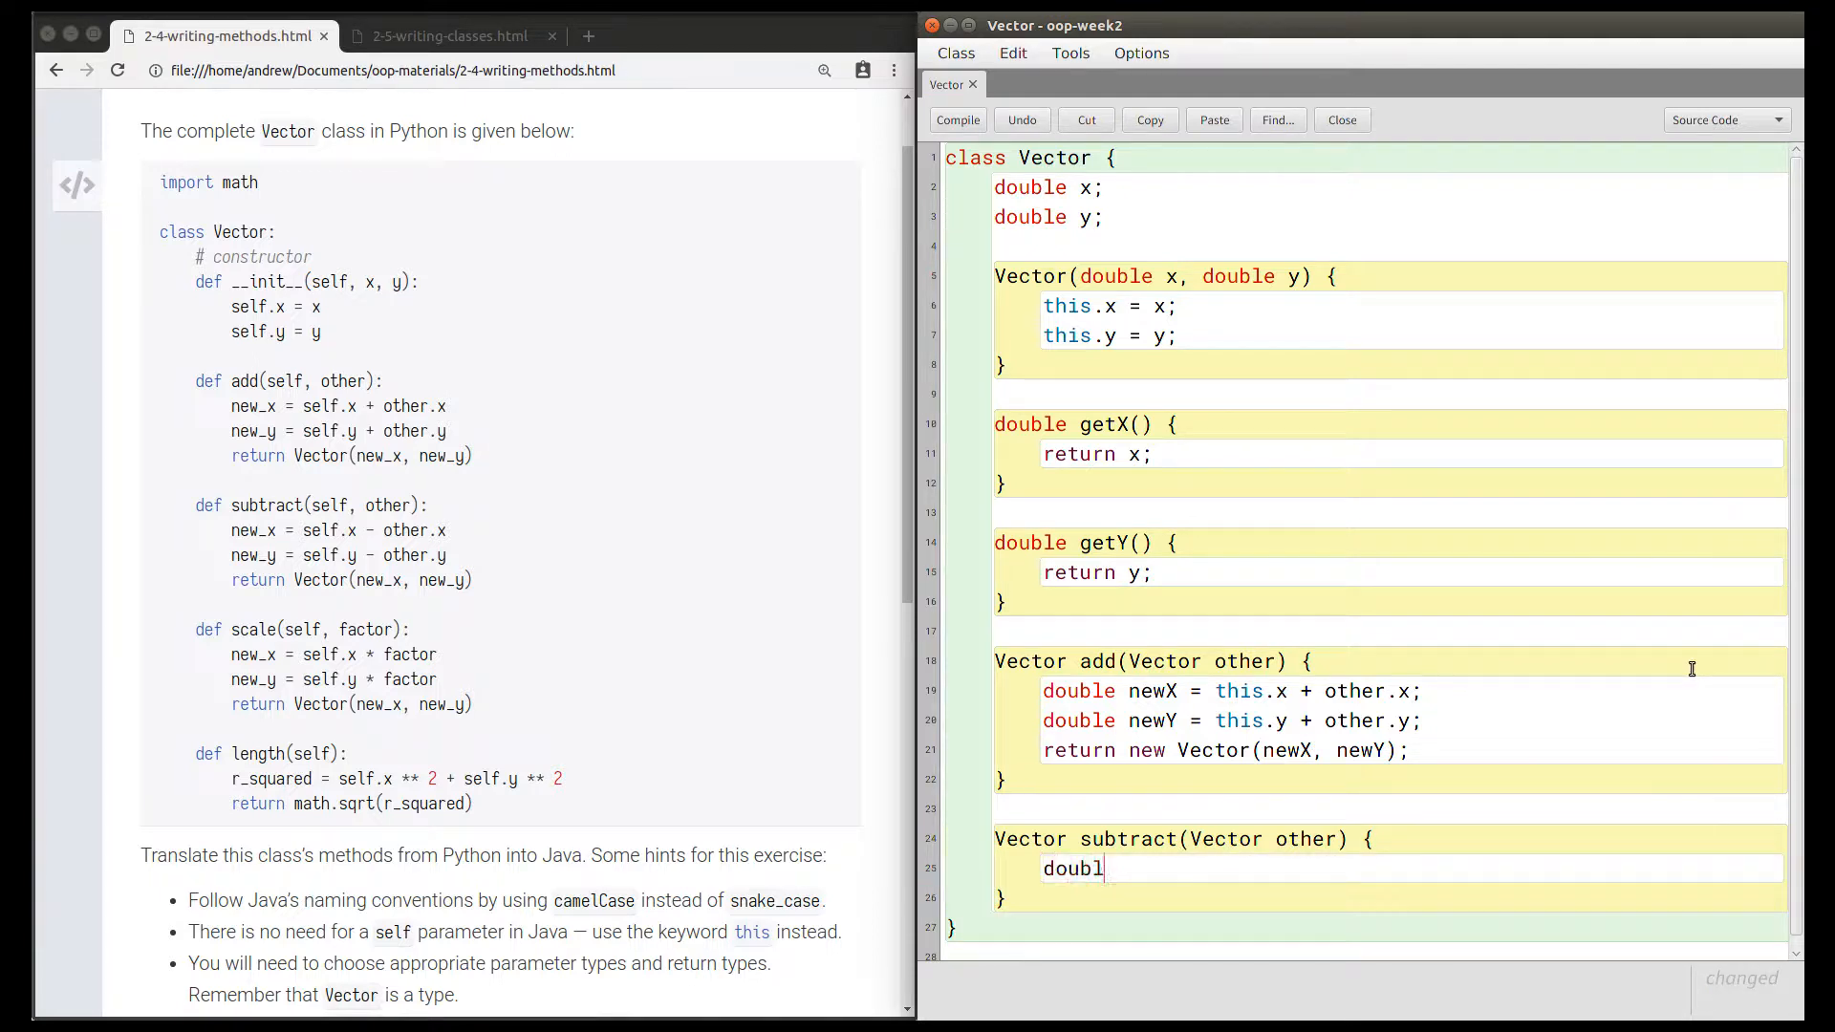
{"action": "type", "text": "e newX = this.x"}
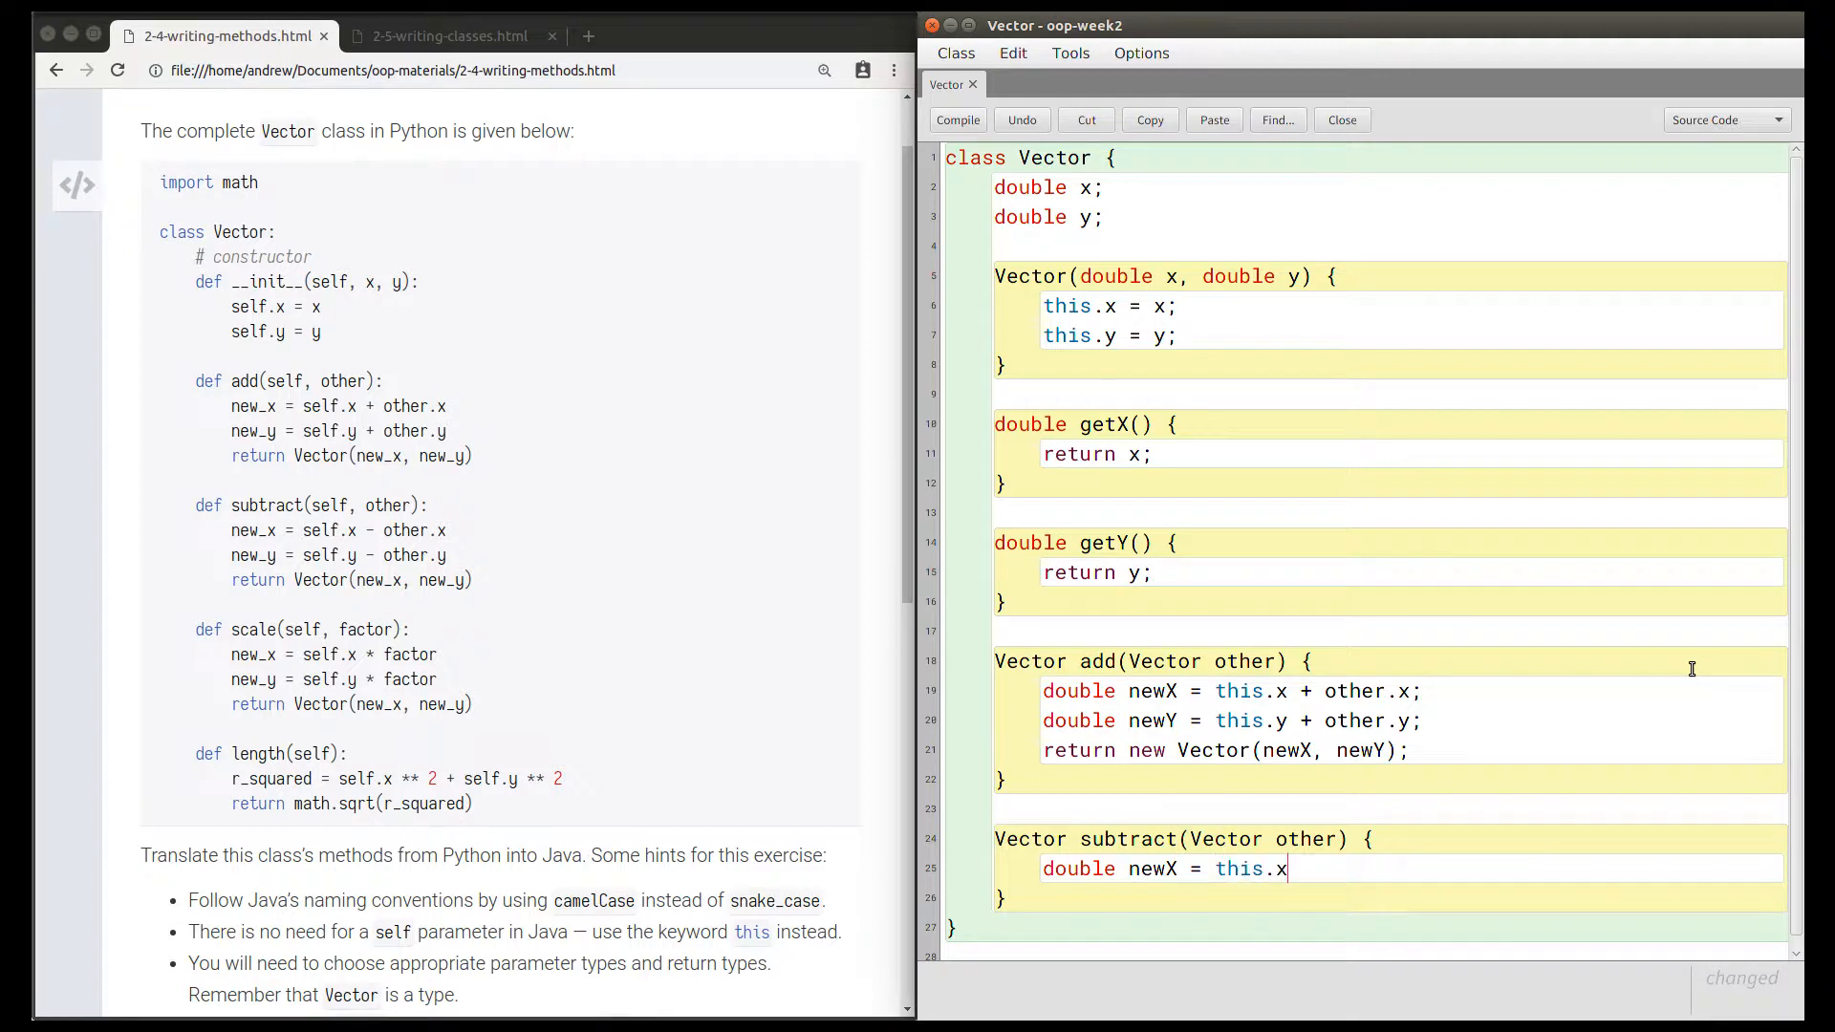
{"action": "type", "text": "- other.x;"}
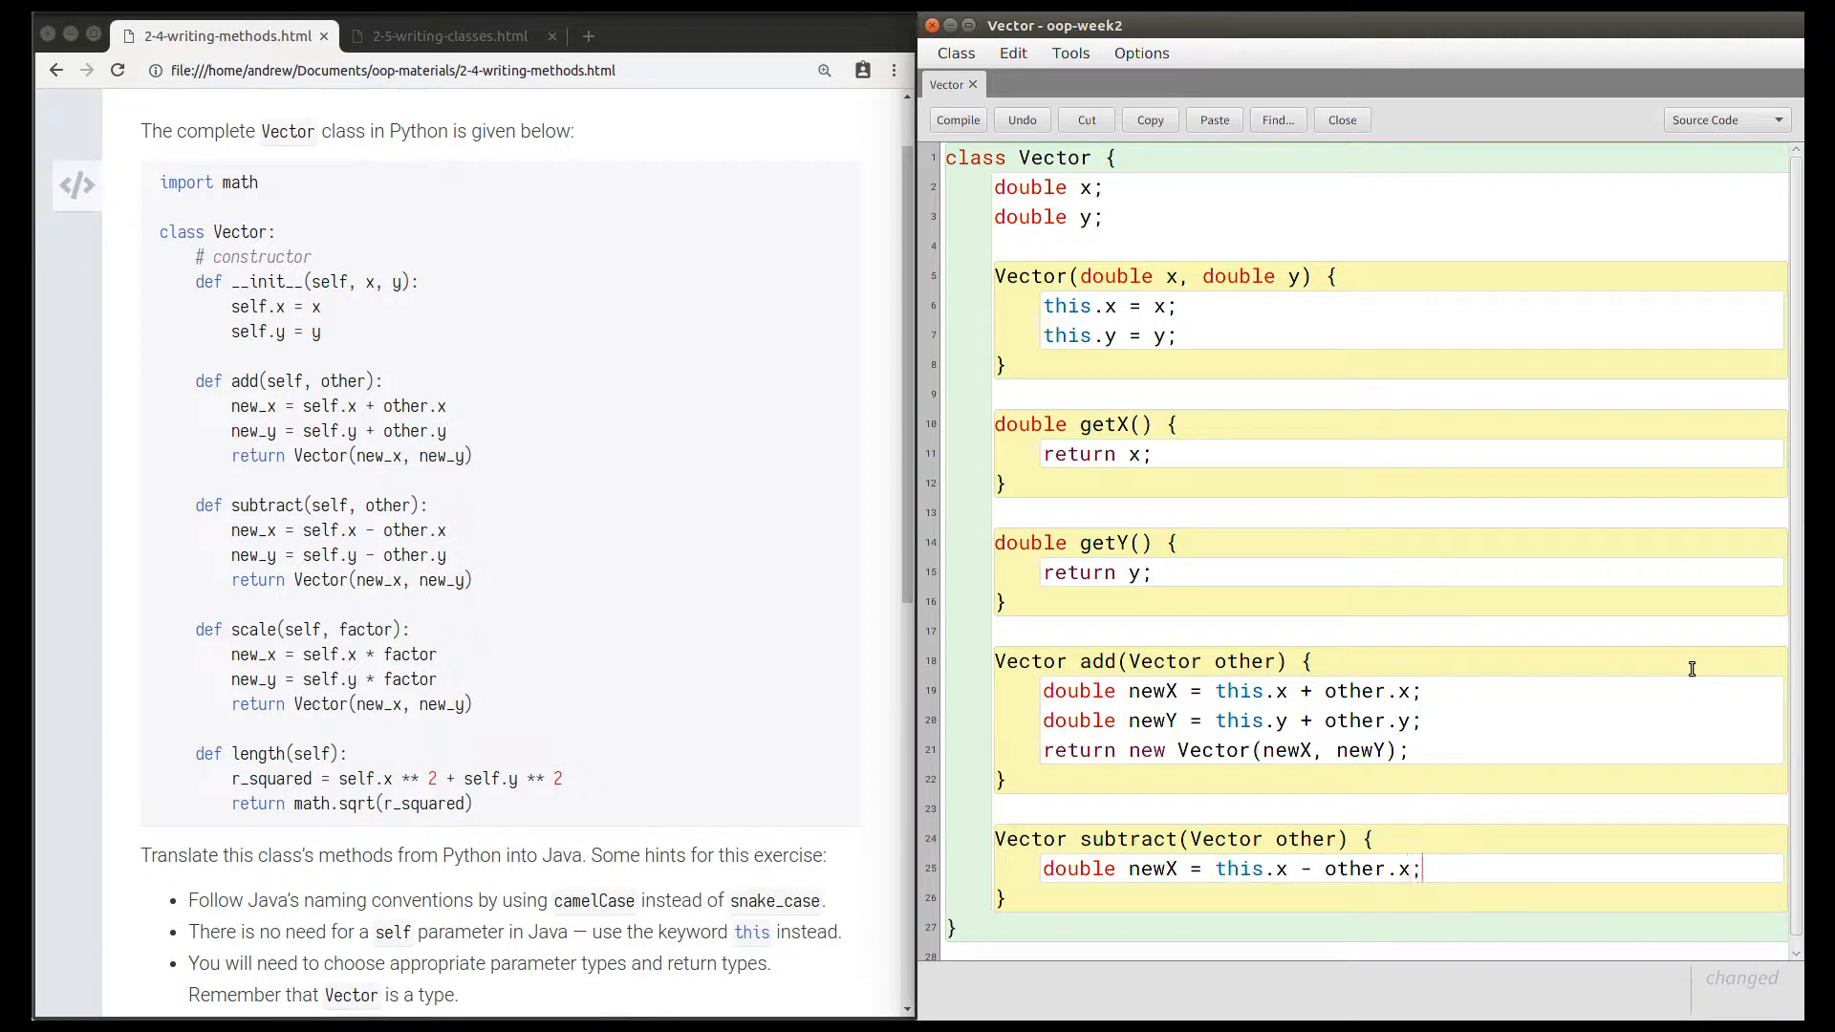
{"action": "type", "text": "double newY"}
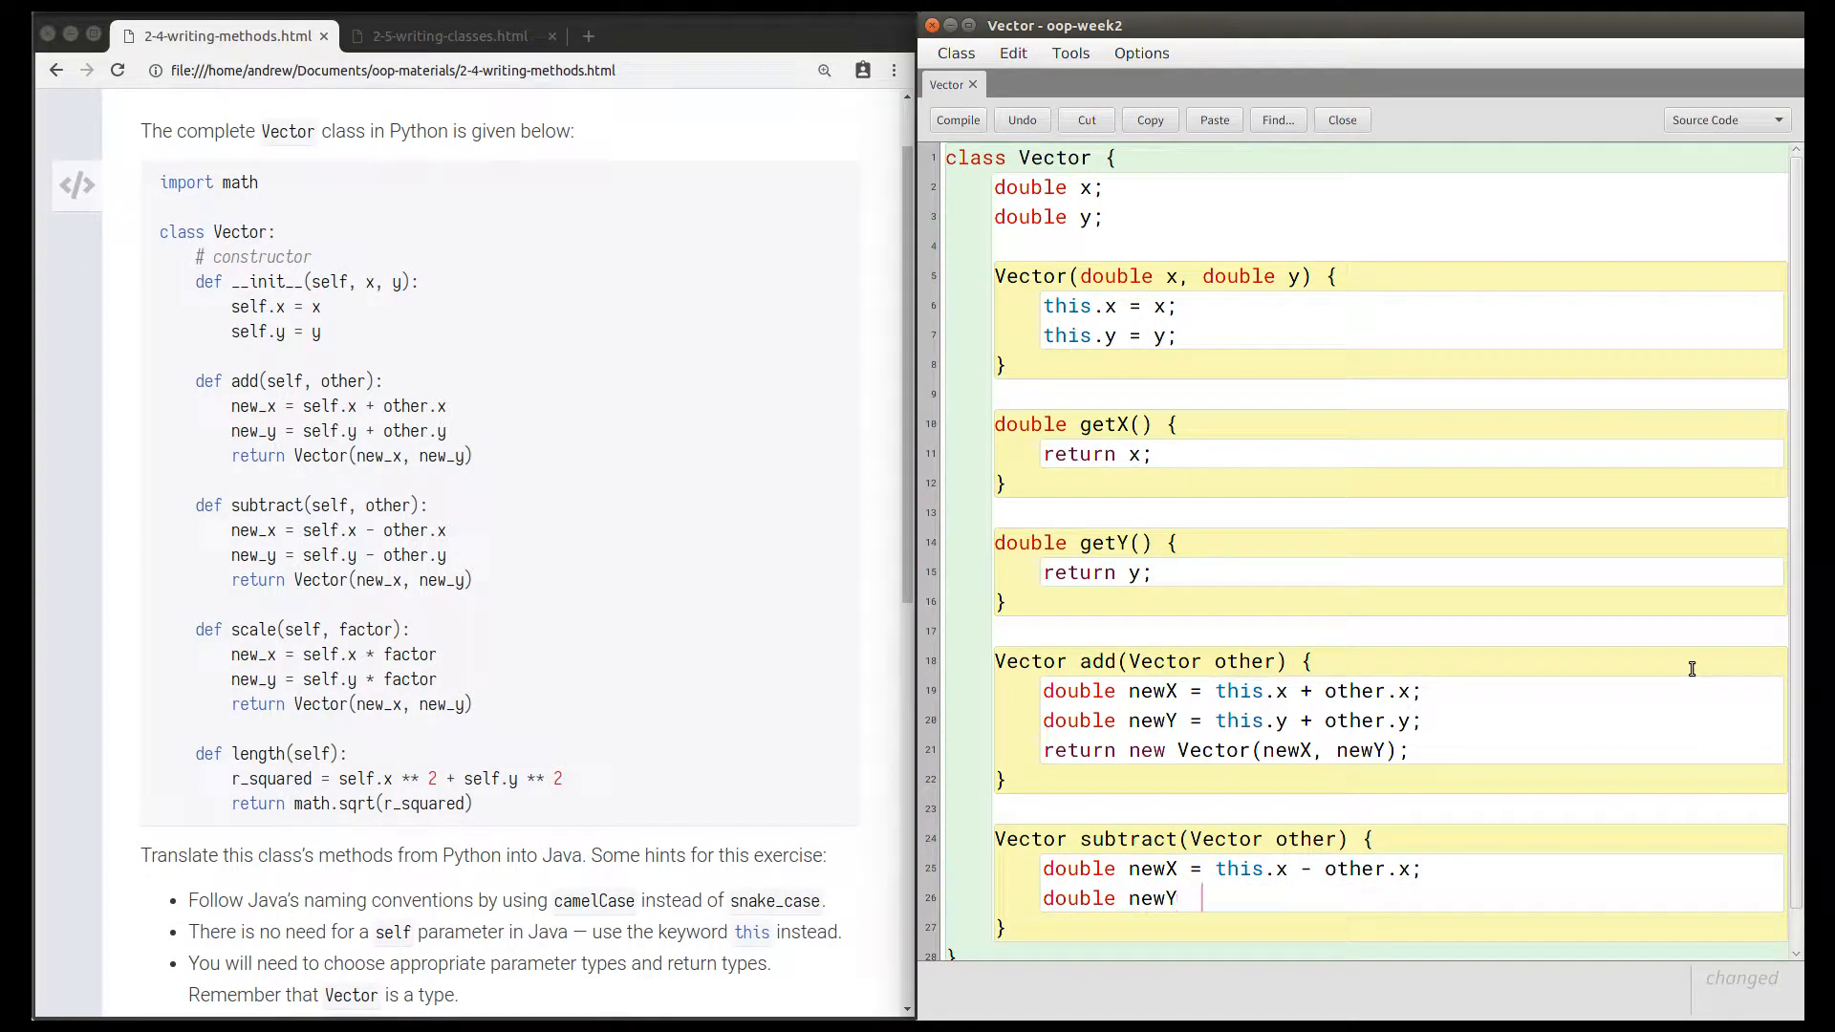
{"action": "type", "text": "= this.y - oth"}
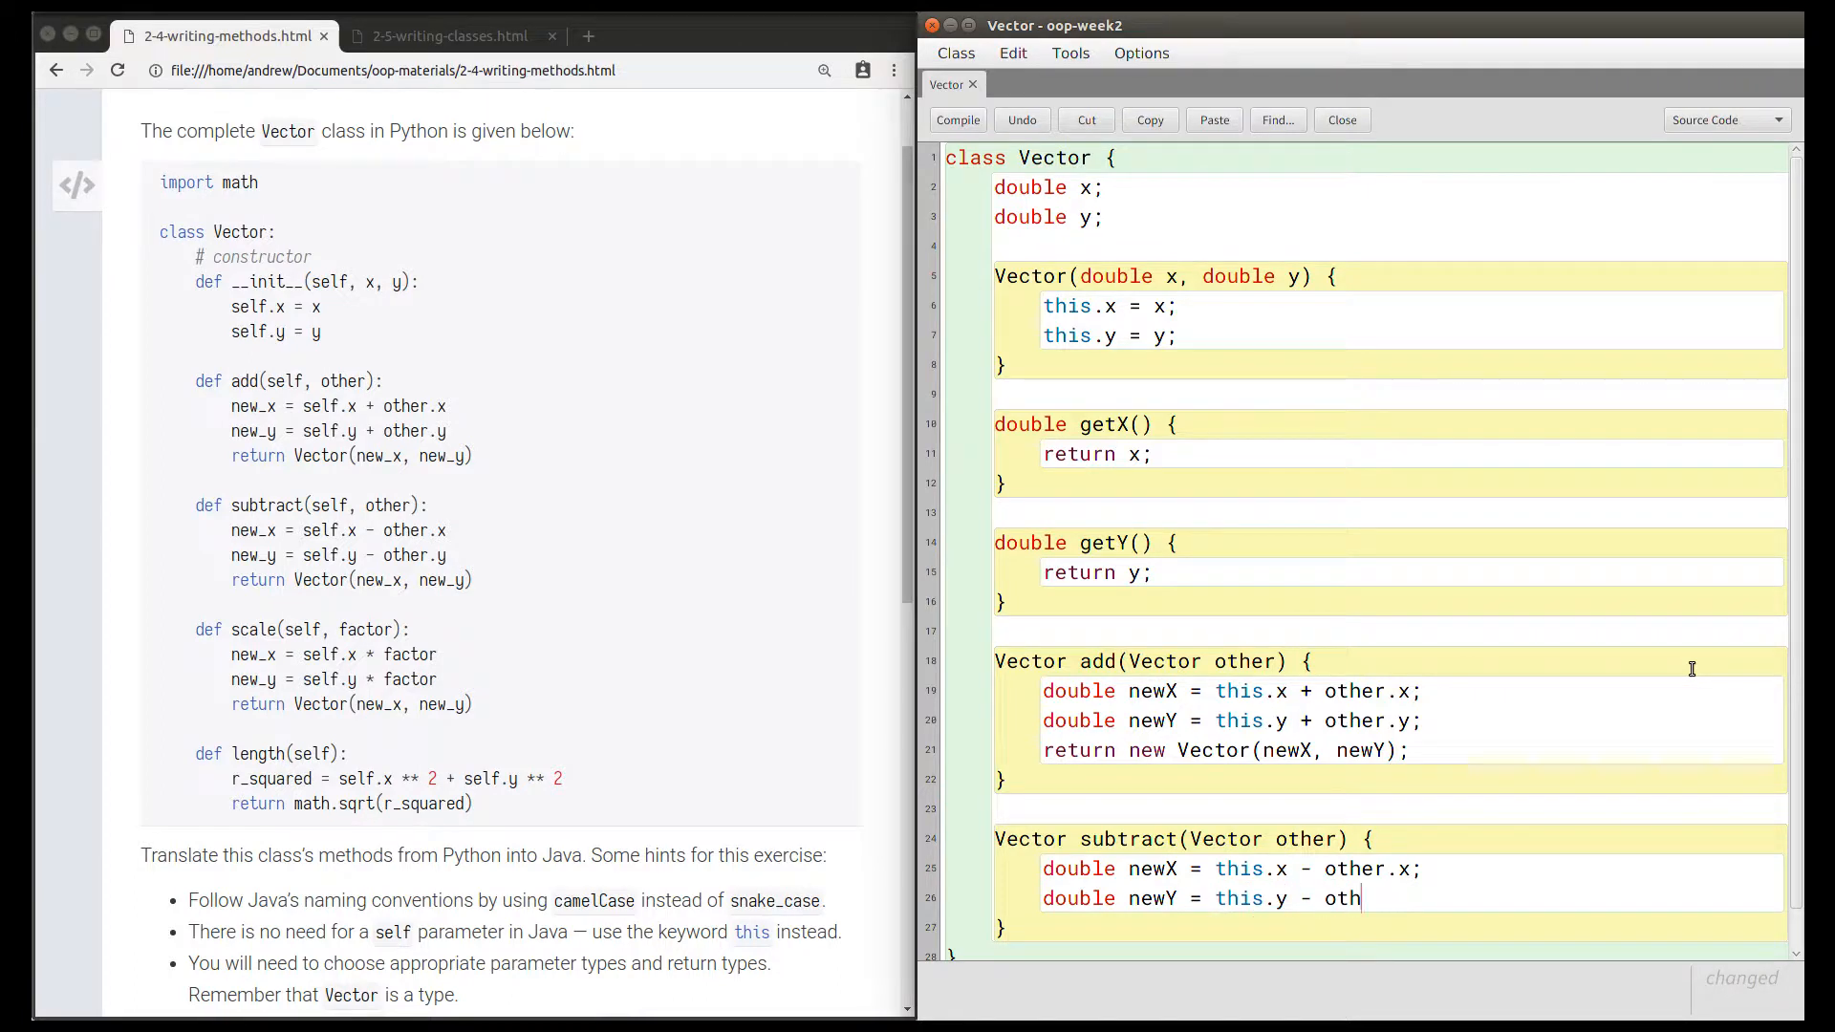
{"action": "type", "text": "er.y;"}
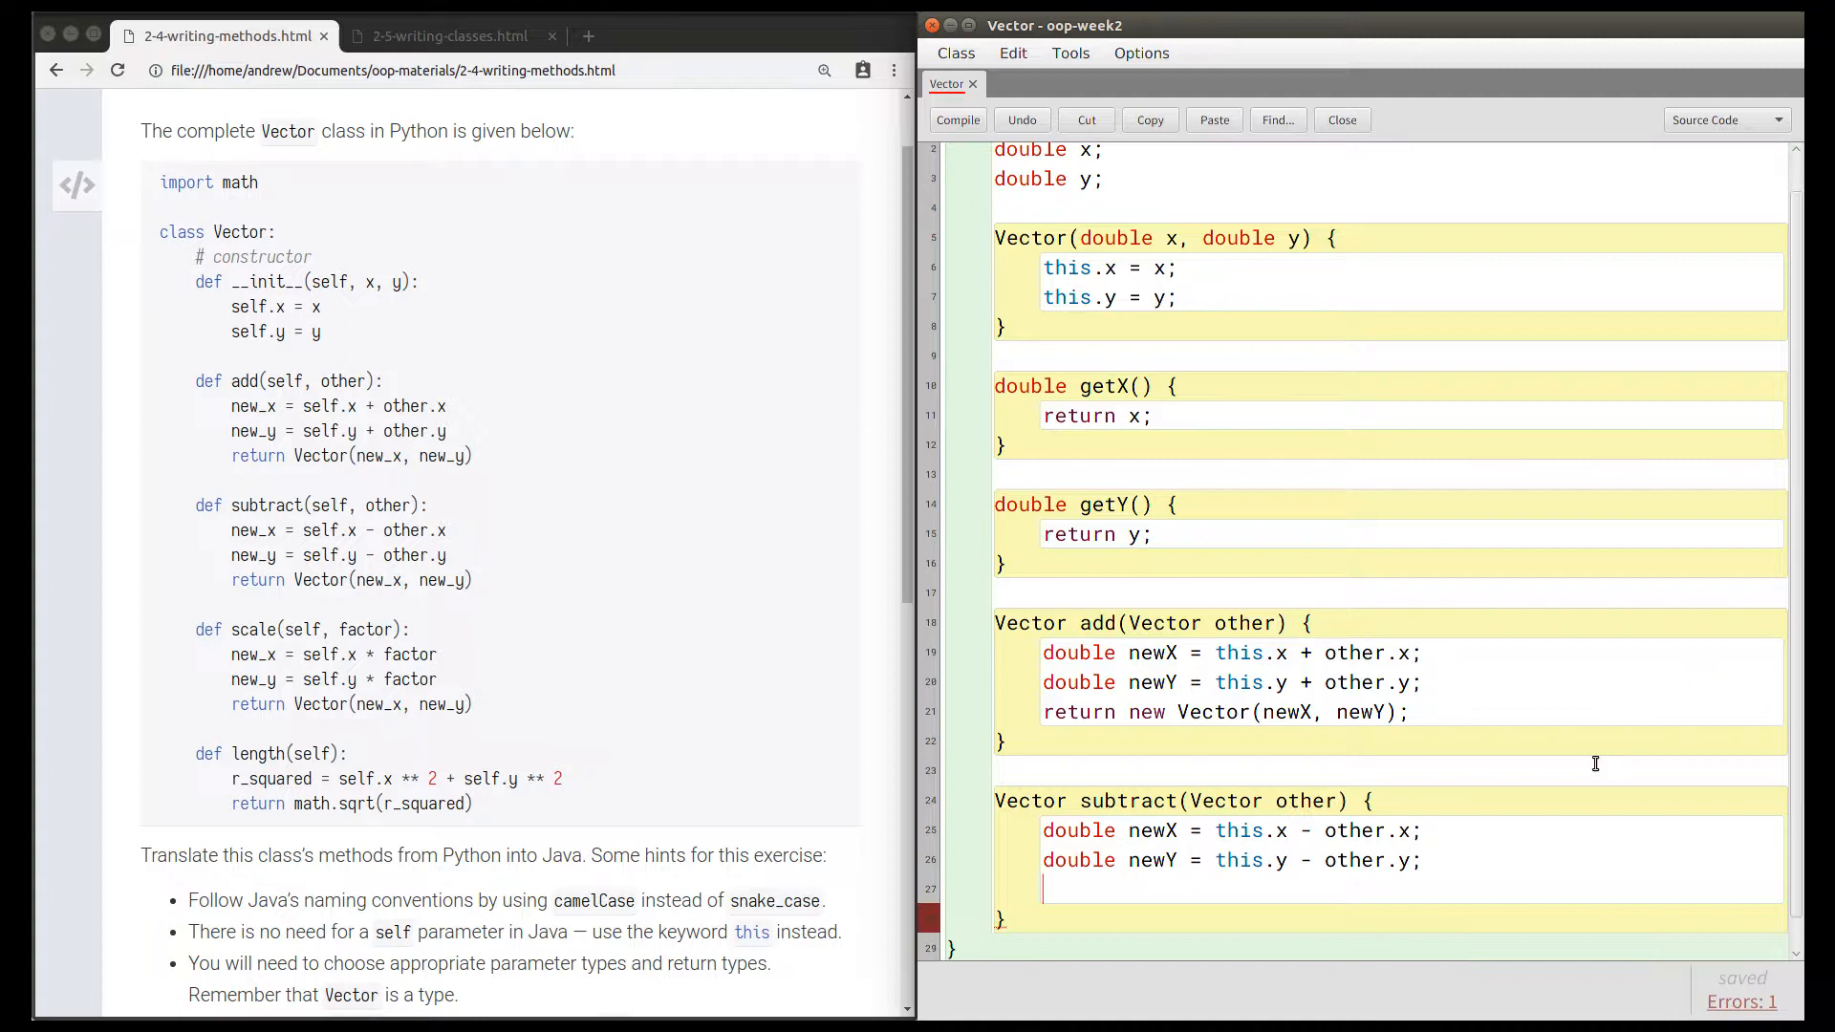
Return new Vector(newX, newY) from subtract.
{"action": "type", "text": "return"}
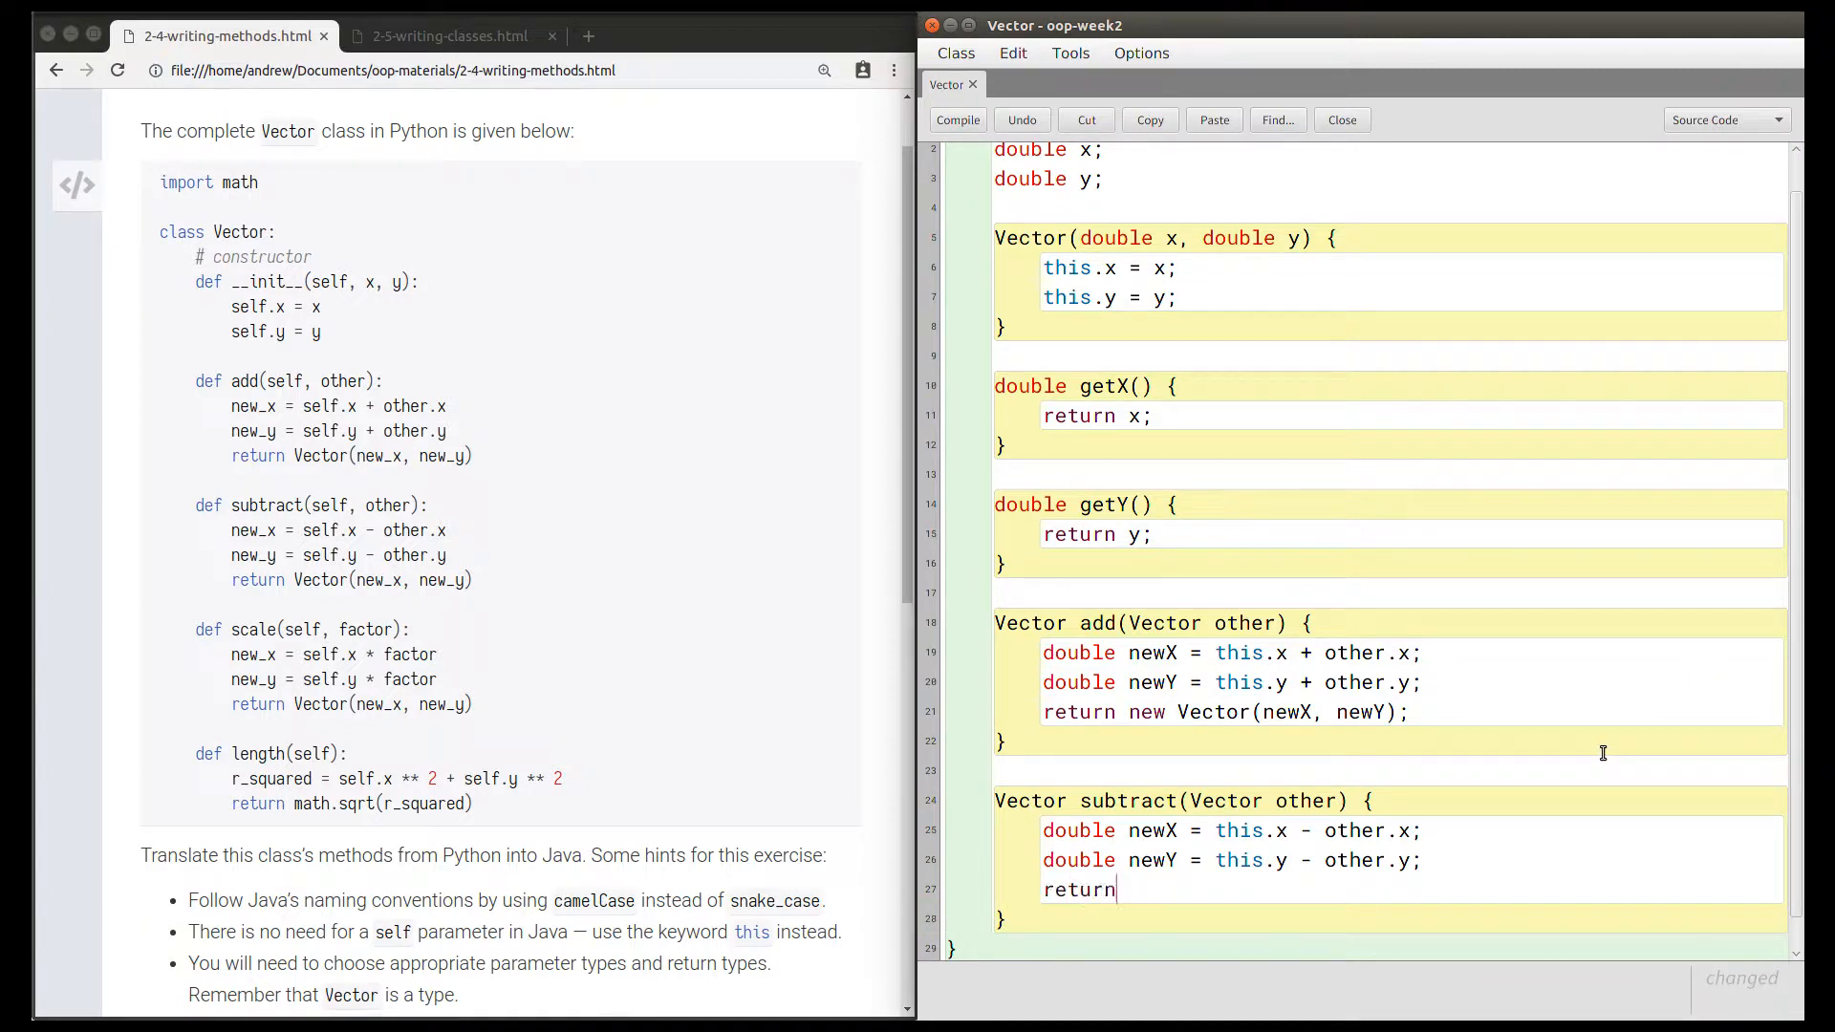
{"action": "type", "text": "new Vector();"}
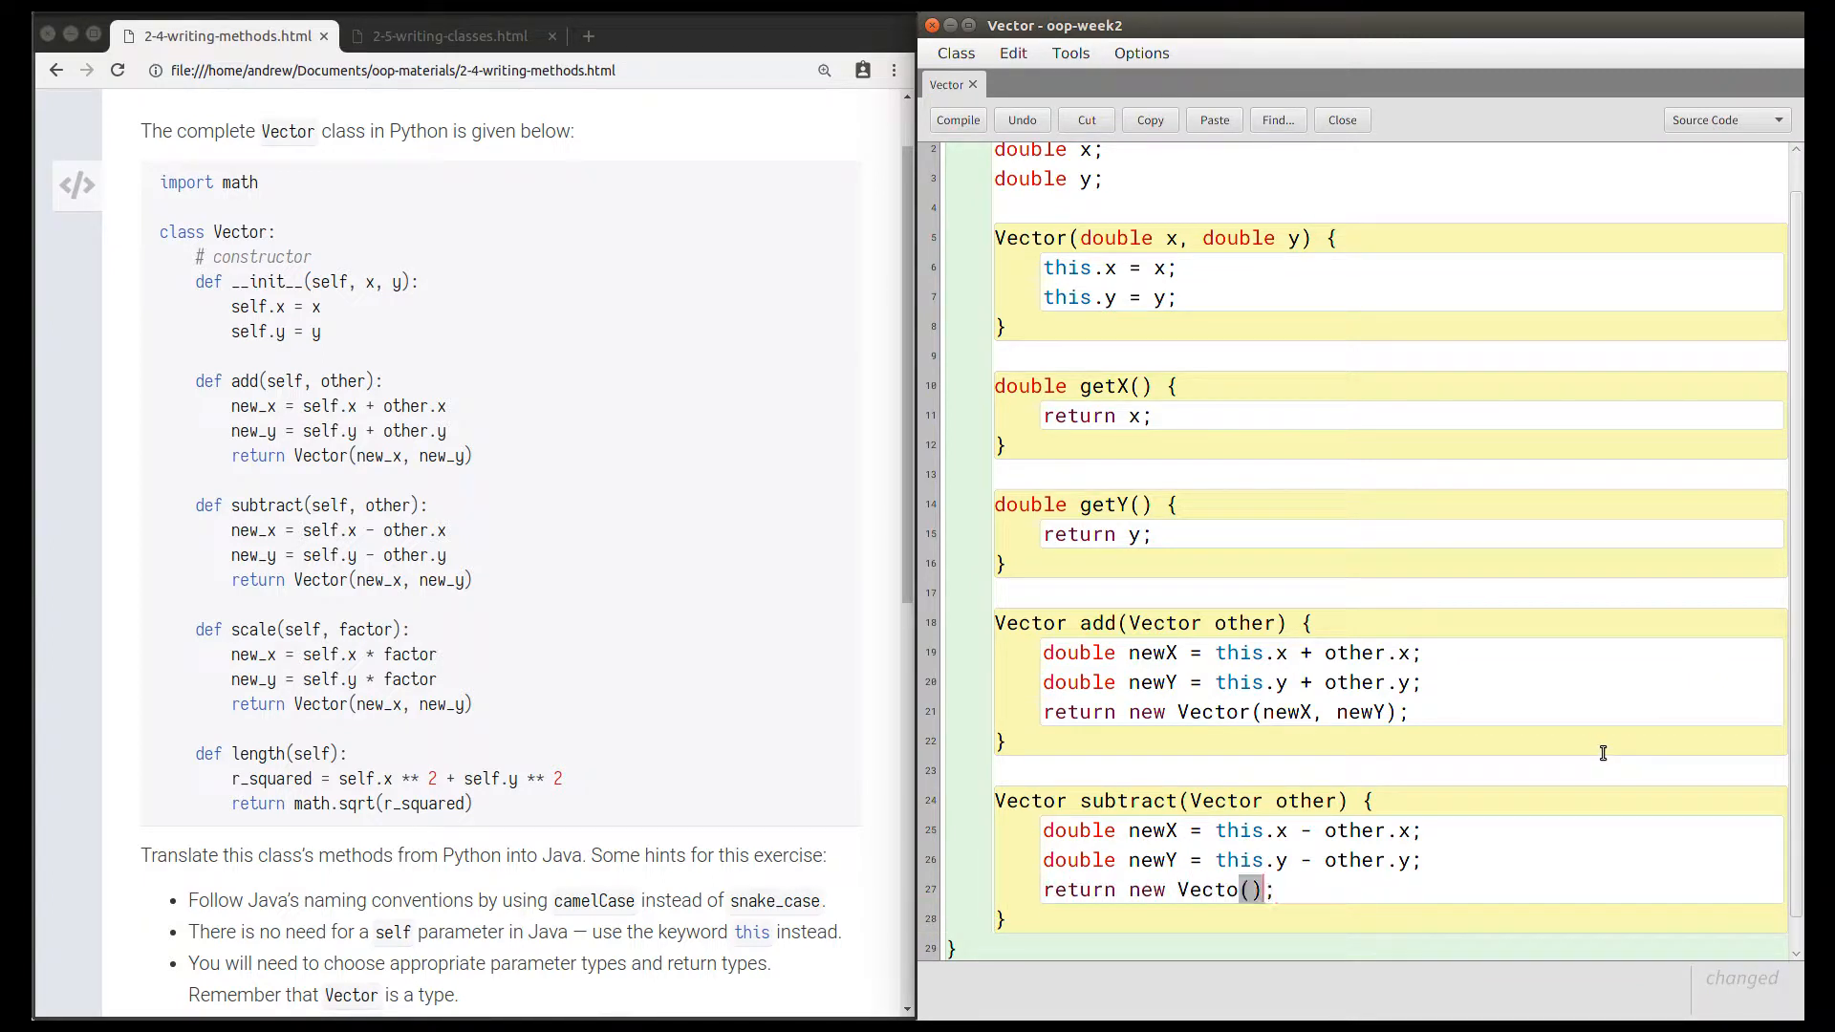
{"action": "type", "text": "new"}
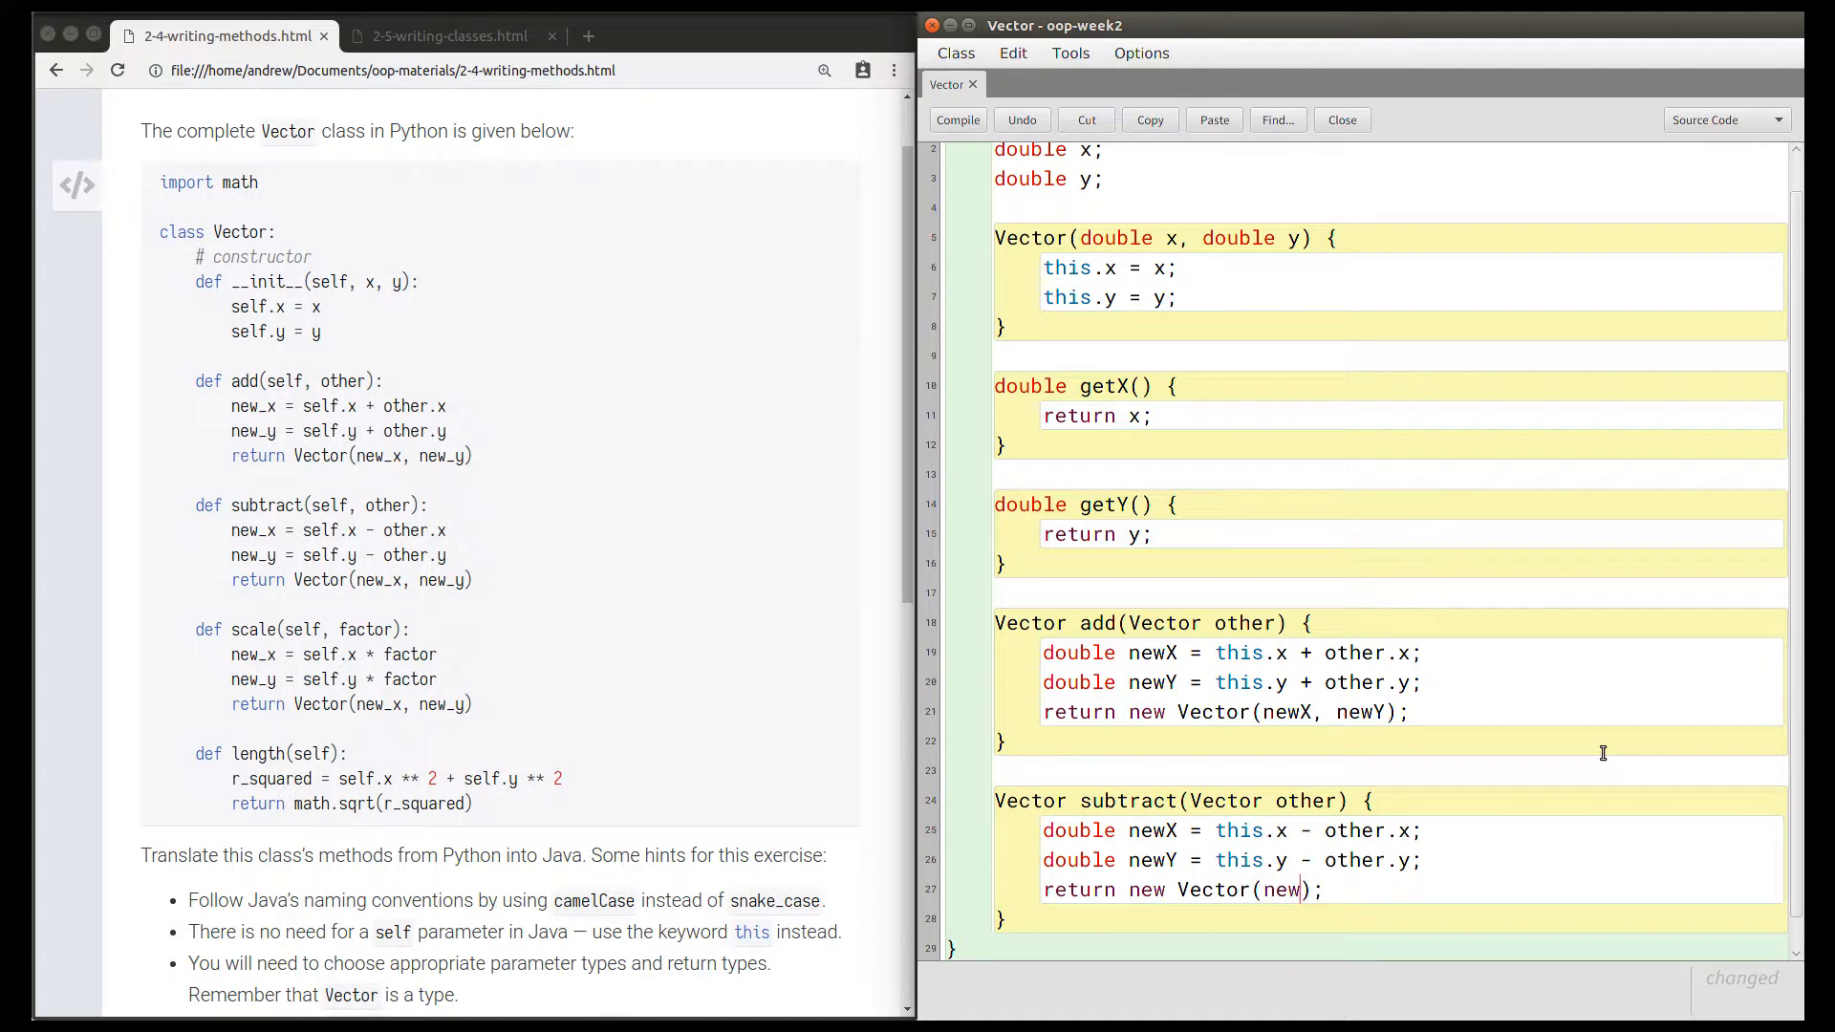
{"action": "type", "text": "X,"}
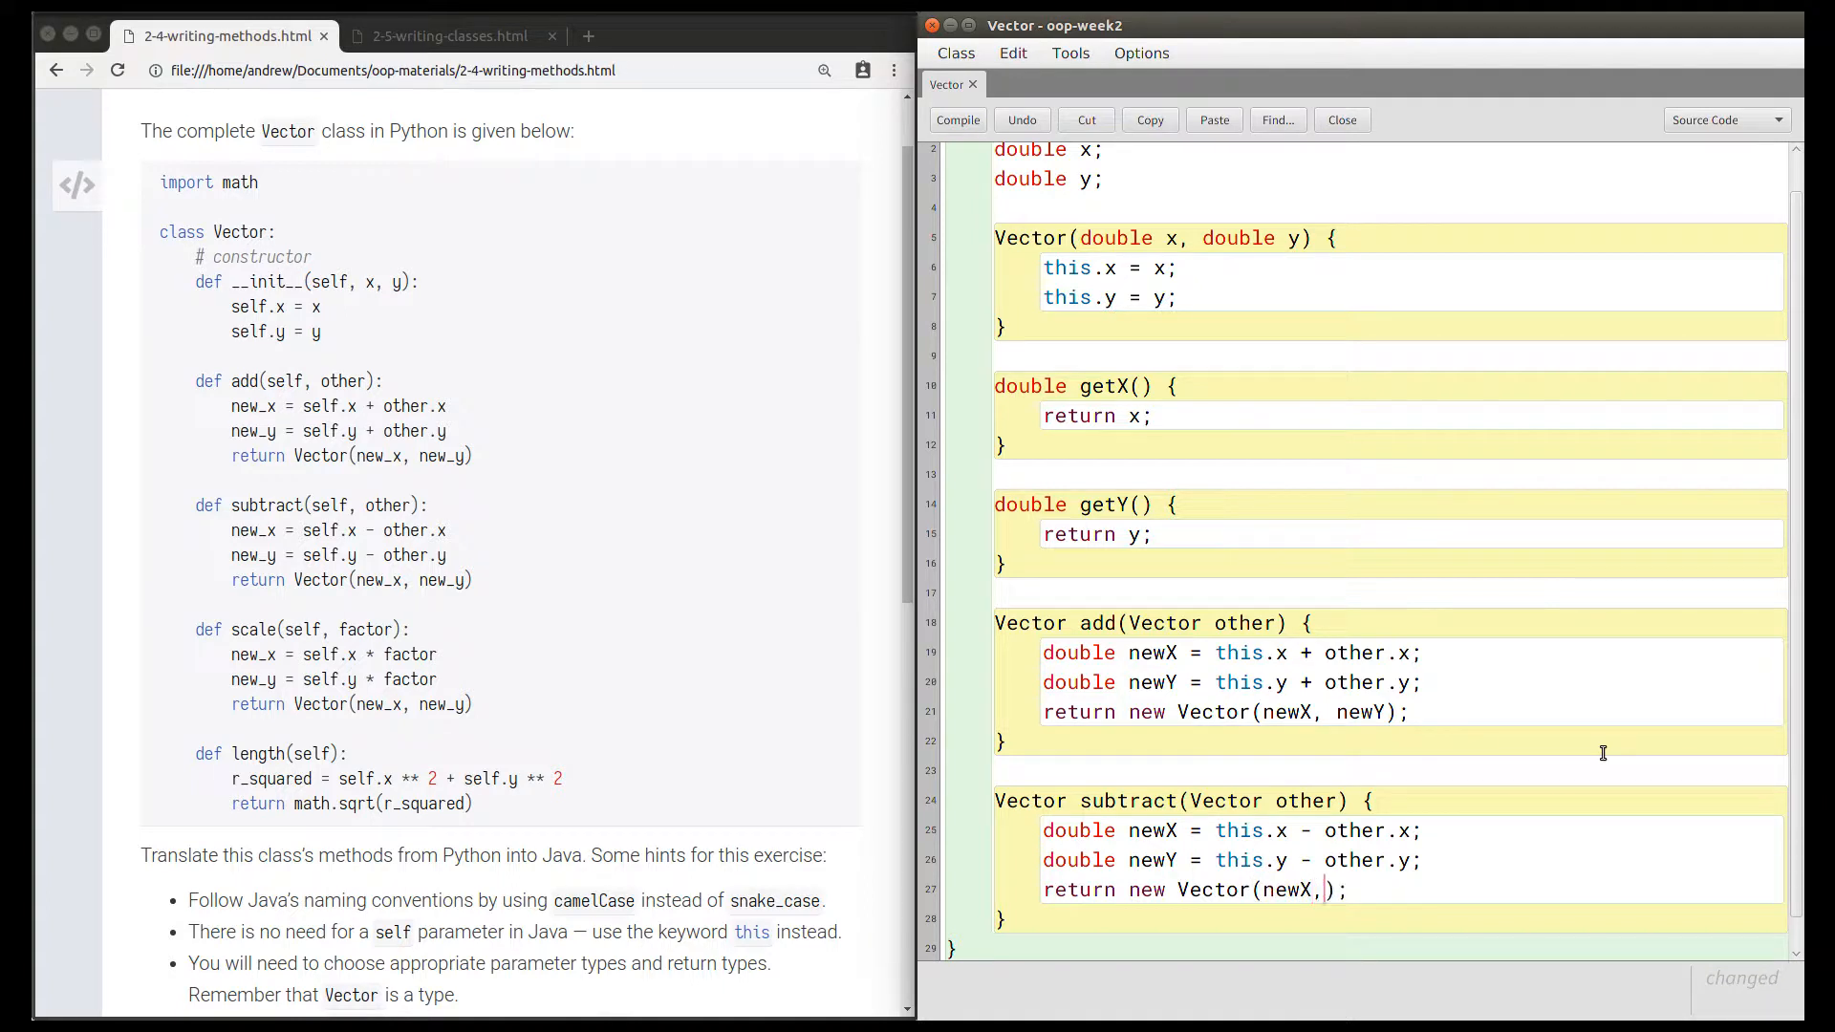
{"action": "type", "text": "newY"}
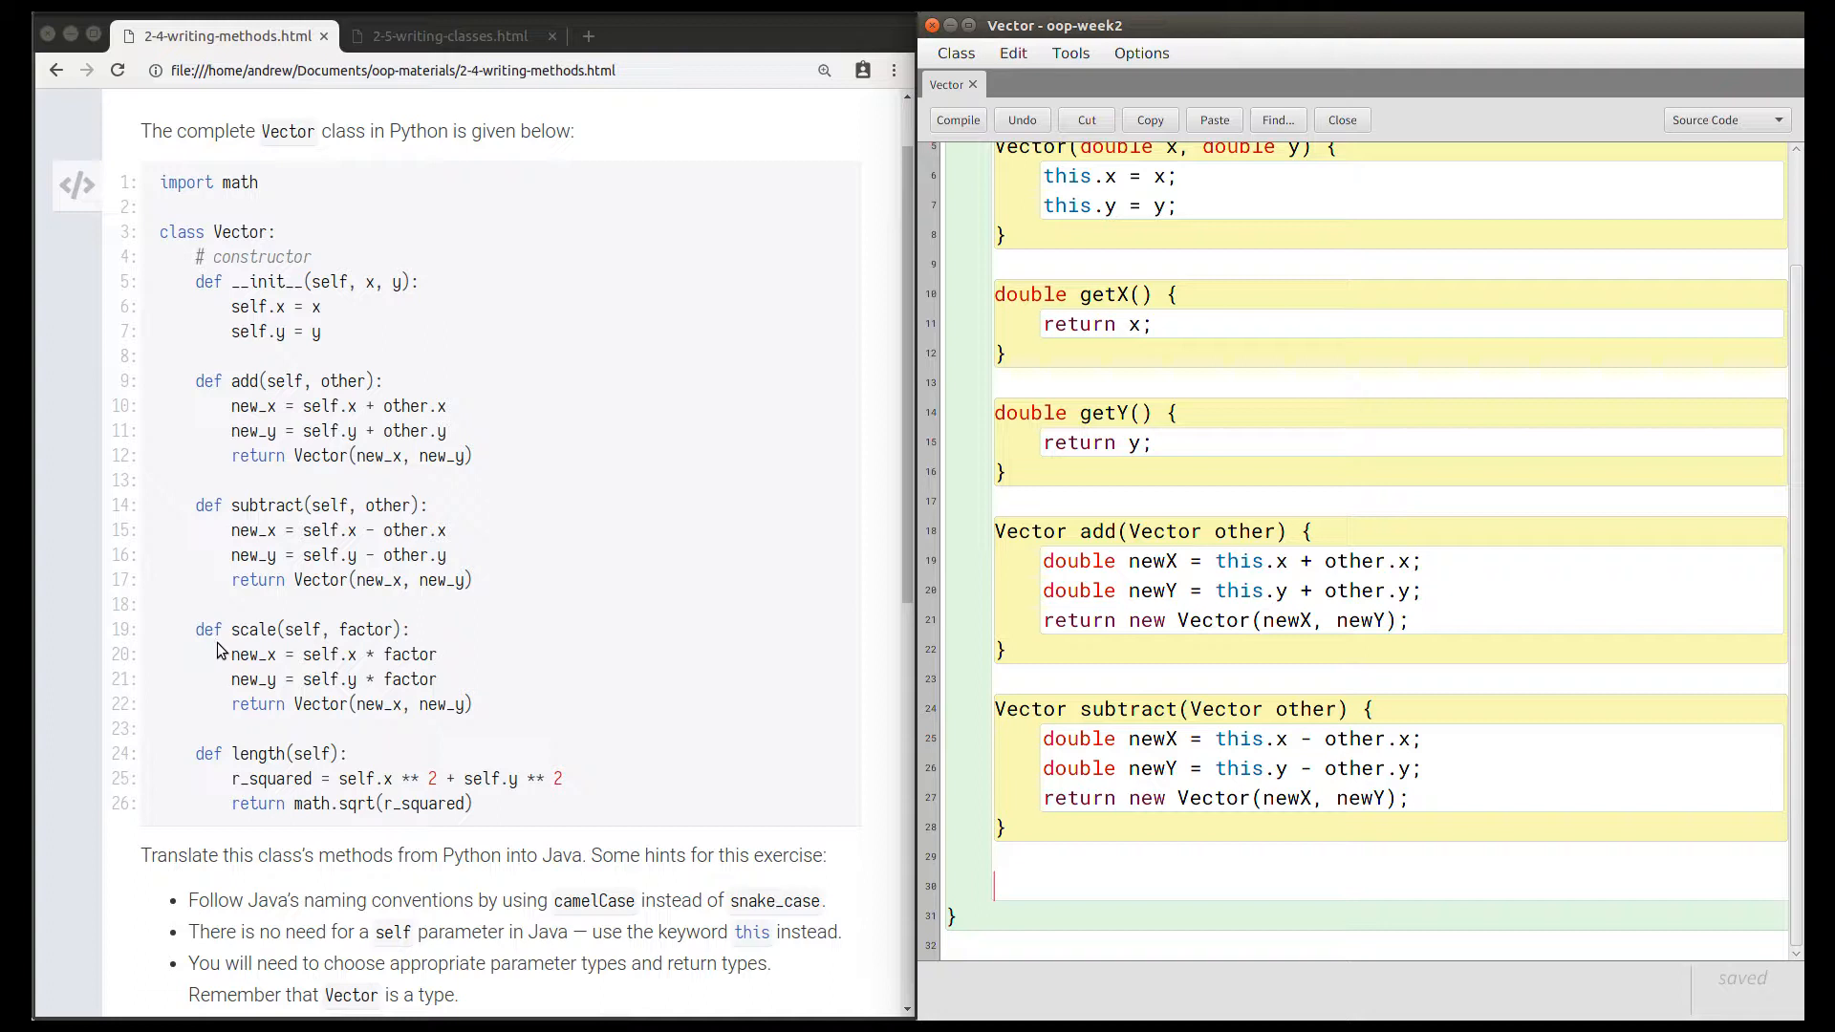
{"action": "mouse_move", "coordinate": [240, 630]}
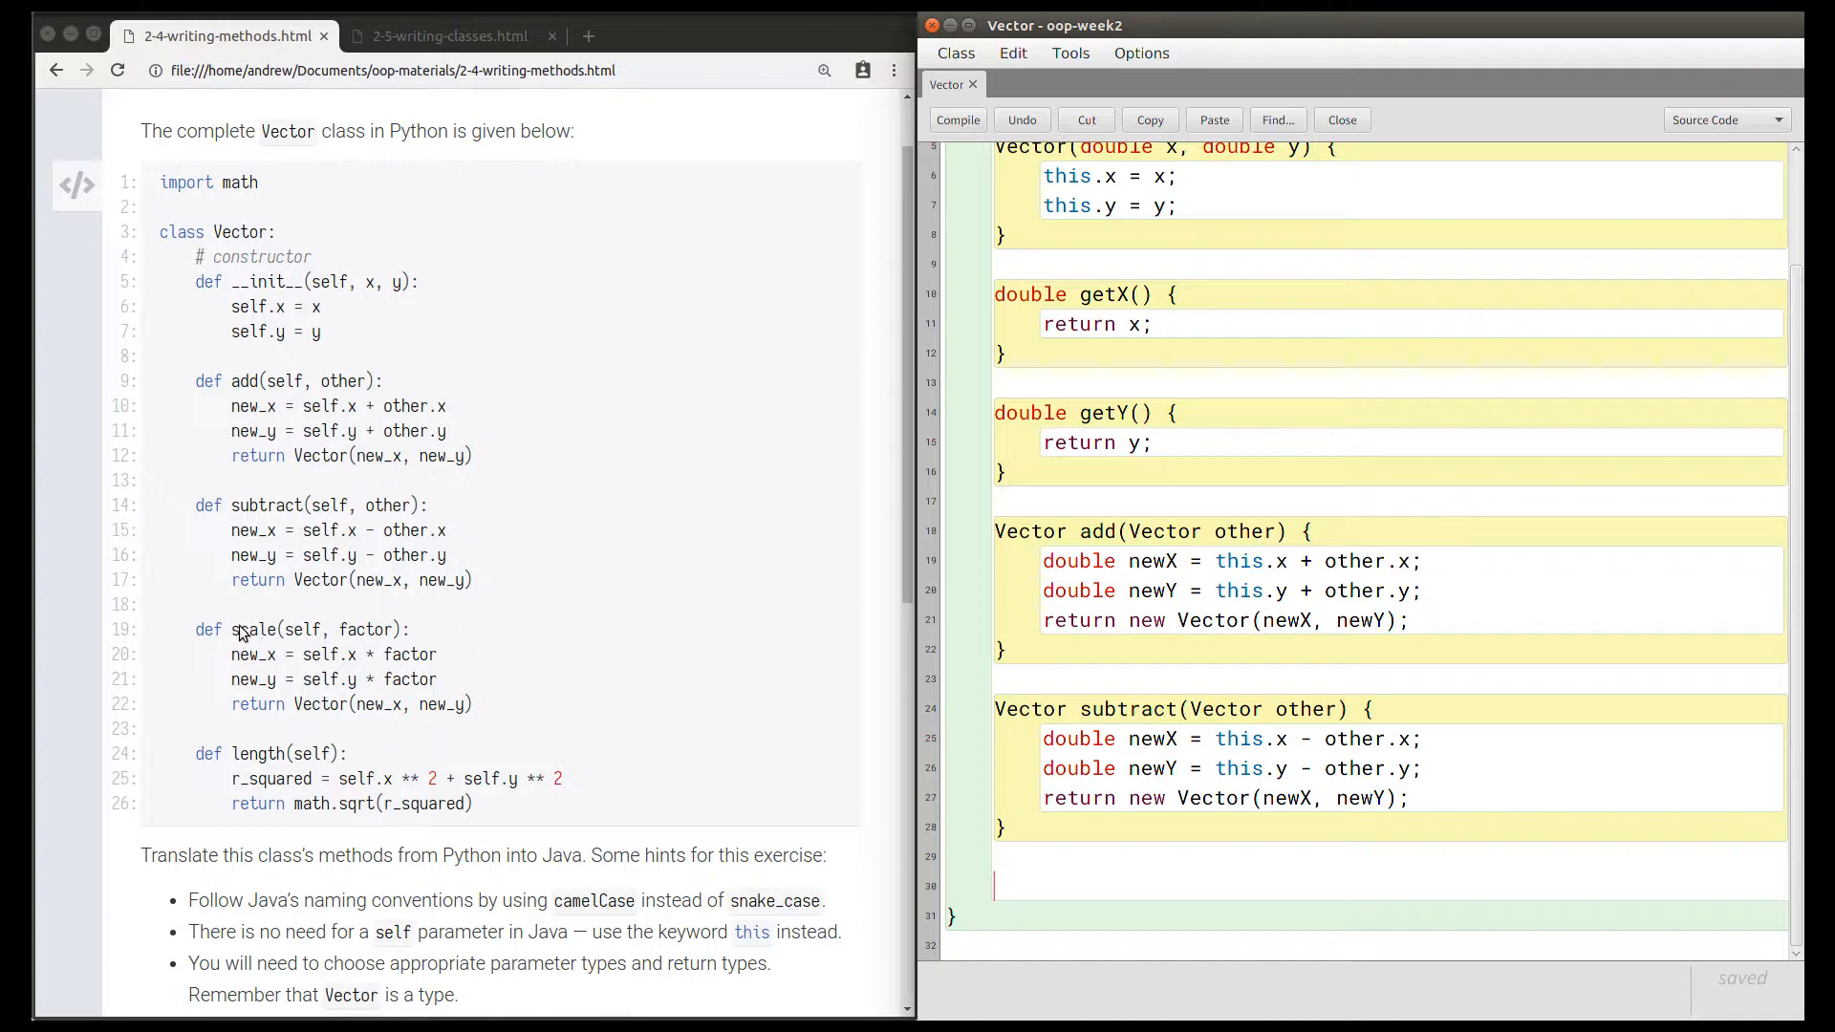
{"action": "mouse_move", "coordinate": [231, 658]}
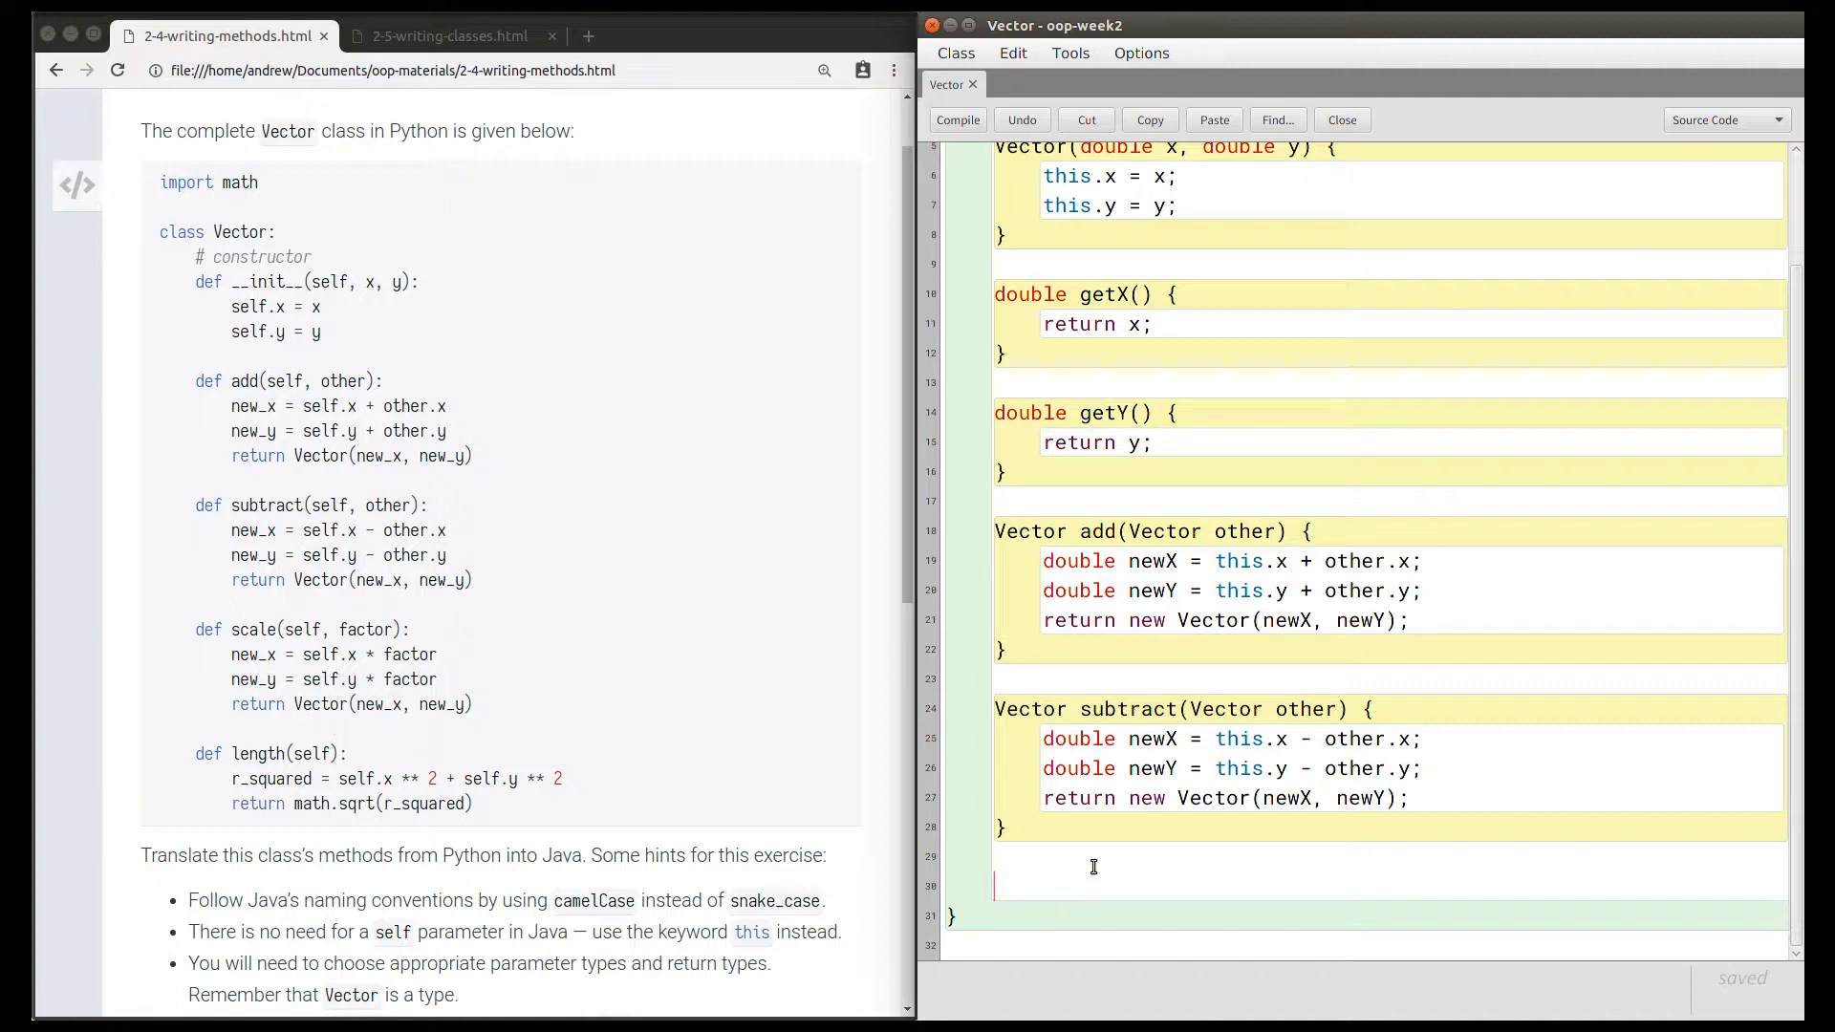
Type the stub 'Vector scale() {' below subtract.
{"action": "type", "text": "Vector"}
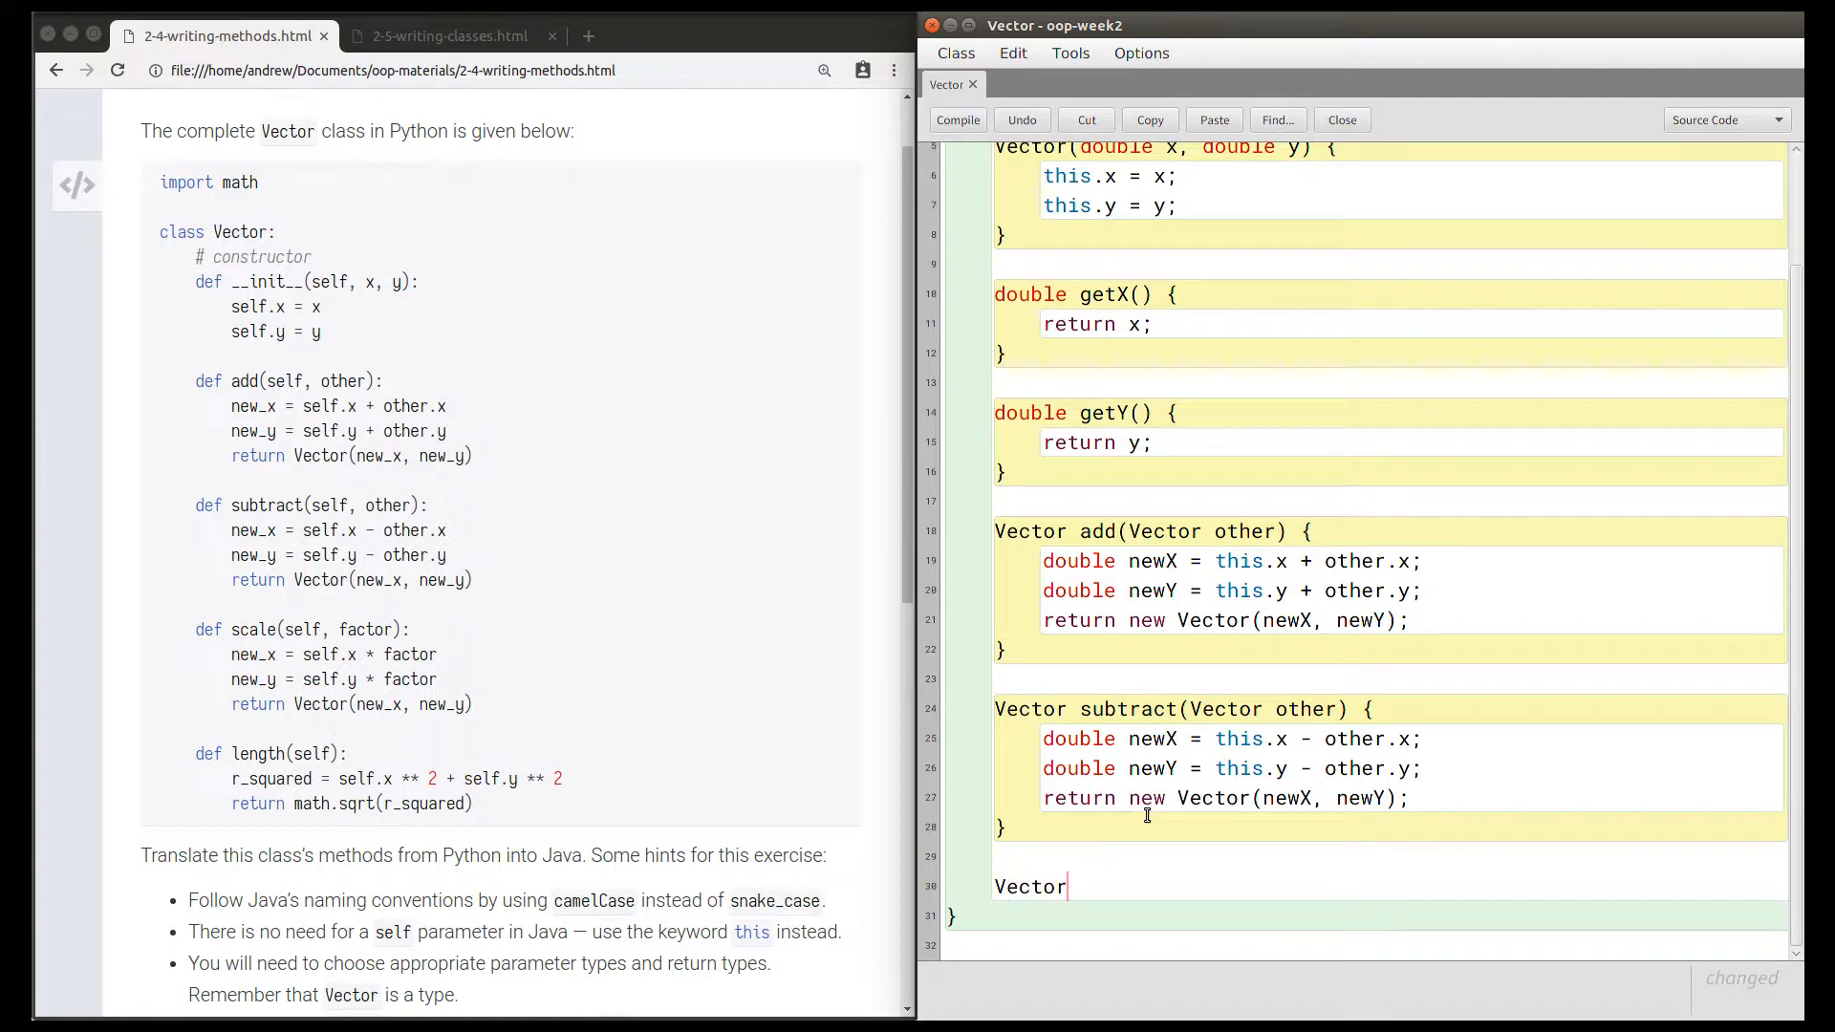
{"action": "type", "text": "sc"}
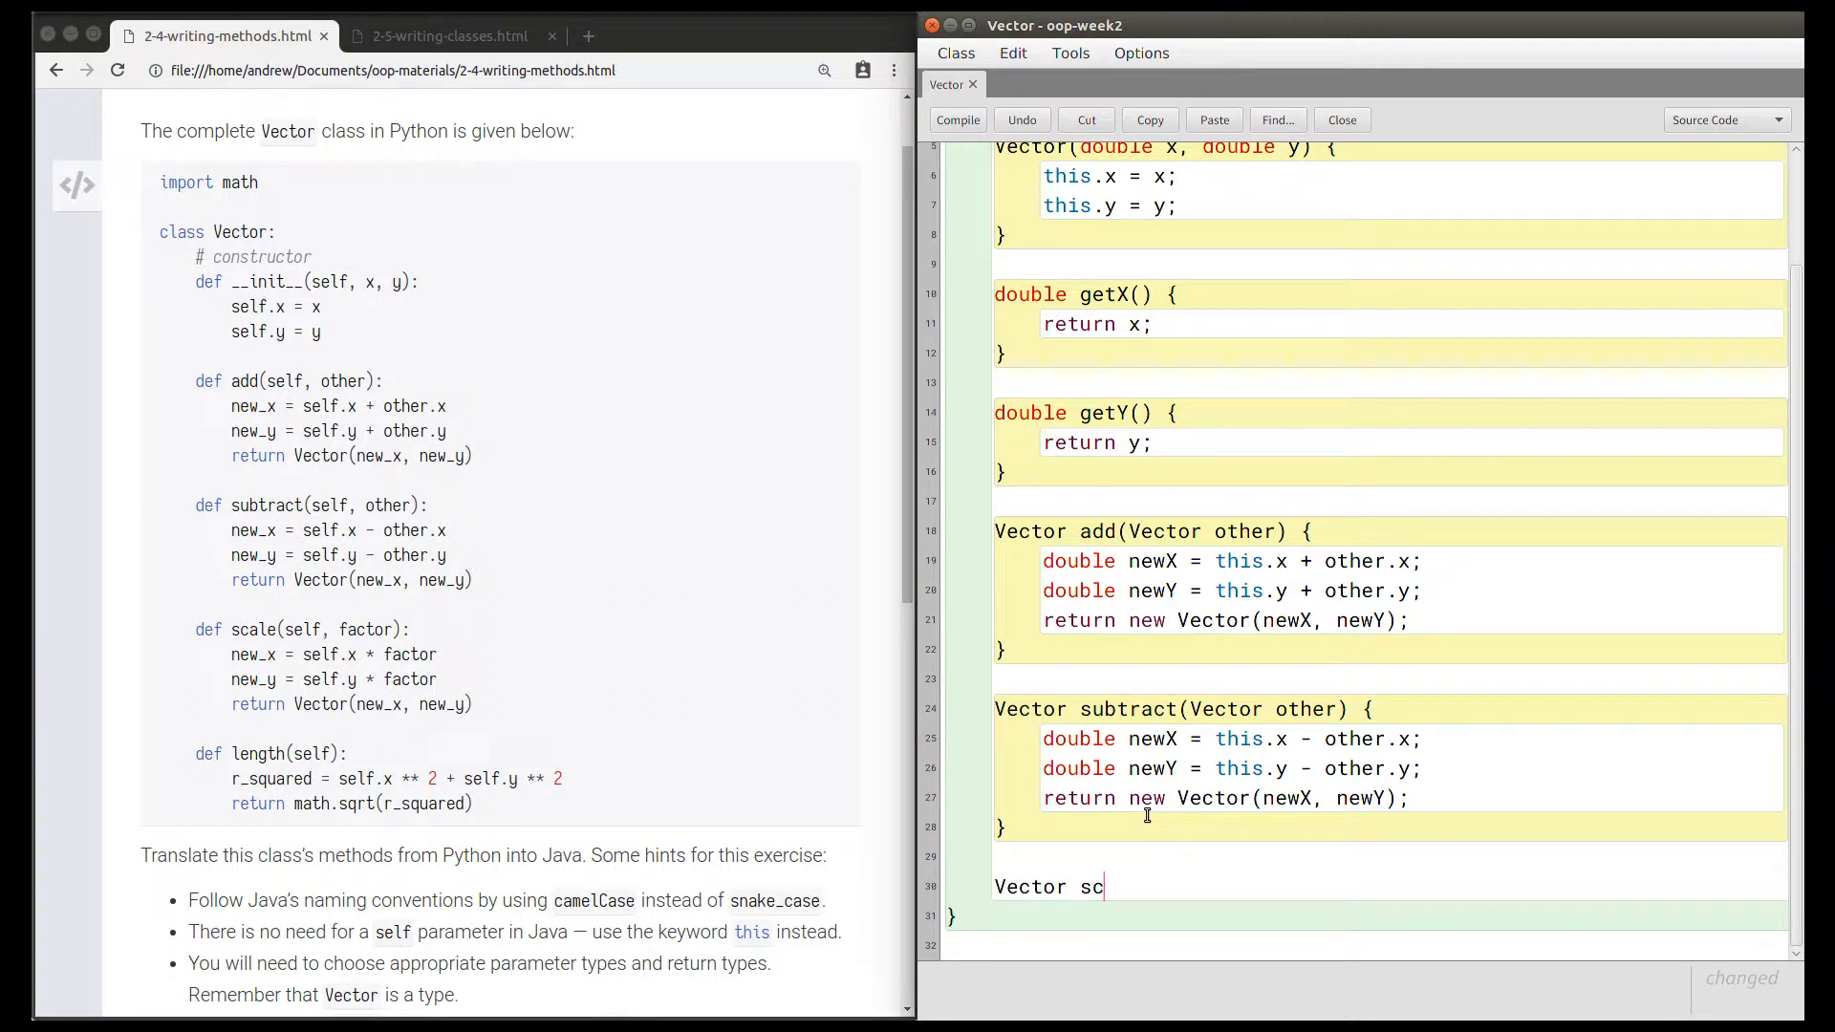
{"action": "type", "text": "ale() {"}
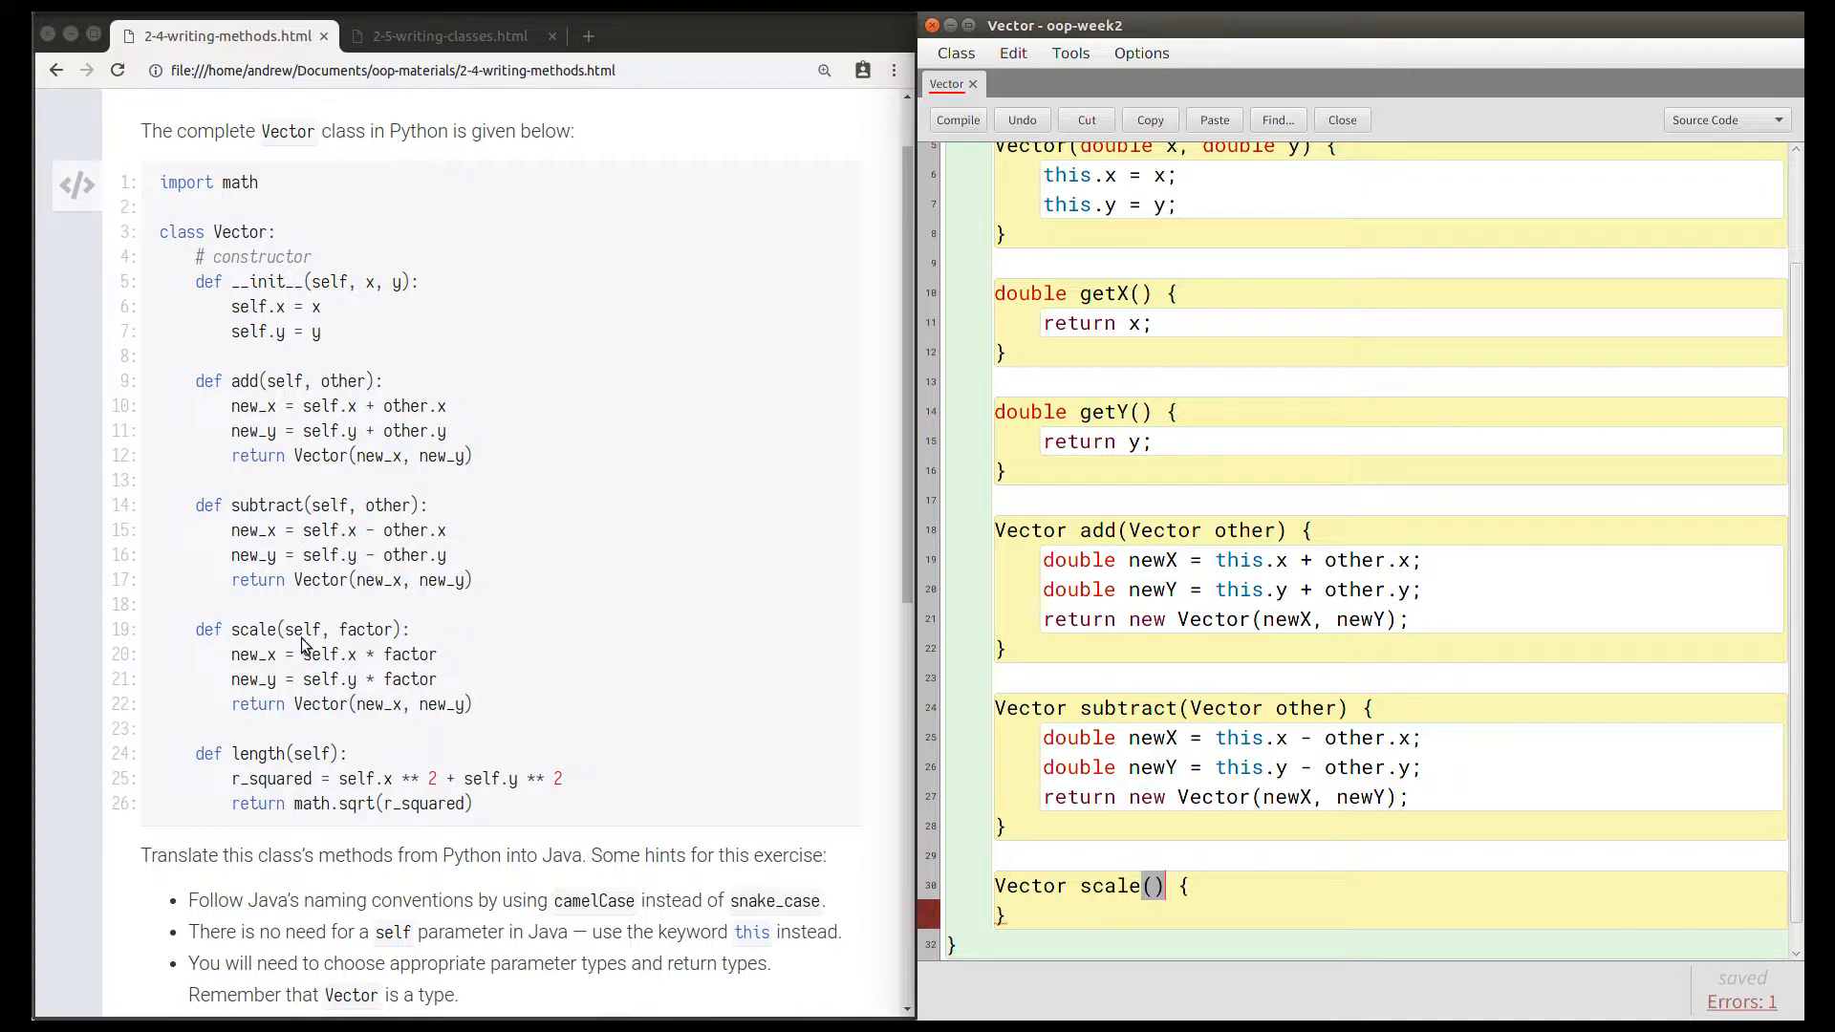
{"action": "mouse_move", "coordinate": [317, 630]}
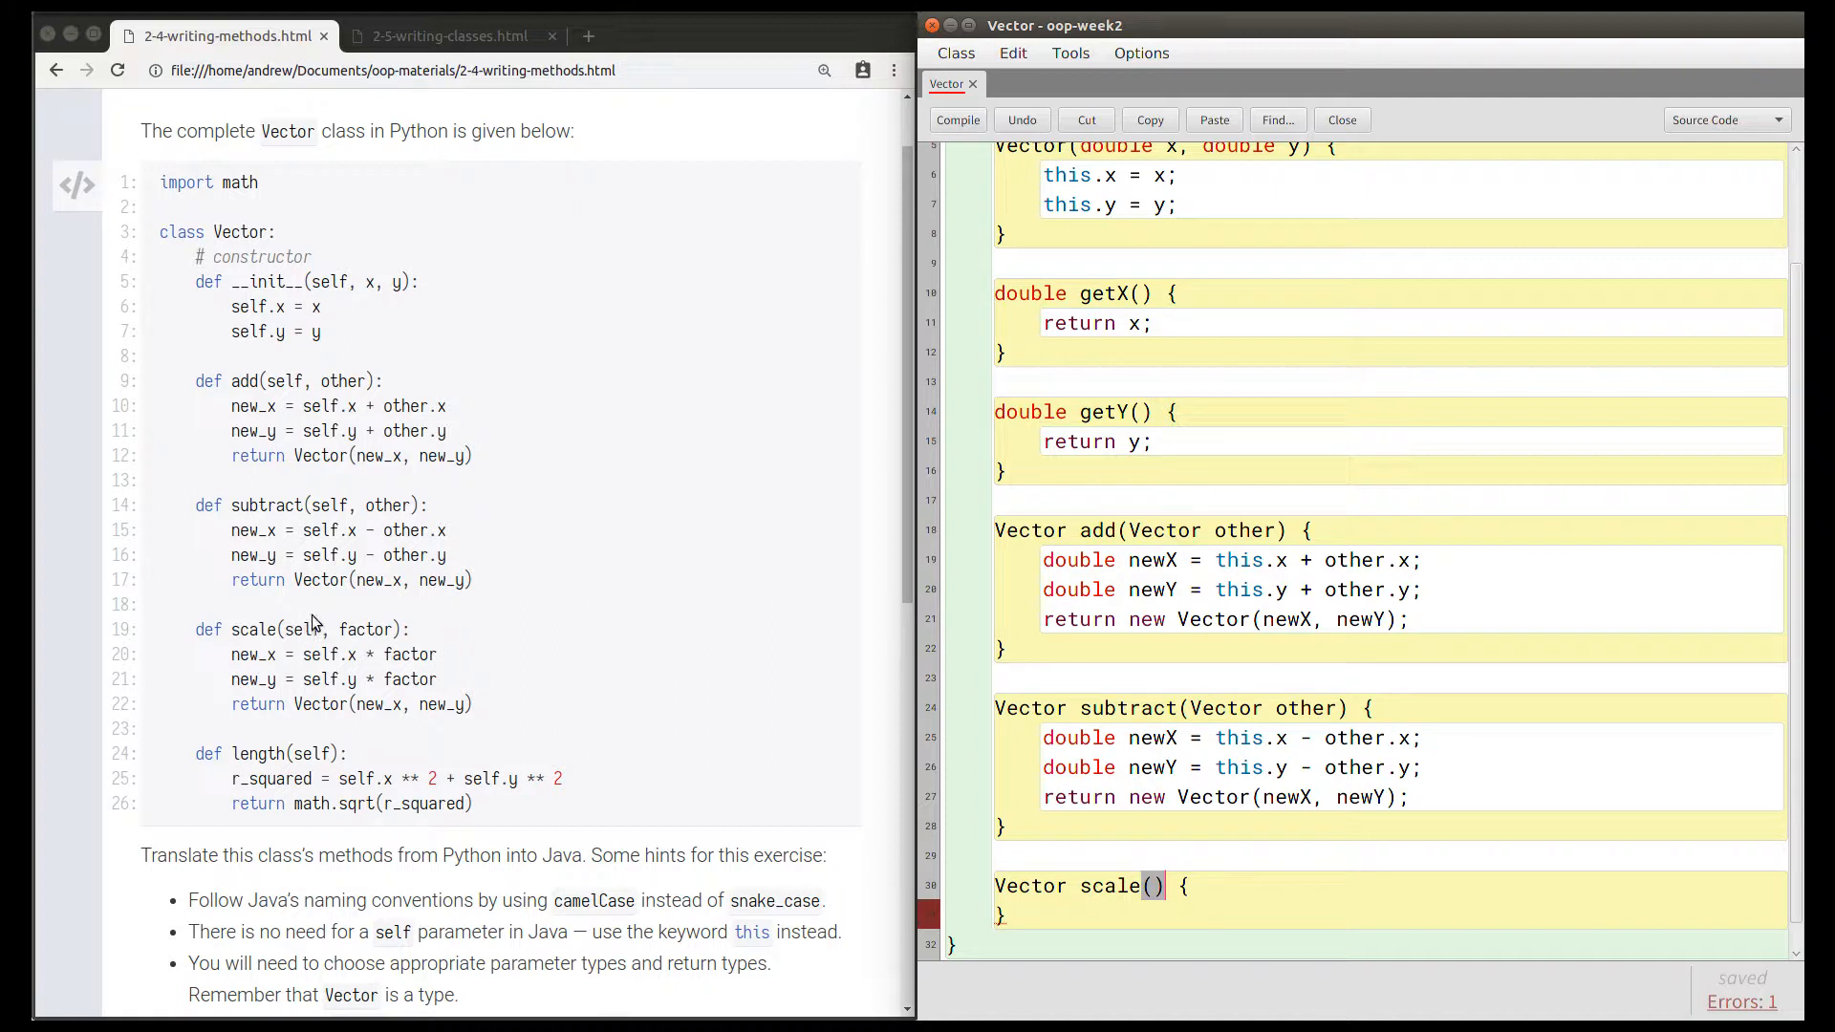
{"action": "mouse_move", "coordinate": [365, 629]}
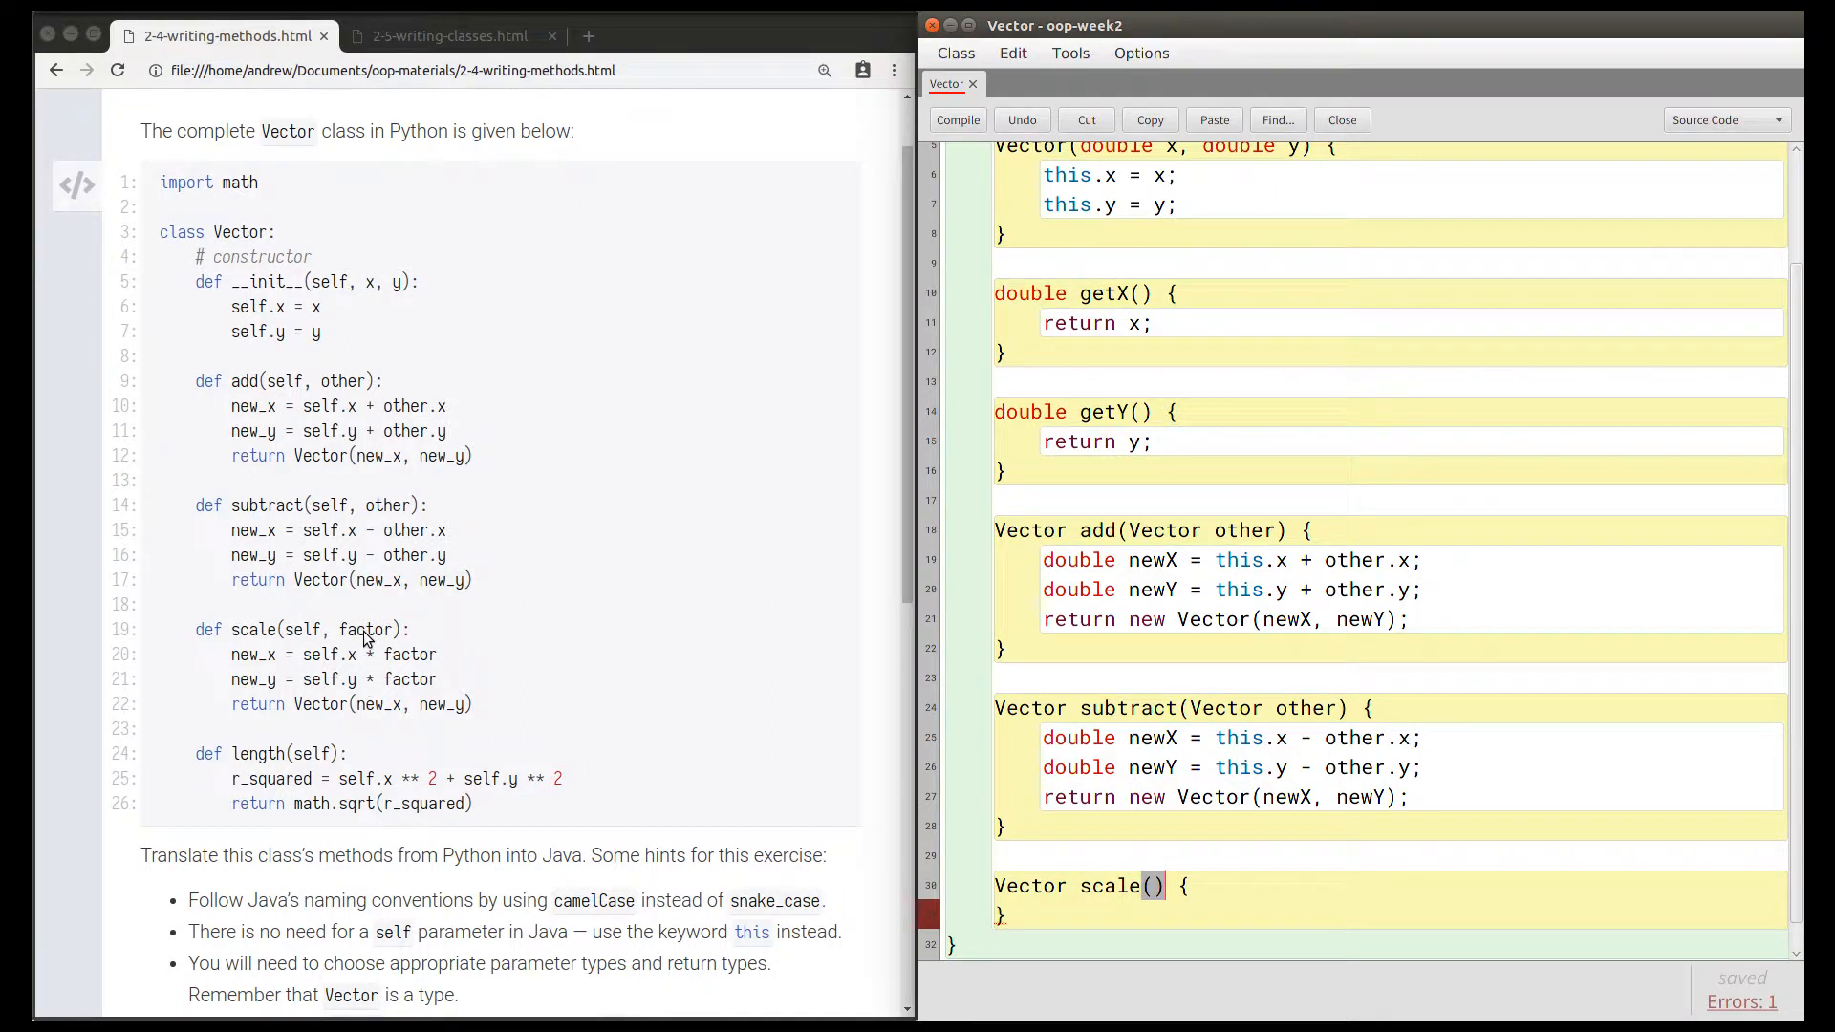
{"action": "mouse_move", "coordinate": [358, 668]}
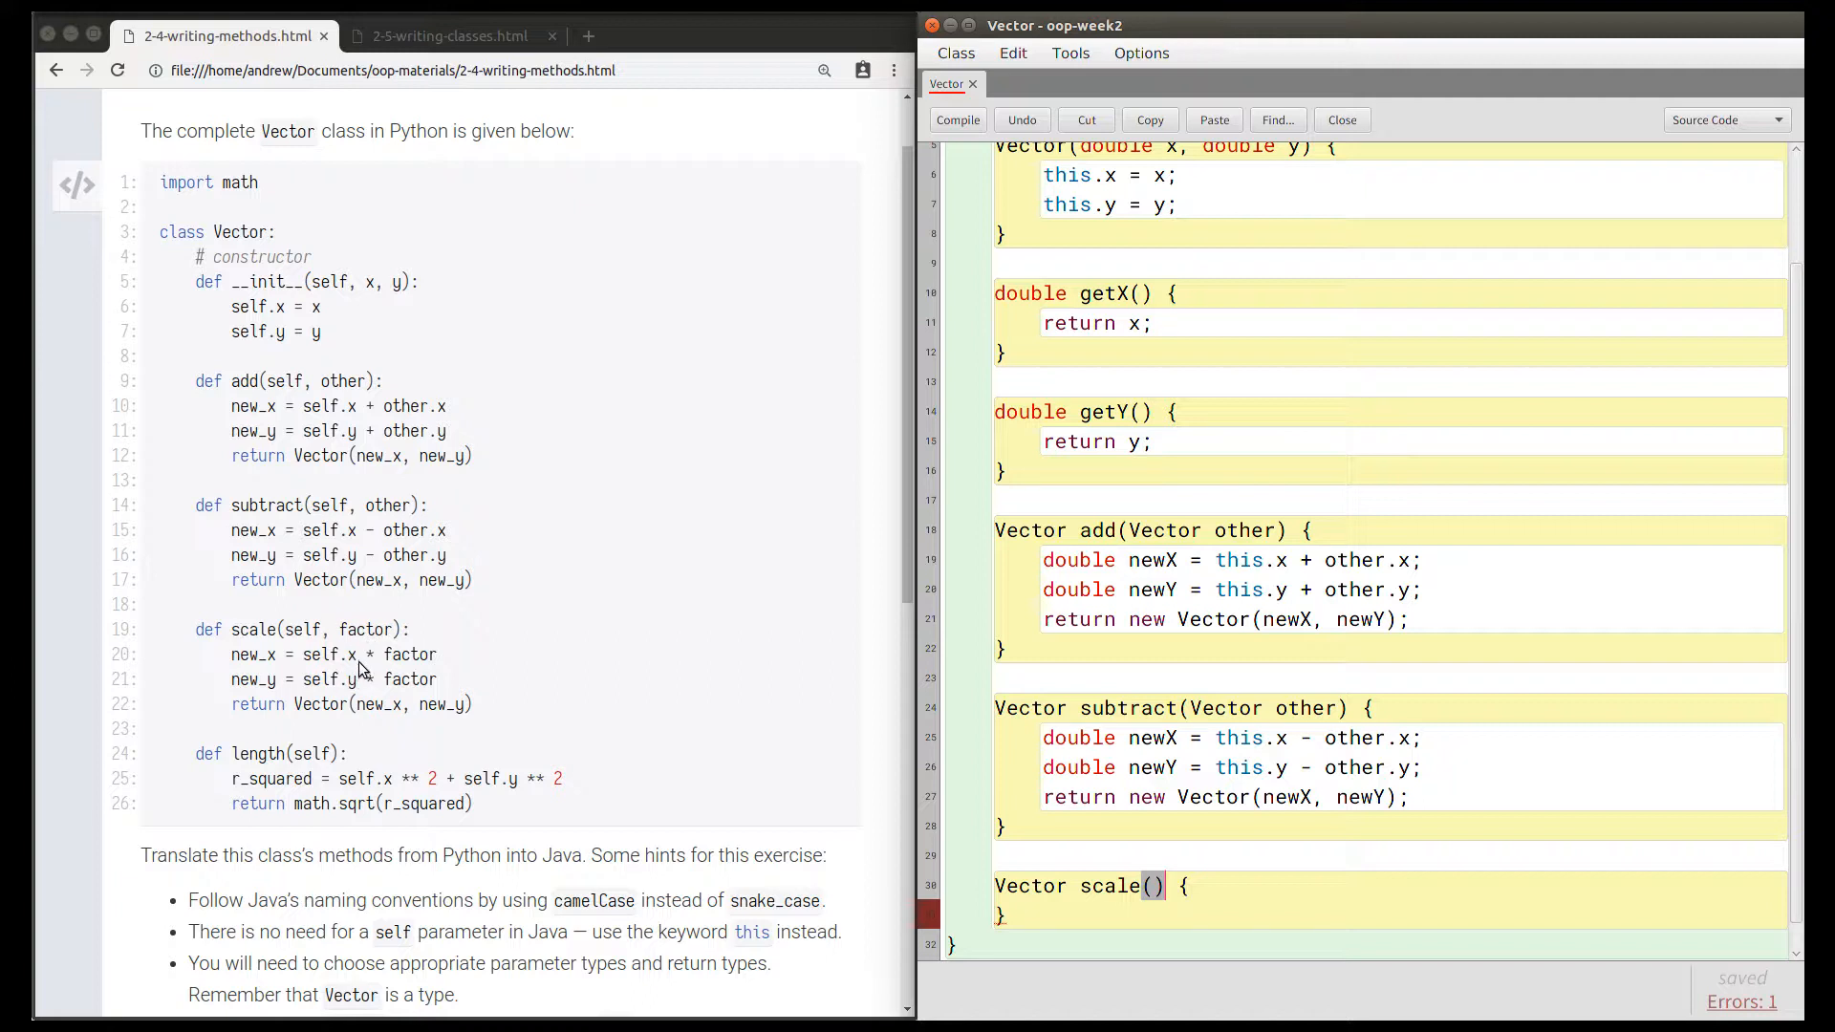
{"action": "mouse_move", "coordinate": [372, 668]}
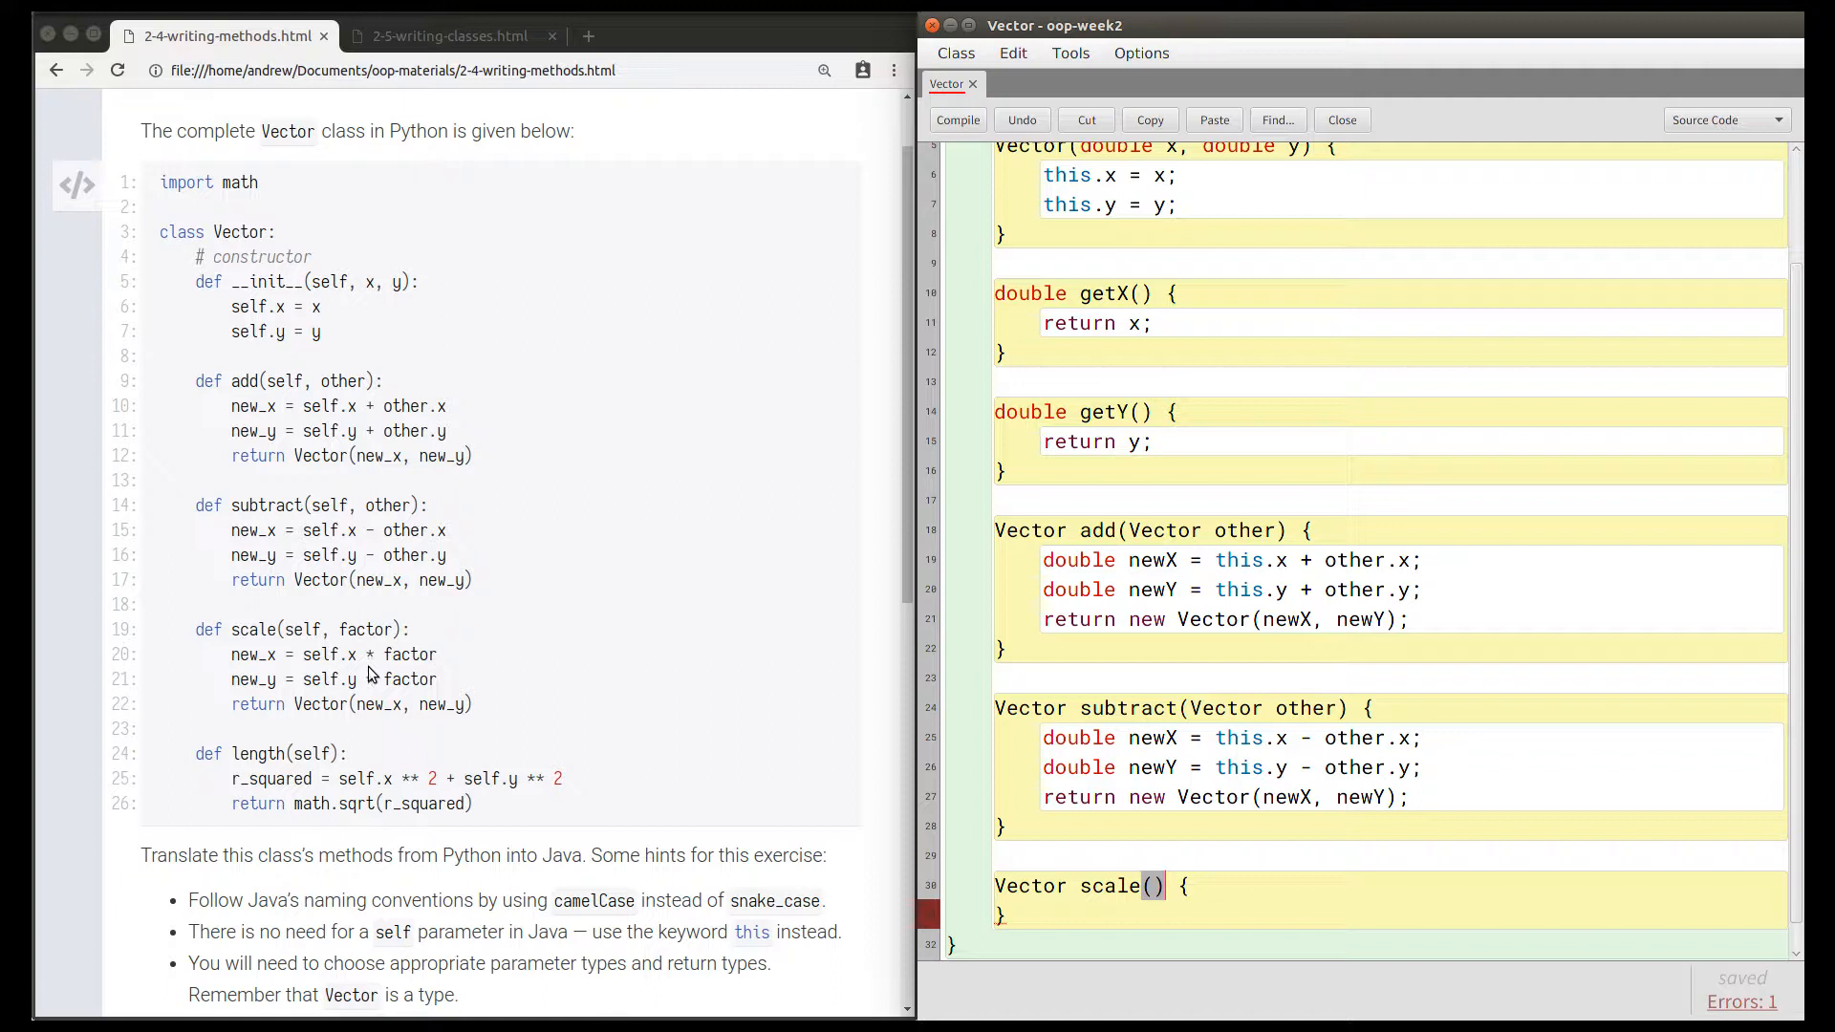
{"action": "mouse_move", "coordinate": [411, 674]}
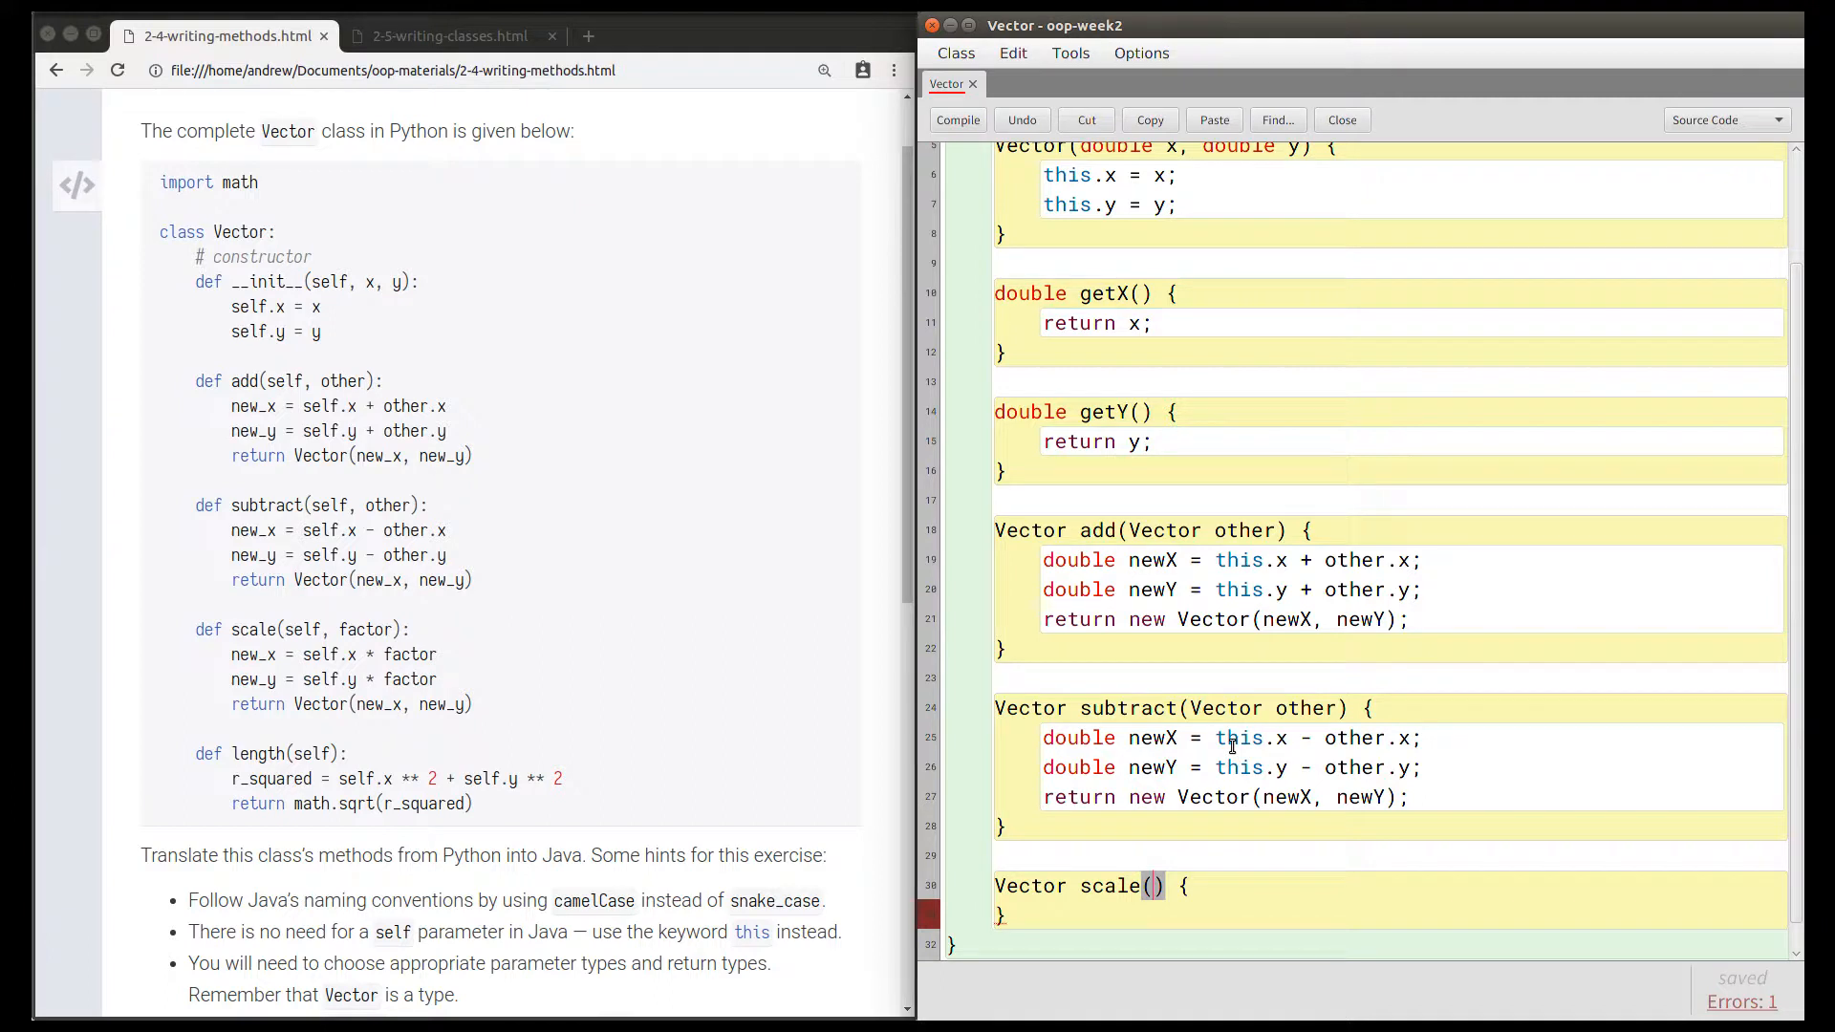
Give scale a double factor parameter and compute newX and newY multiplied by factor.
{"action": "type", "text": "double"}
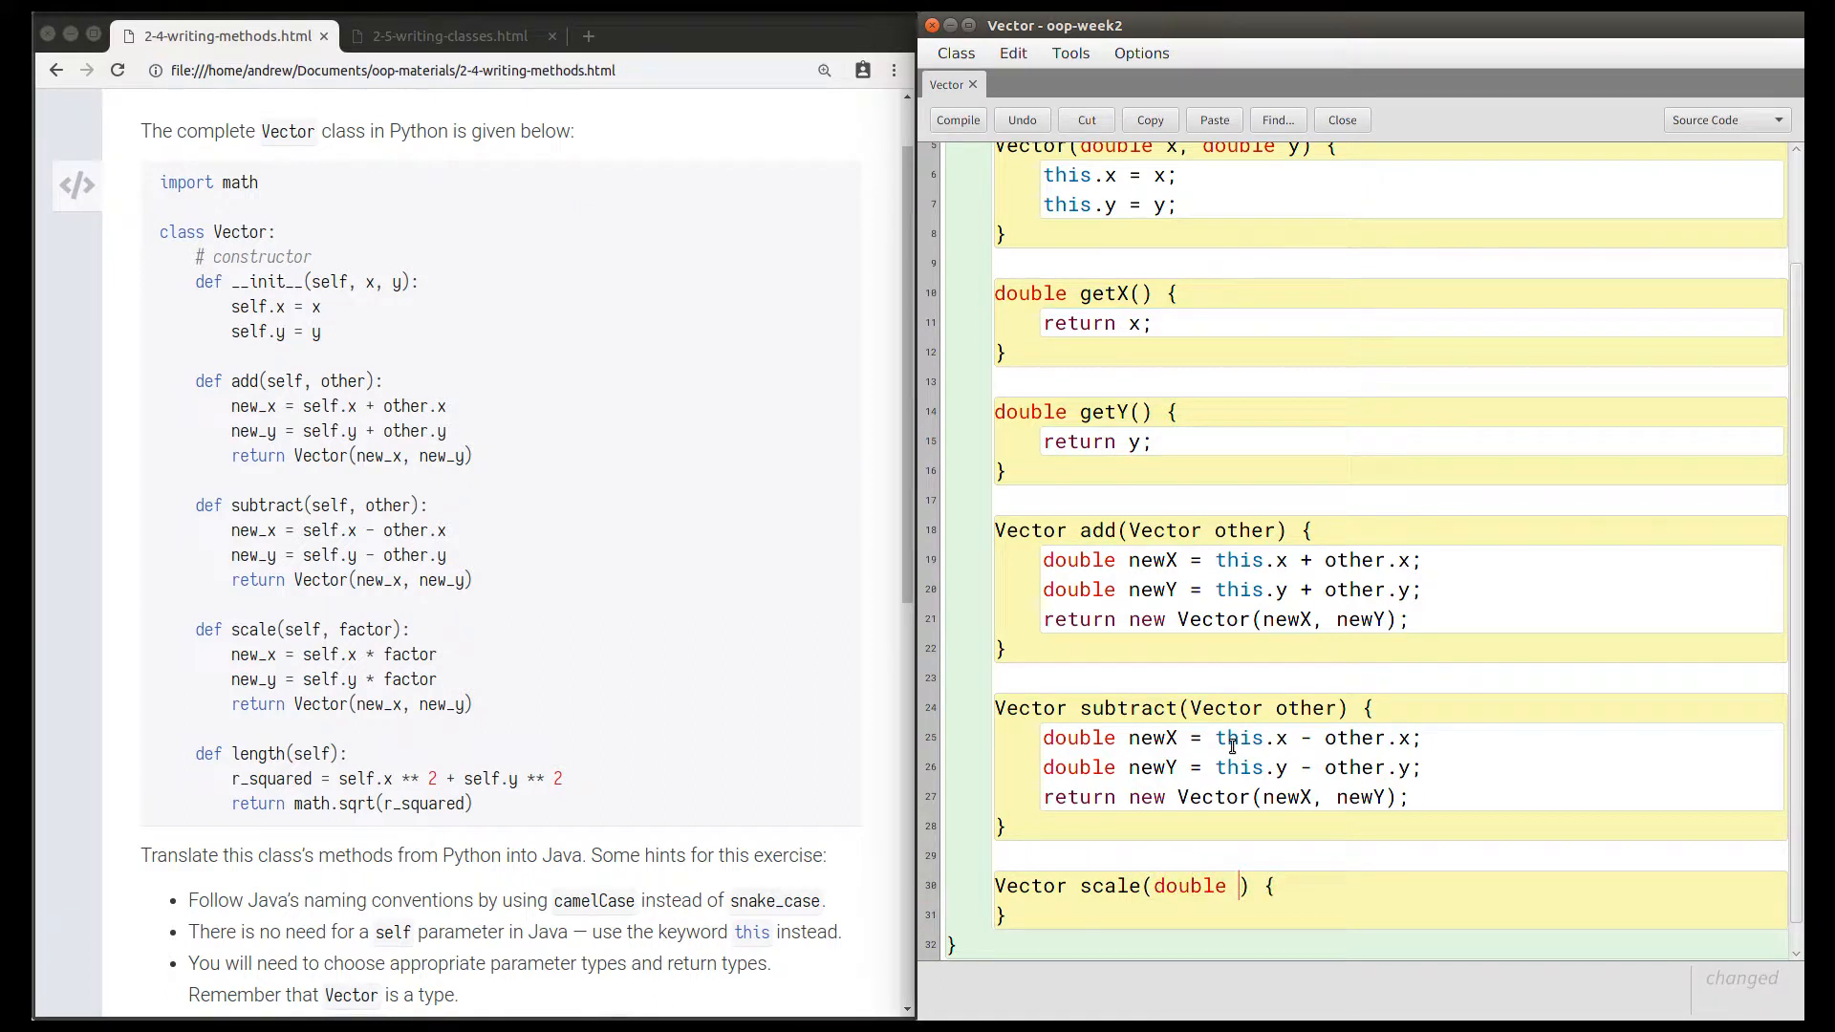
{"action": "type", "text": "factor"}
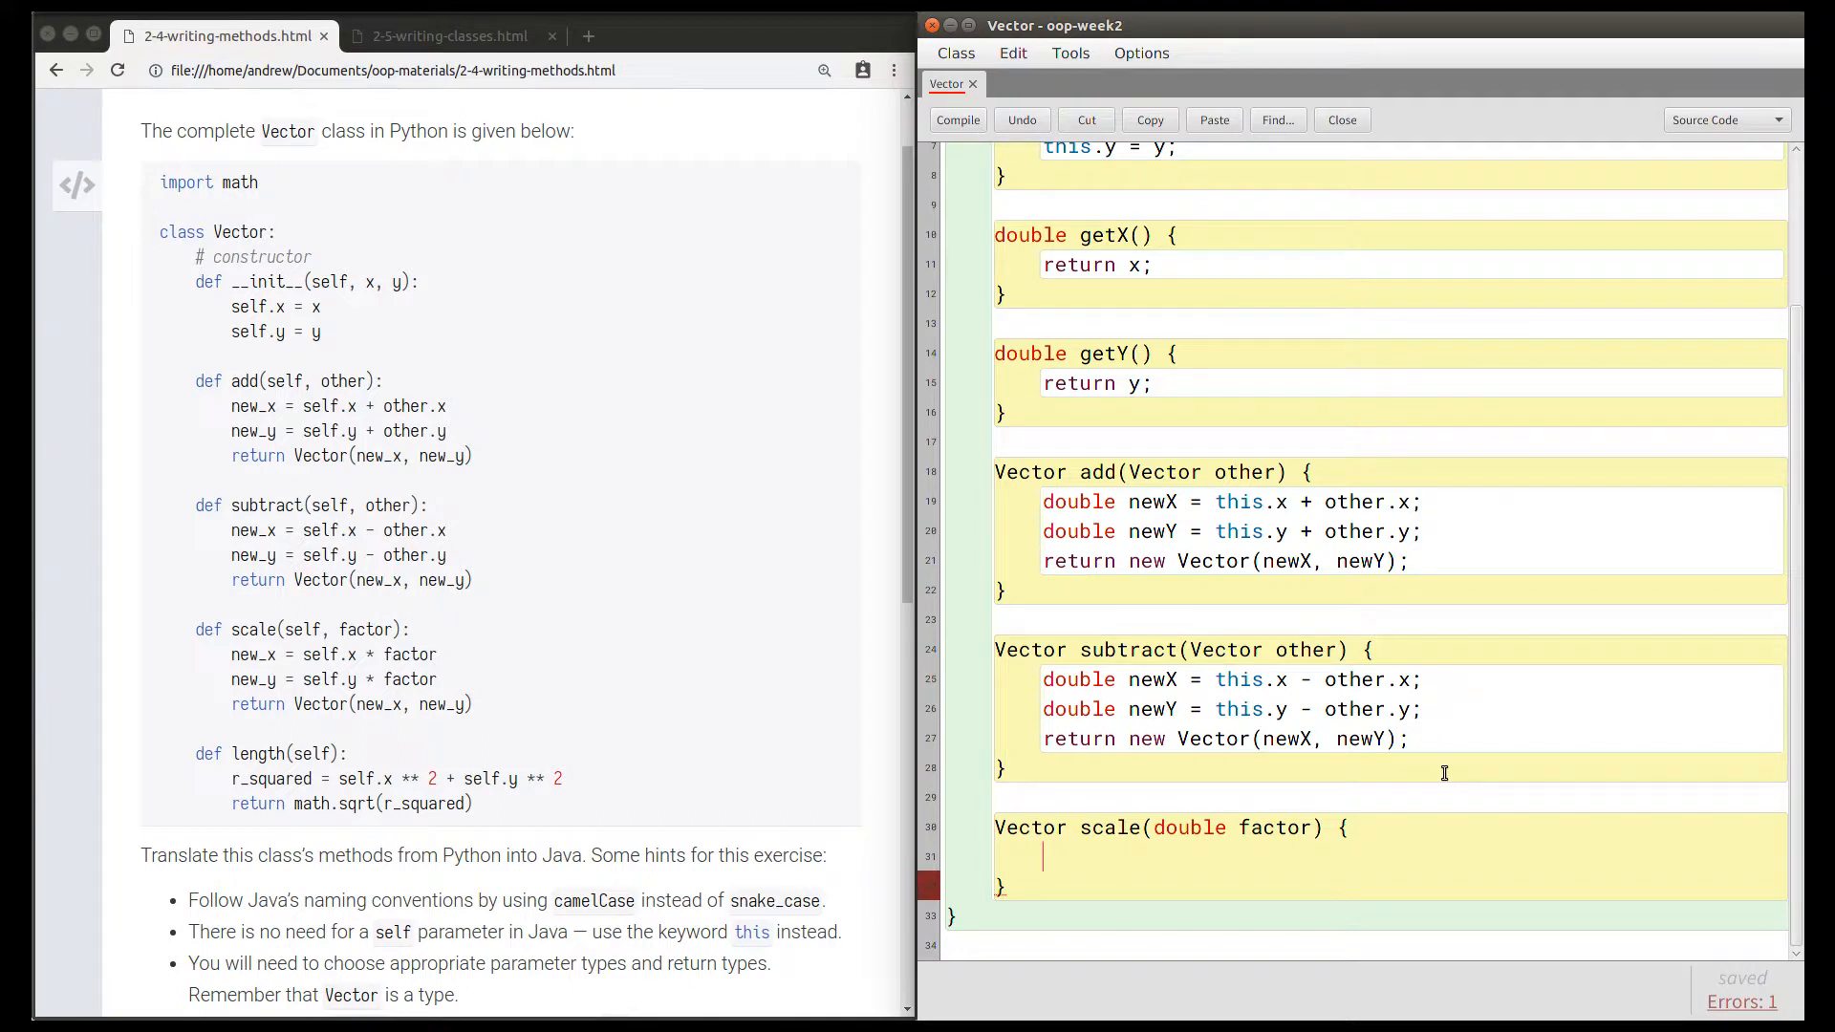
{"action": "type", "text": "double"}
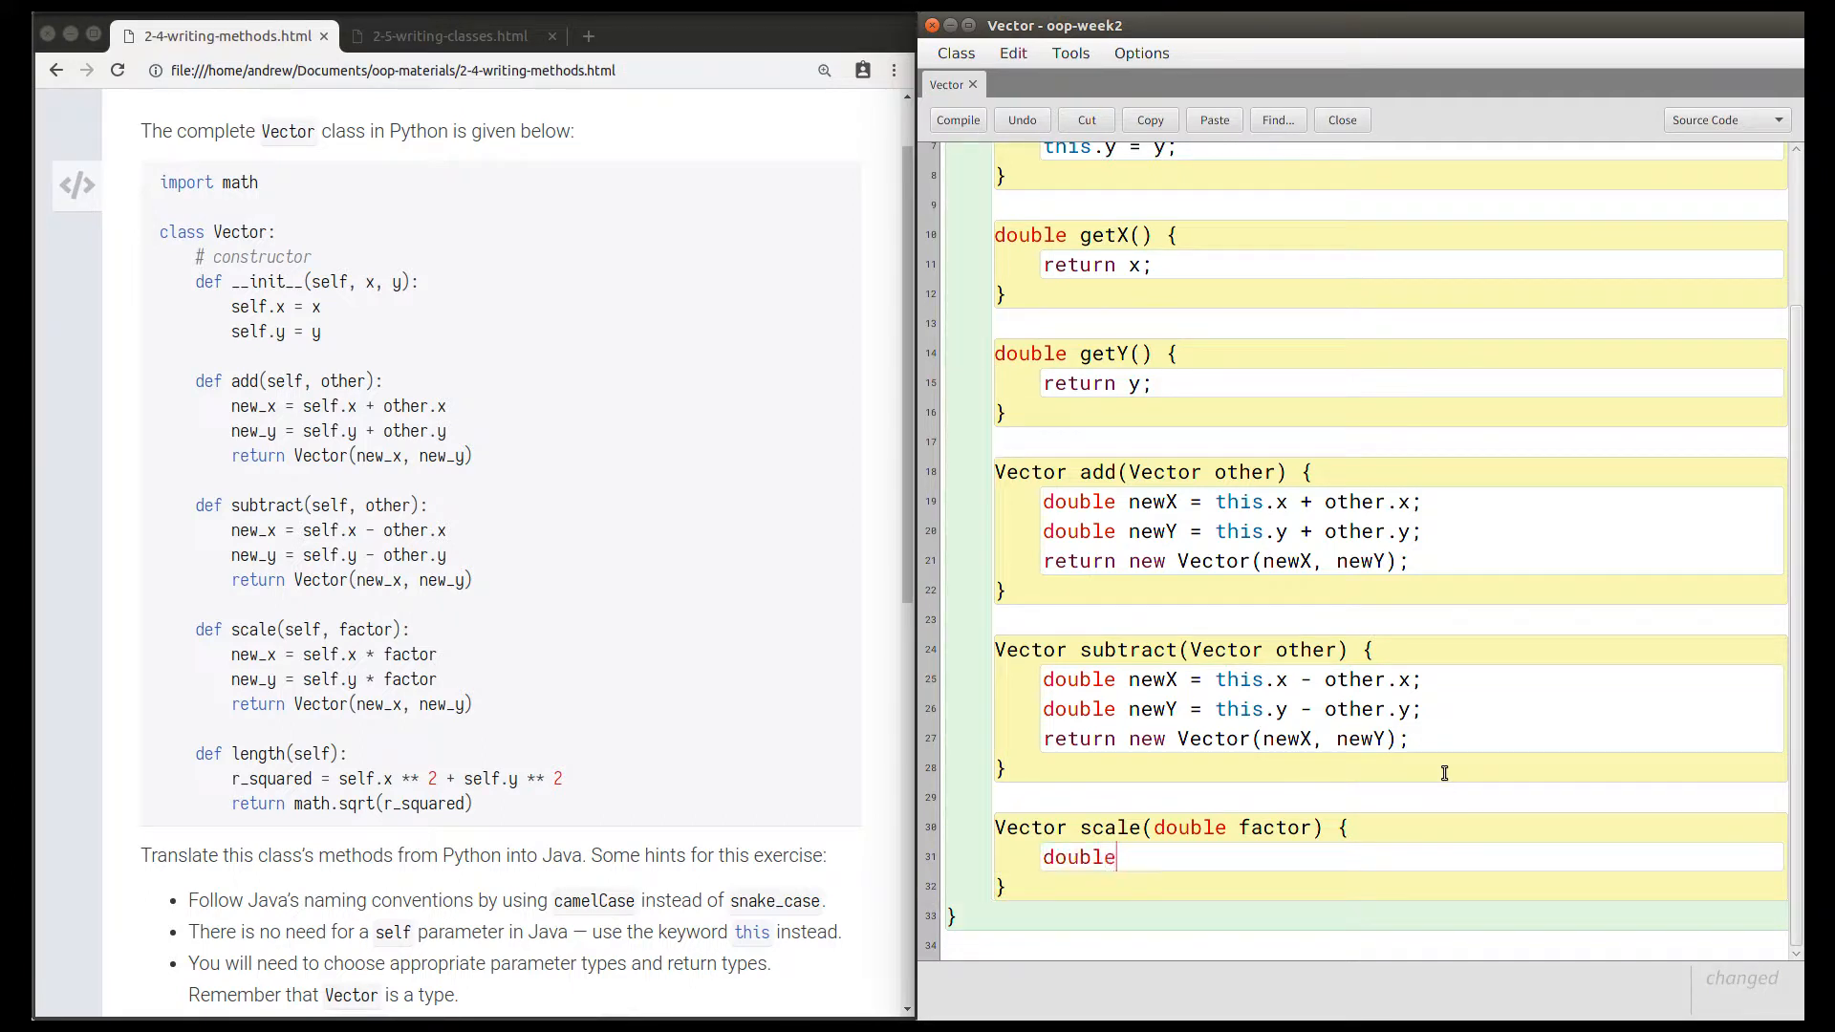
{"action": "type", "text": "newX = t"}
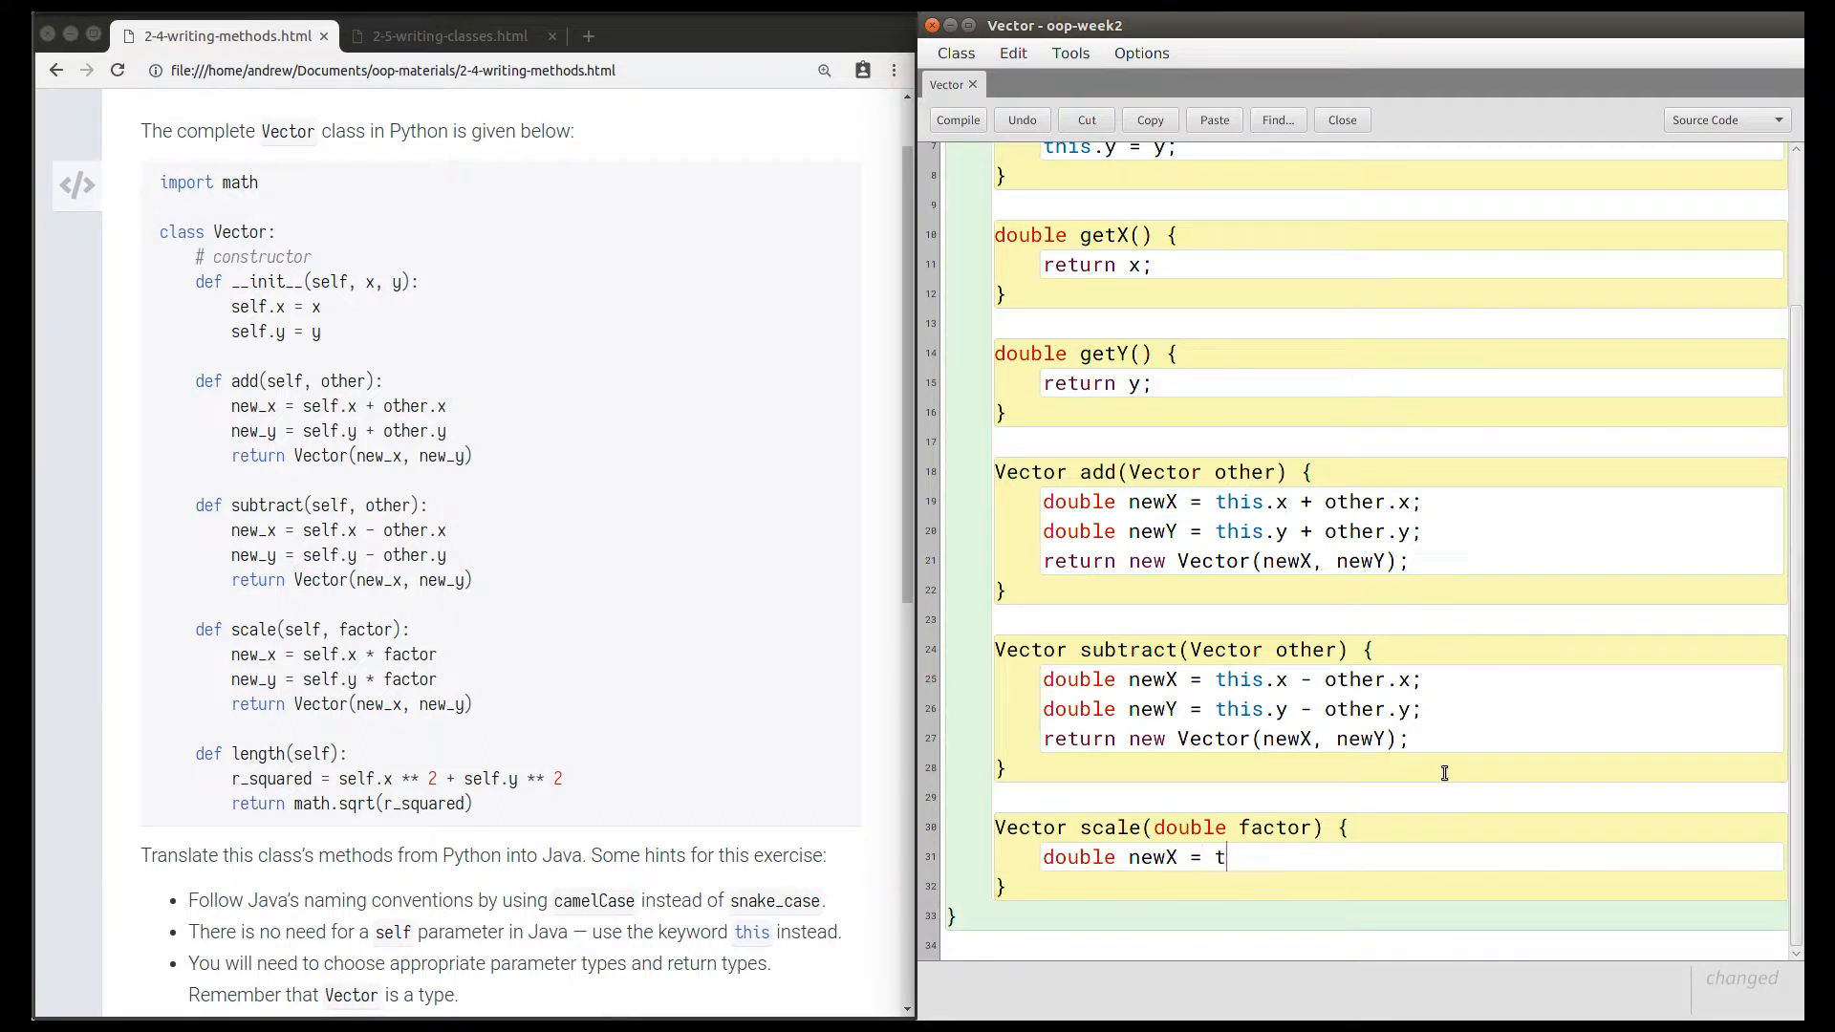
{"action": "type", "text": "his.x * fact"}
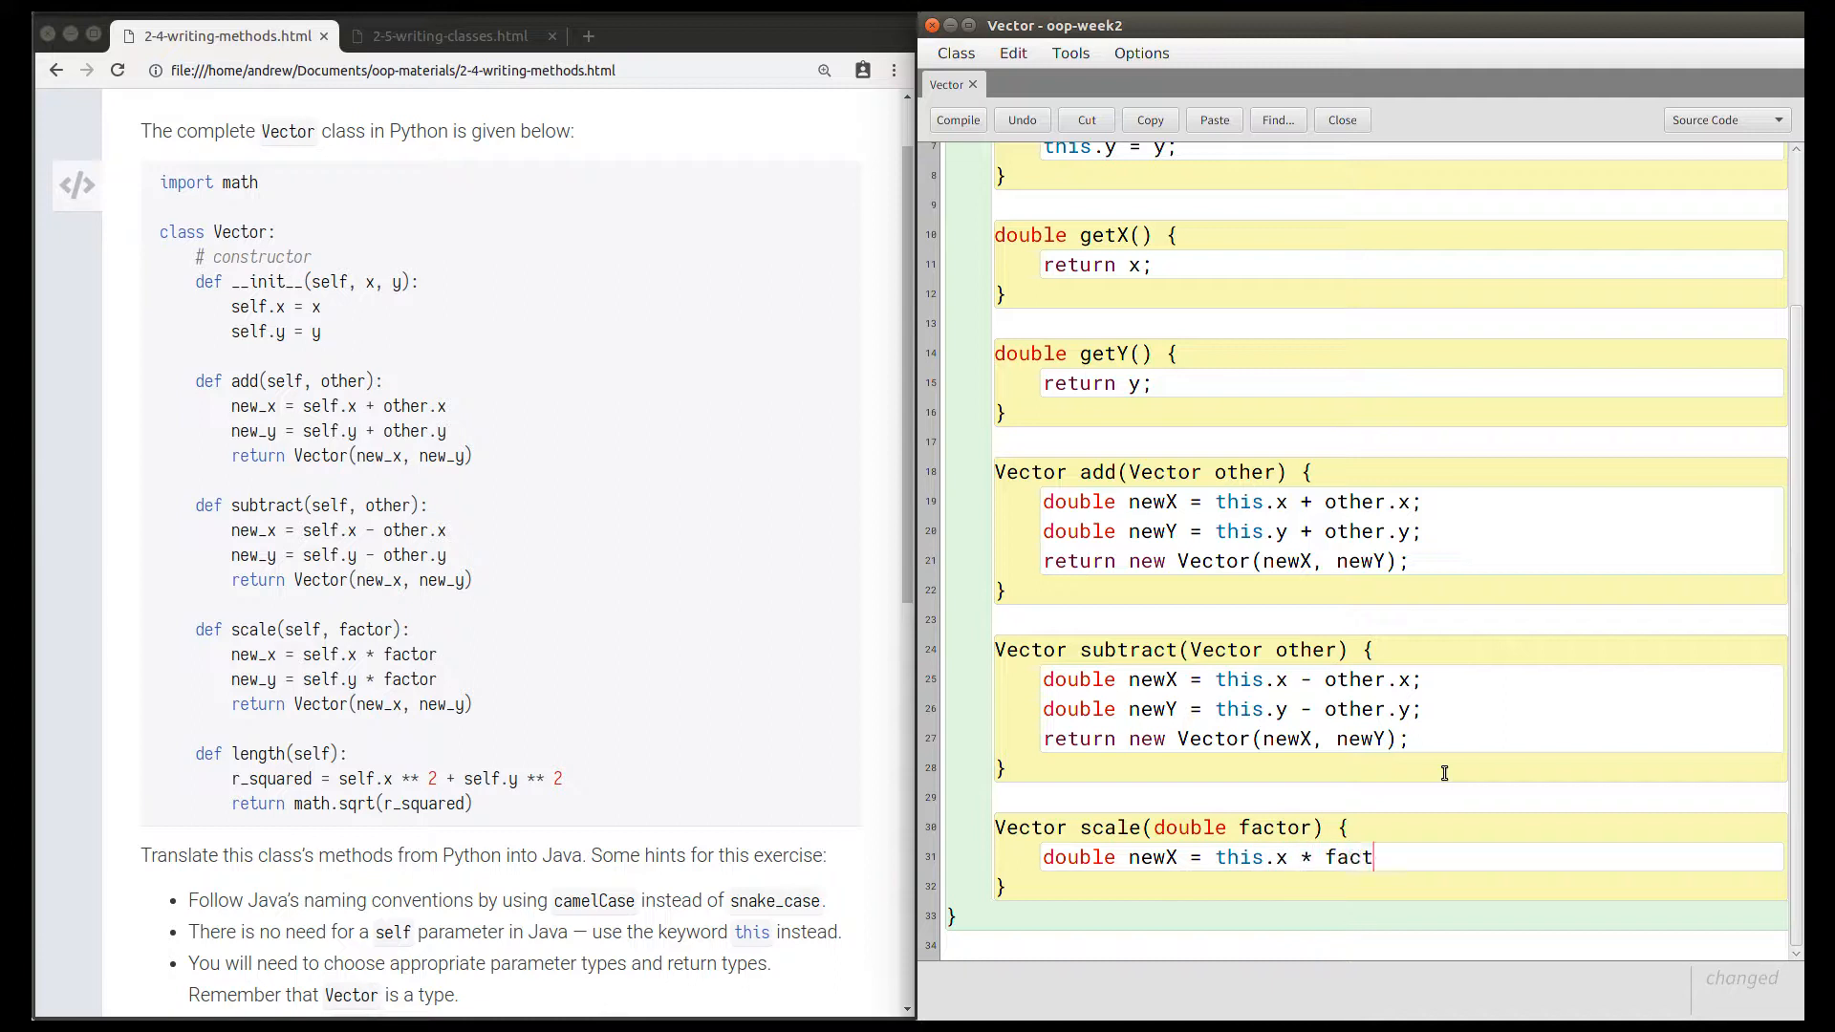
{"action": "type", "text": "or;"}
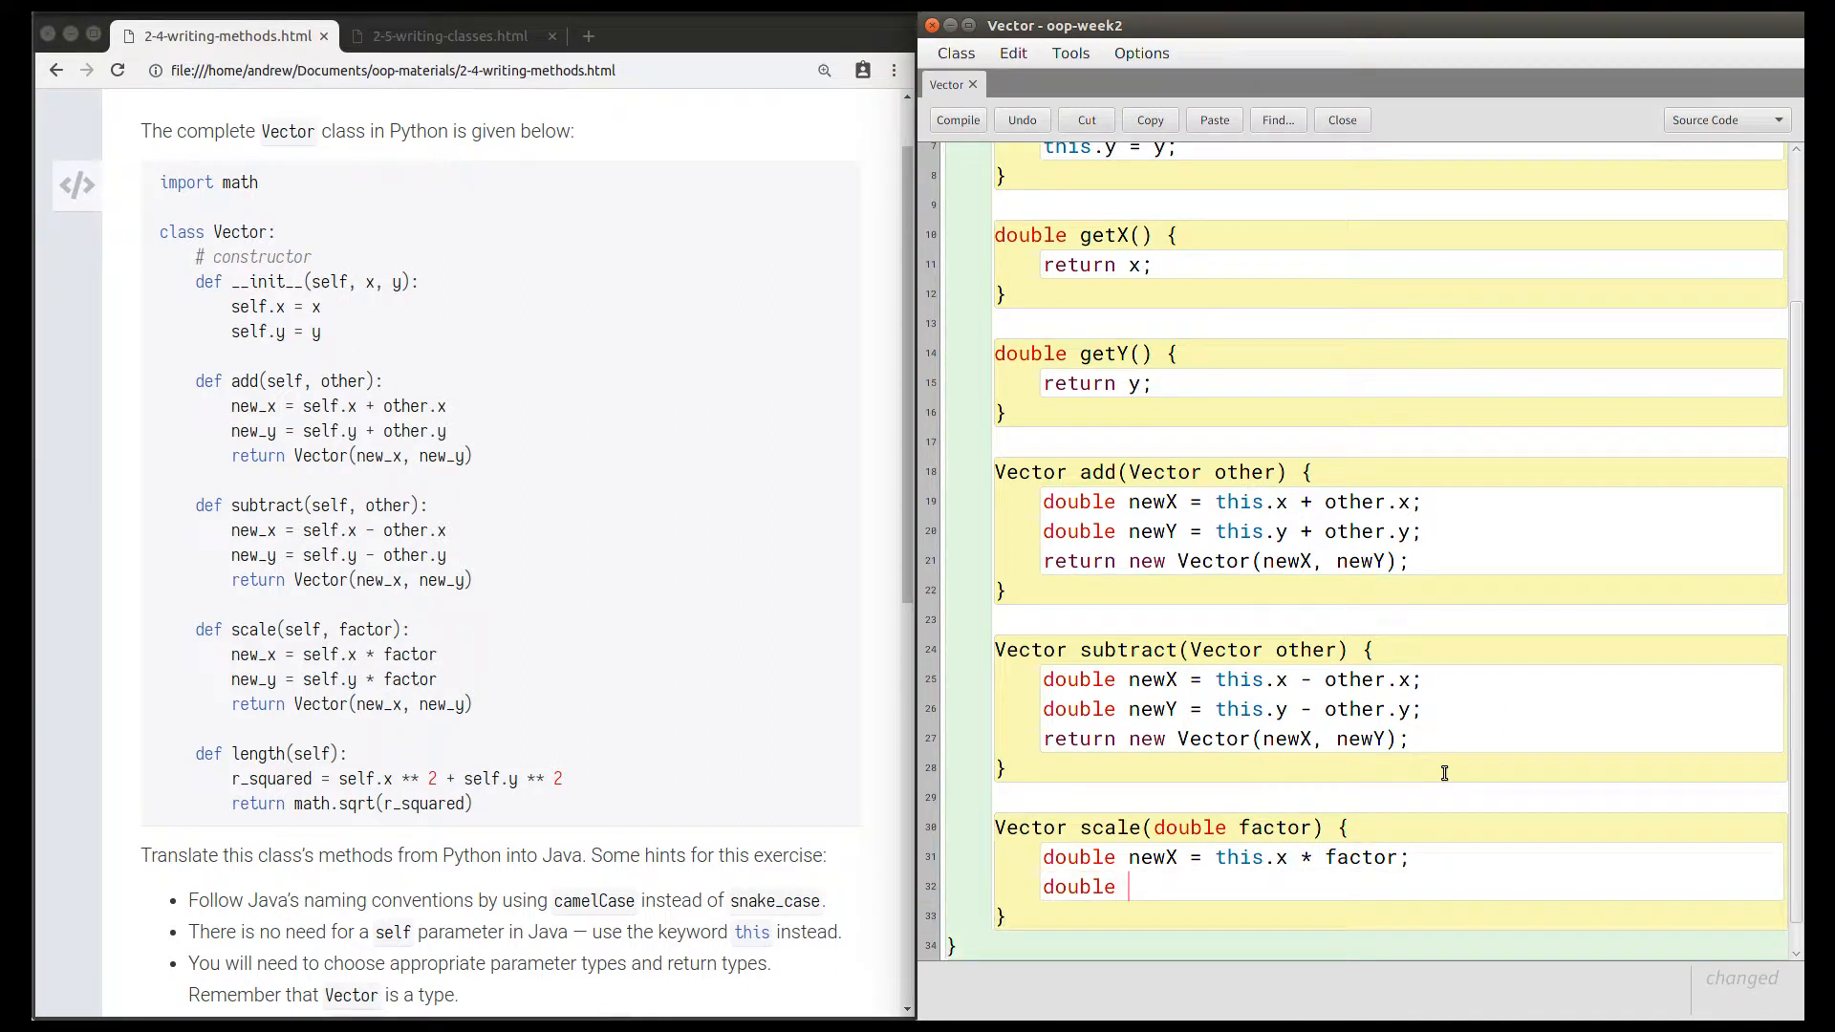
{"action": "type", "text": "newY = this.y"}
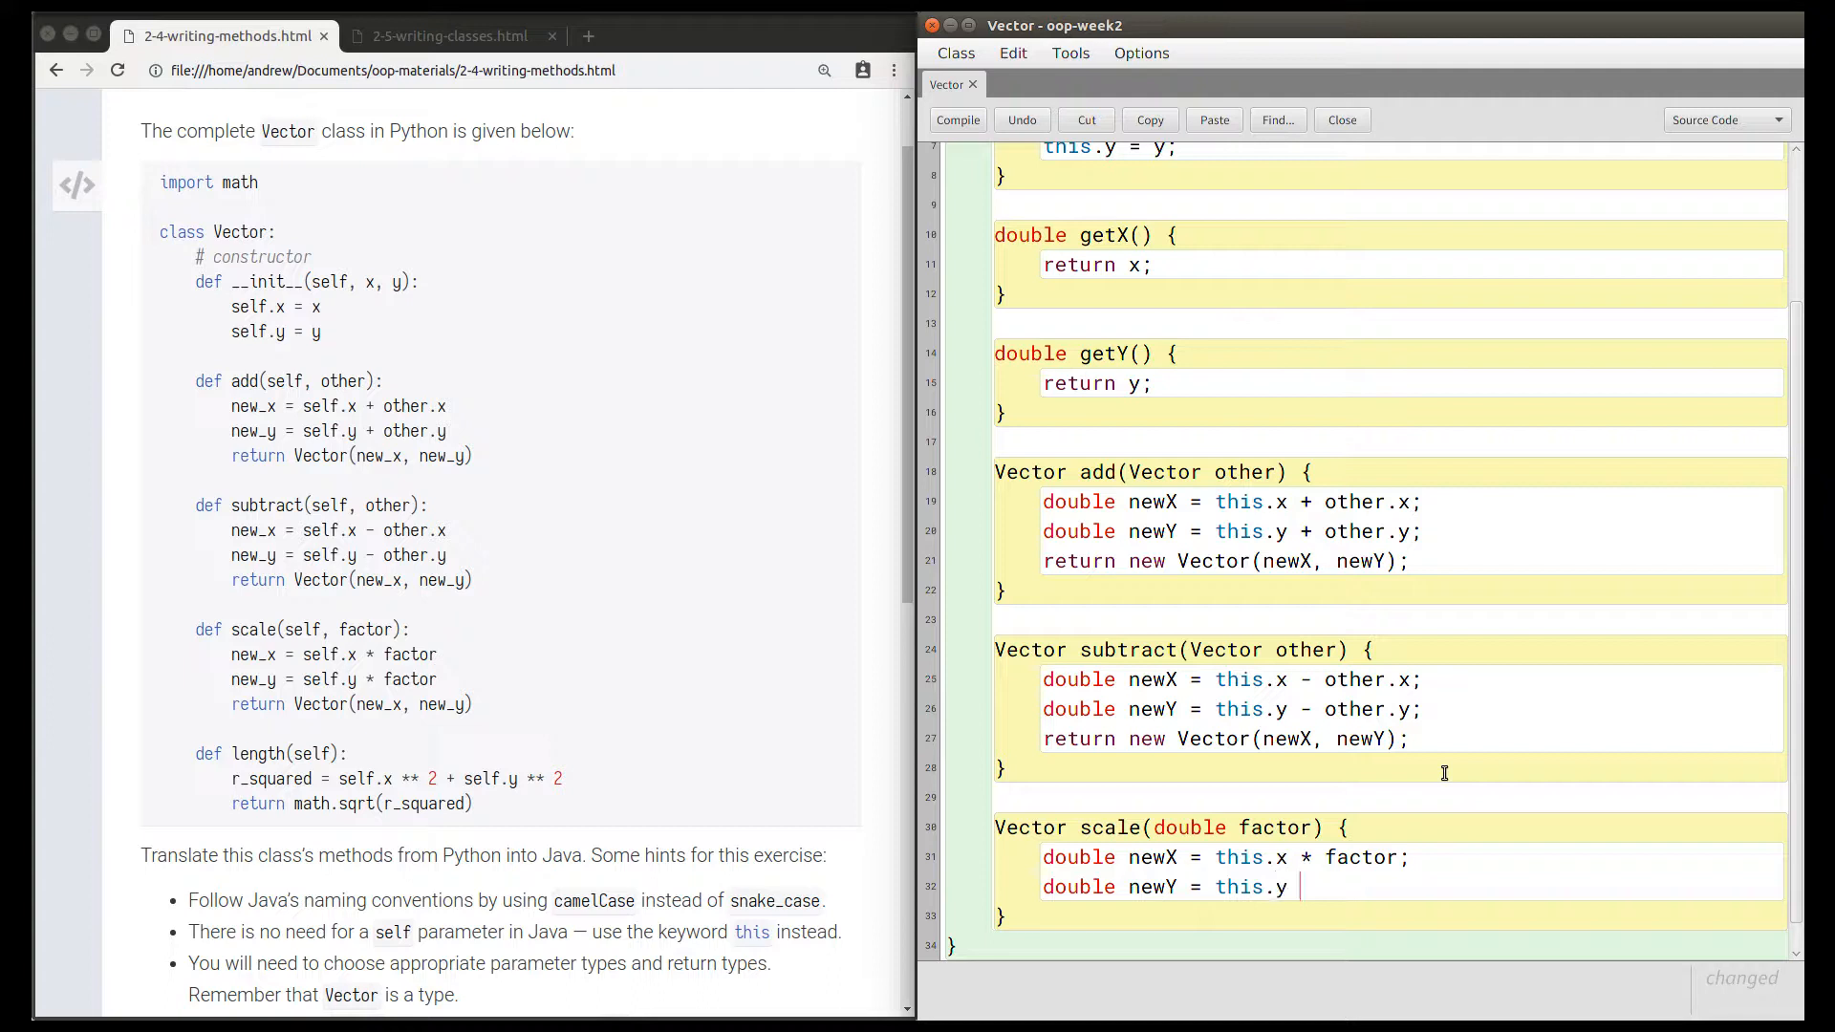
{"action": "type", "text": "* factor;"}
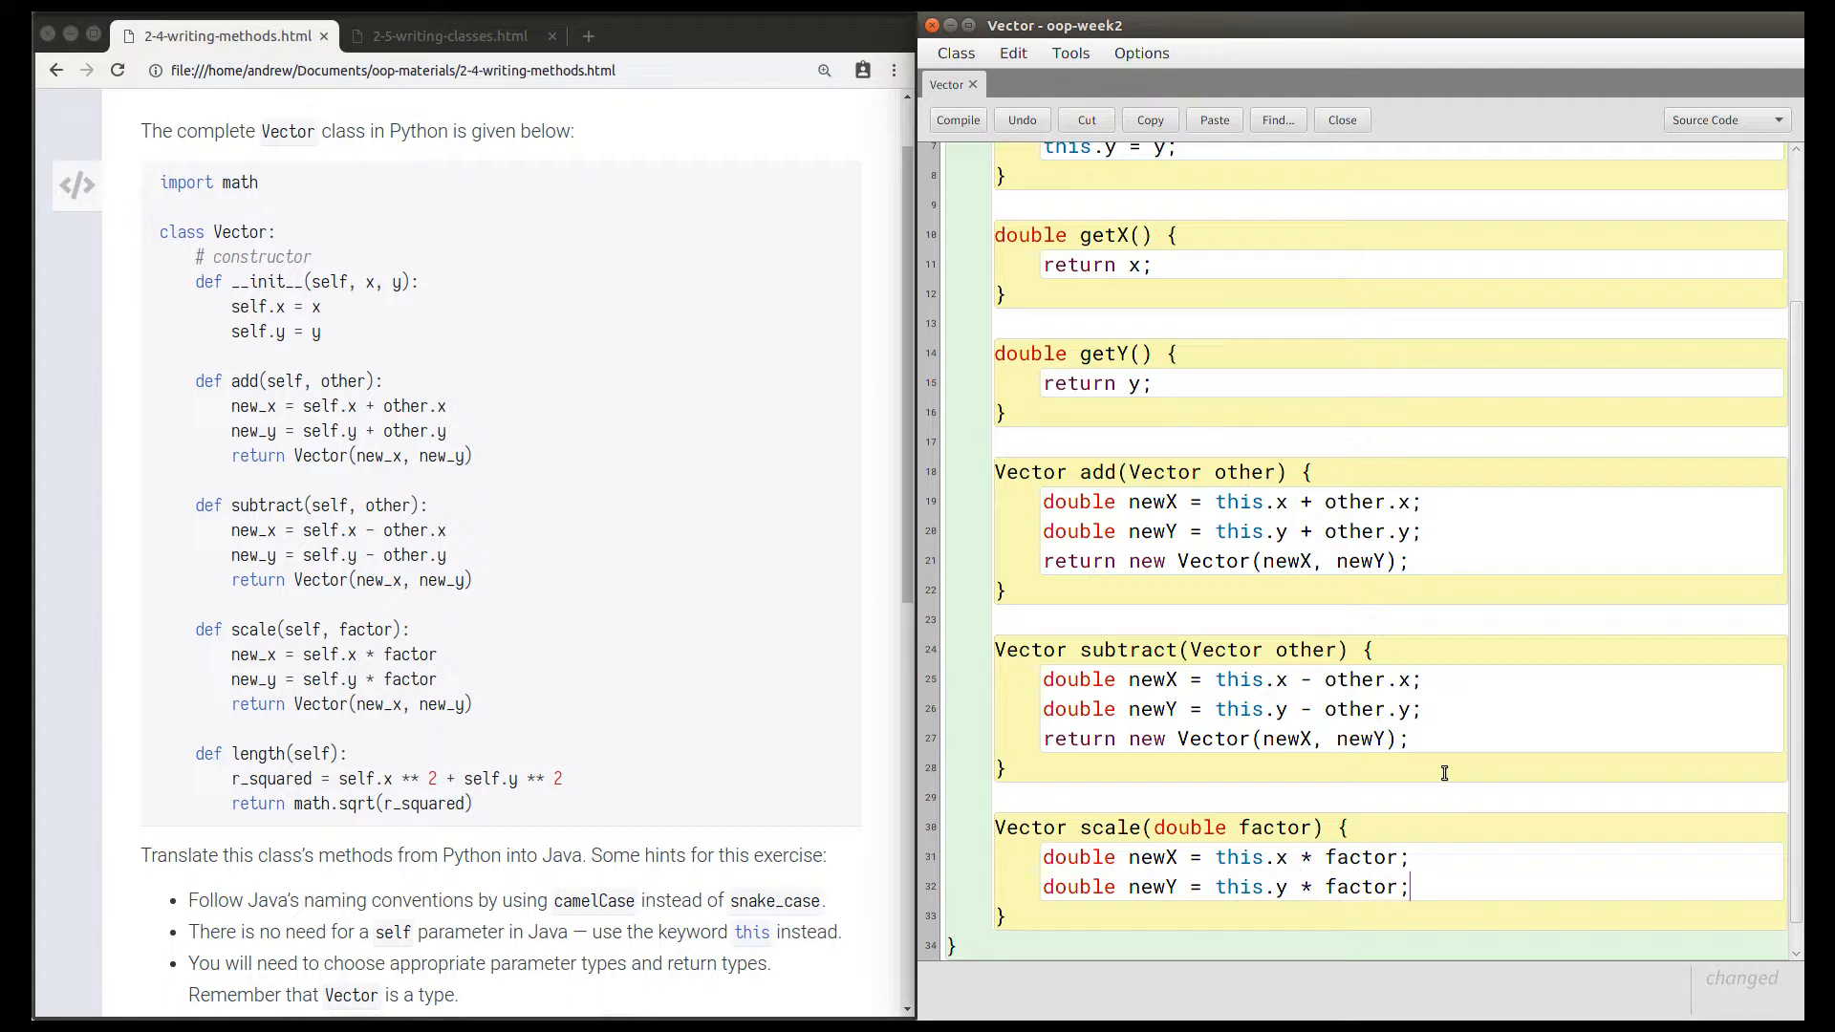
Return new Vector(newX, newY) from scale.
{"action": "type", "text": "return"}
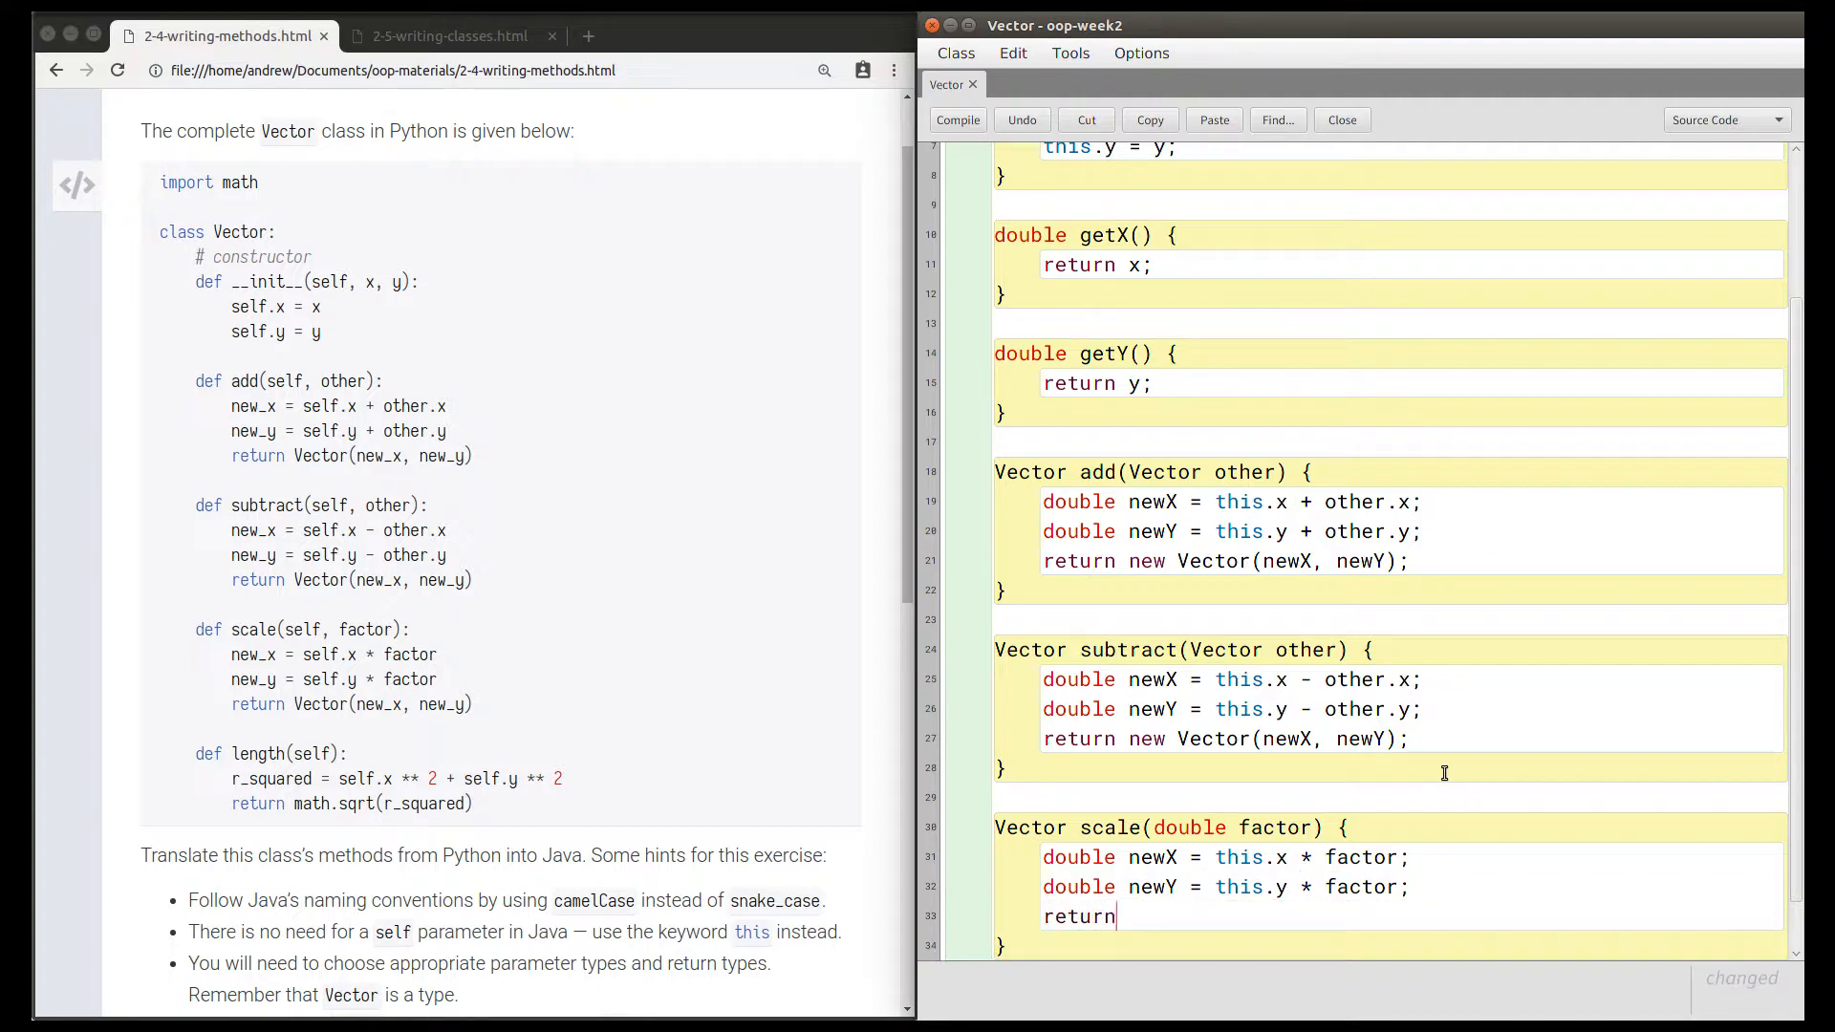
{"action": "type", "text": "new Vector()"}
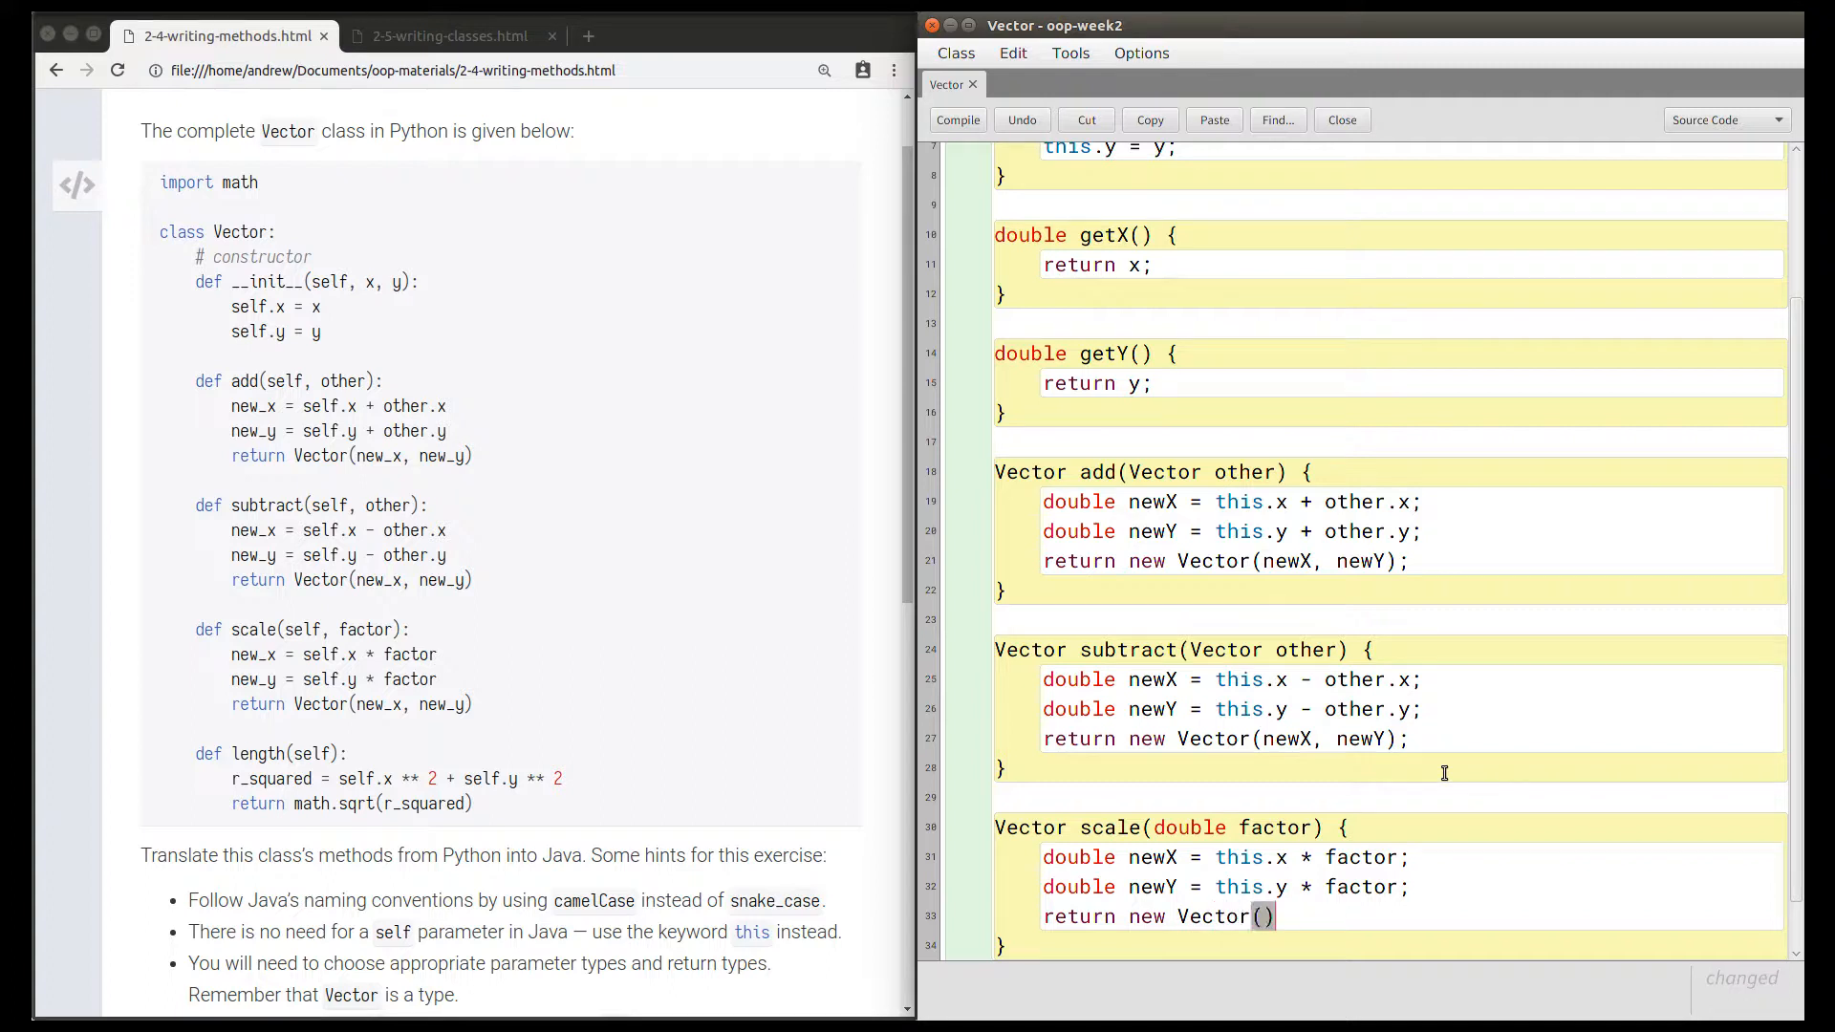
{"action": "type", "text": "newX, newY"}
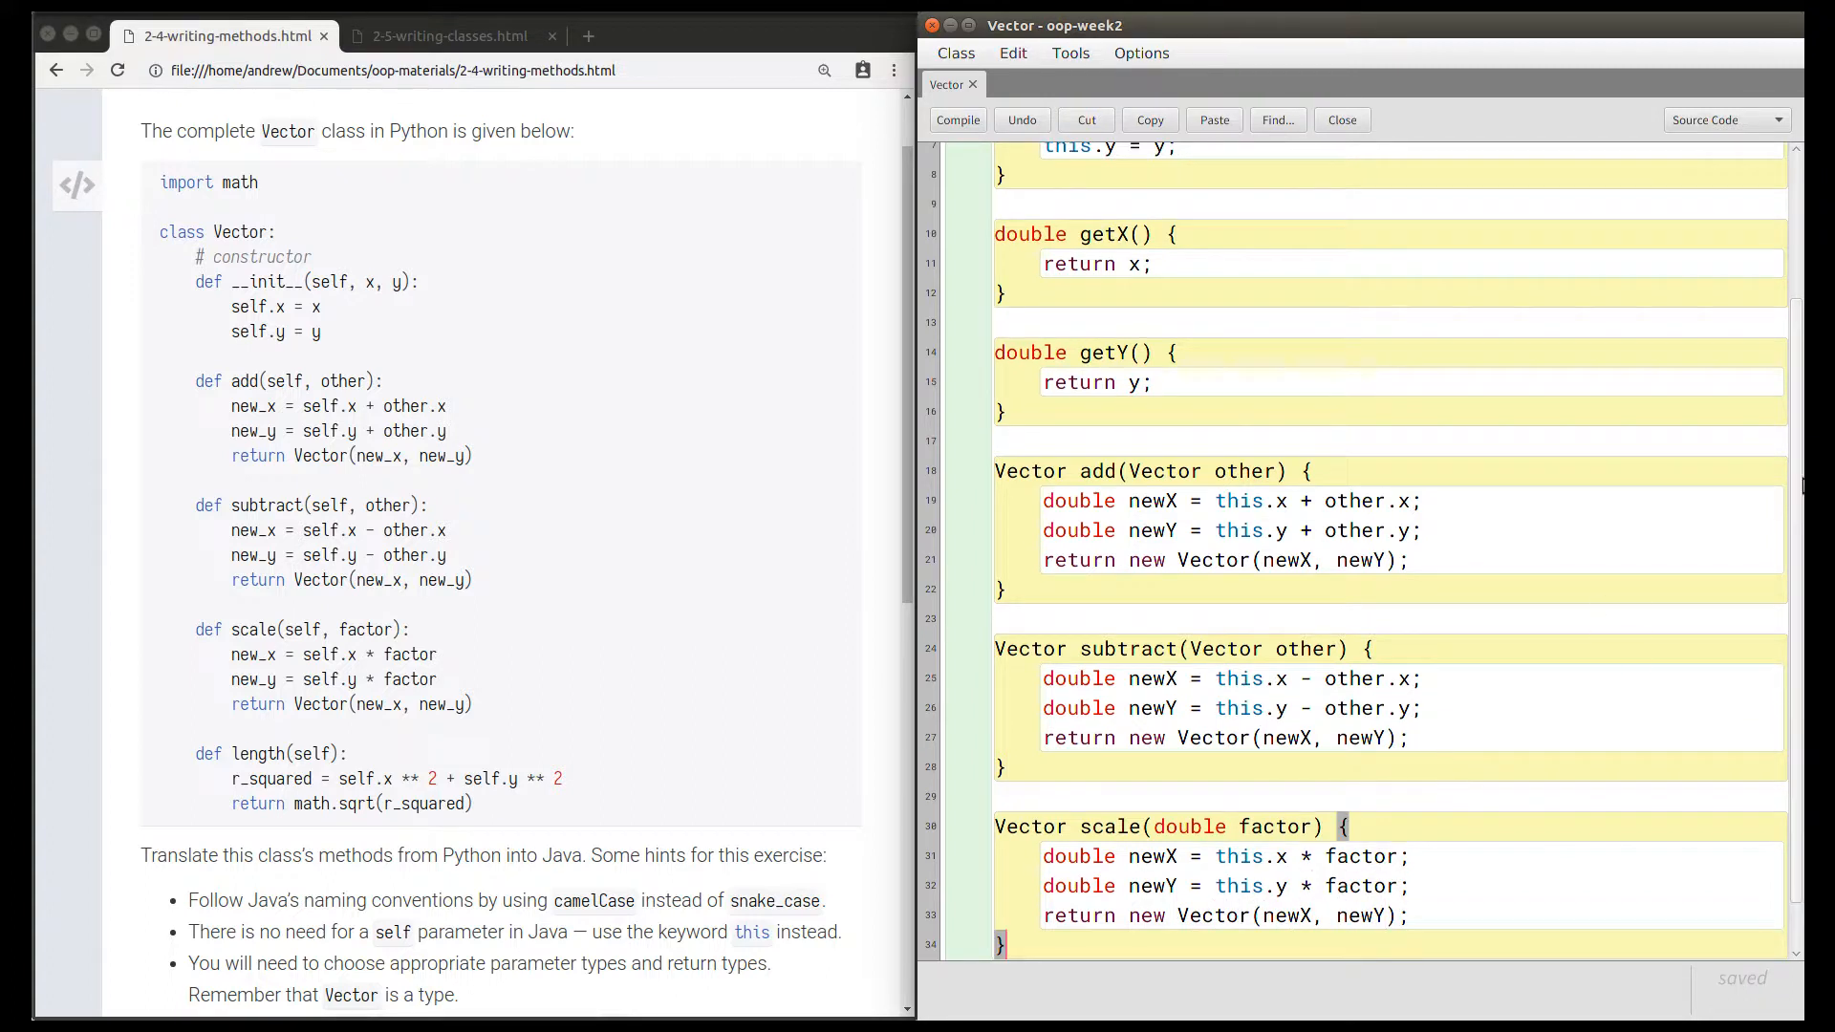
Scroll down past the finished scale method.
{"action": "scroll", "scroll_direction": "down", "scroll_amount": 3}
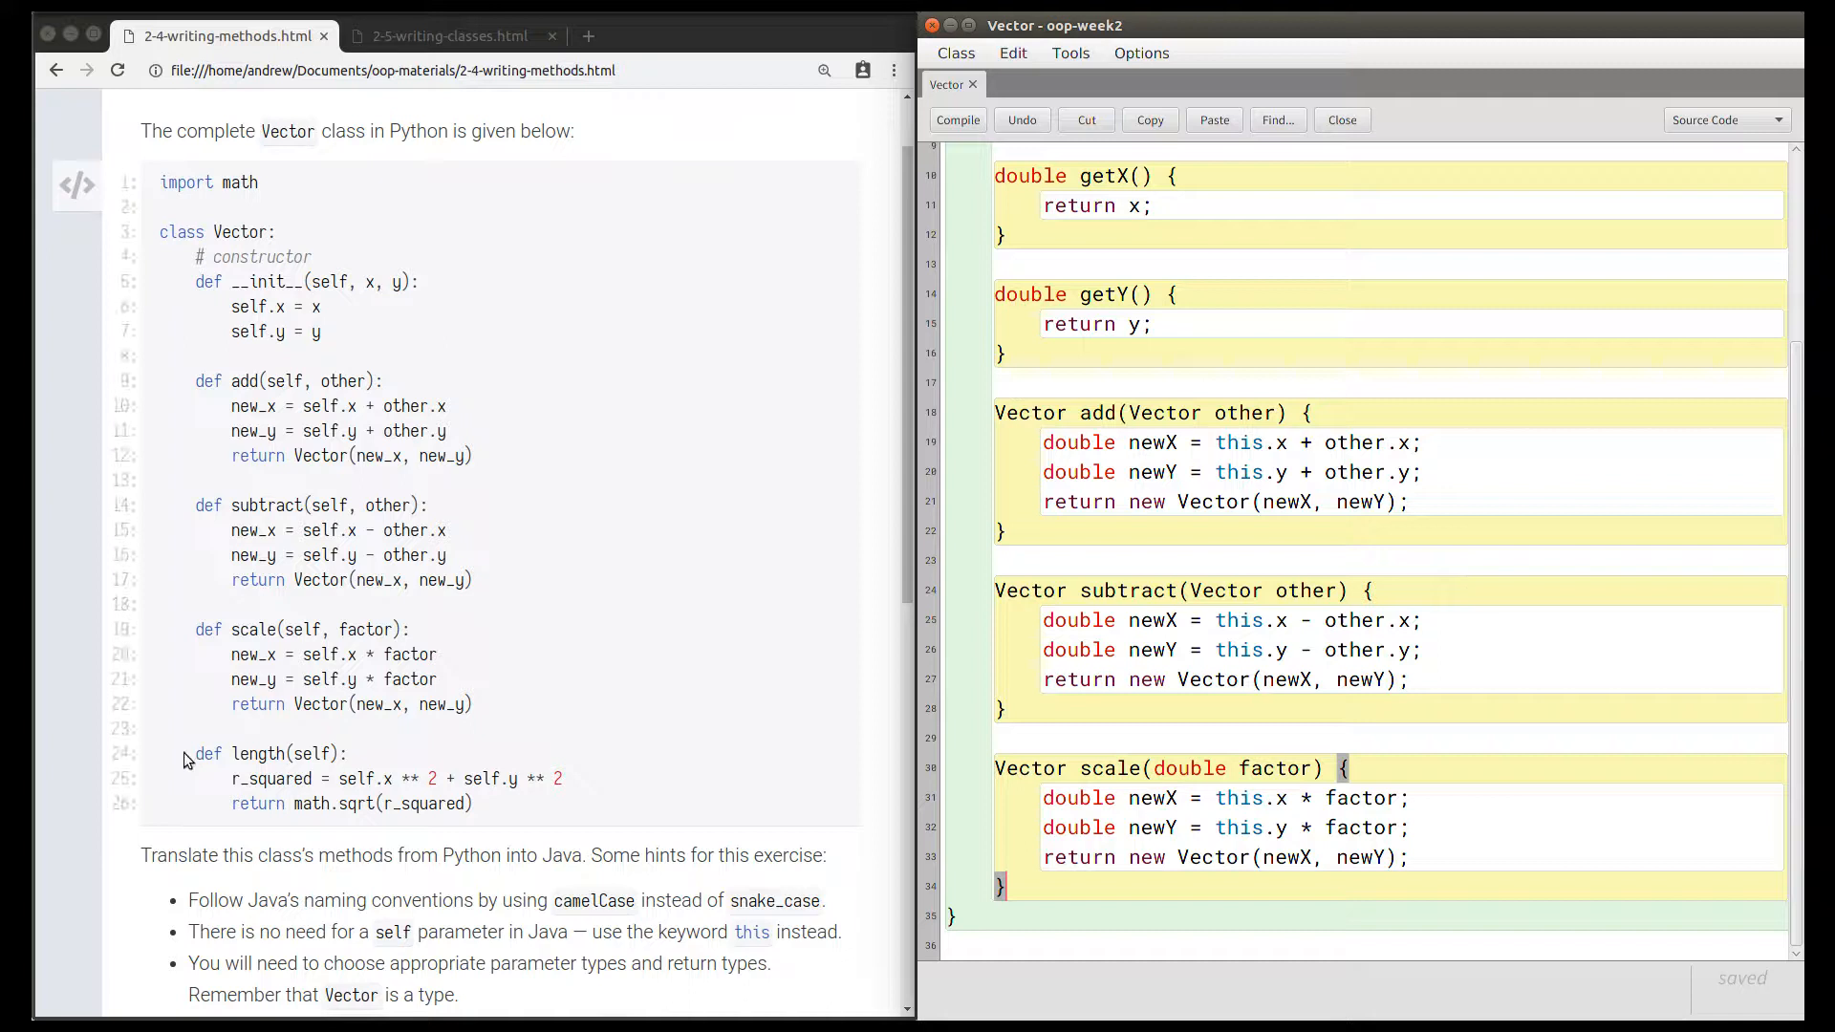
{"action": "mouse_move", "coordinate": [269, 778]}
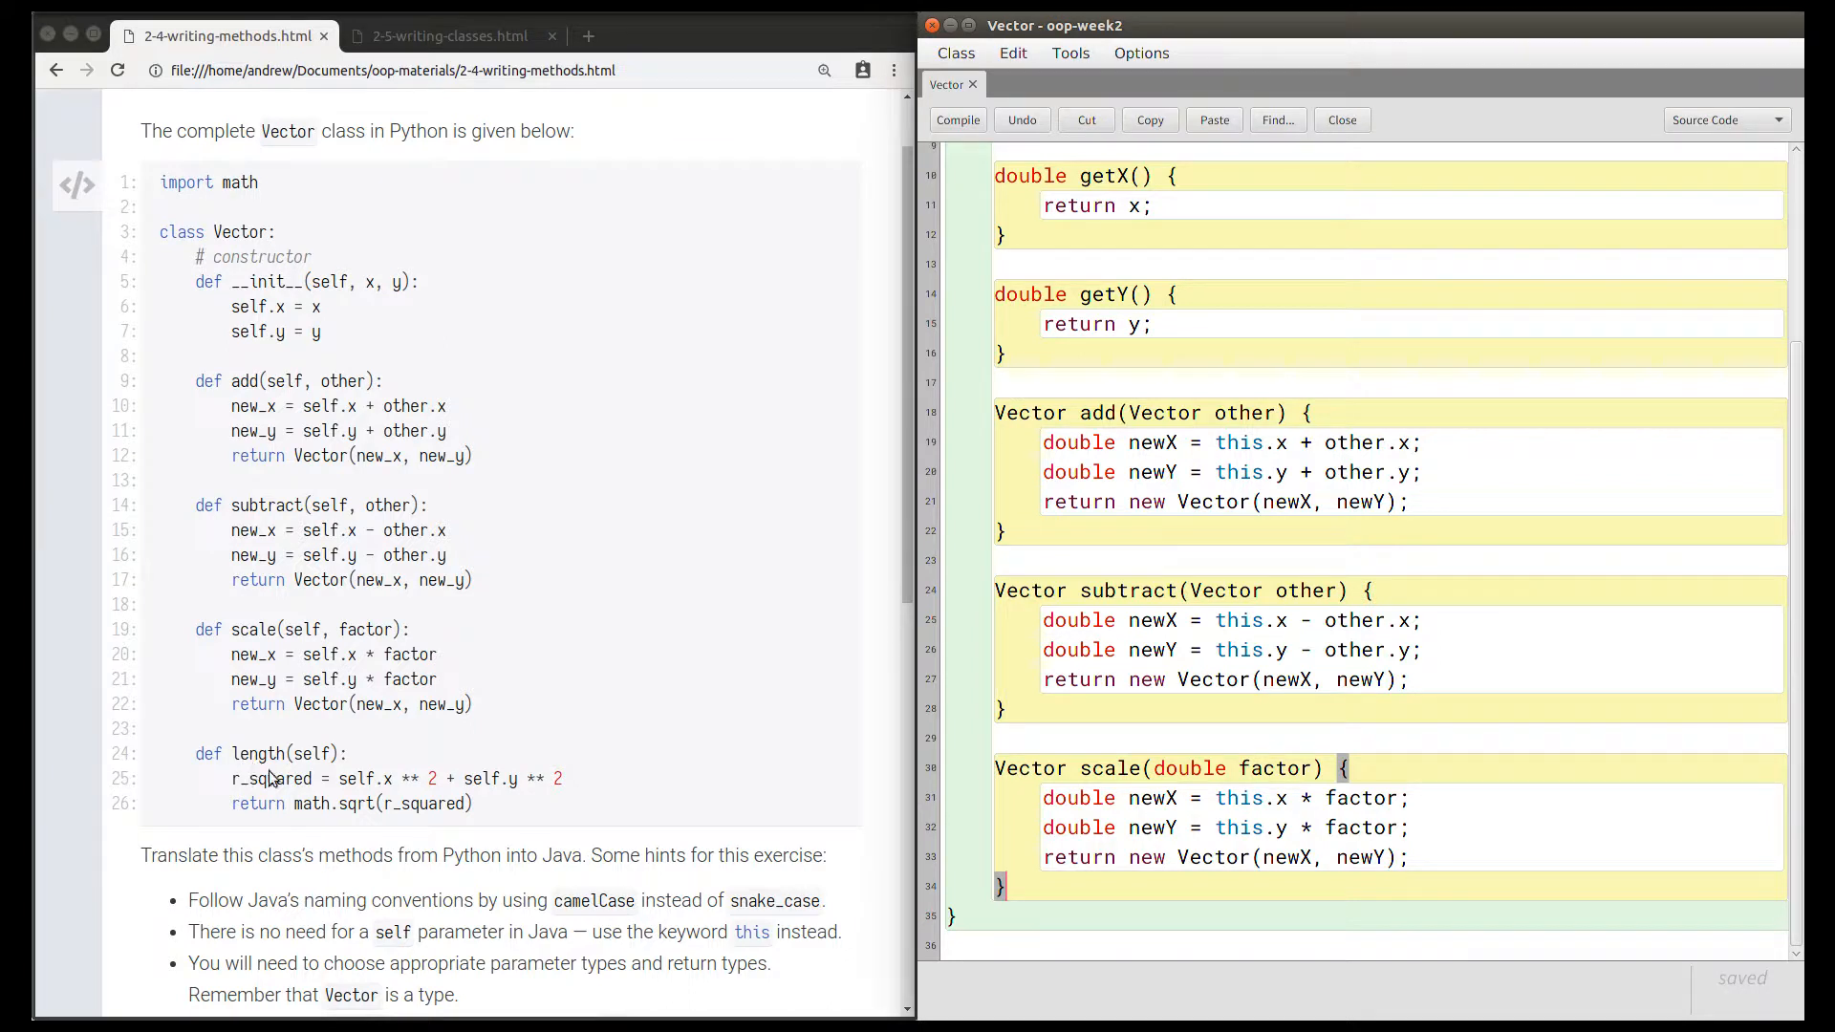
{"action": "mouse_move", "coordinate": [308, 775]}
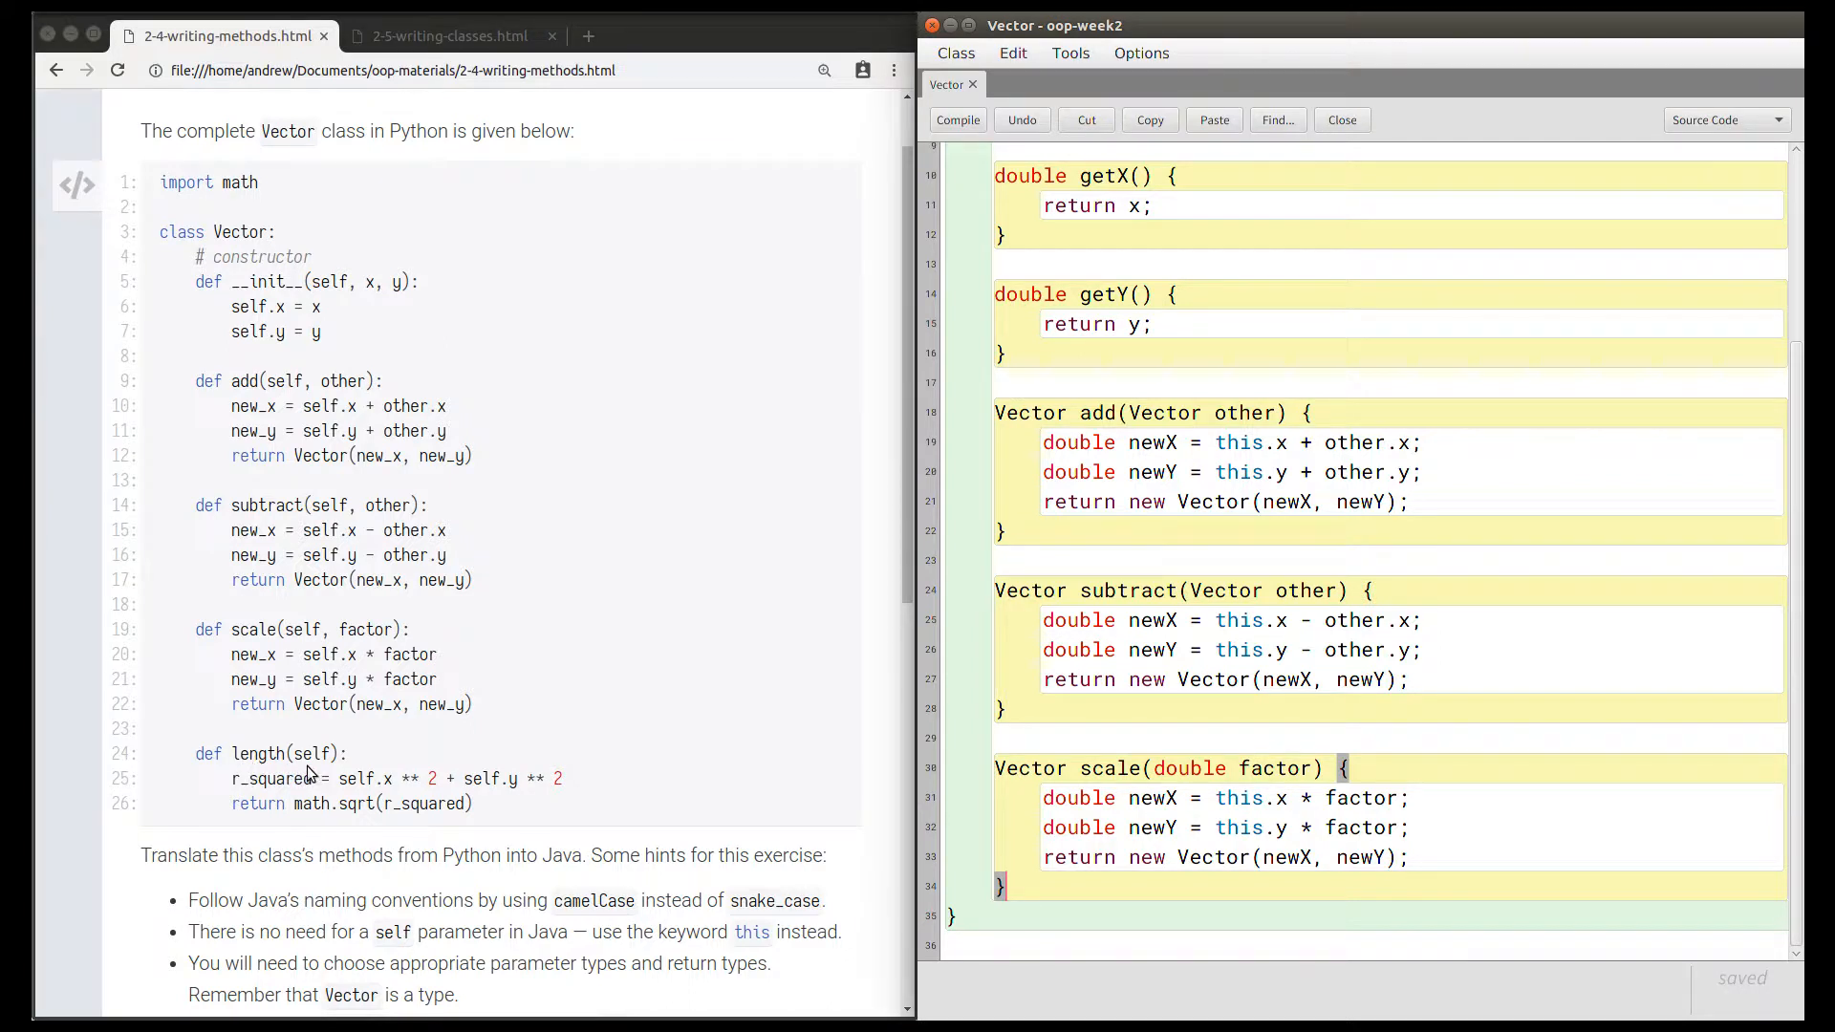
{"action": "mouse_move", "coordinate": [314, 769]}
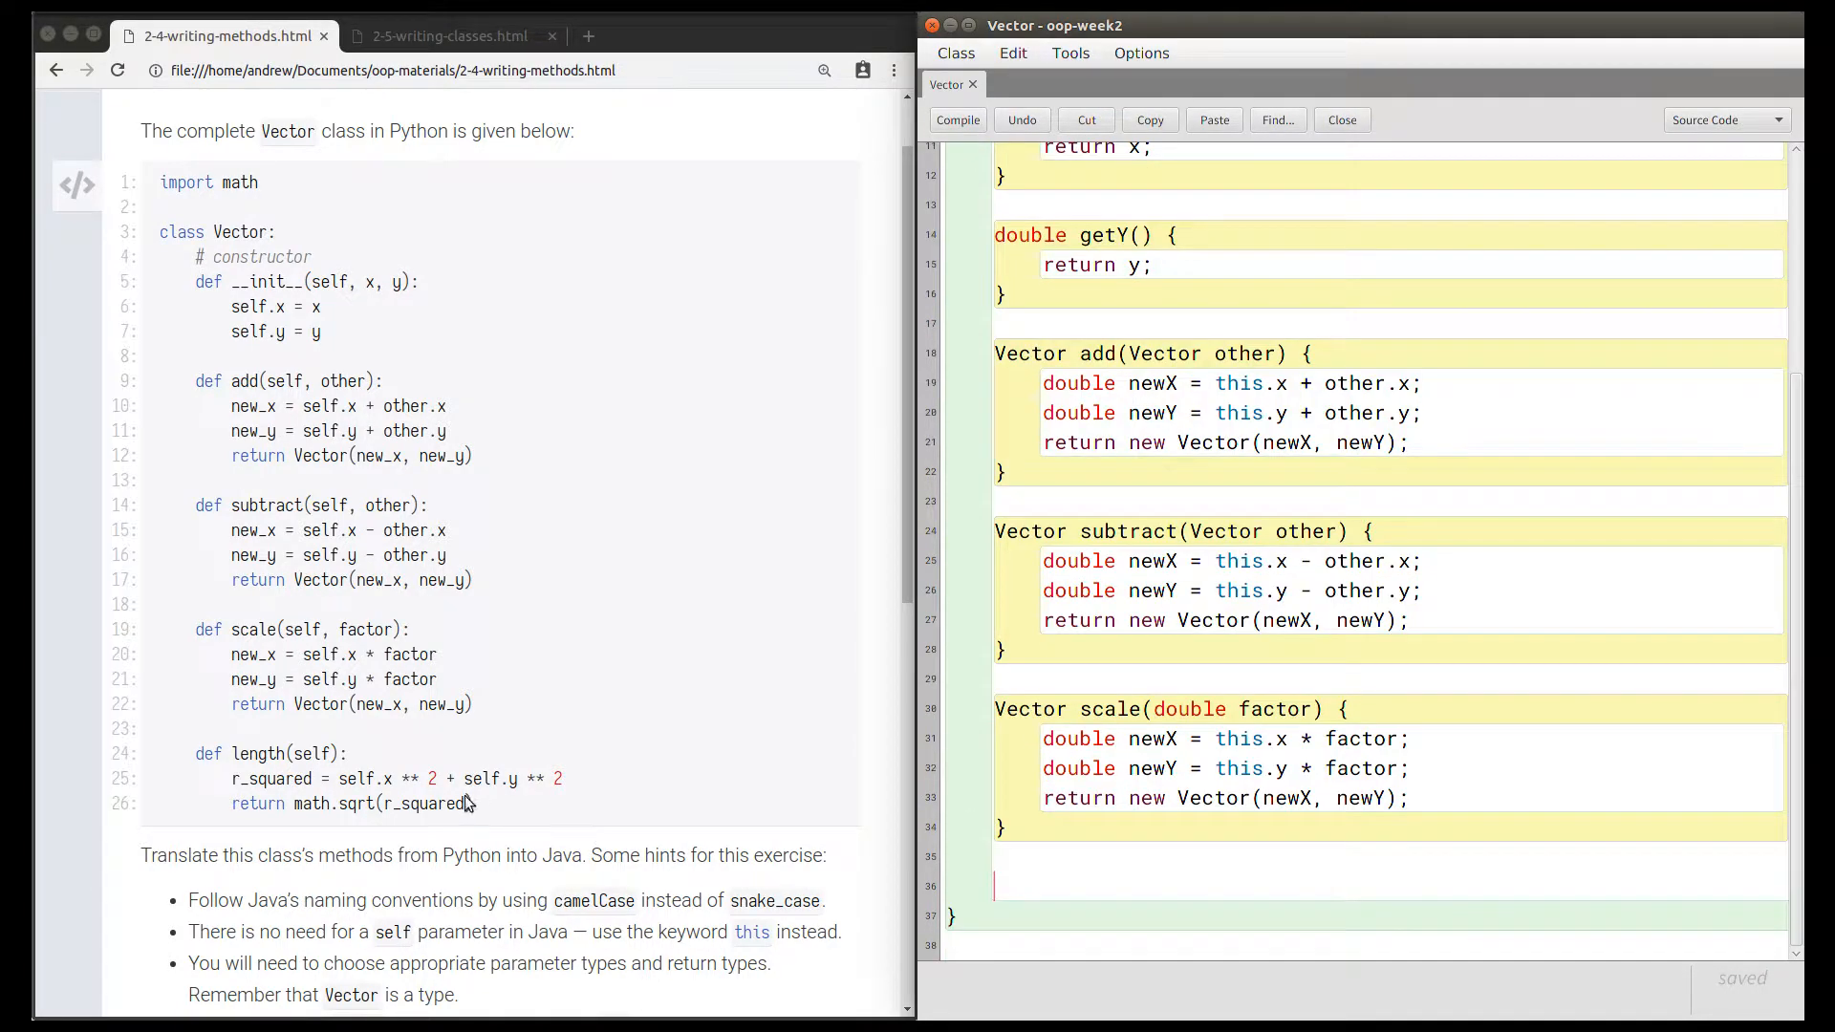
{"action": "mouse_move", "coordinate": [214, 772]}
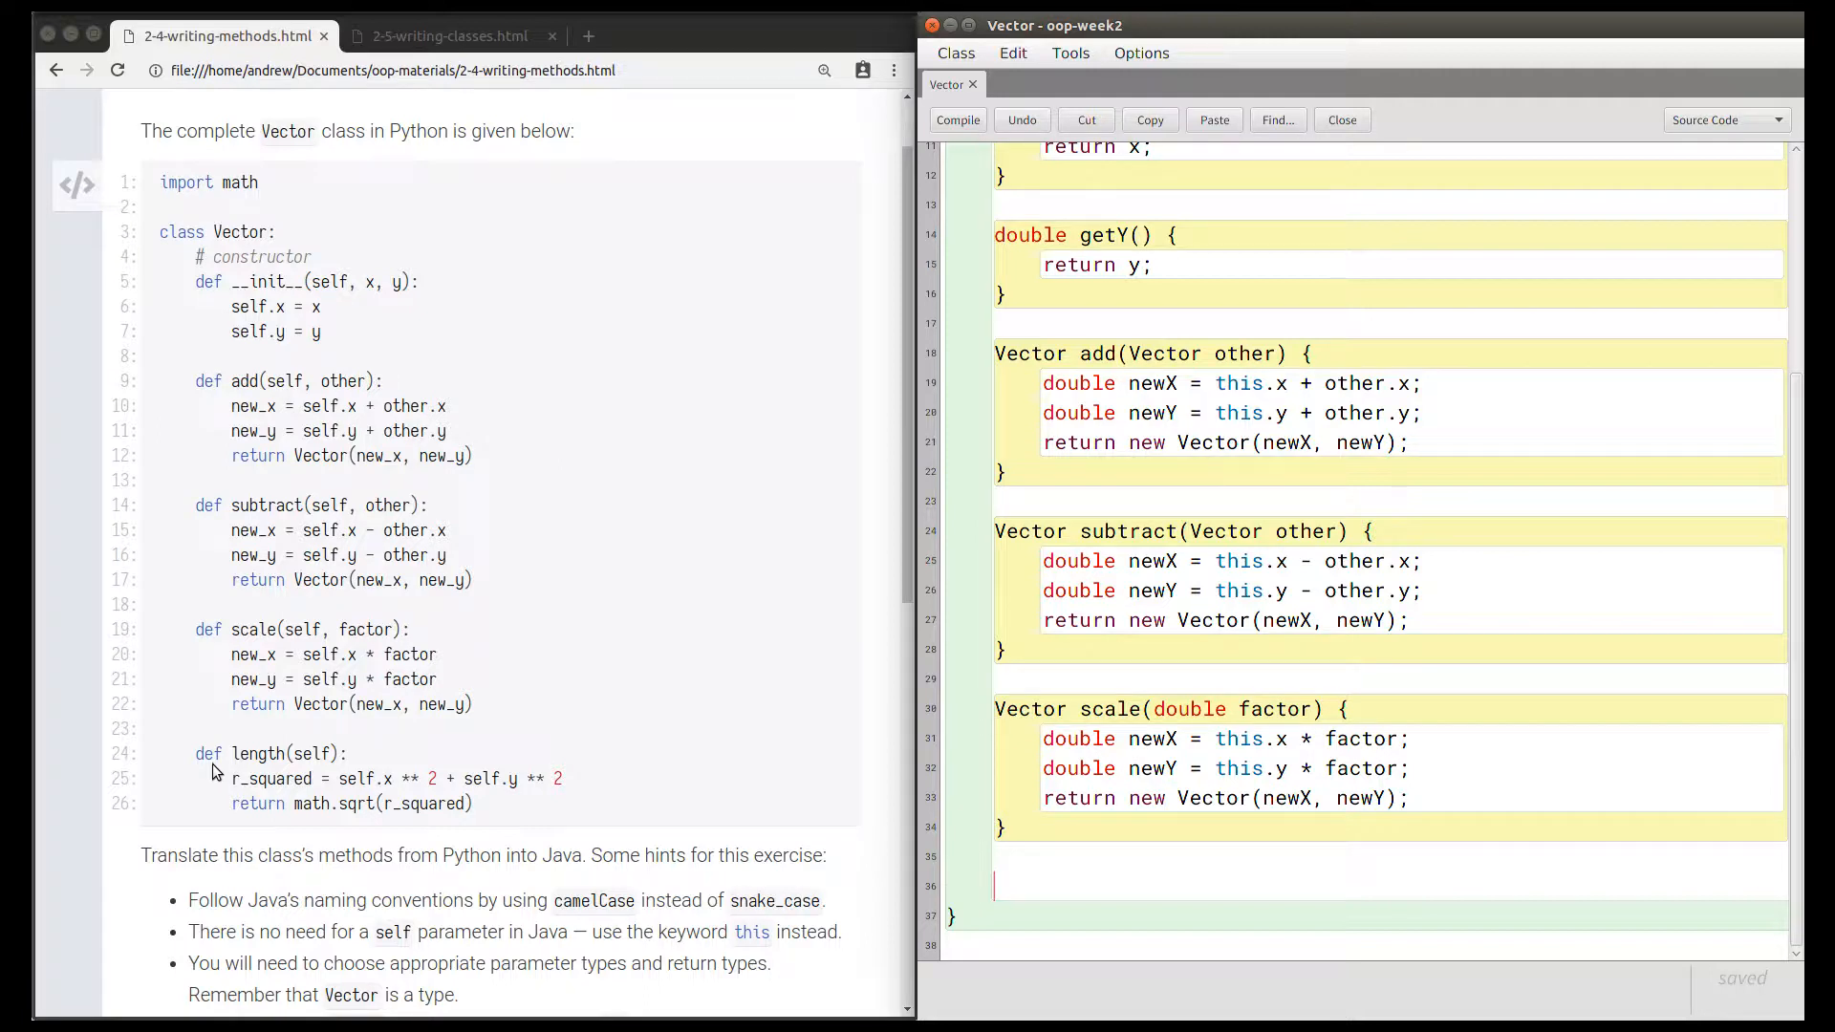
{"action": "mouse_move", "coordinate": [310, 822]}
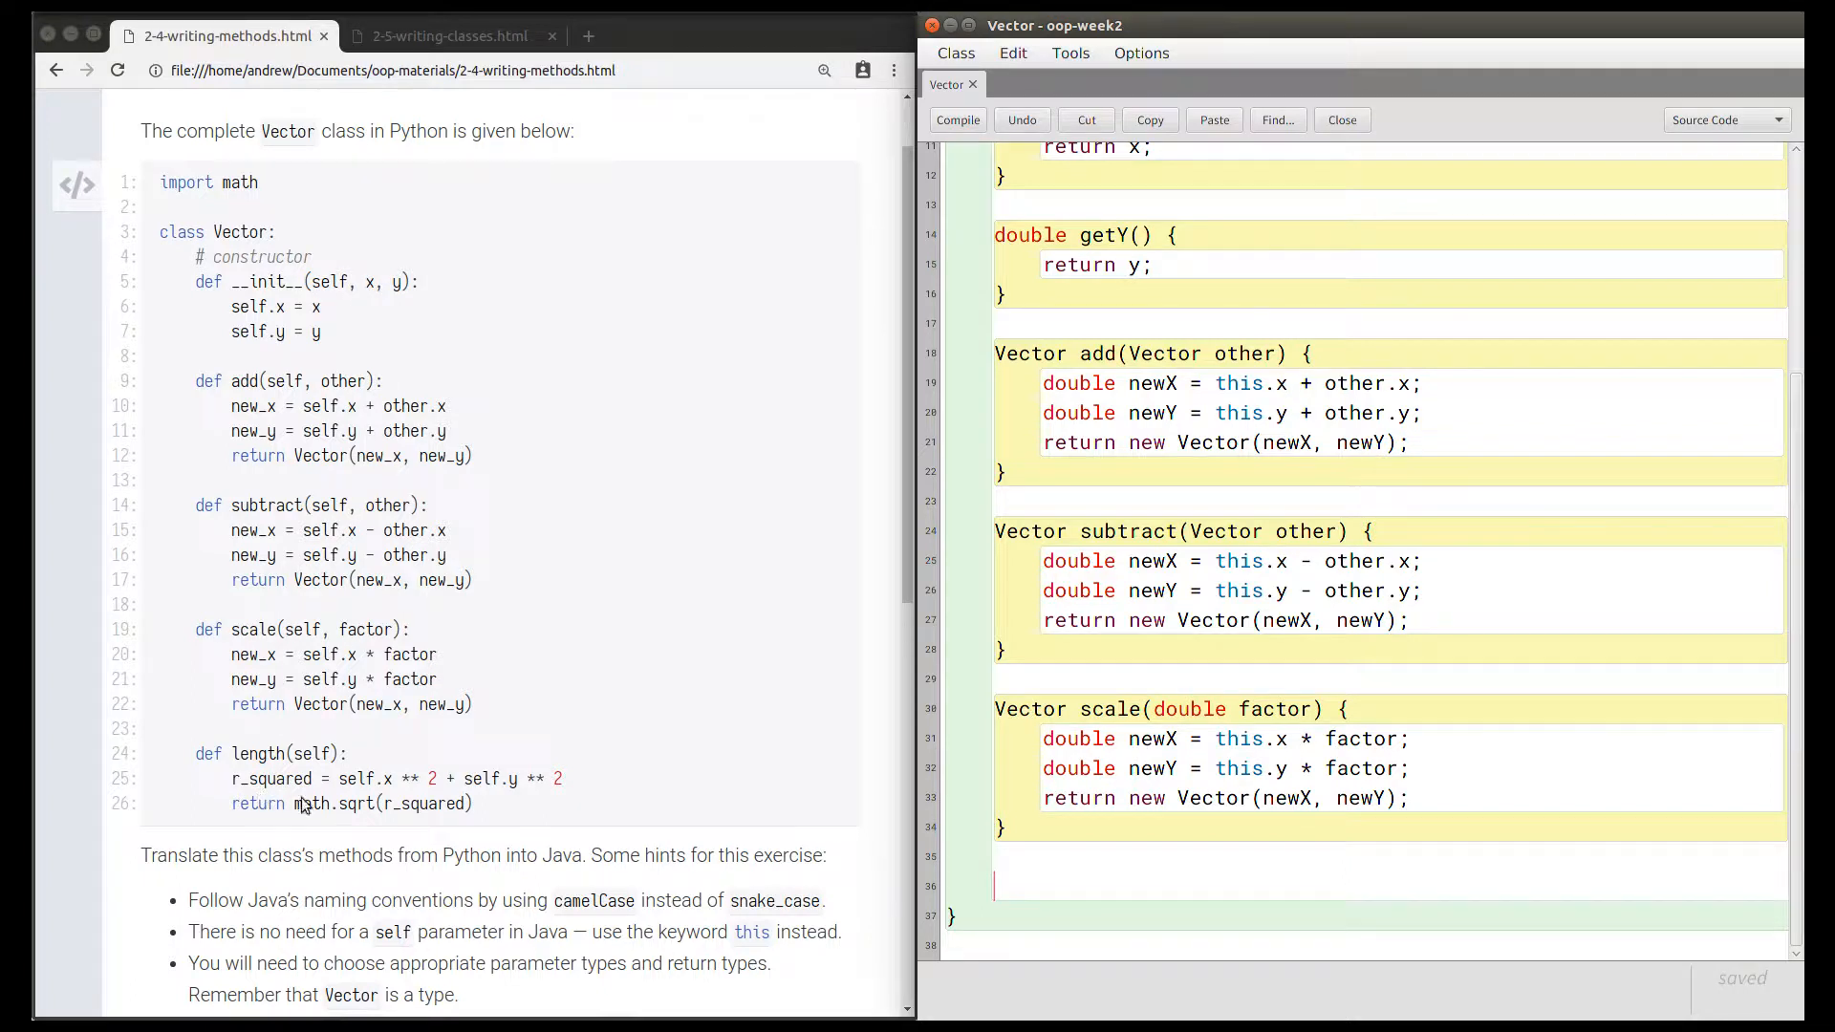
{"action": "mouse_move", "coordinate": [548, 808]}
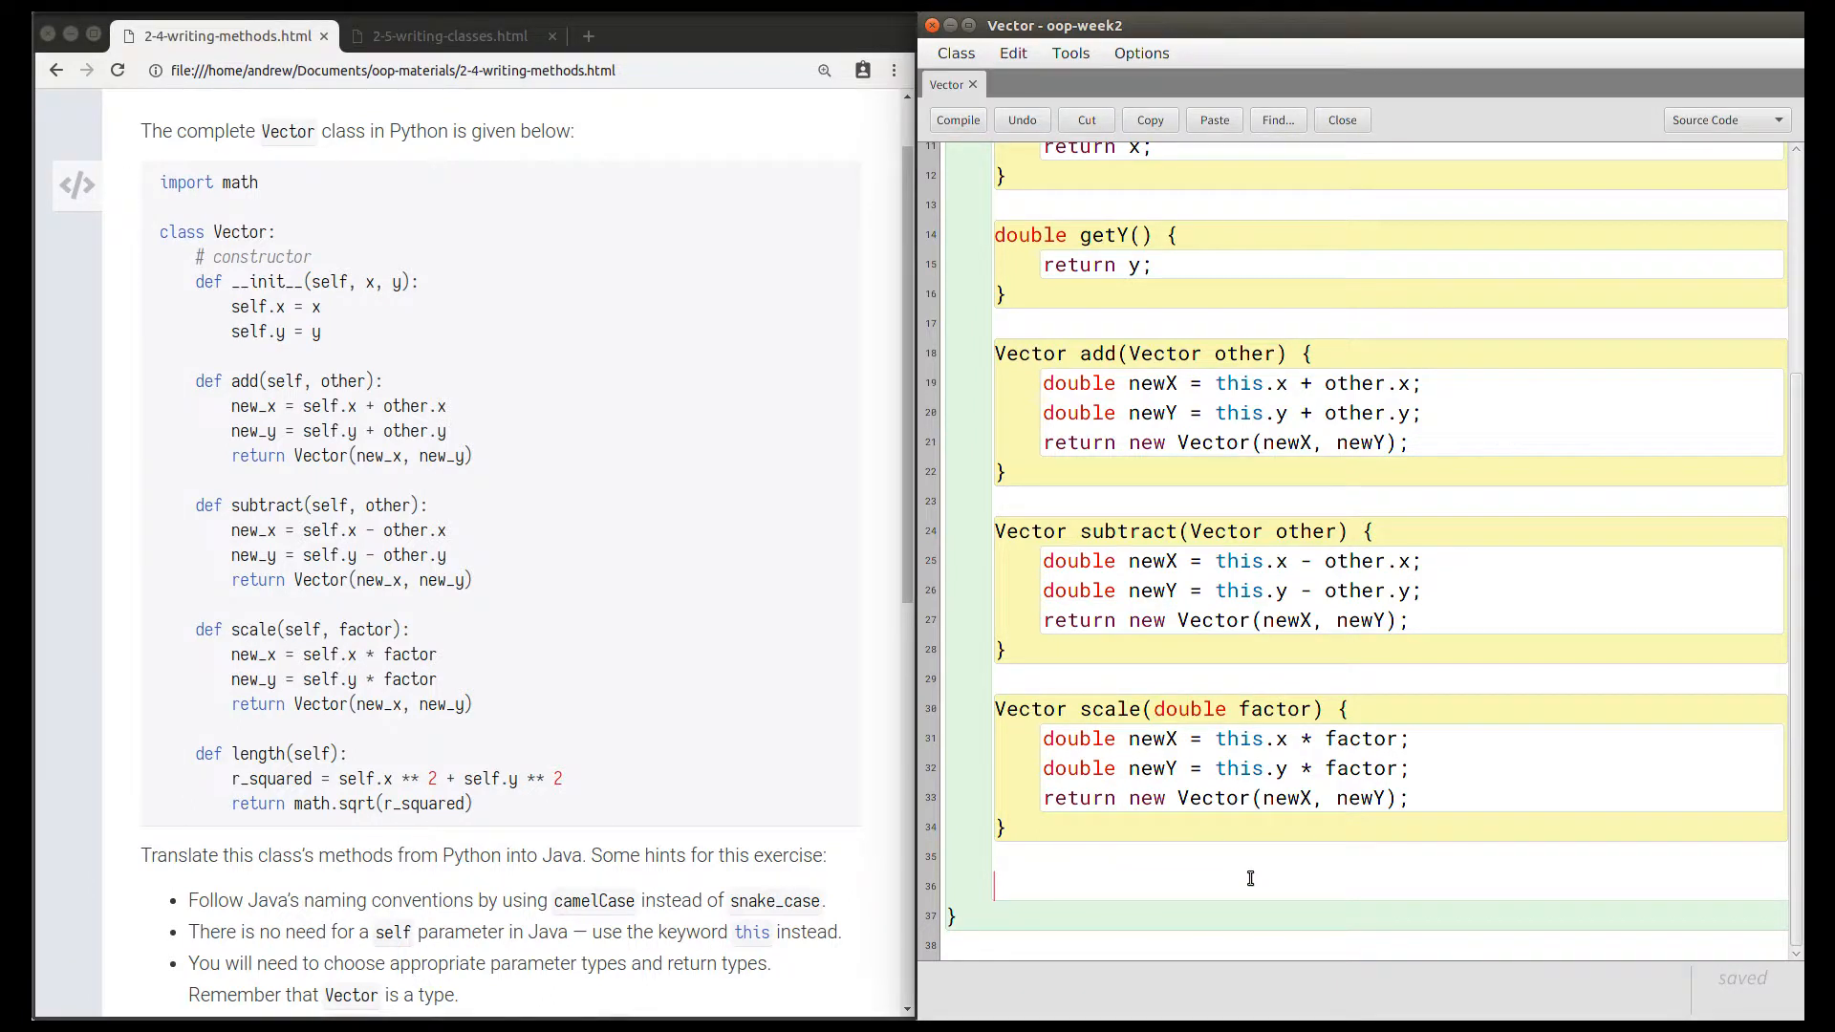
Add double length() with rSquared = this.x * this.x + this.y * this.y.
{"action": "type", "text": "double"}
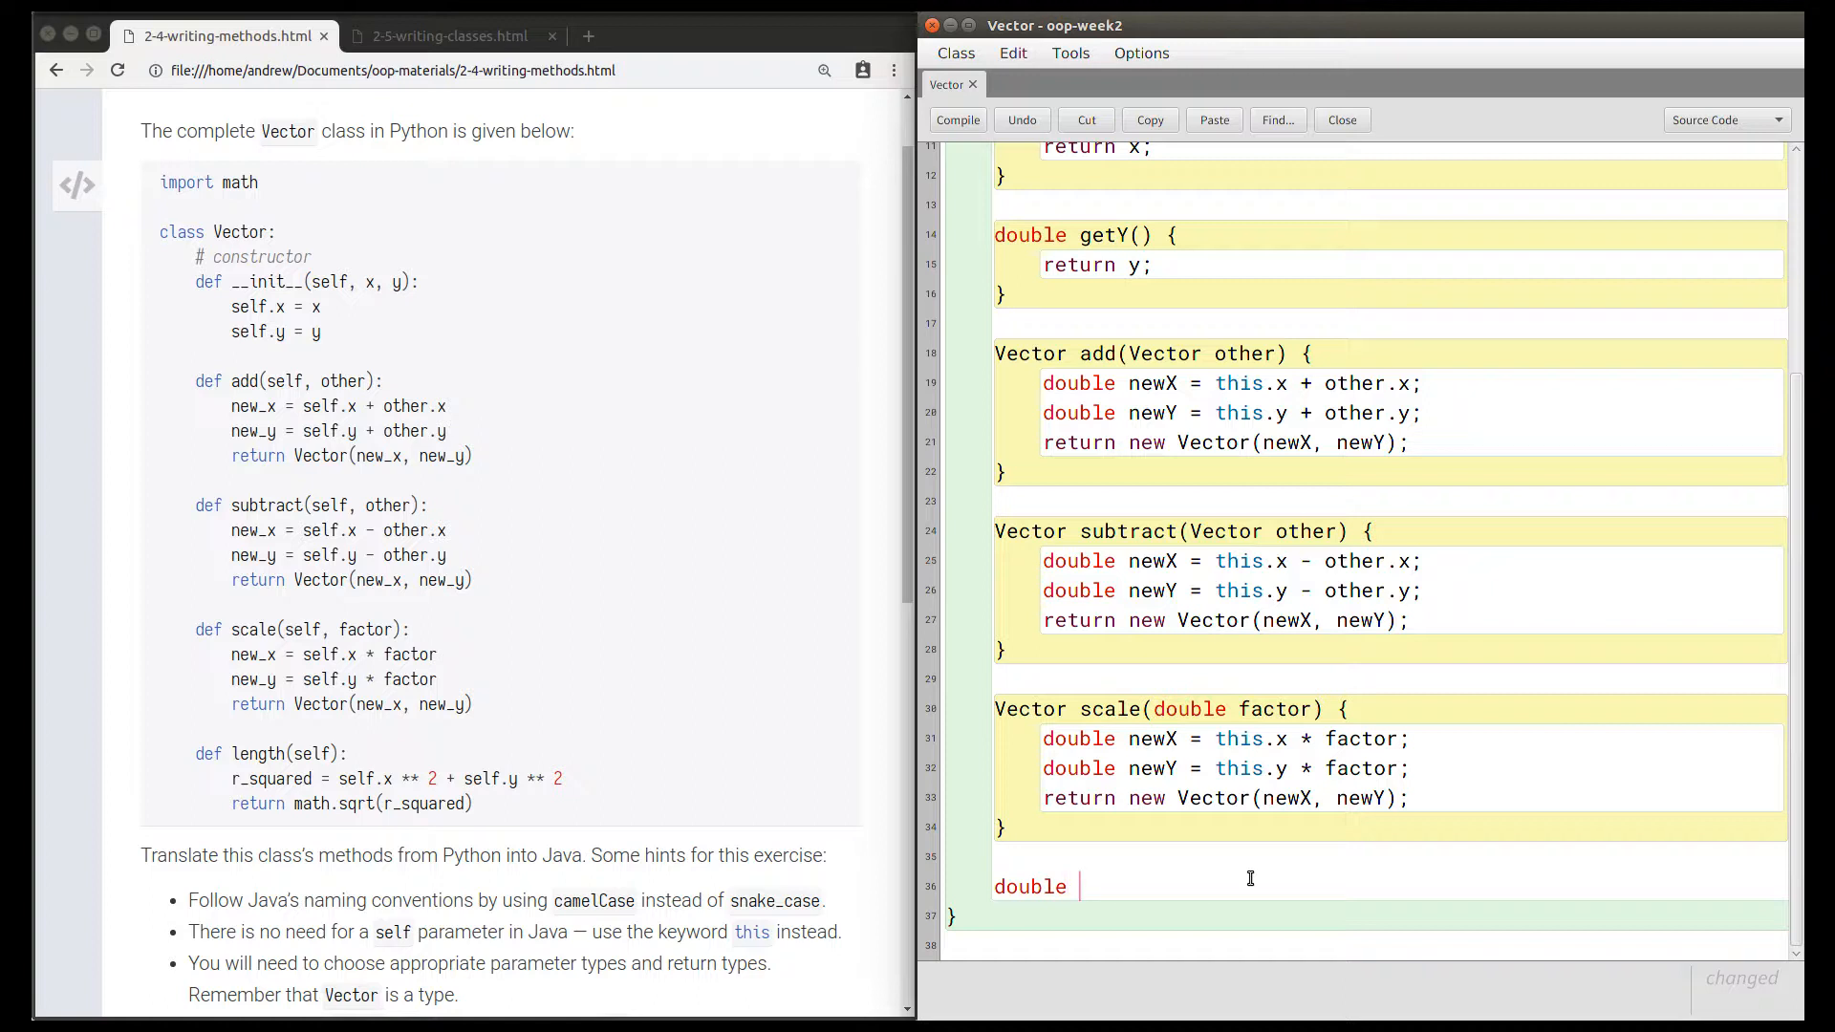
{"action": "type", "text": "length() {"}
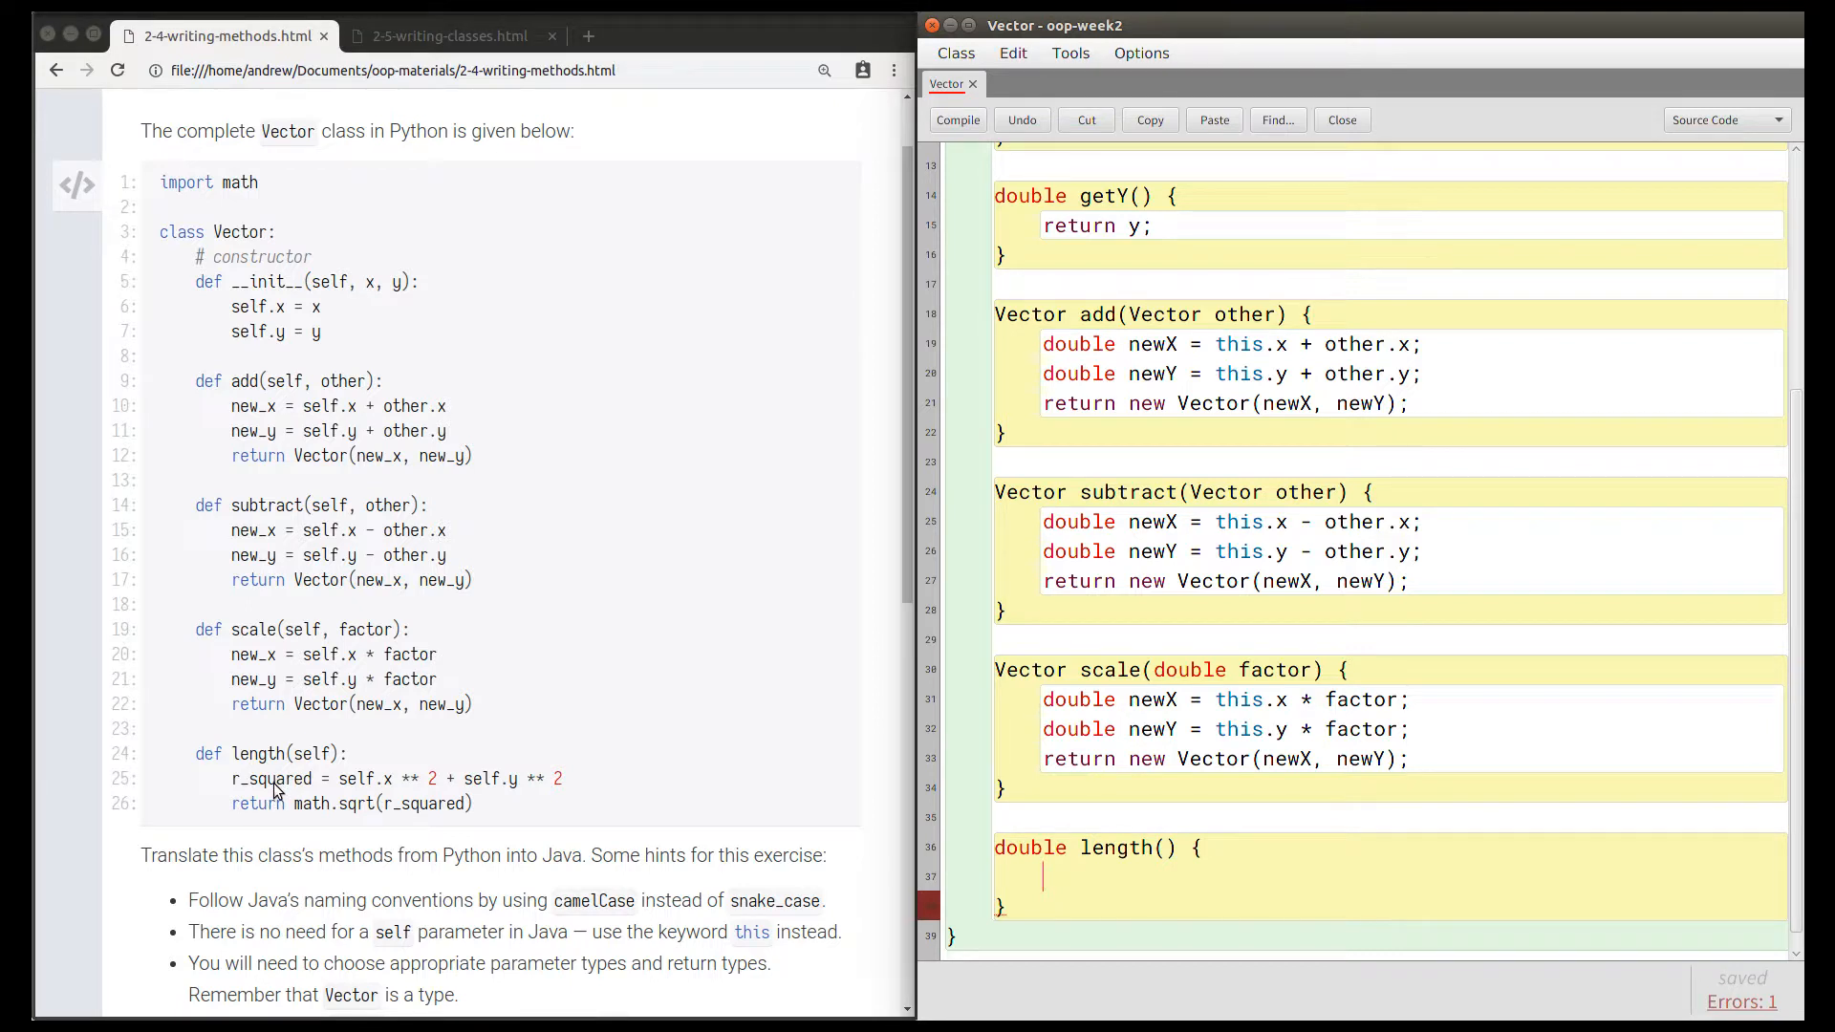
{"action": "type", "text": "d"}
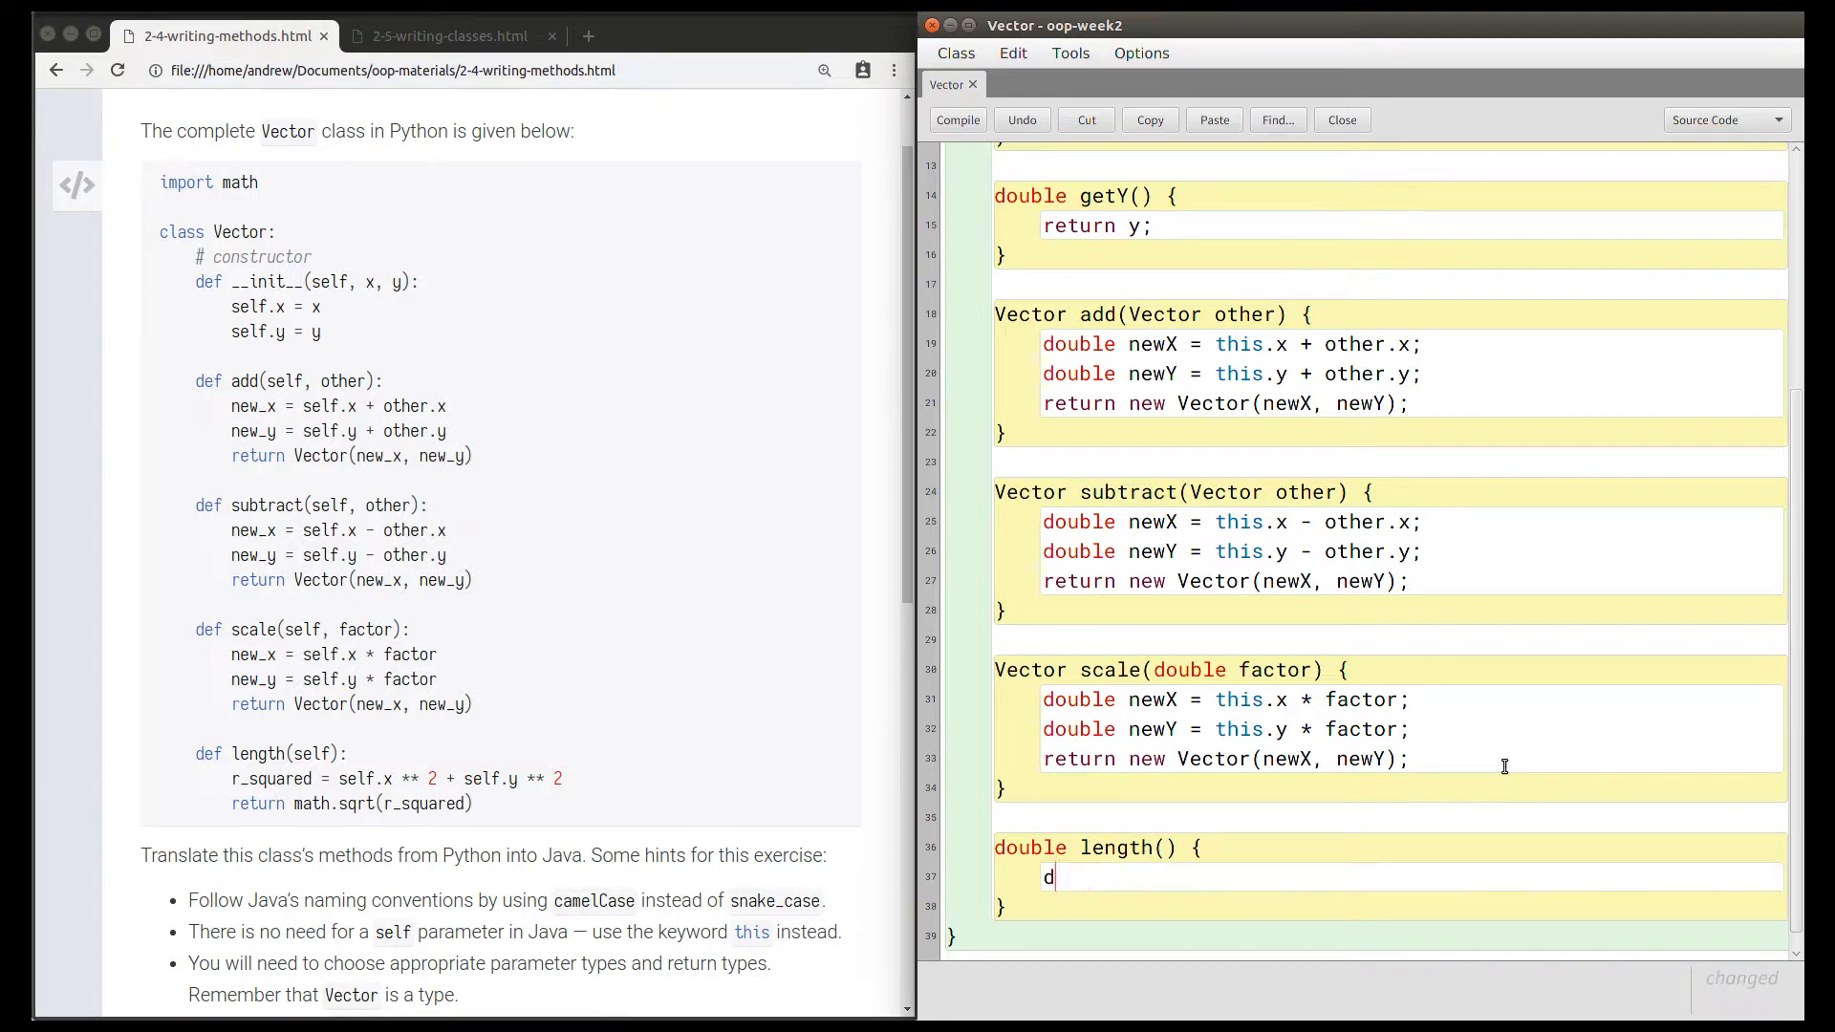
{"action": "type", "text": "ouble"}
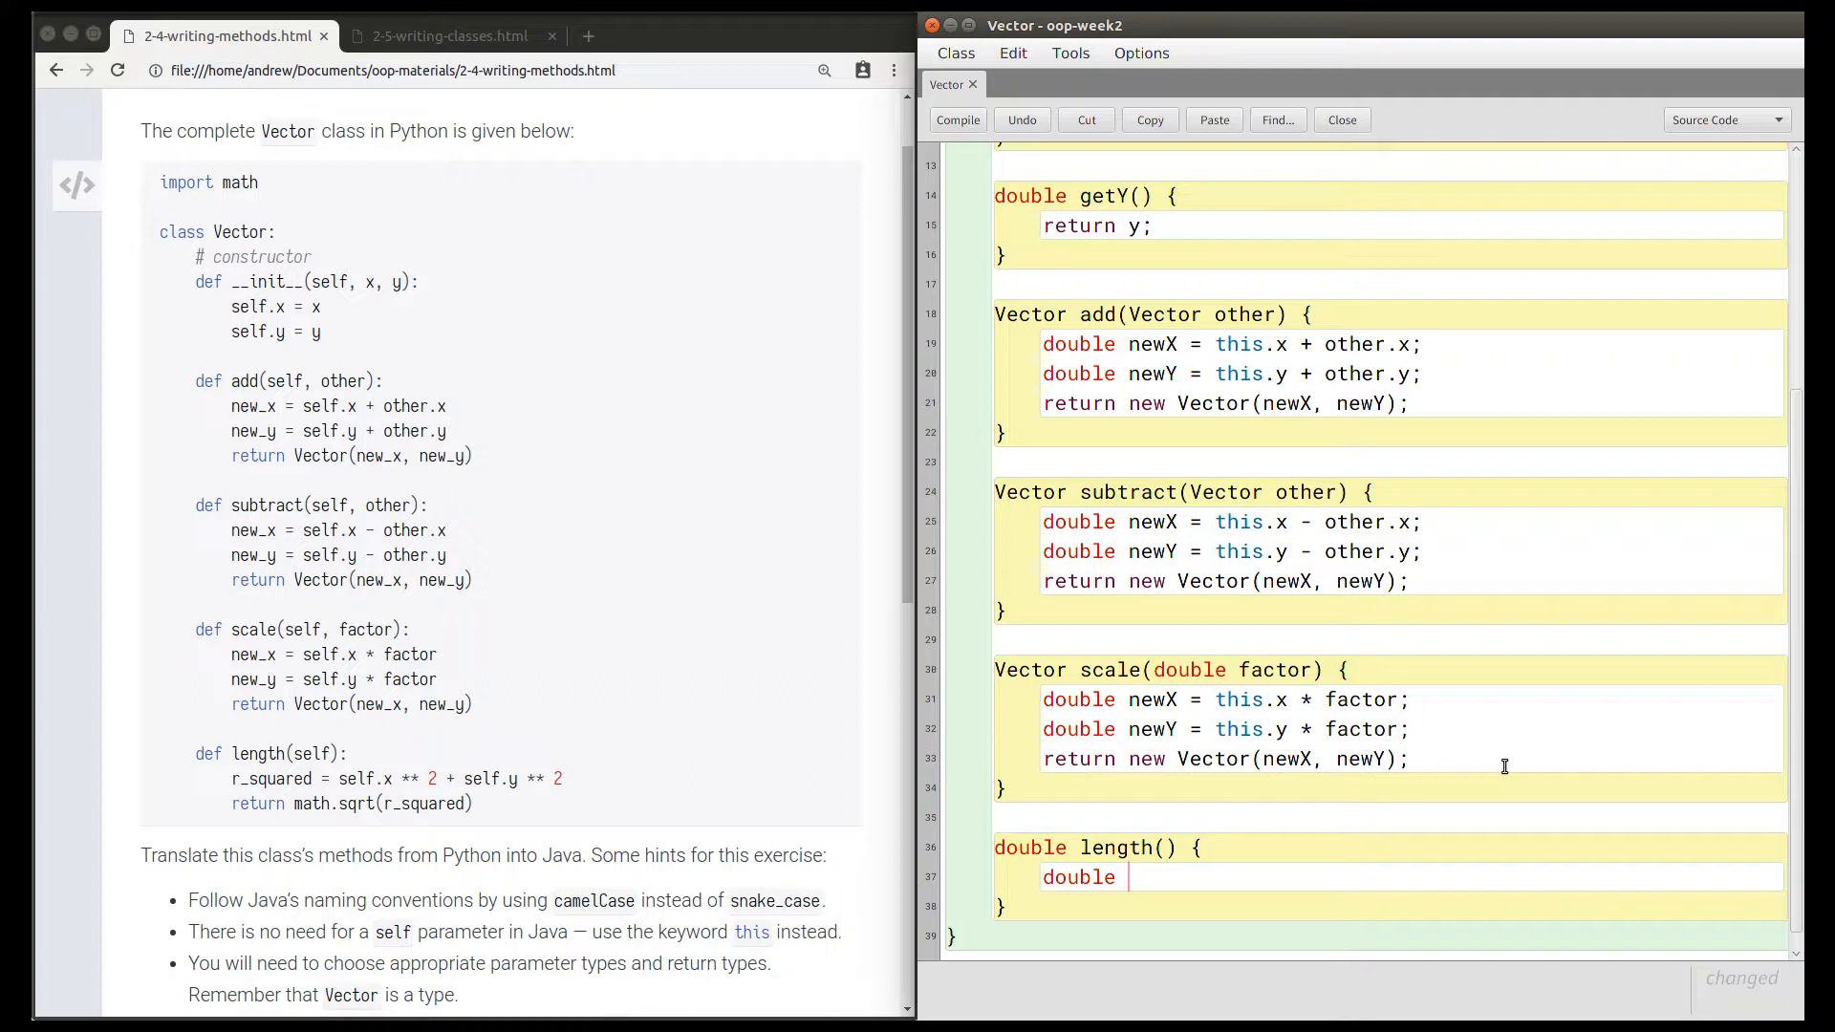
{"action": "type", "text": "rS"}
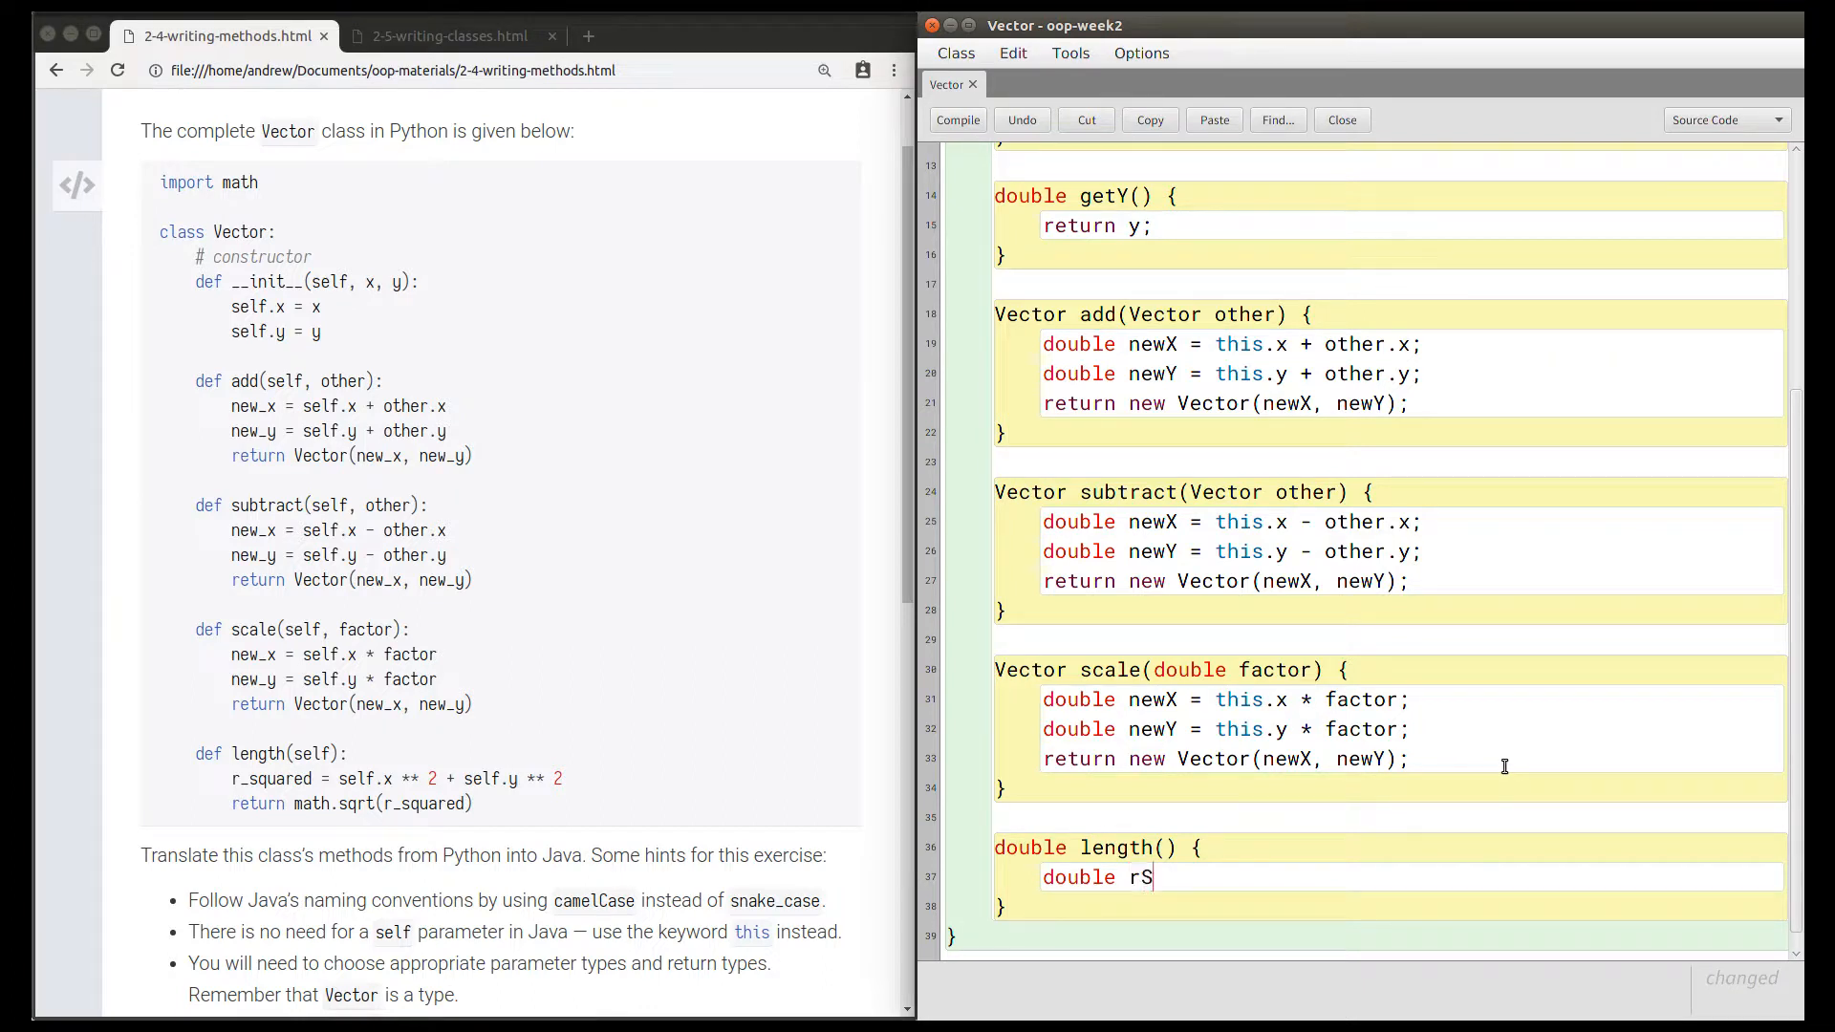
{"action": "type", "text": "quared ="}
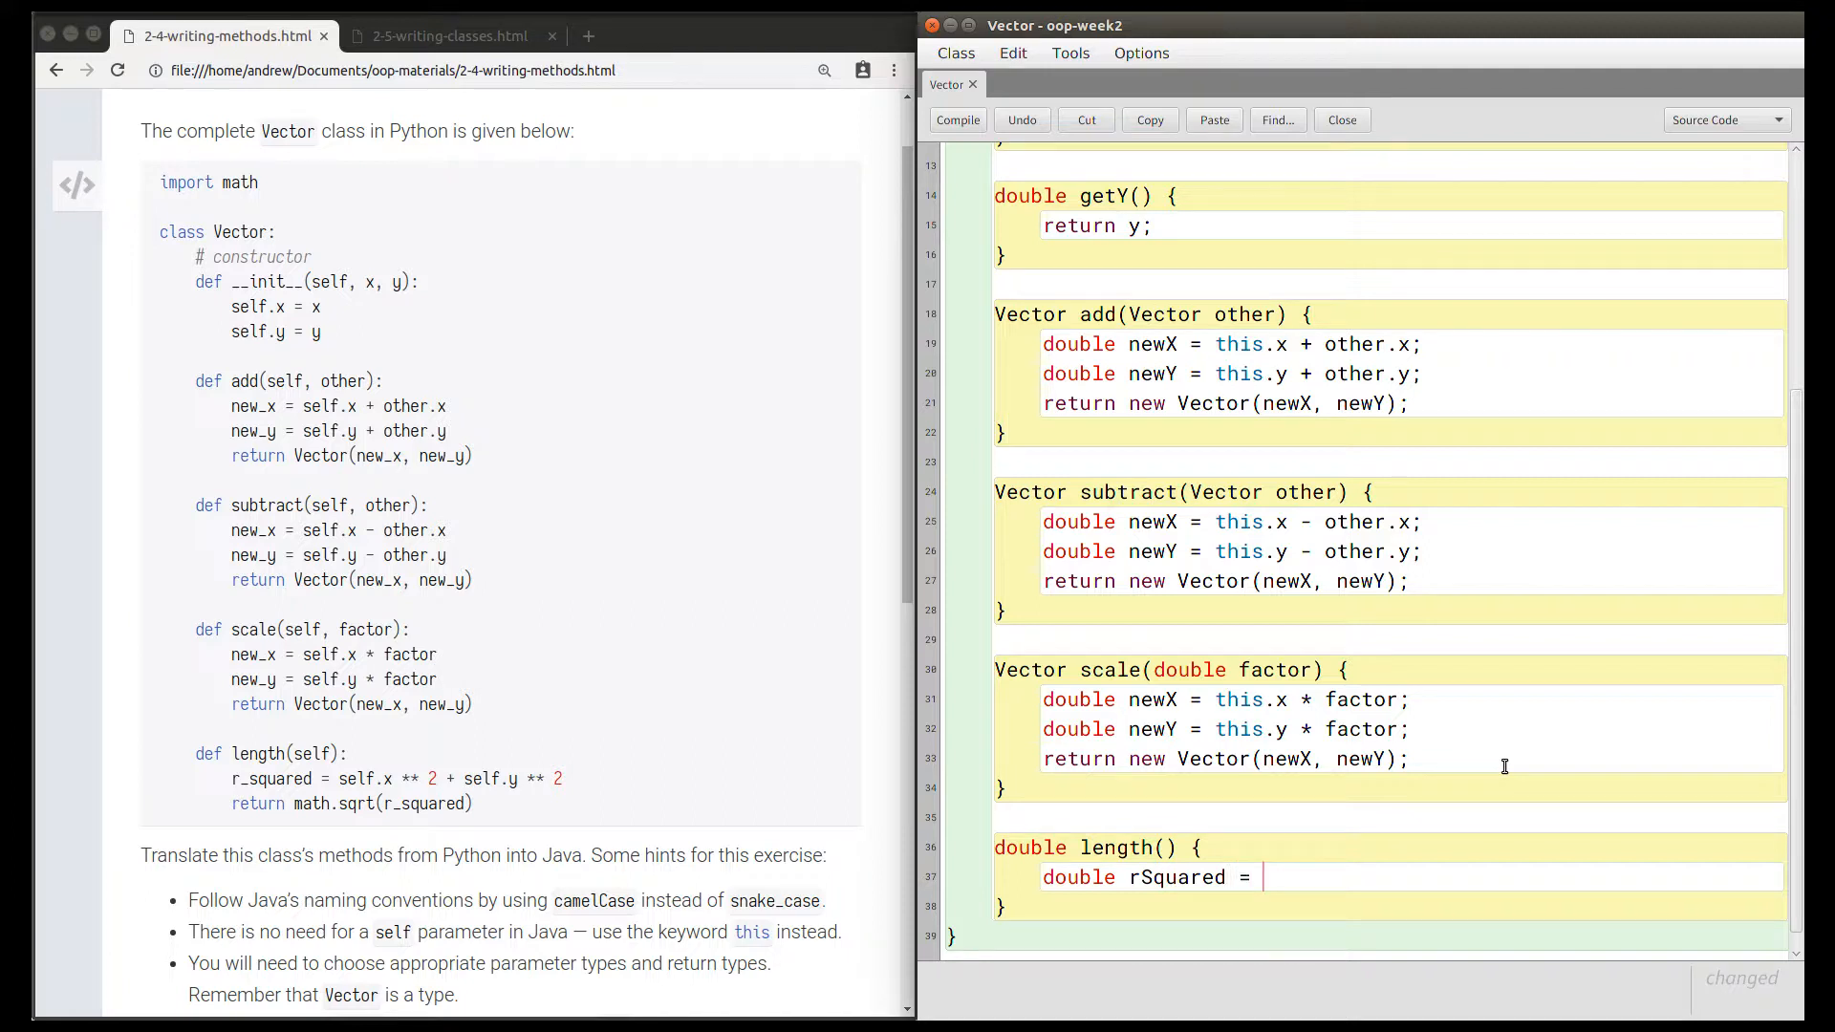
{"action": "left_click", "coordinate": [77, 185]}
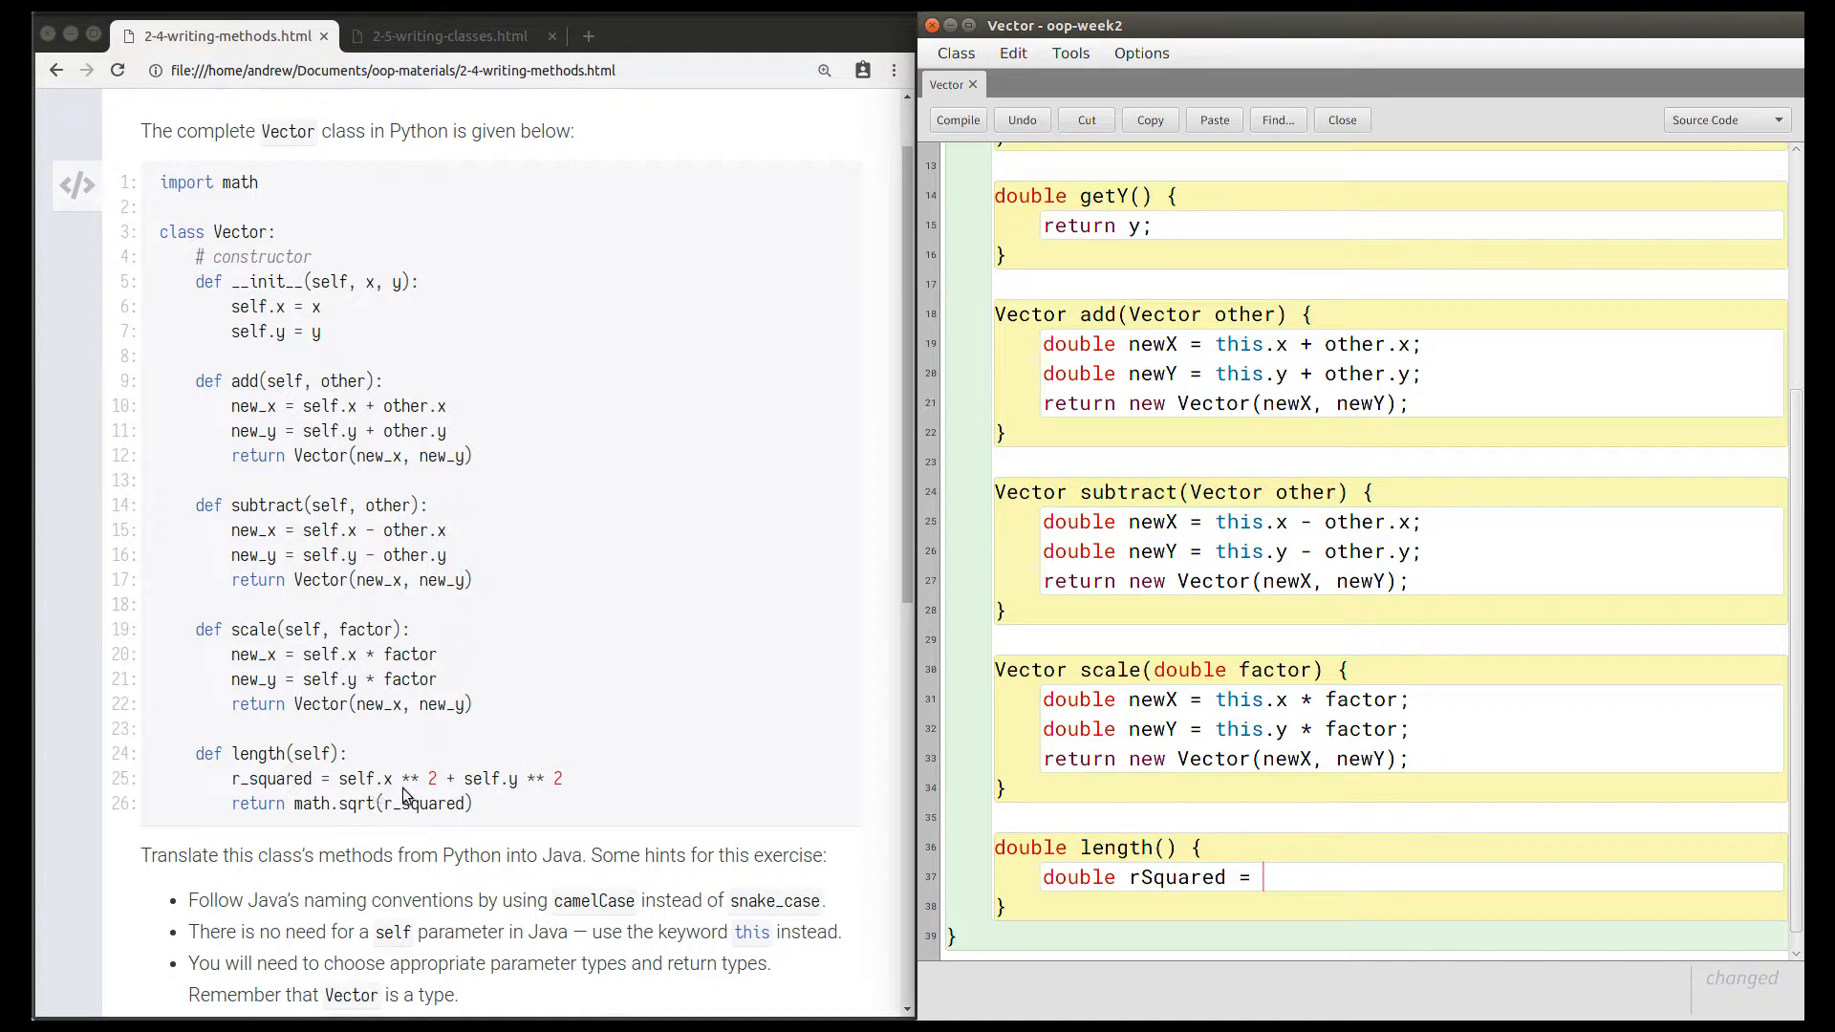
{"action": "scroll", "scroll_direction": "down", "scroll_amount": 3}
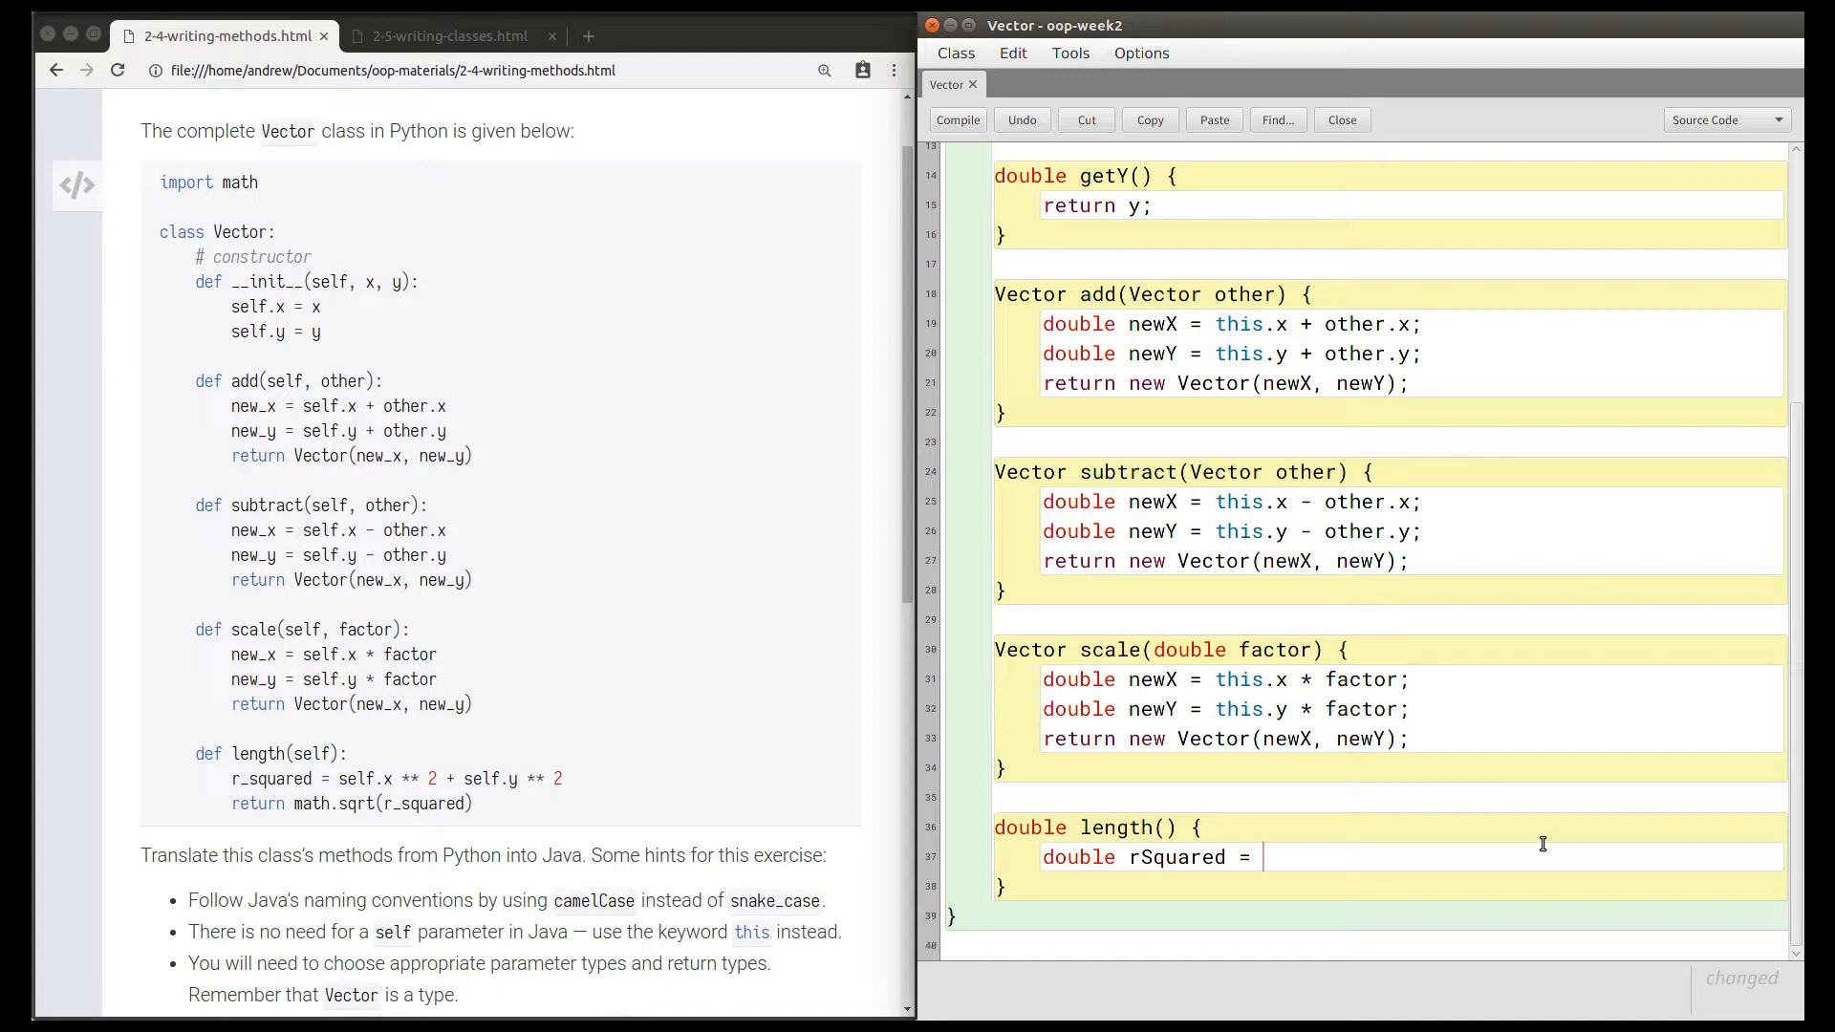
{"action": "type", "text": "this.x *"}
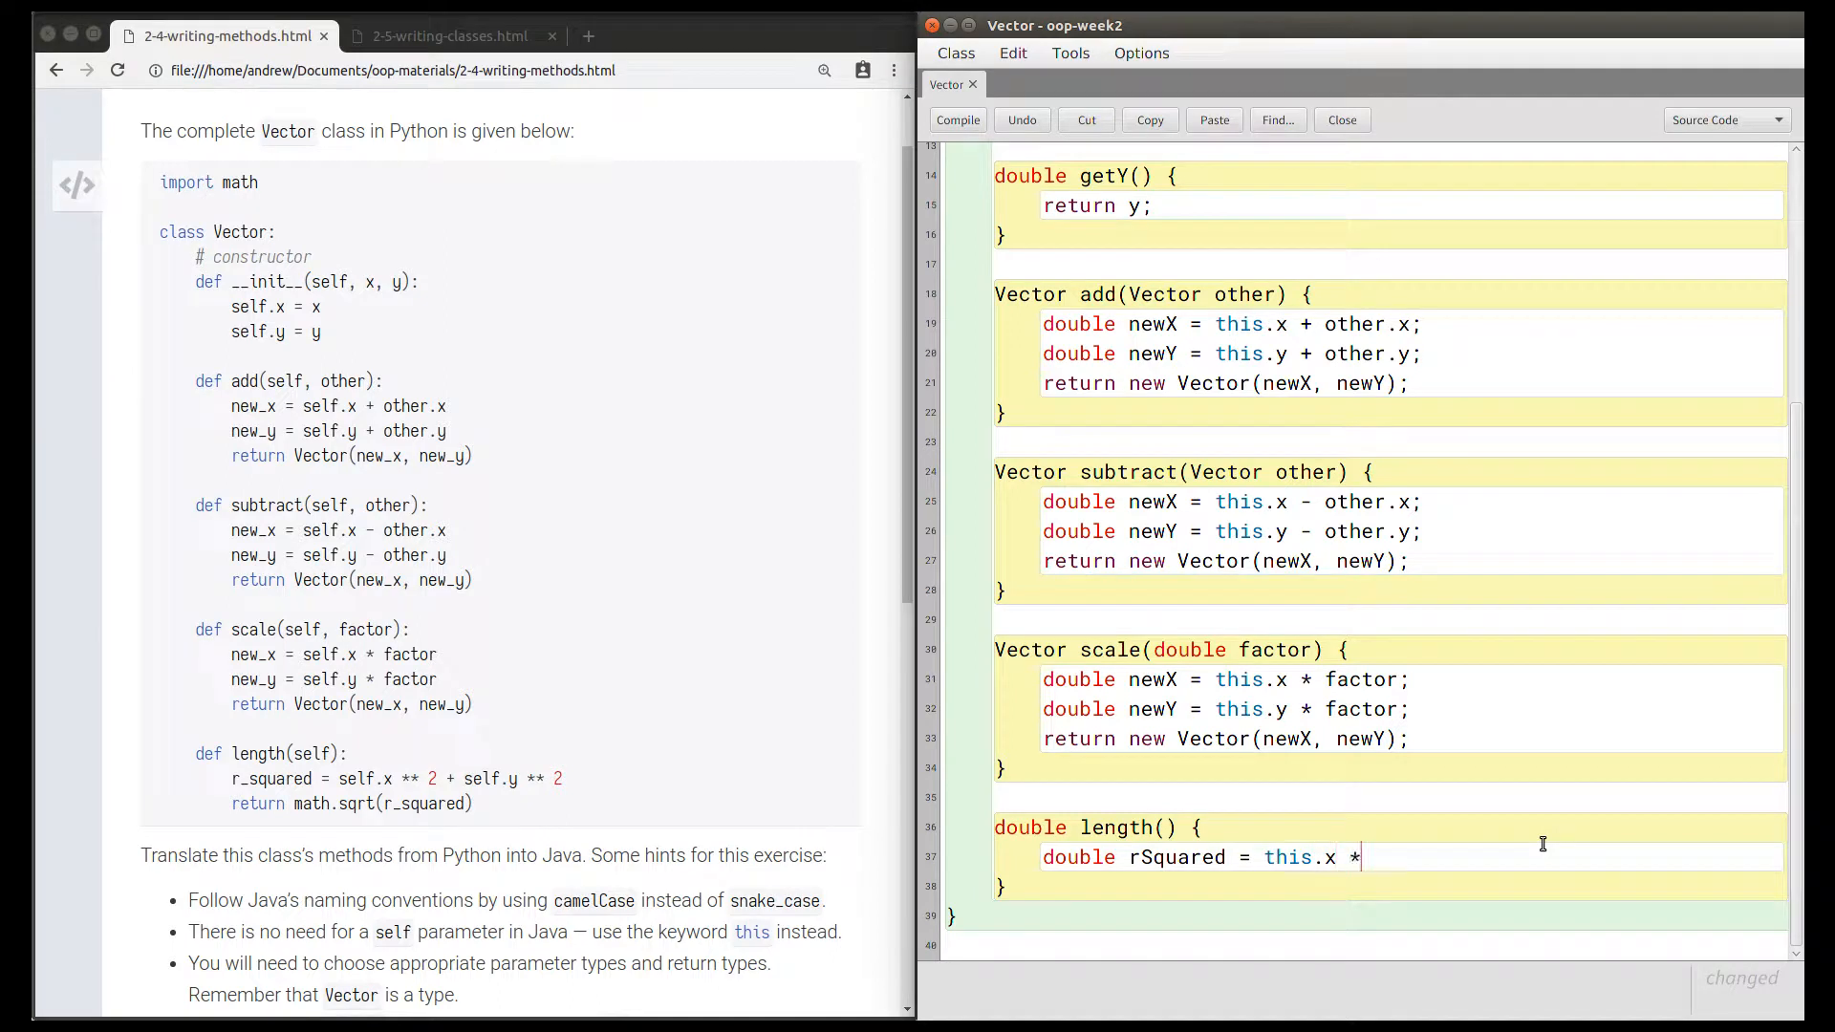
{"action": "type", "text": "this.x +"}
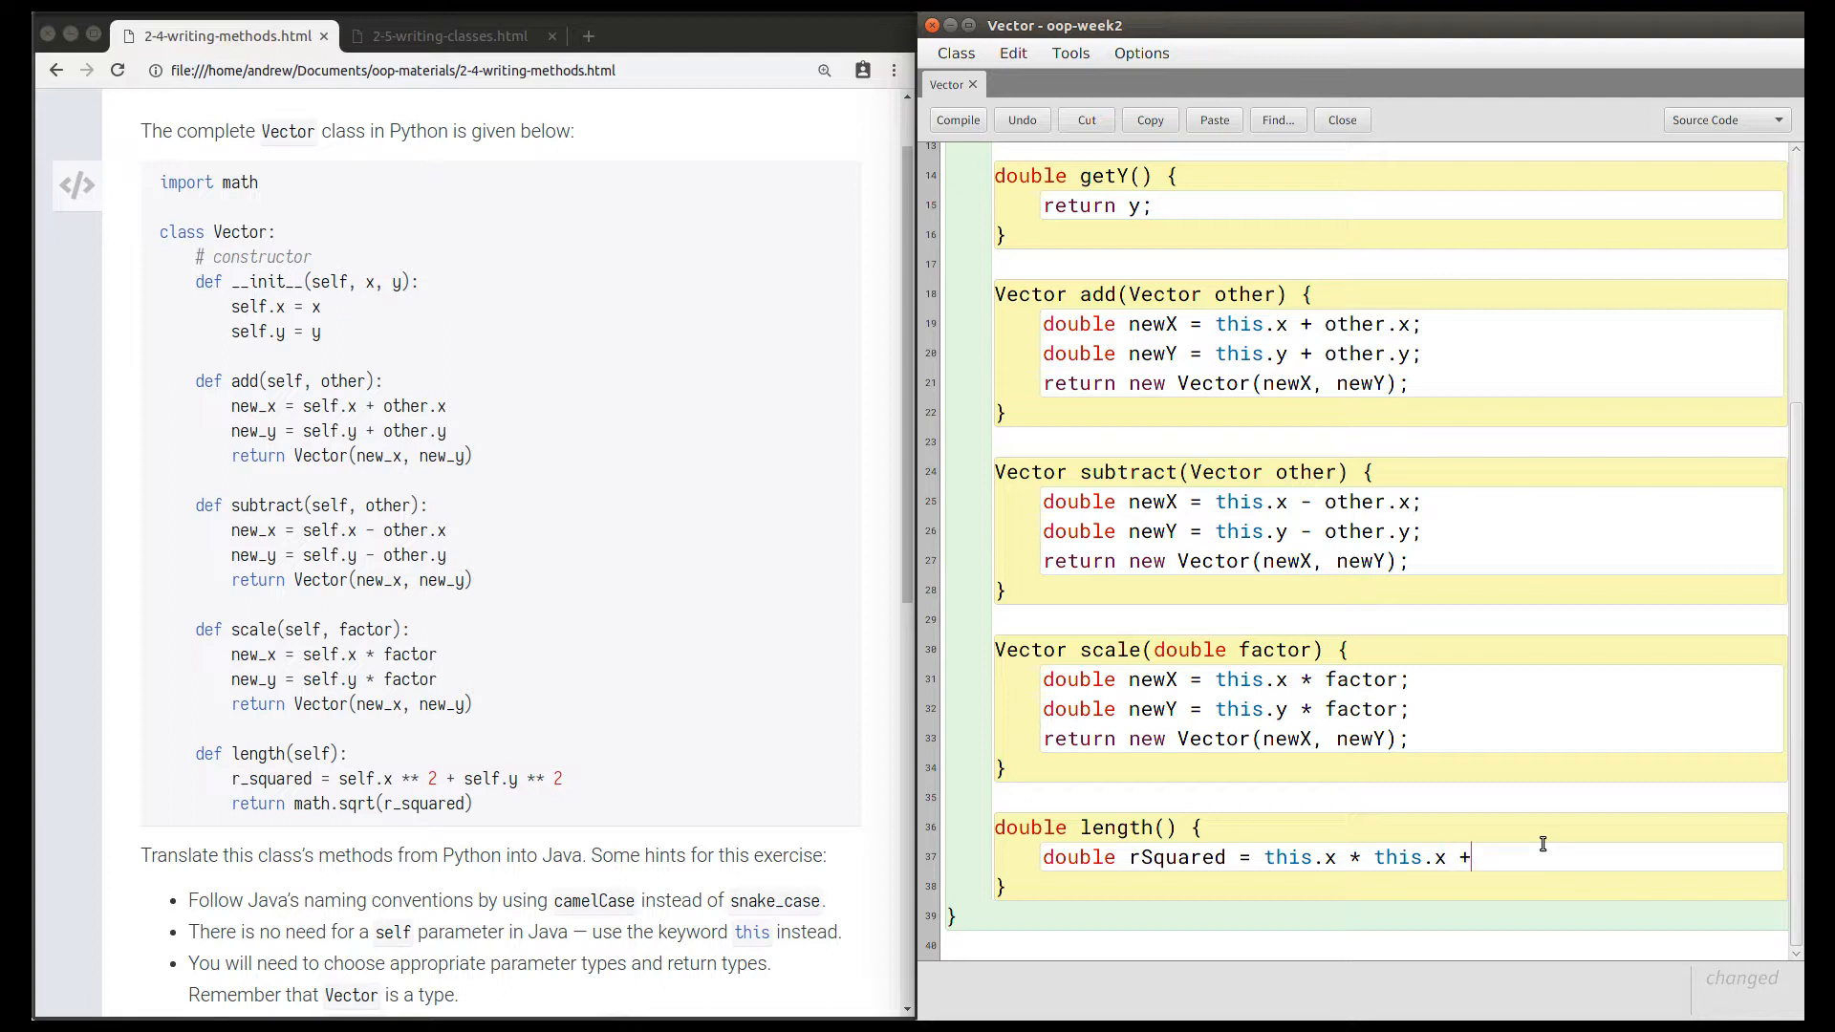
{"action": "type", "text": "this.y * this."}
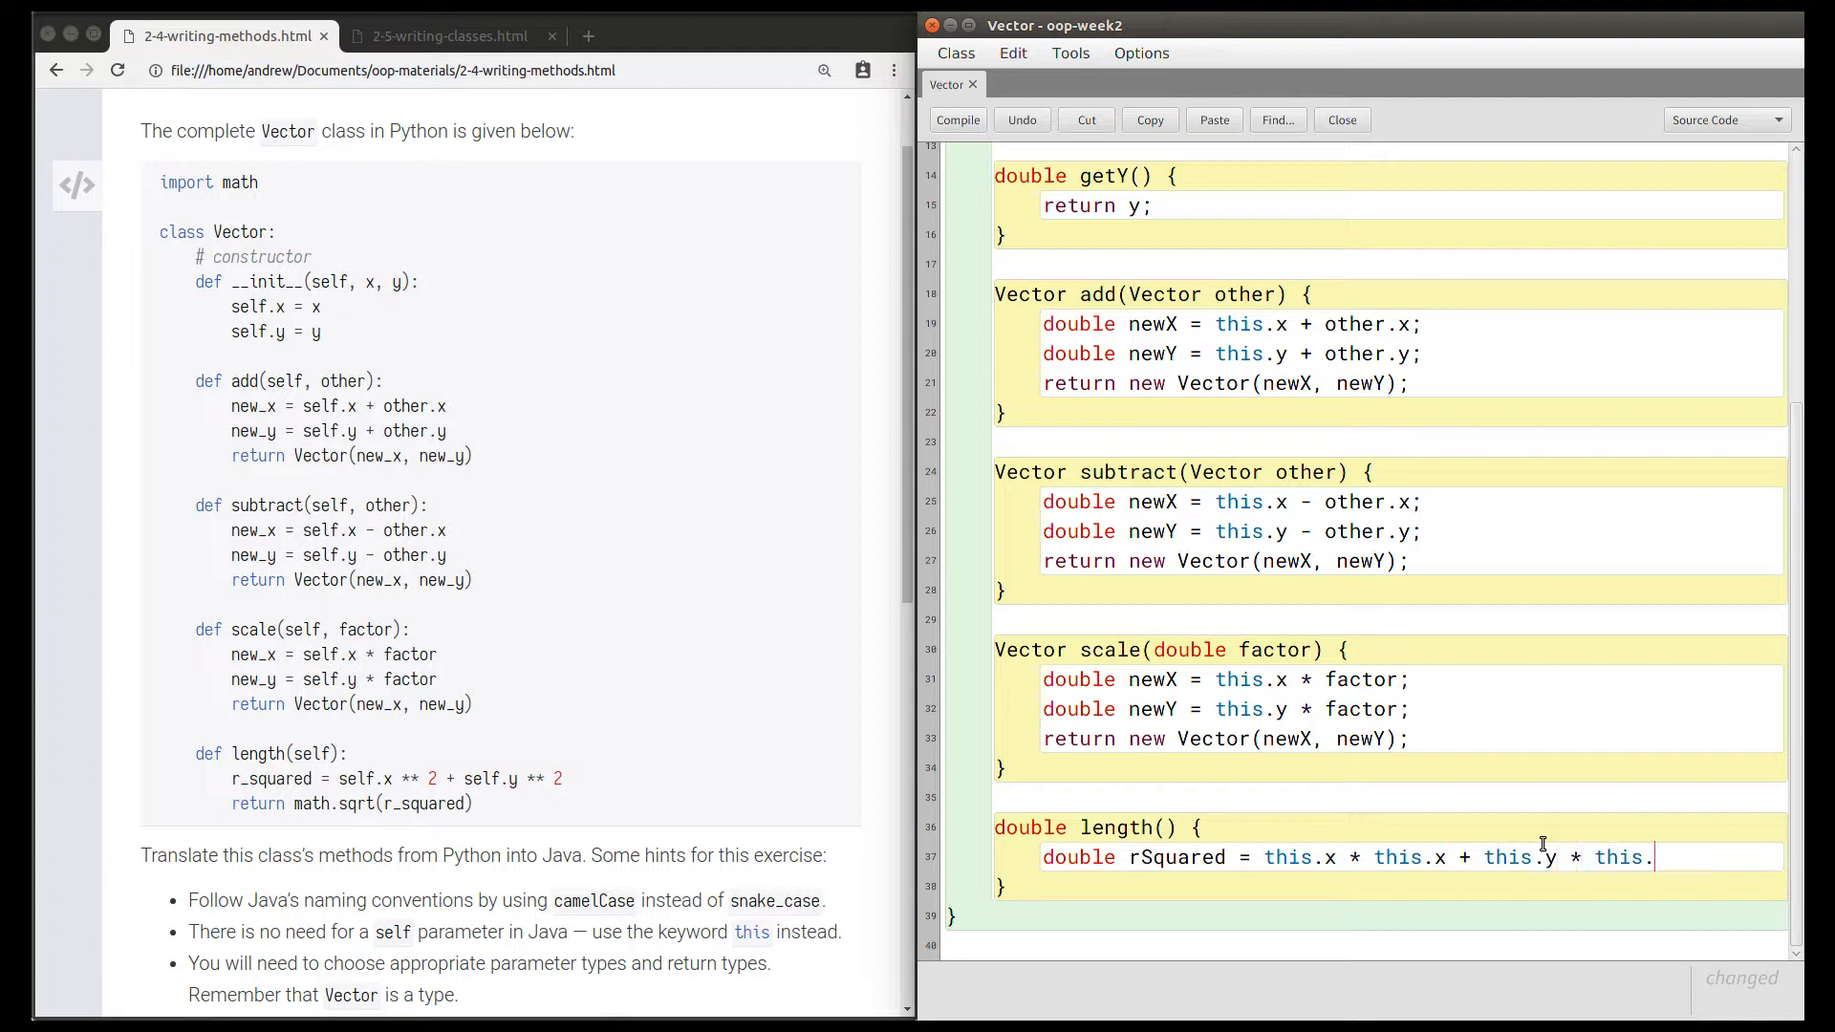
{"action": "type", "text": "y;"}
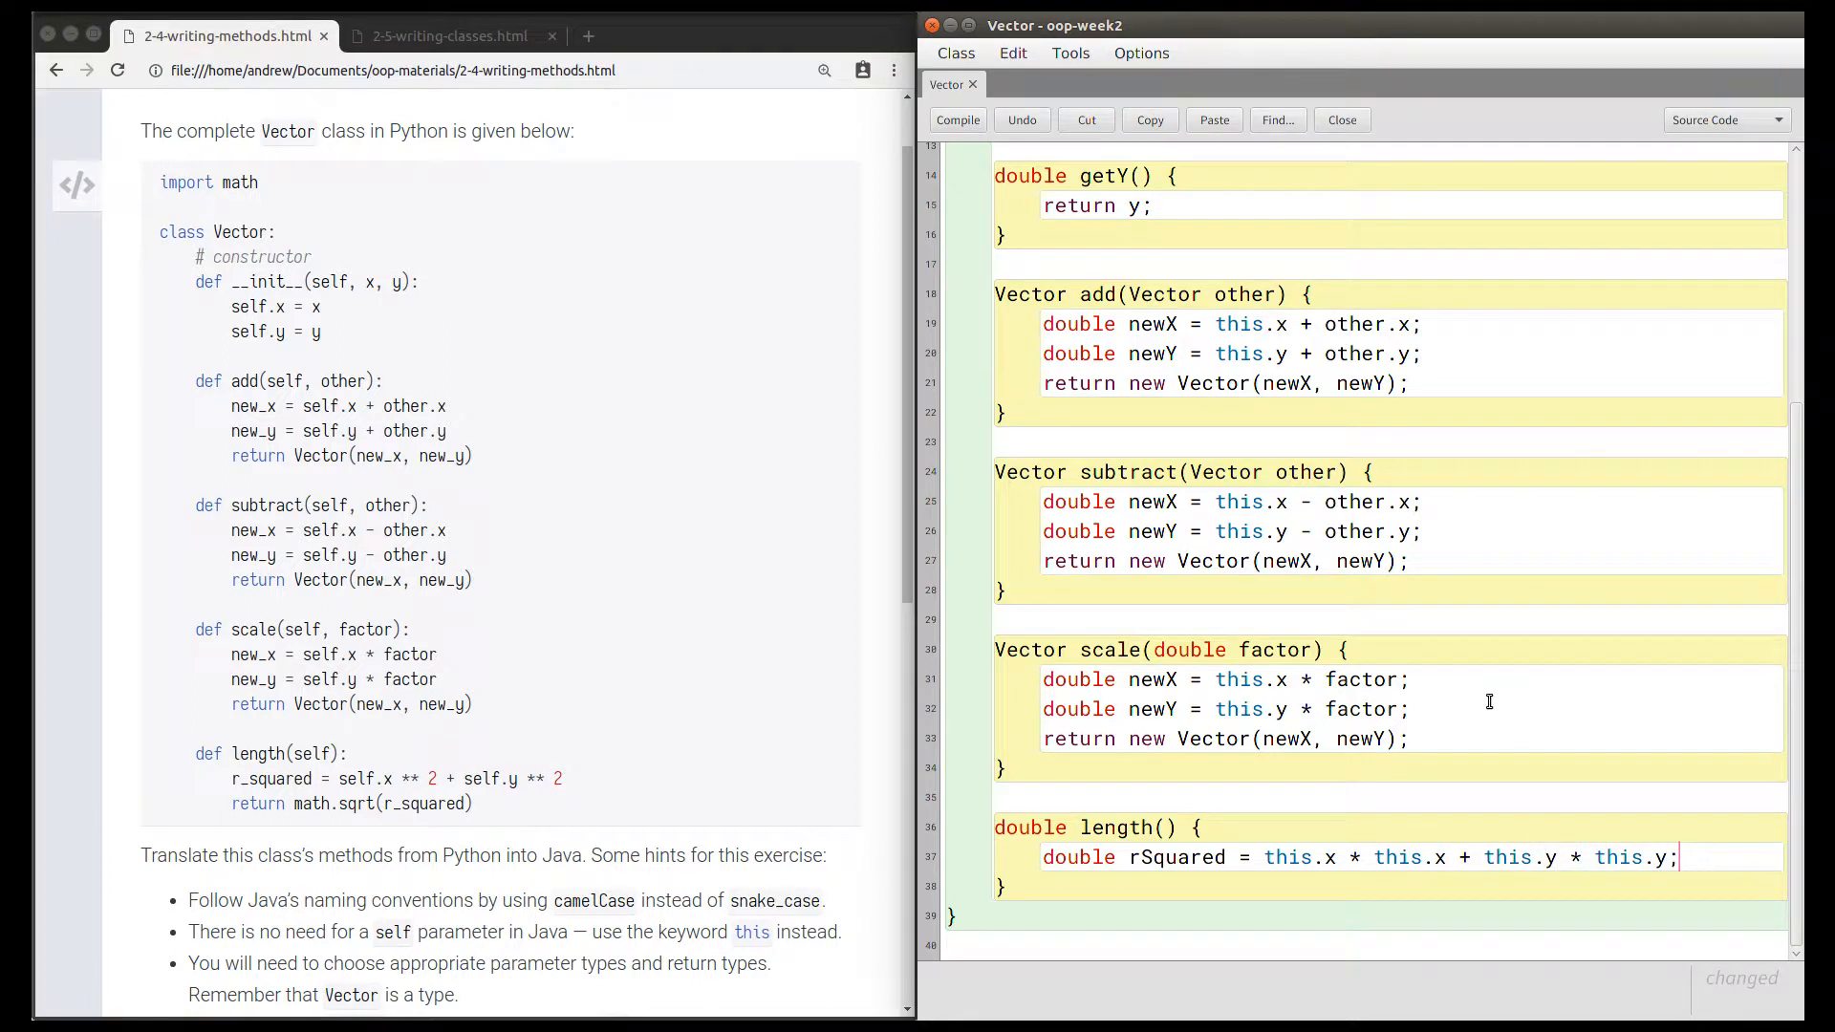
Return Math.sqrt(rSquared) and select the sum-of-squares expression.
{"action": "type", "text": "return"}
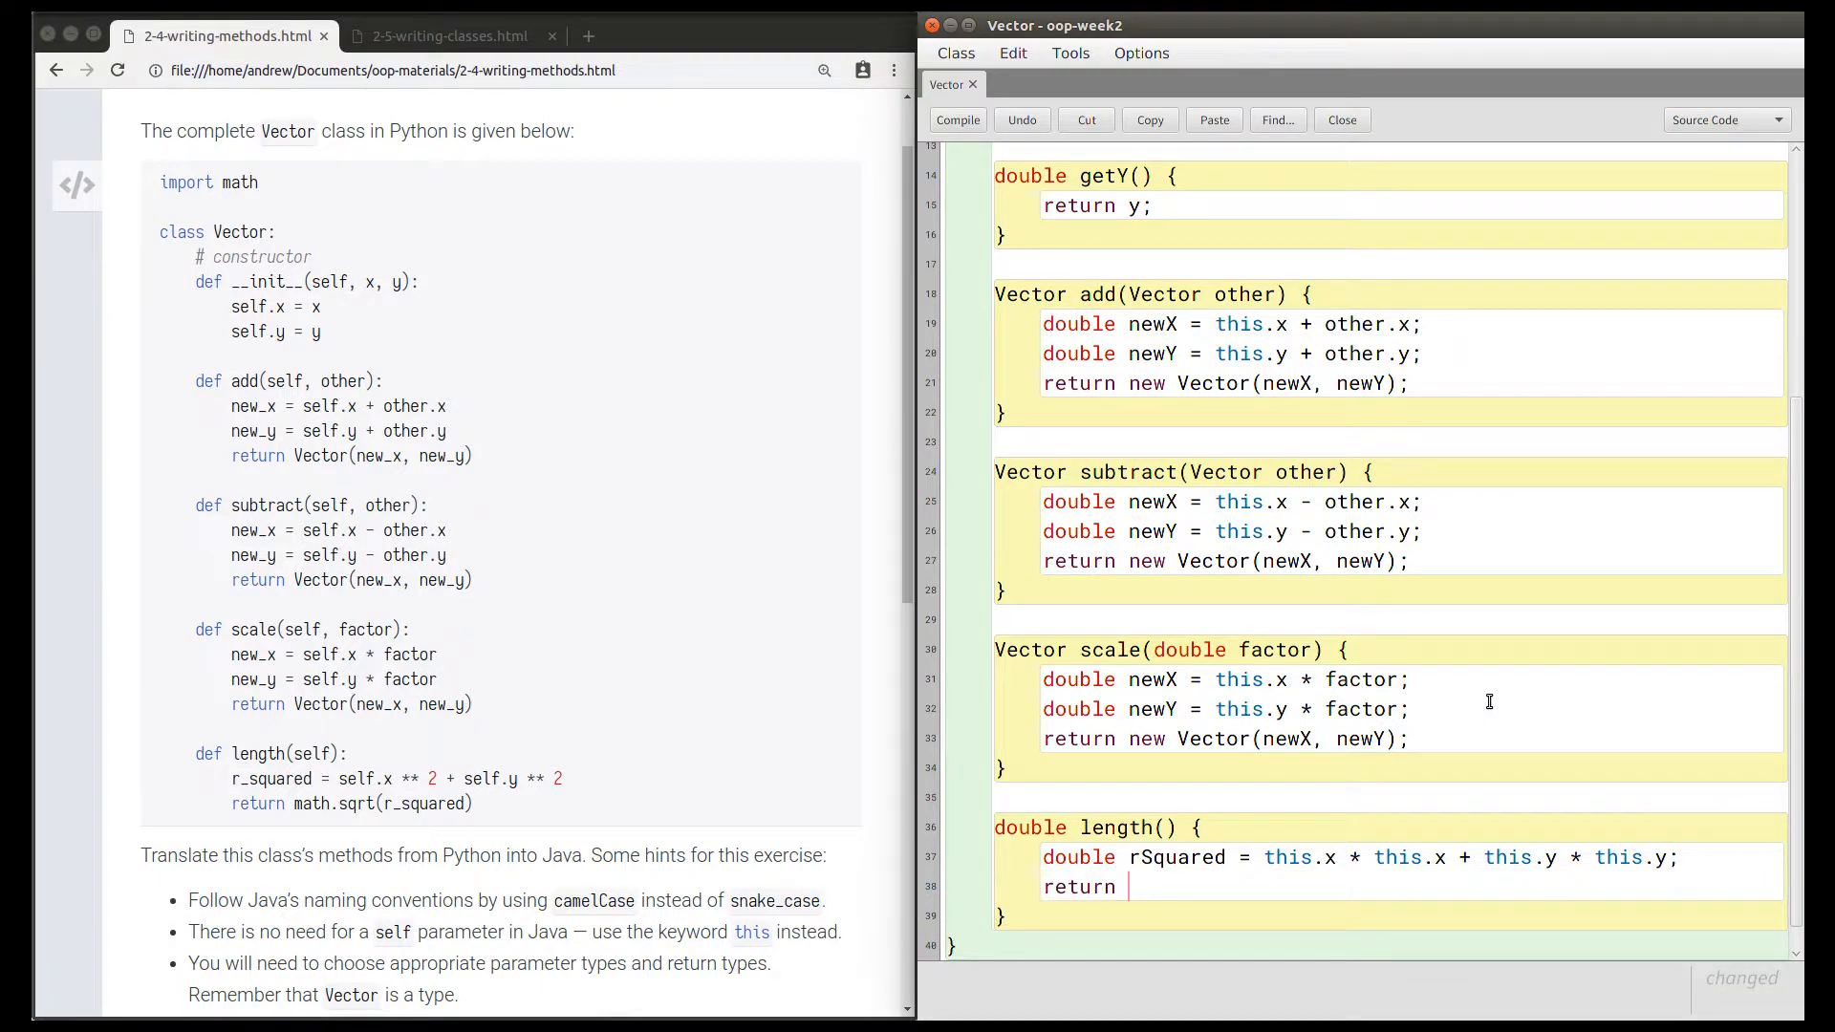
{"action": "type", "text": "Math.sqrt"}
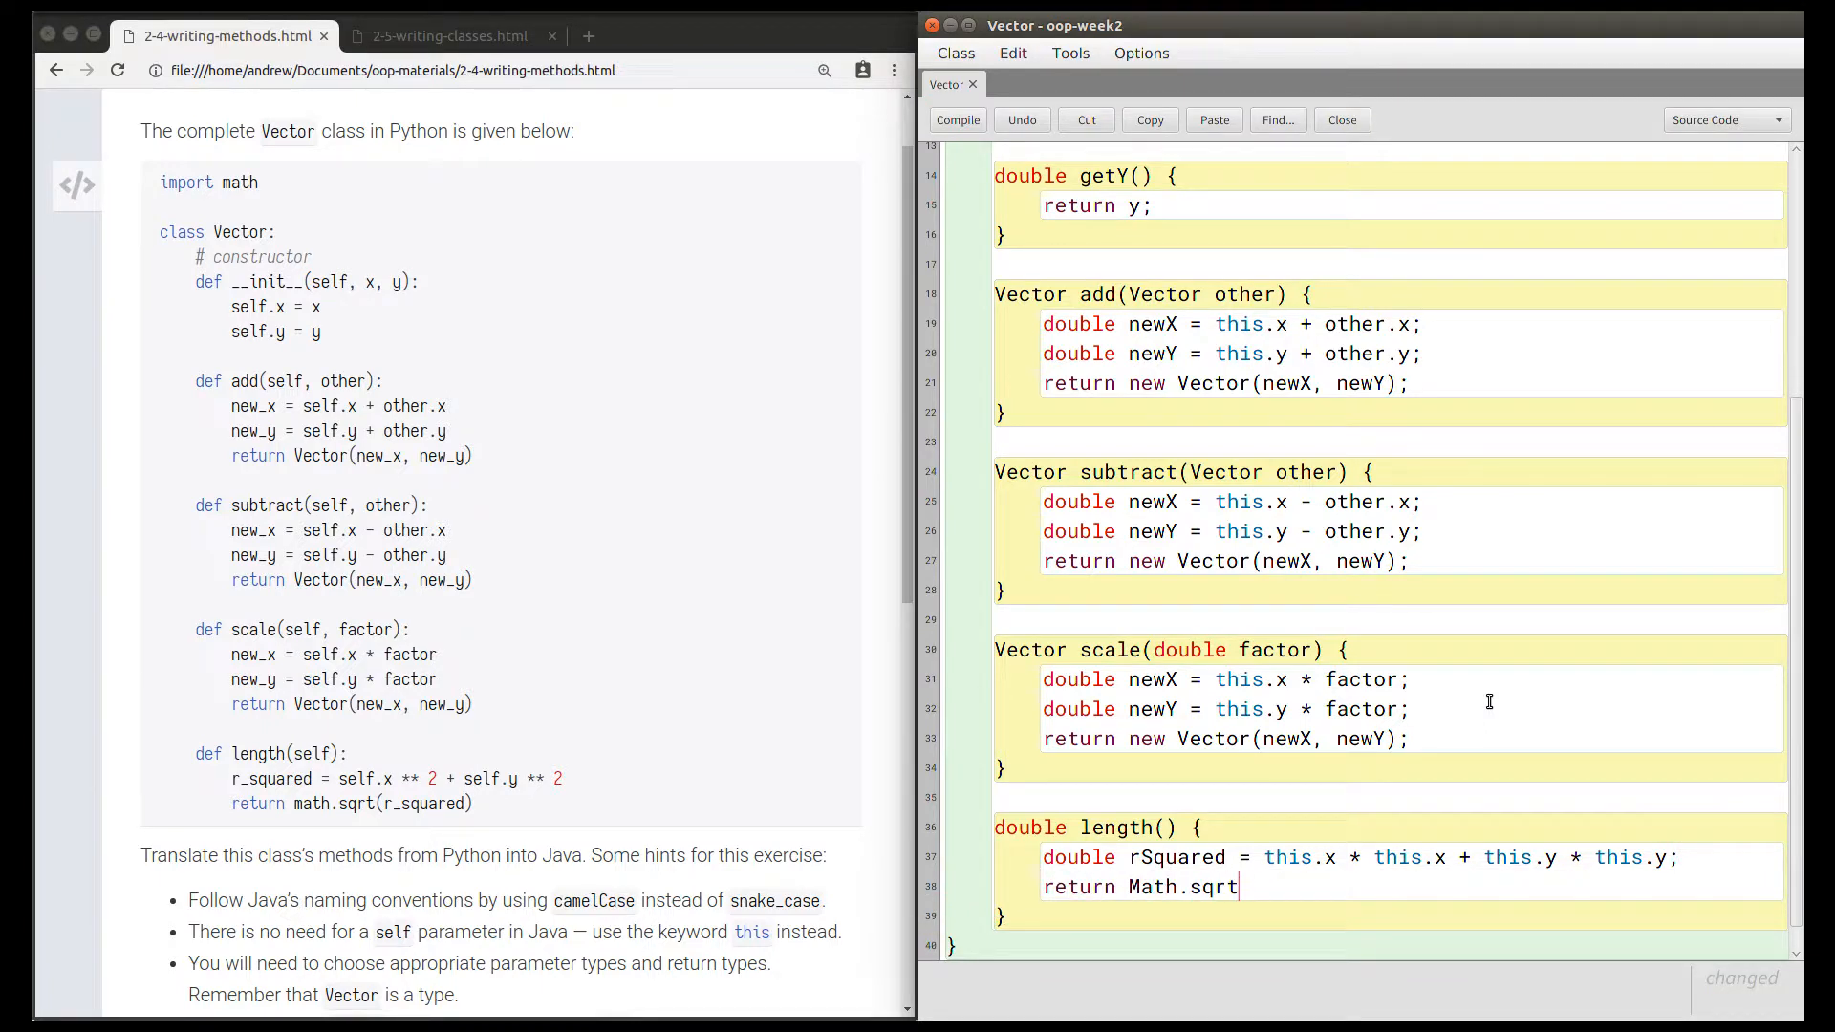
{"action": "type", "text": "(rSquared)"}
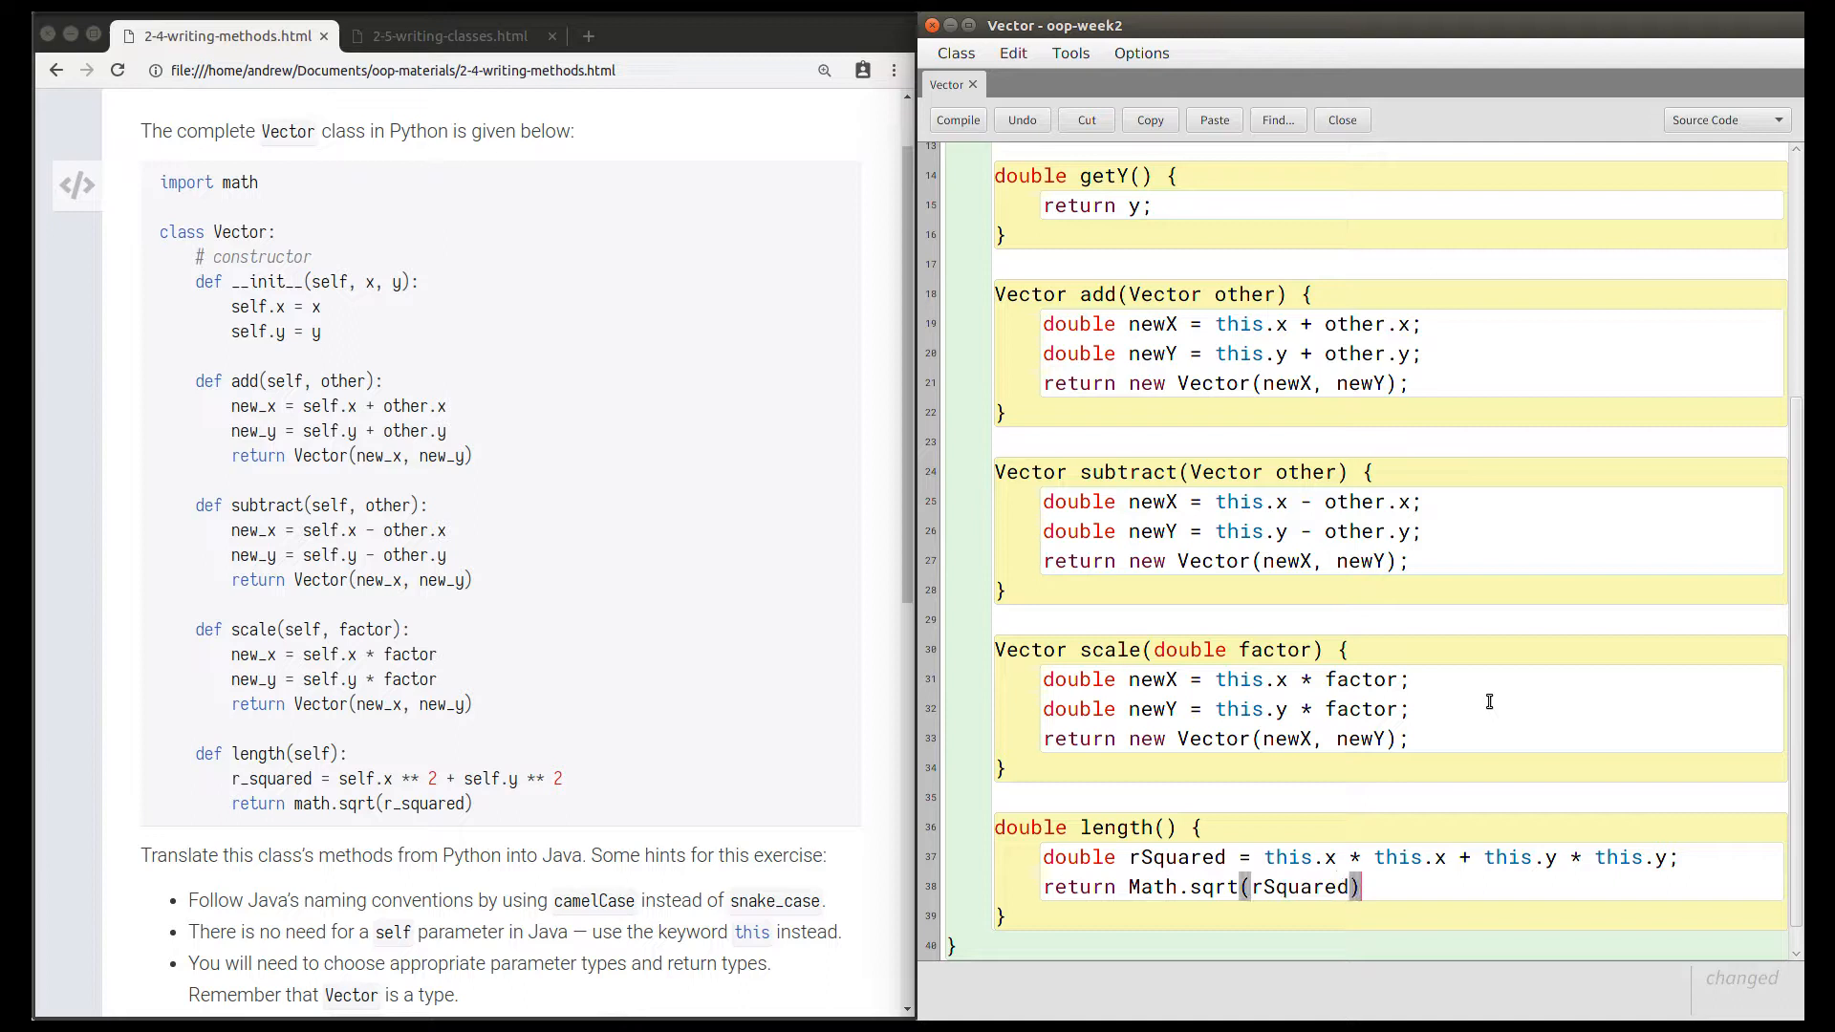
{"action": "double_click", "coordinate": [1183, 886]}
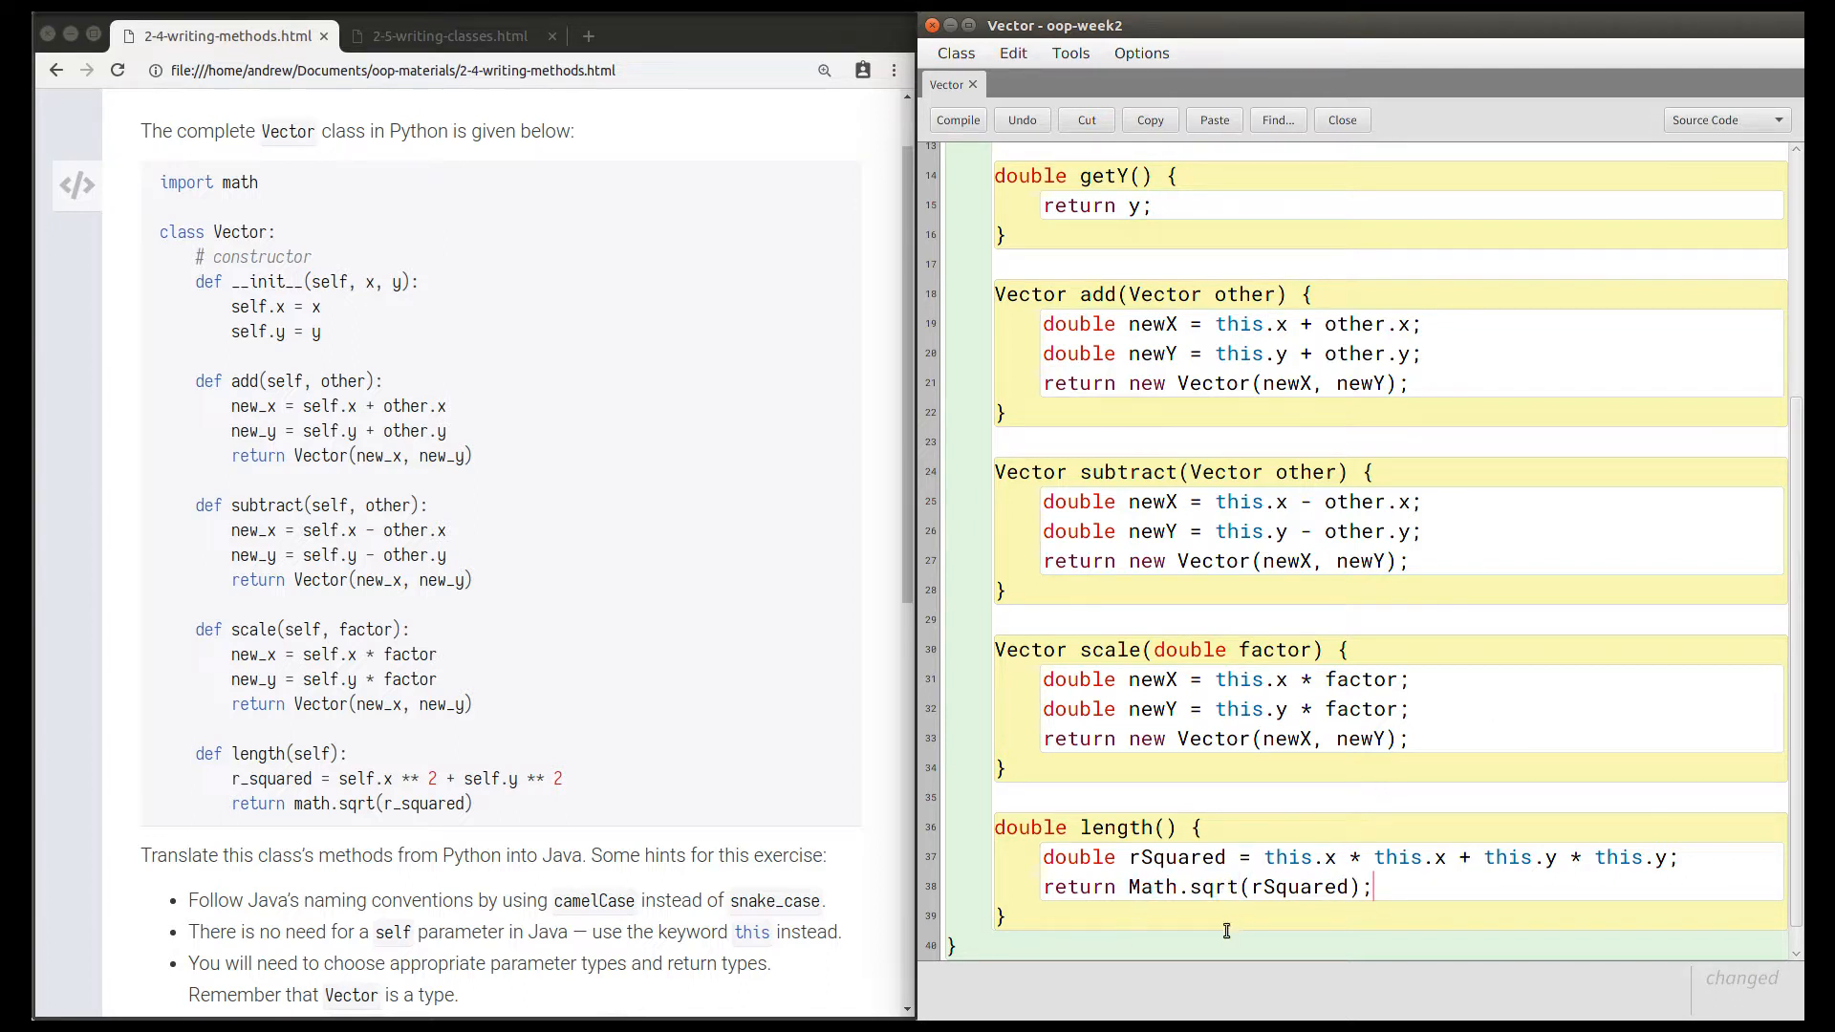
{"action": "double_click", "coordinate": [1207, 886]}
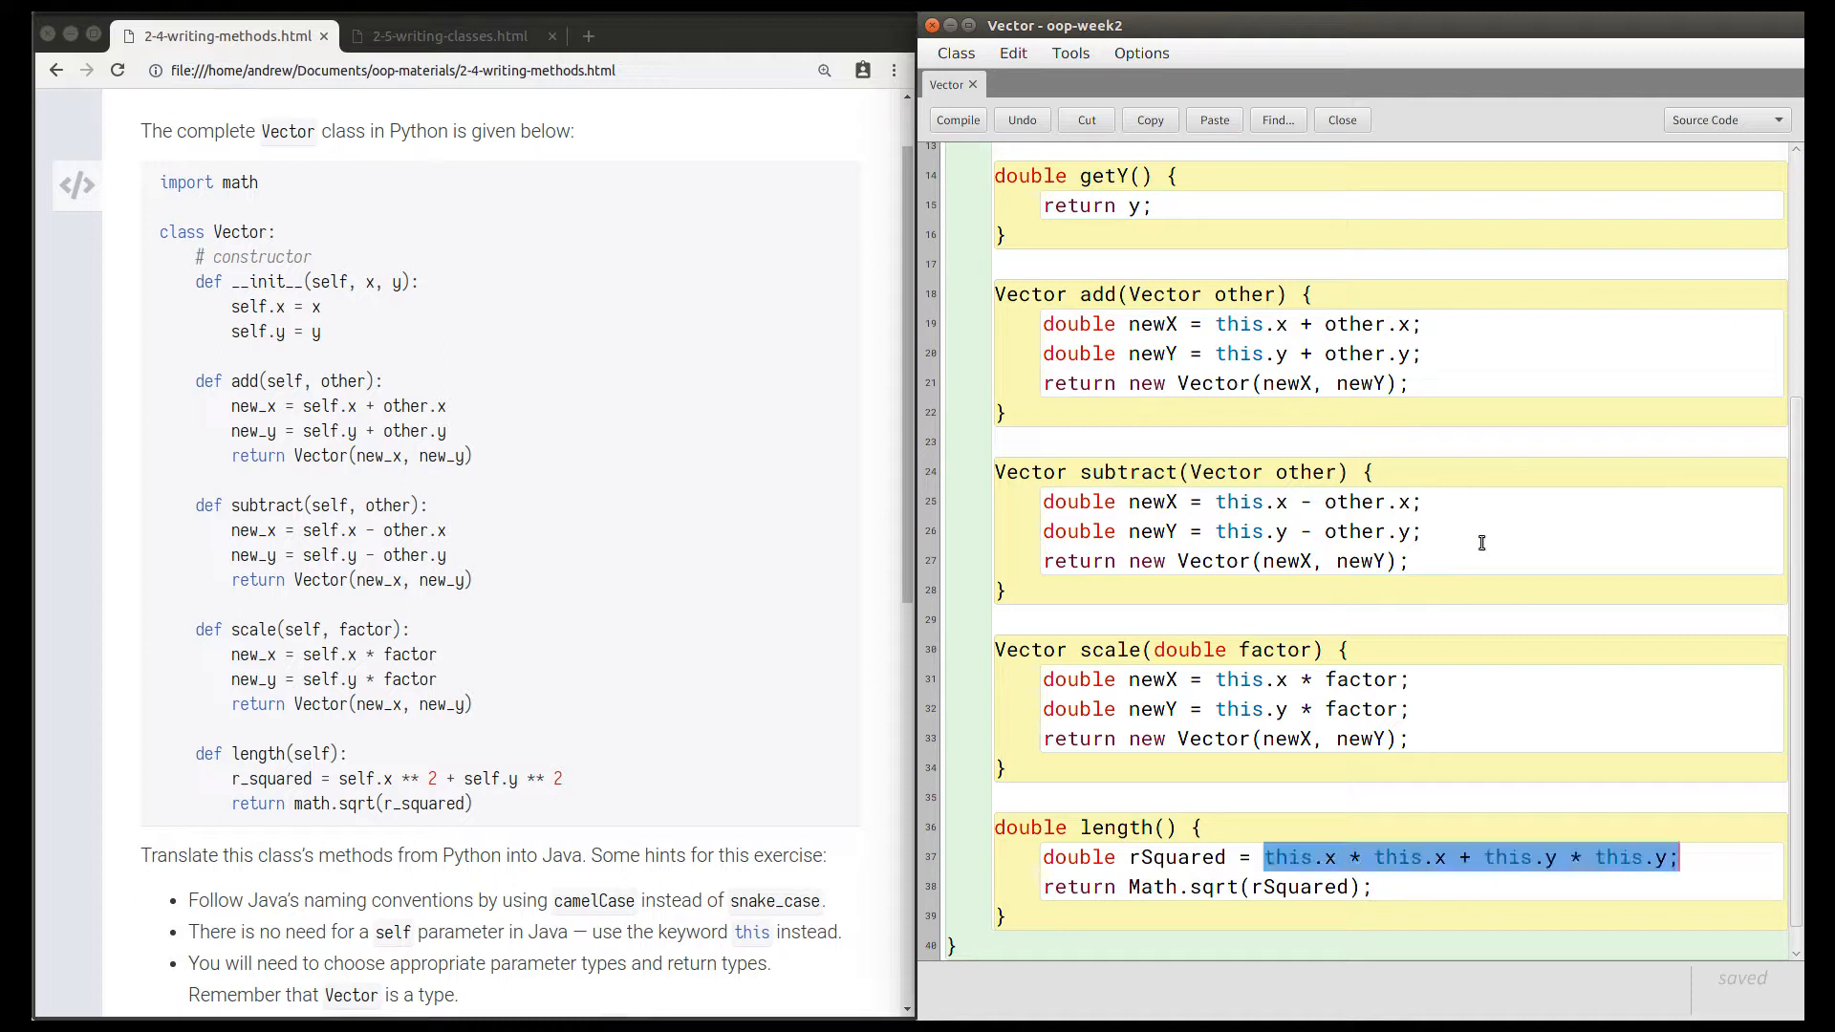
Replace the multiplications with Math.pow(this.x, 2) + Math.pow(this.y, 2).
{"action": "key", "text": "Delete"}
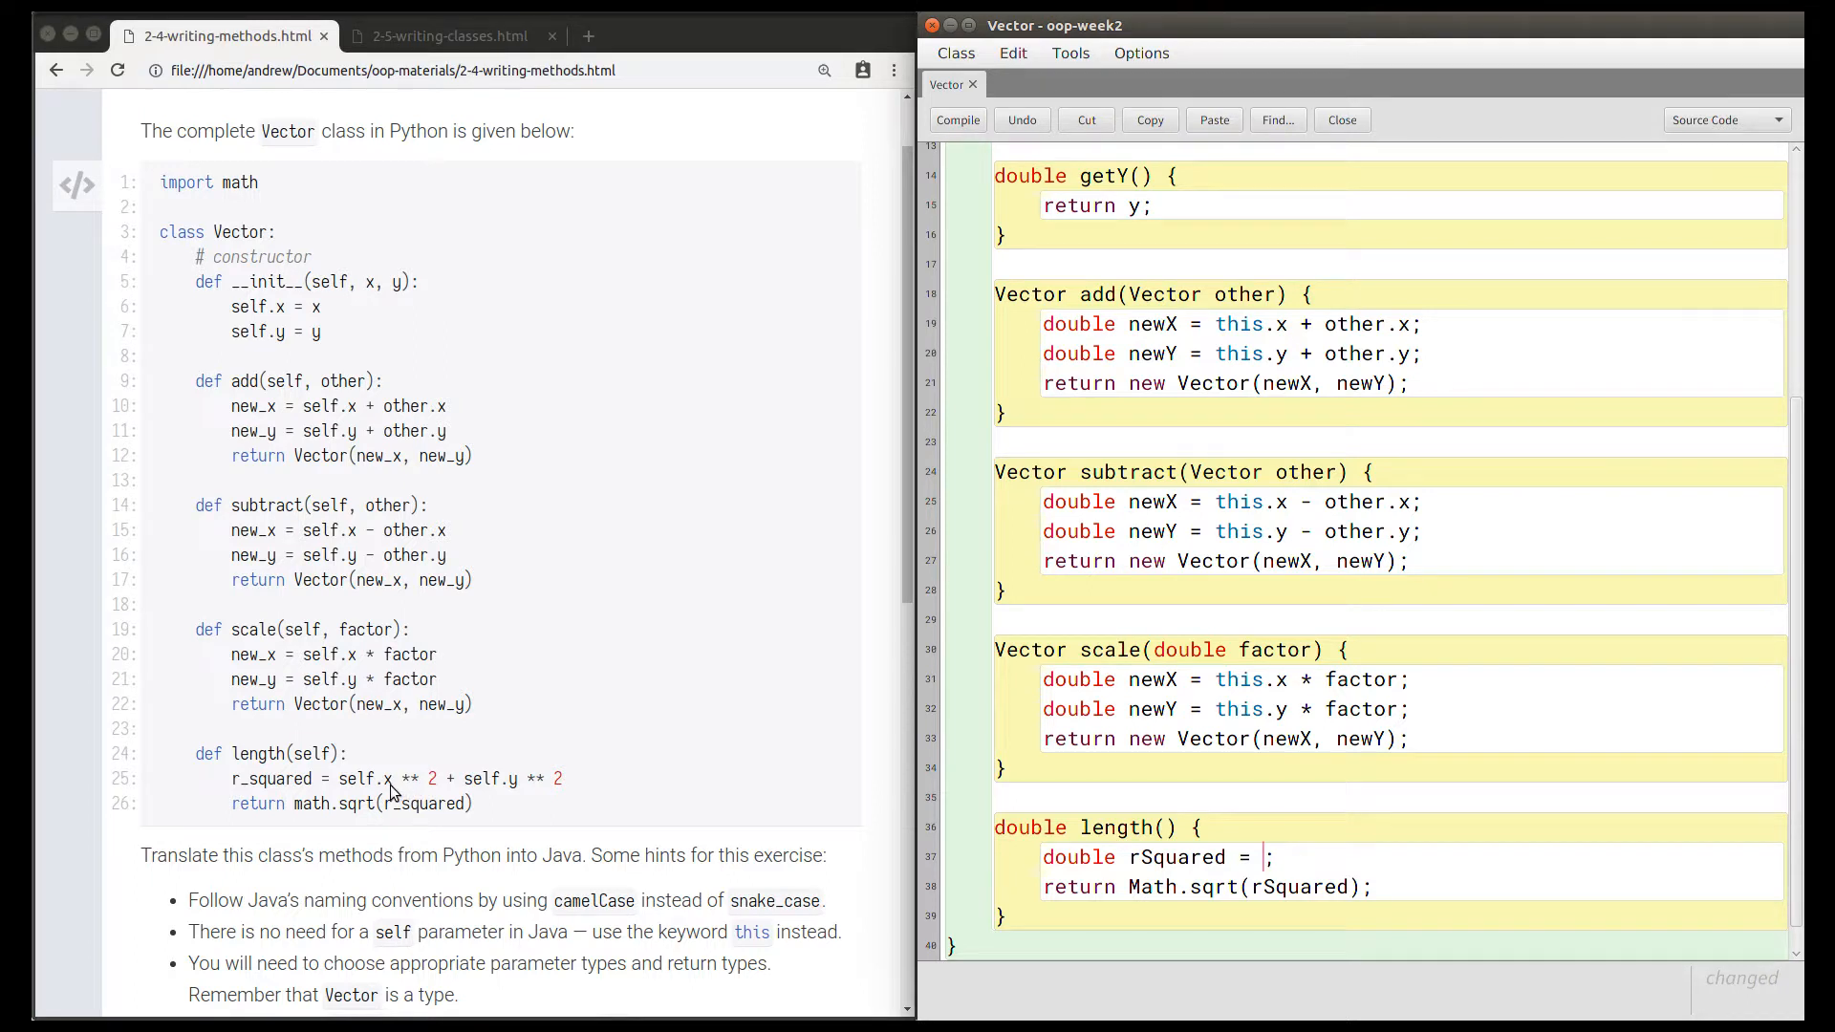
{"action": "type", "text": "Math.pow(x, 2"}
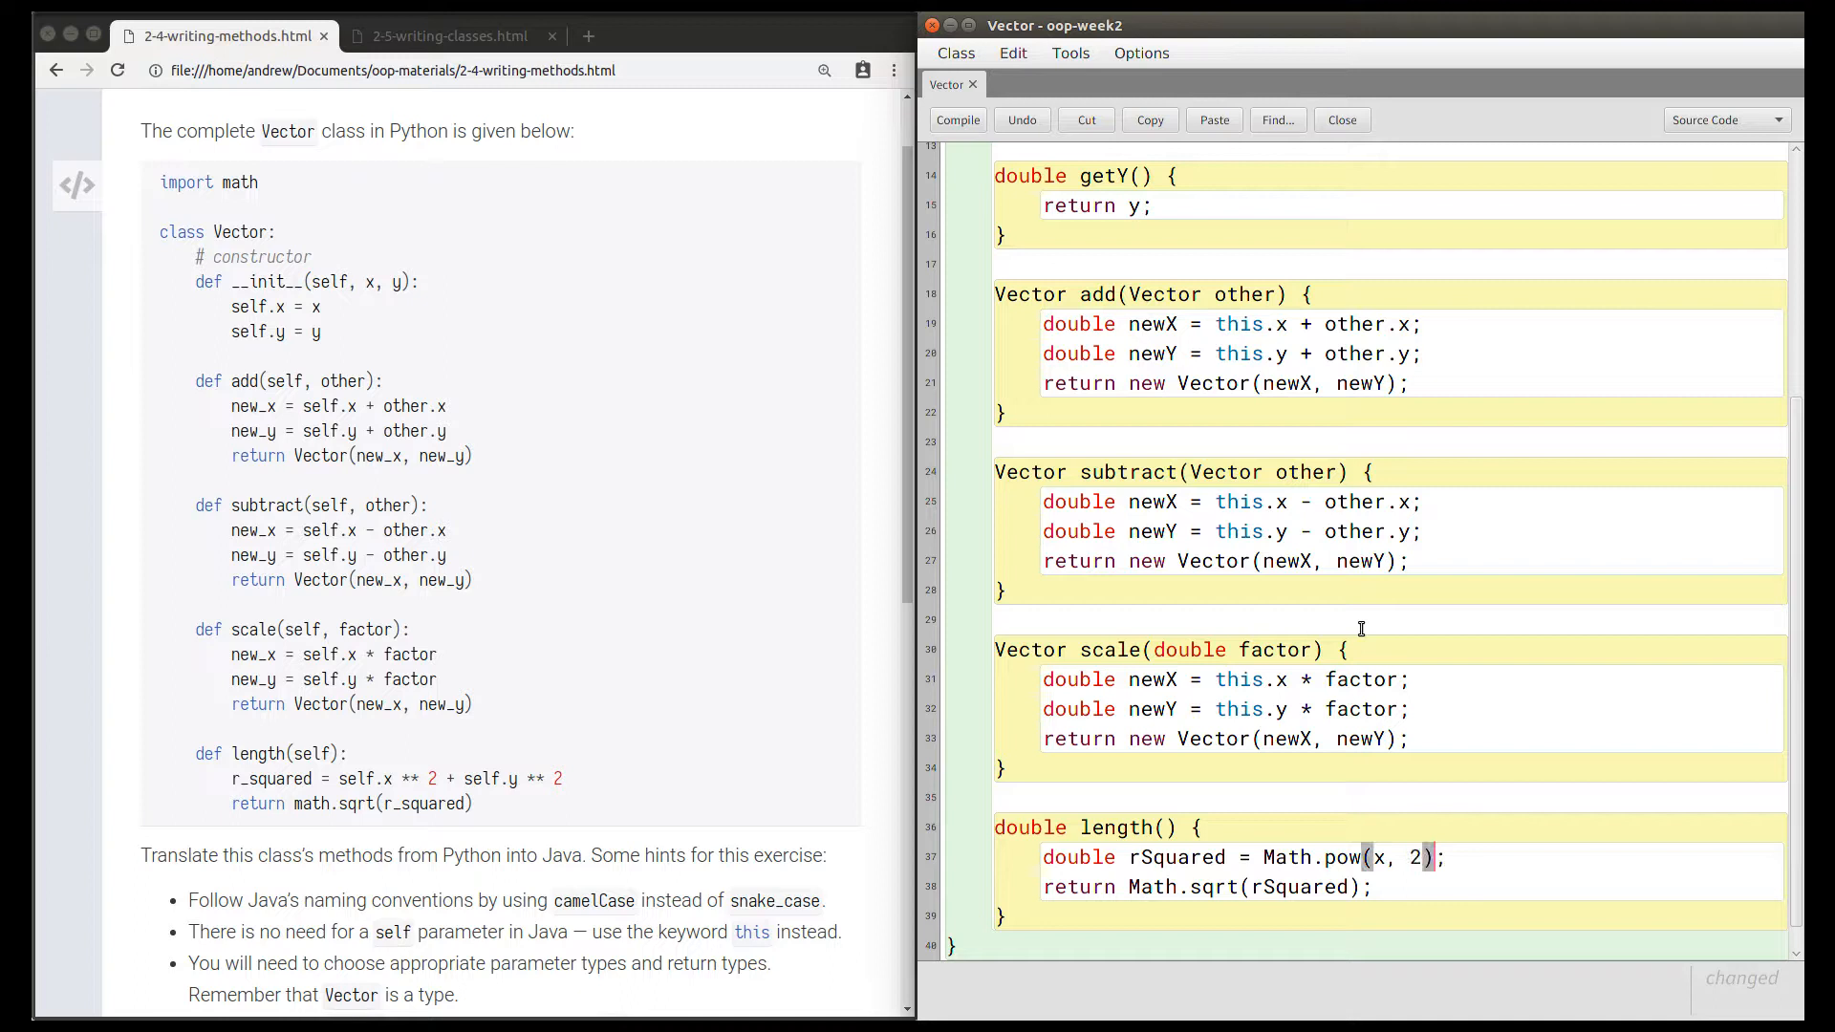
{"action": "type", "text": "this."}
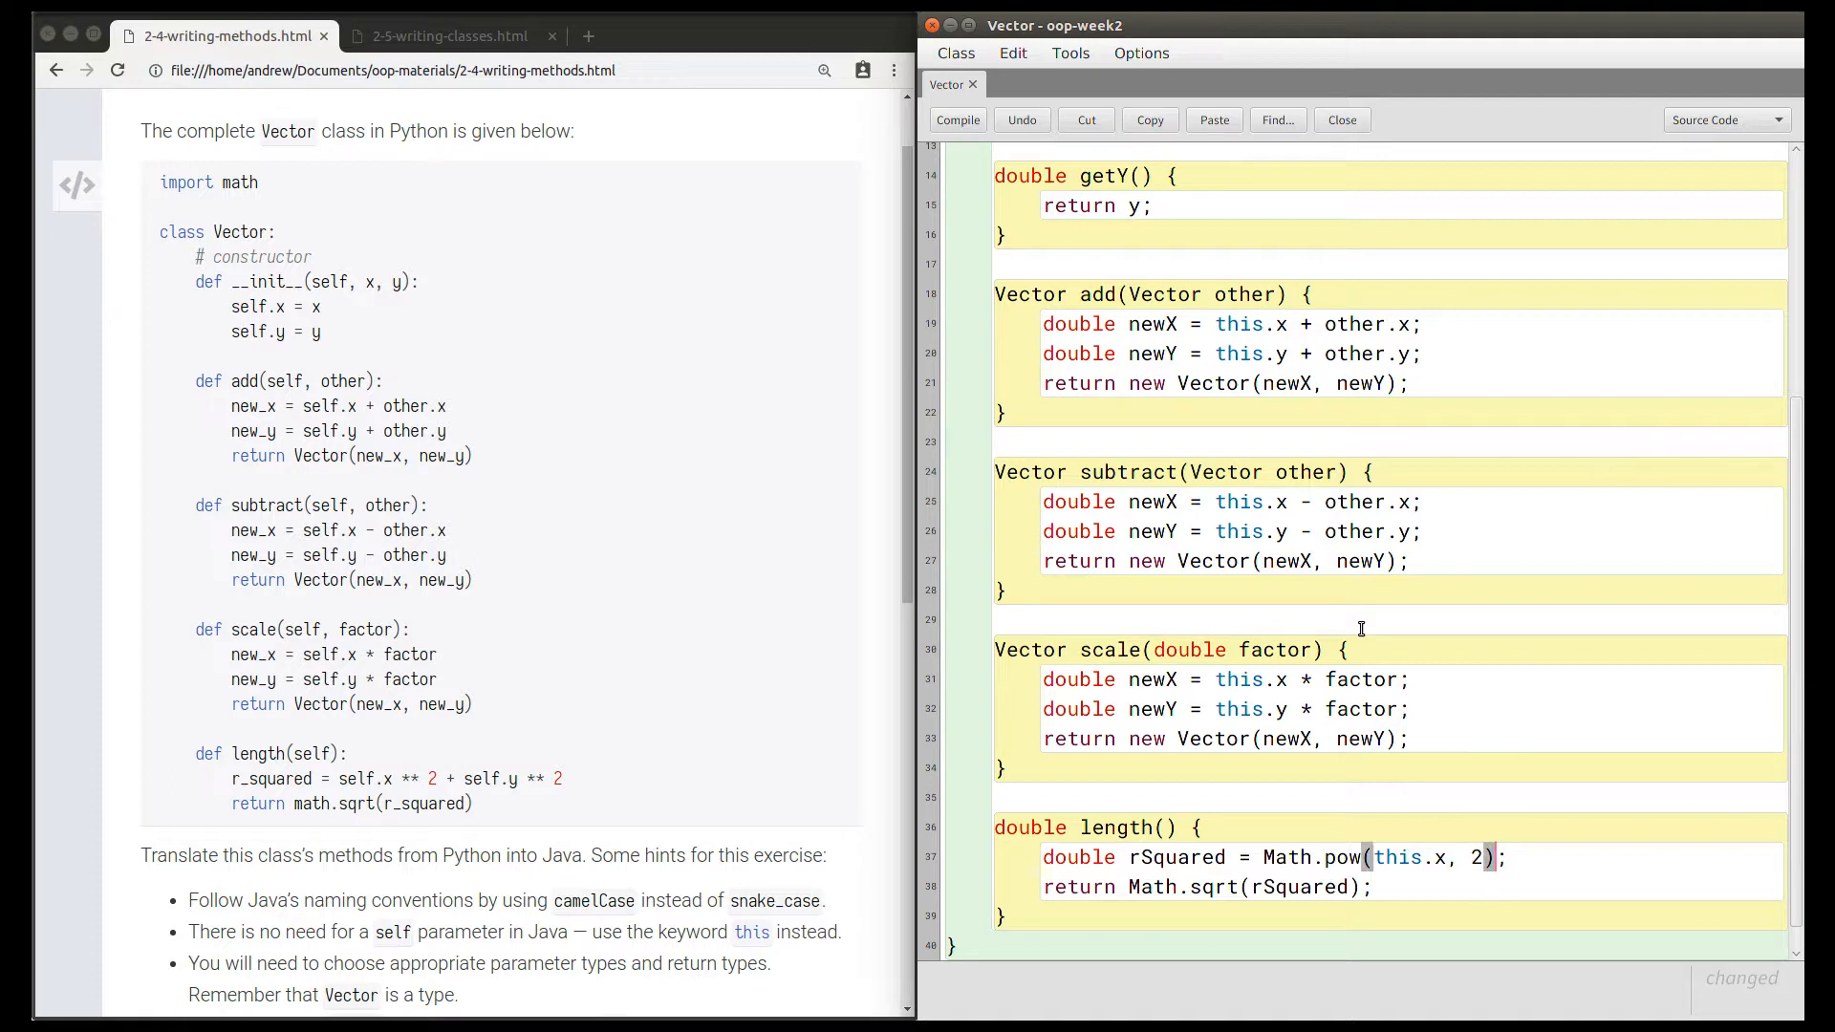
{"action": "type", "text": "+ Math.pow(y, 2"}
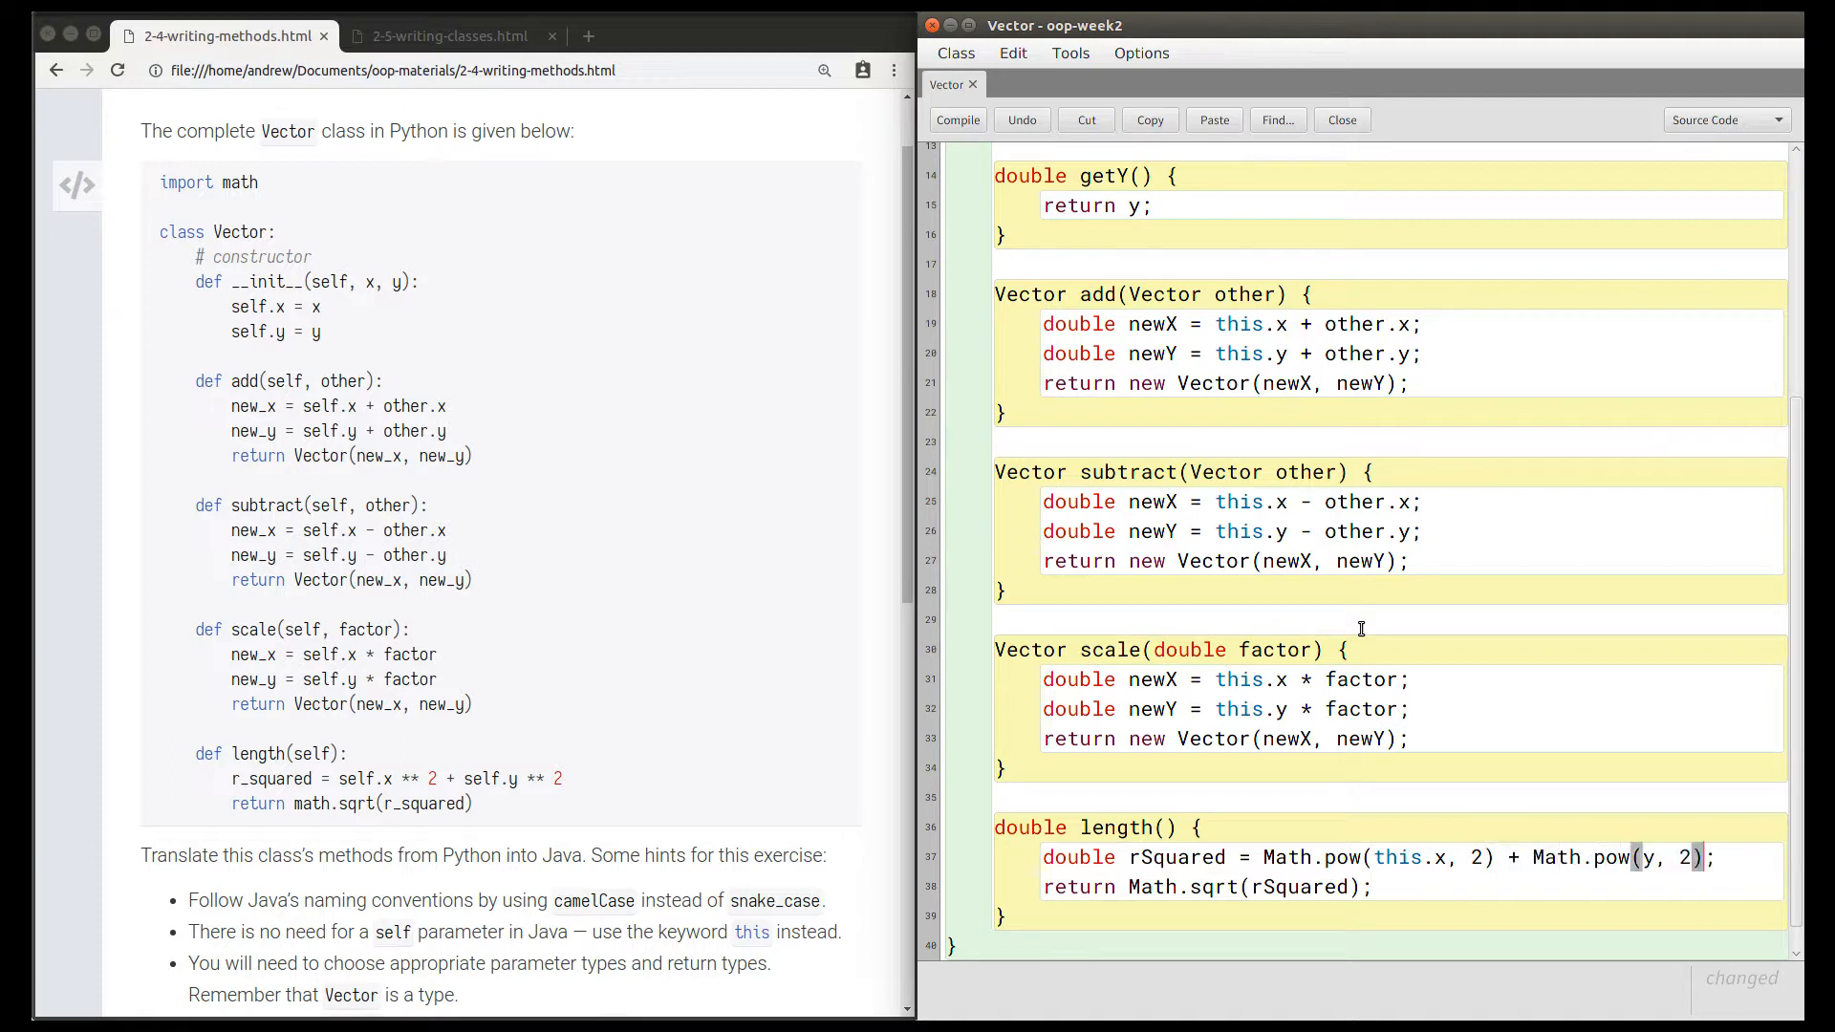
{"action": "type", "text": "this."}
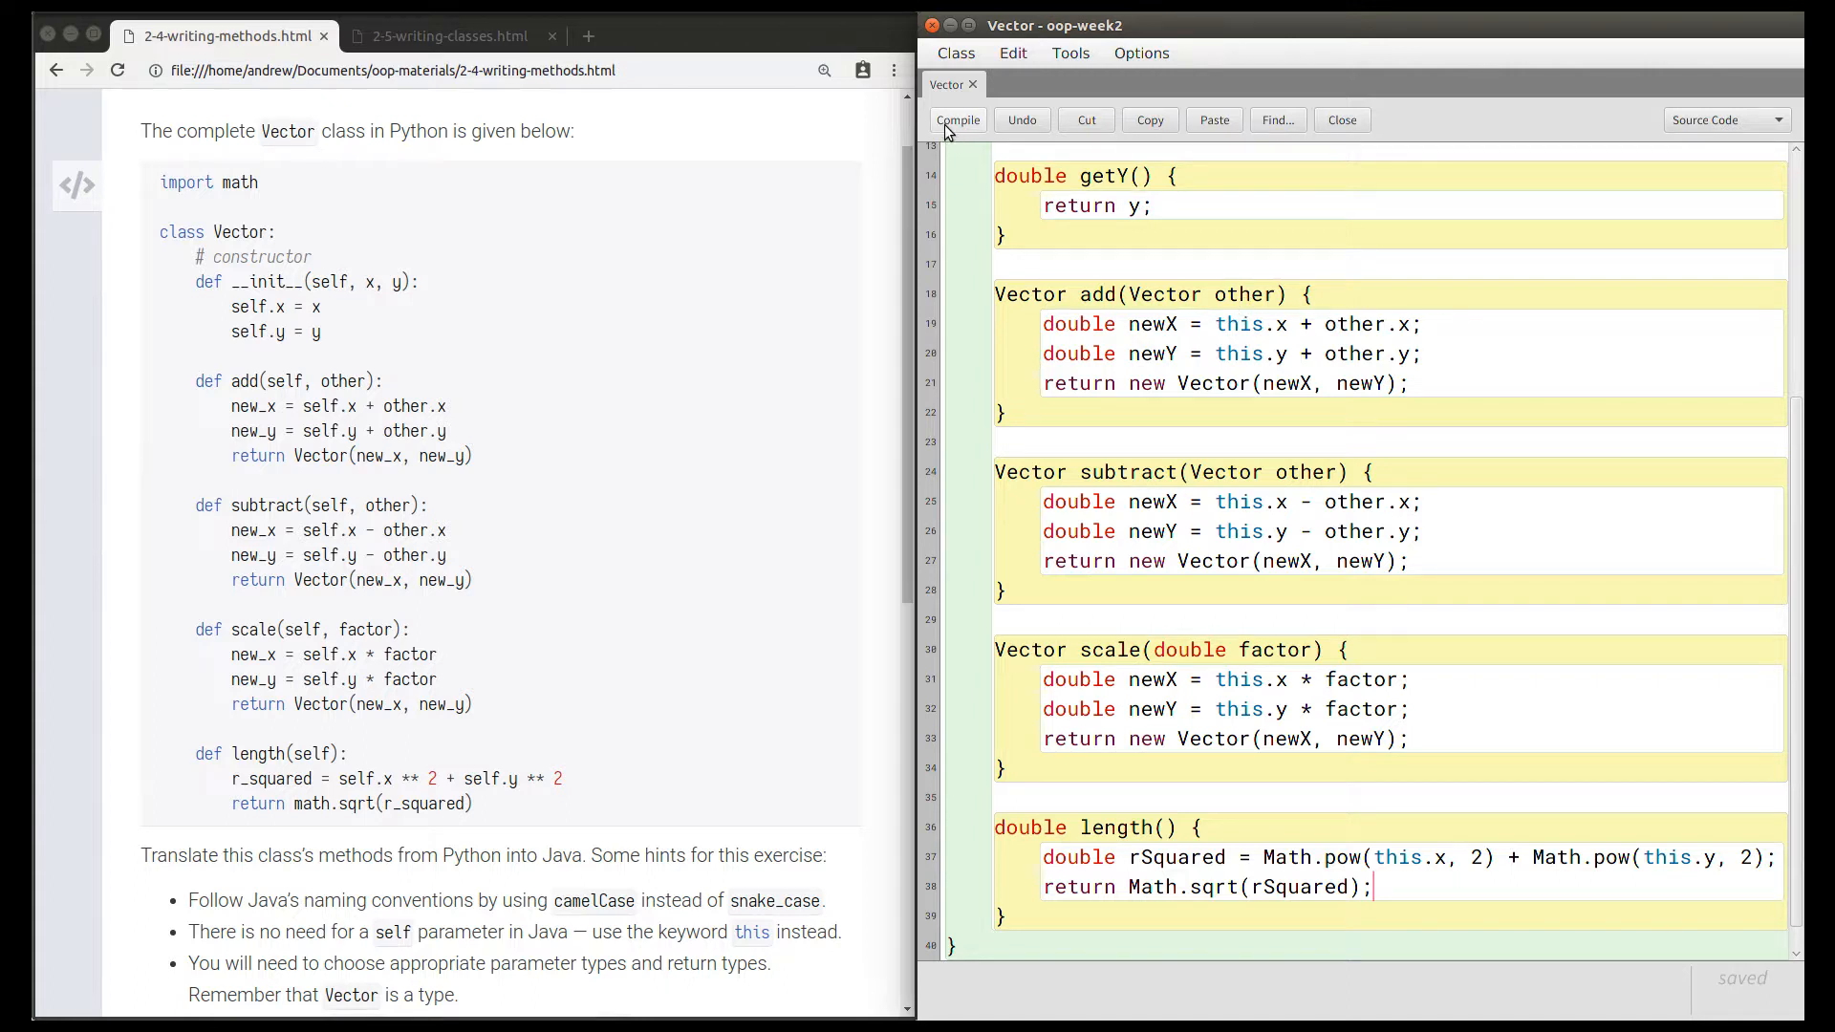
Compile the class with no syntax errors, then select double in scale's factor parameter.
{"action": "left_click", "coordinate": [956, 120]}
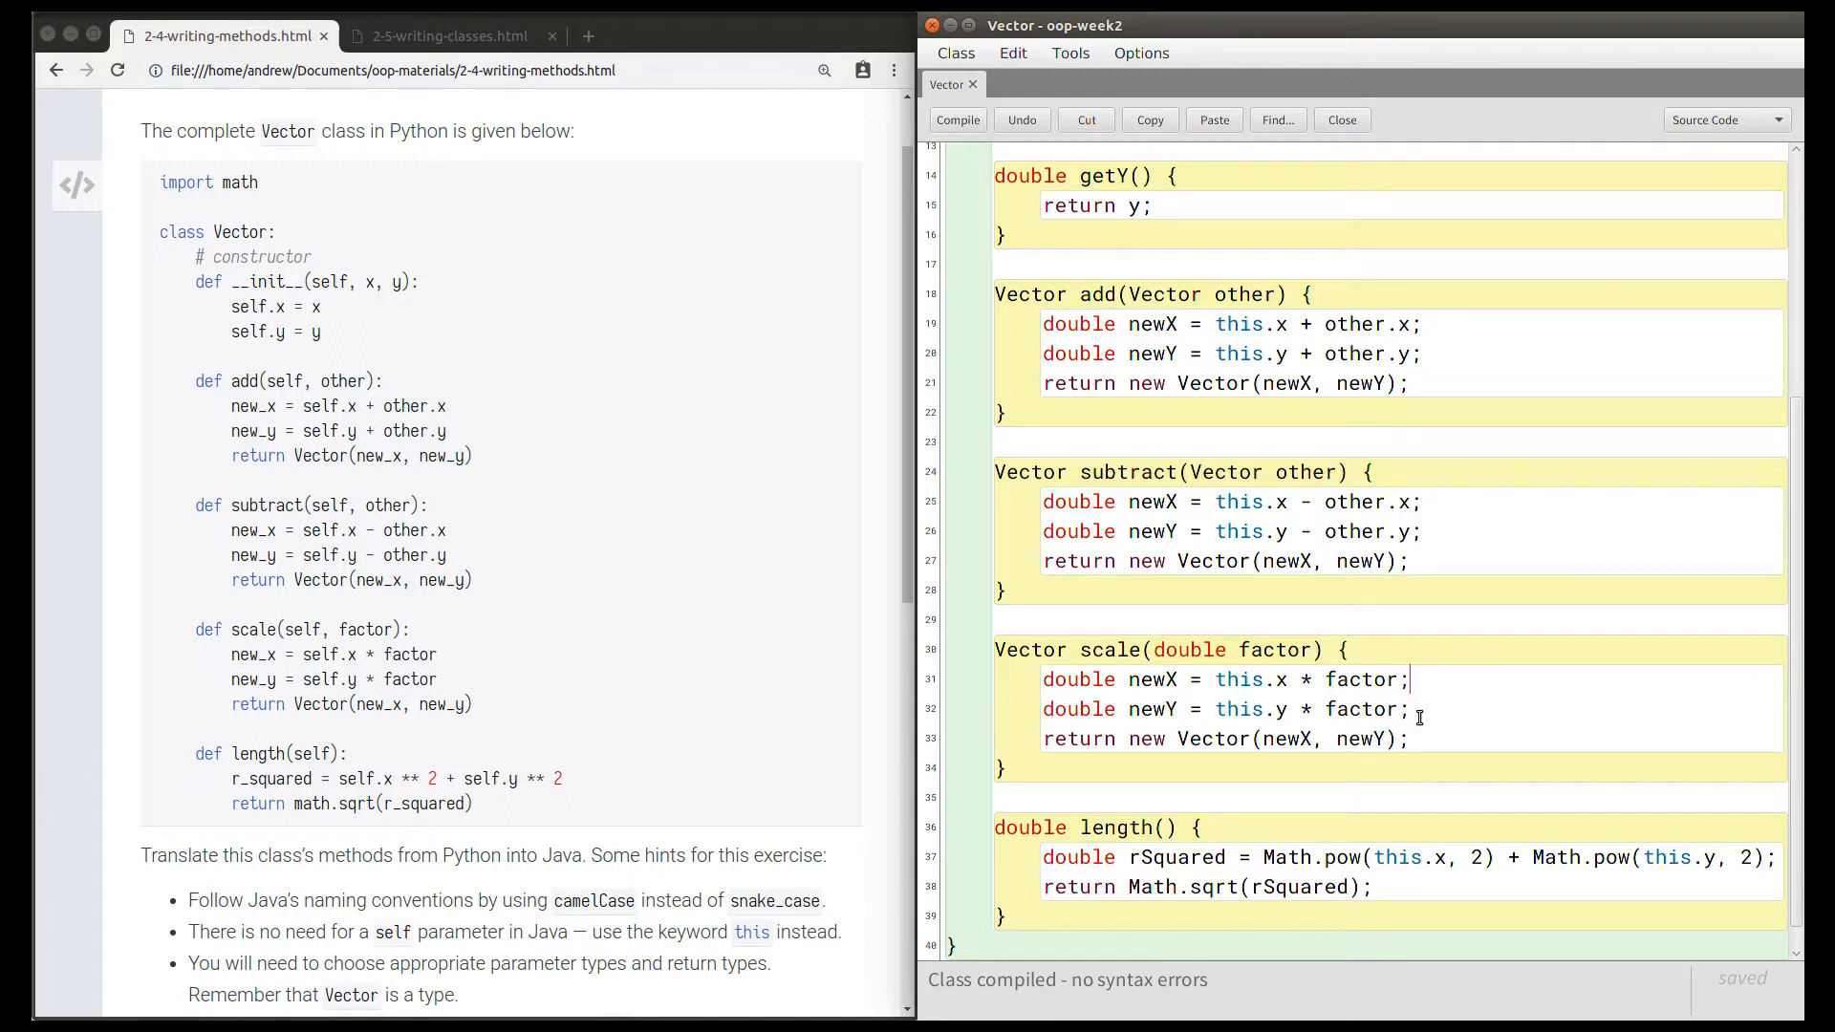
{"action": "double_click", "coordinate": [1147, 739]}
{"action": "type", "text": "Vector"}
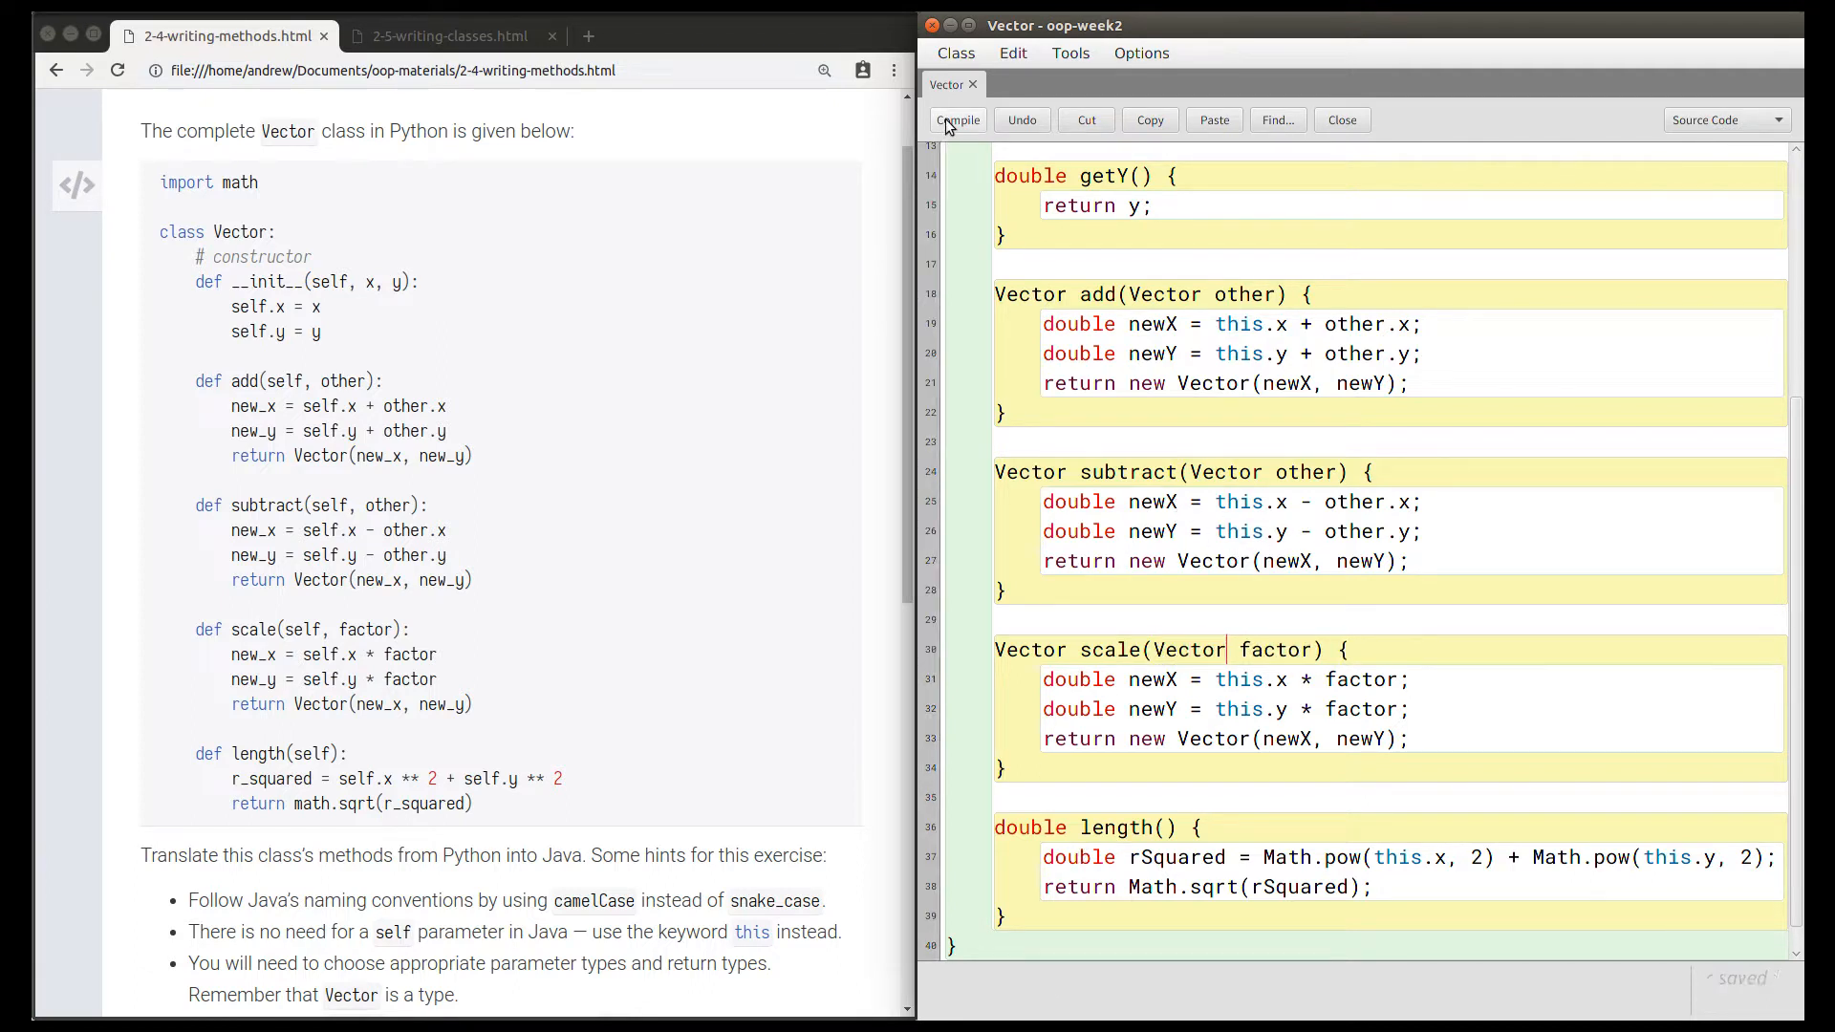
Compile to show Errors: 2, then change scale's factor type from Vector to double.
{"action": "left_click", "coordinate": [958, 120]}
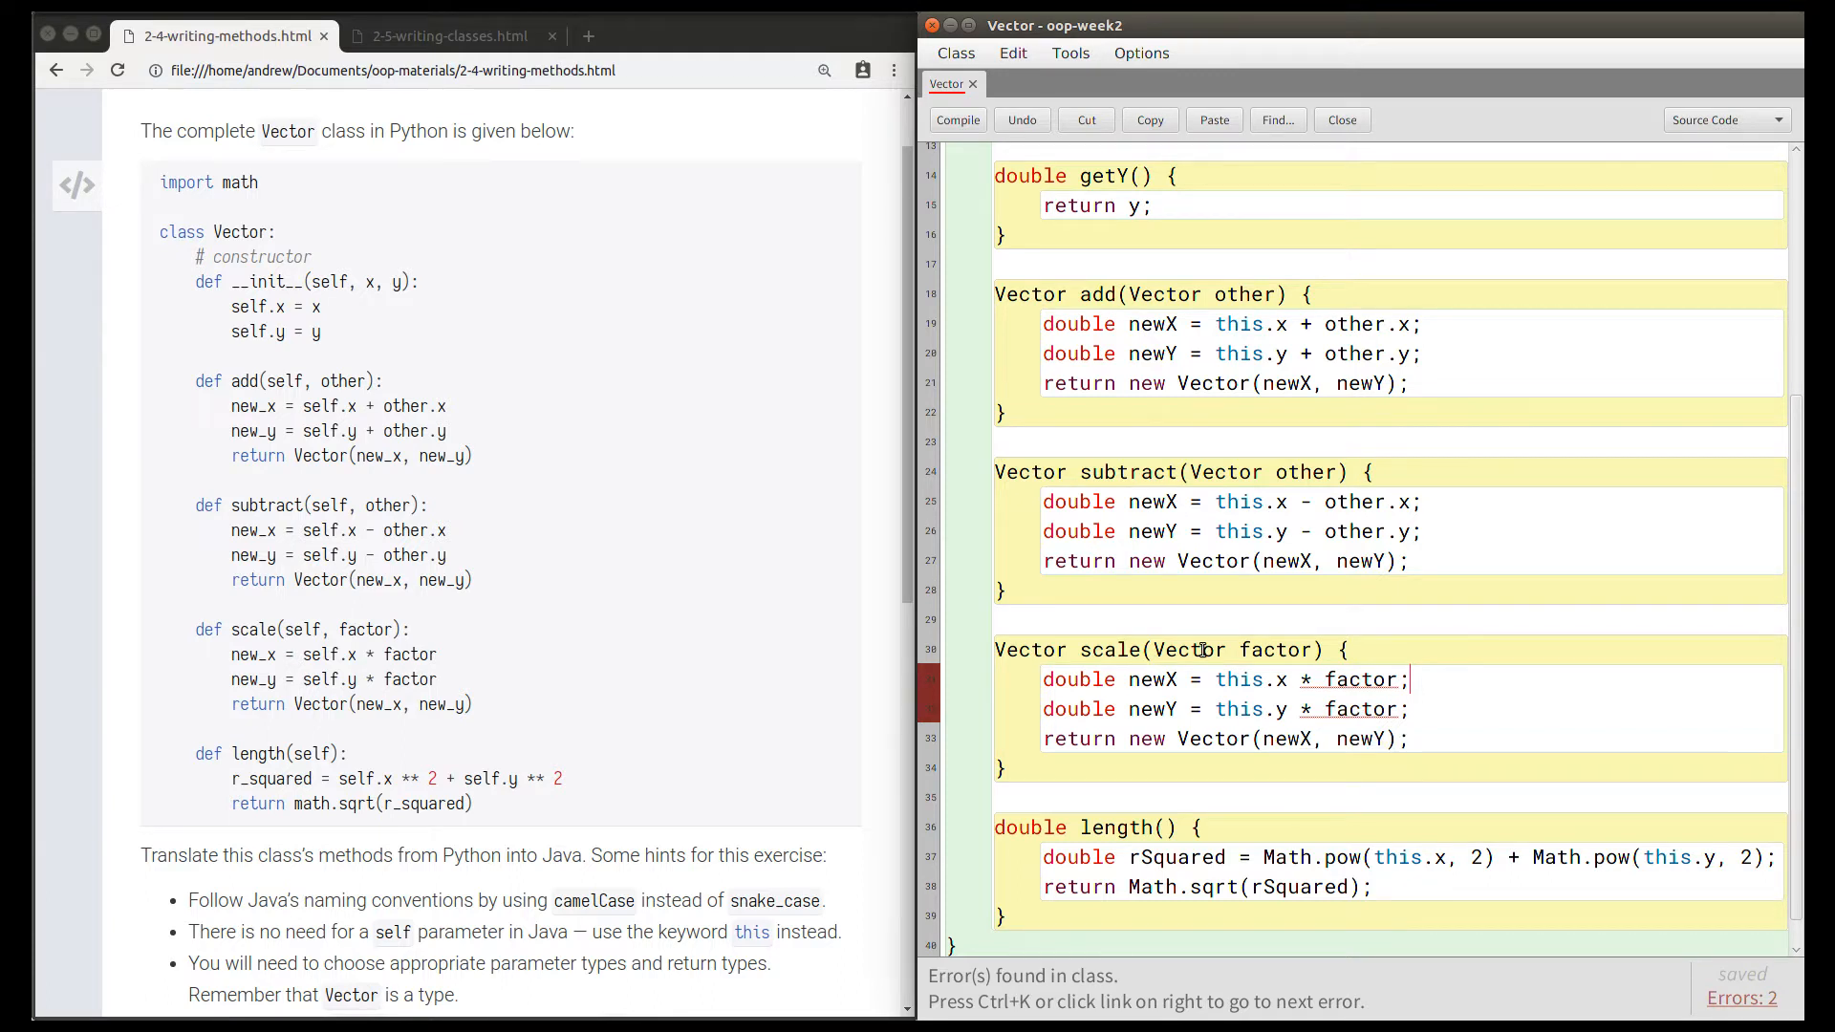
{"action": "double_click", "coordinate": [1185, 650]}
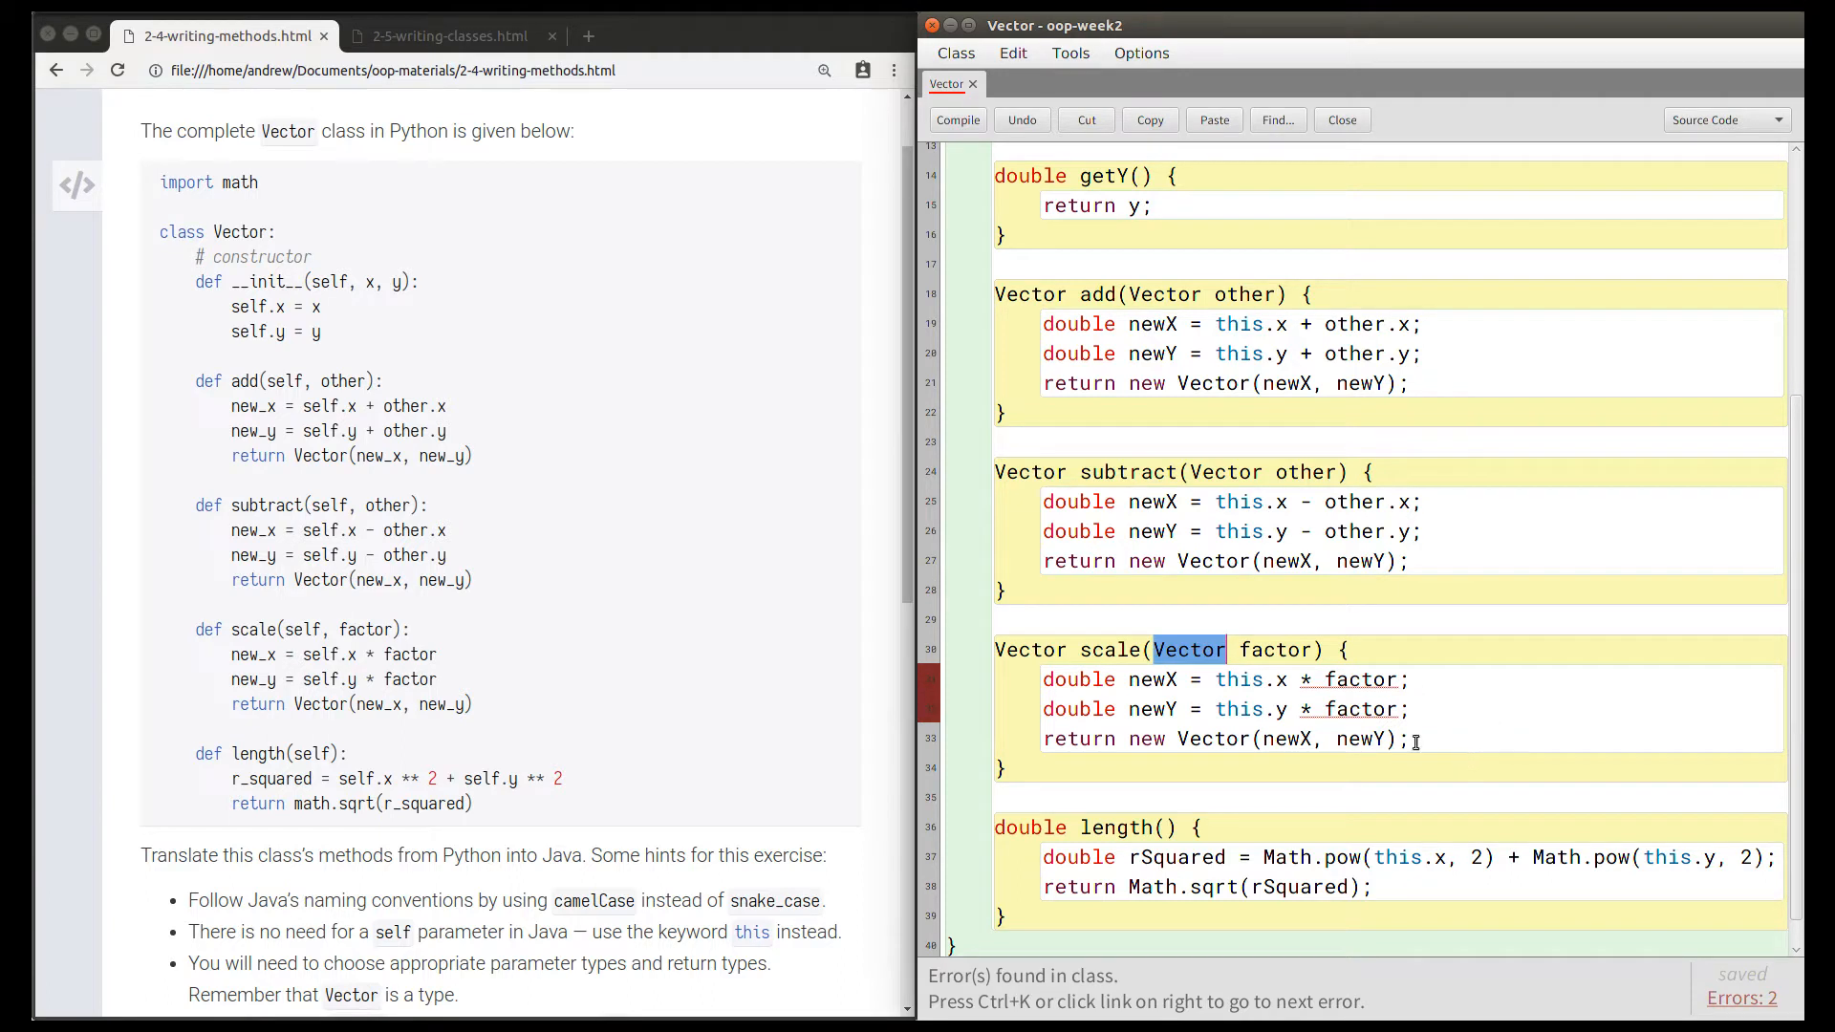
{"action": "type", "text": "do"}
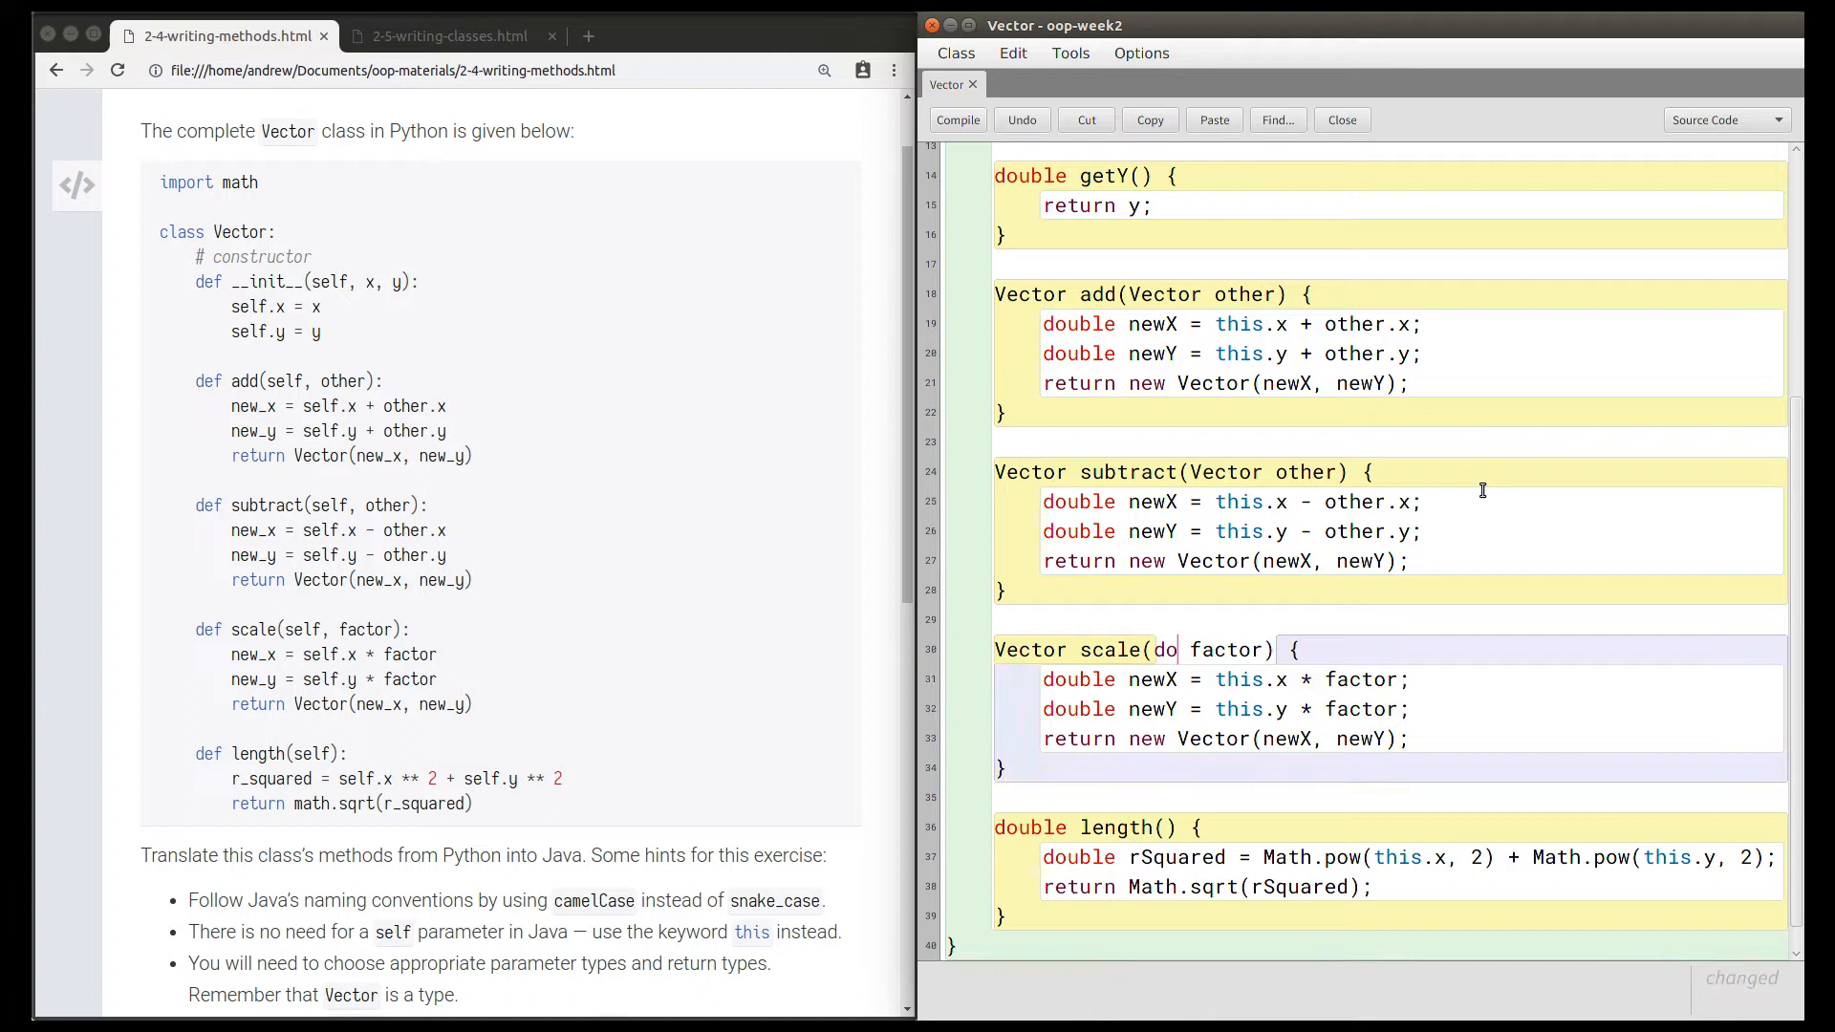
{"action": "type", "text": "uble"}
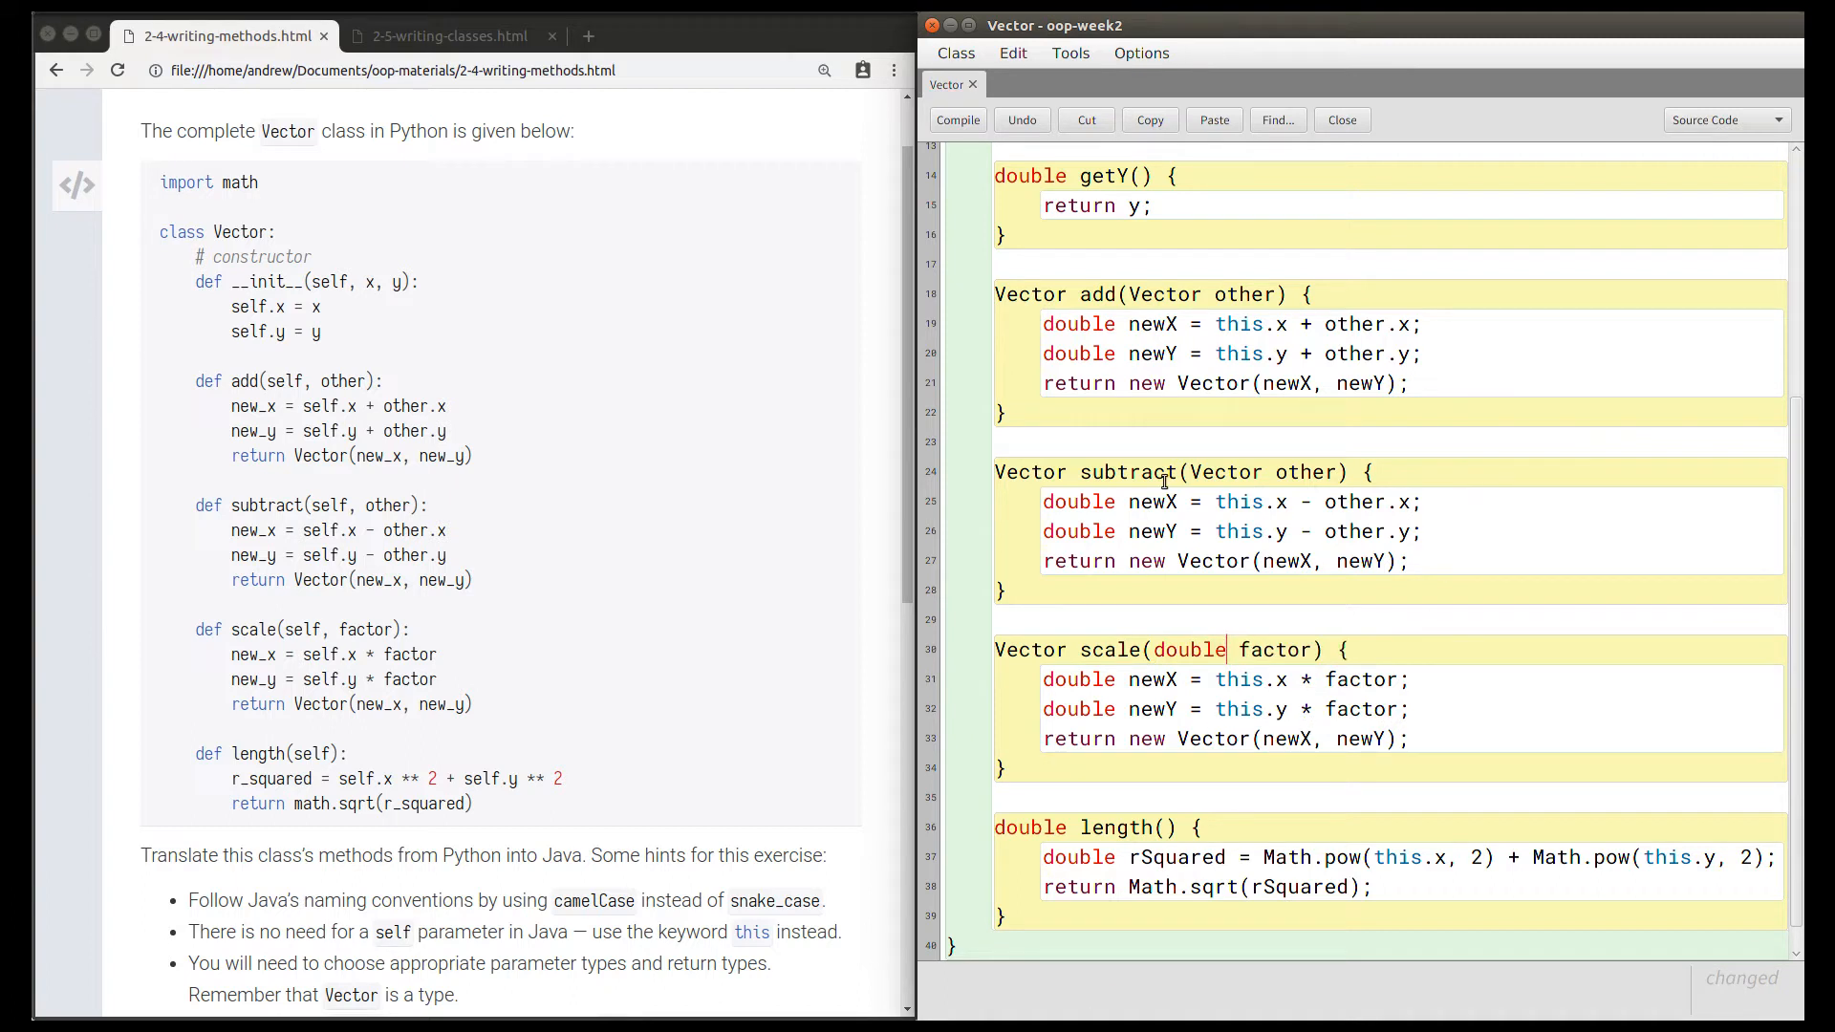
{"action": "mouse_move", "coordinate": [1359, 688]}
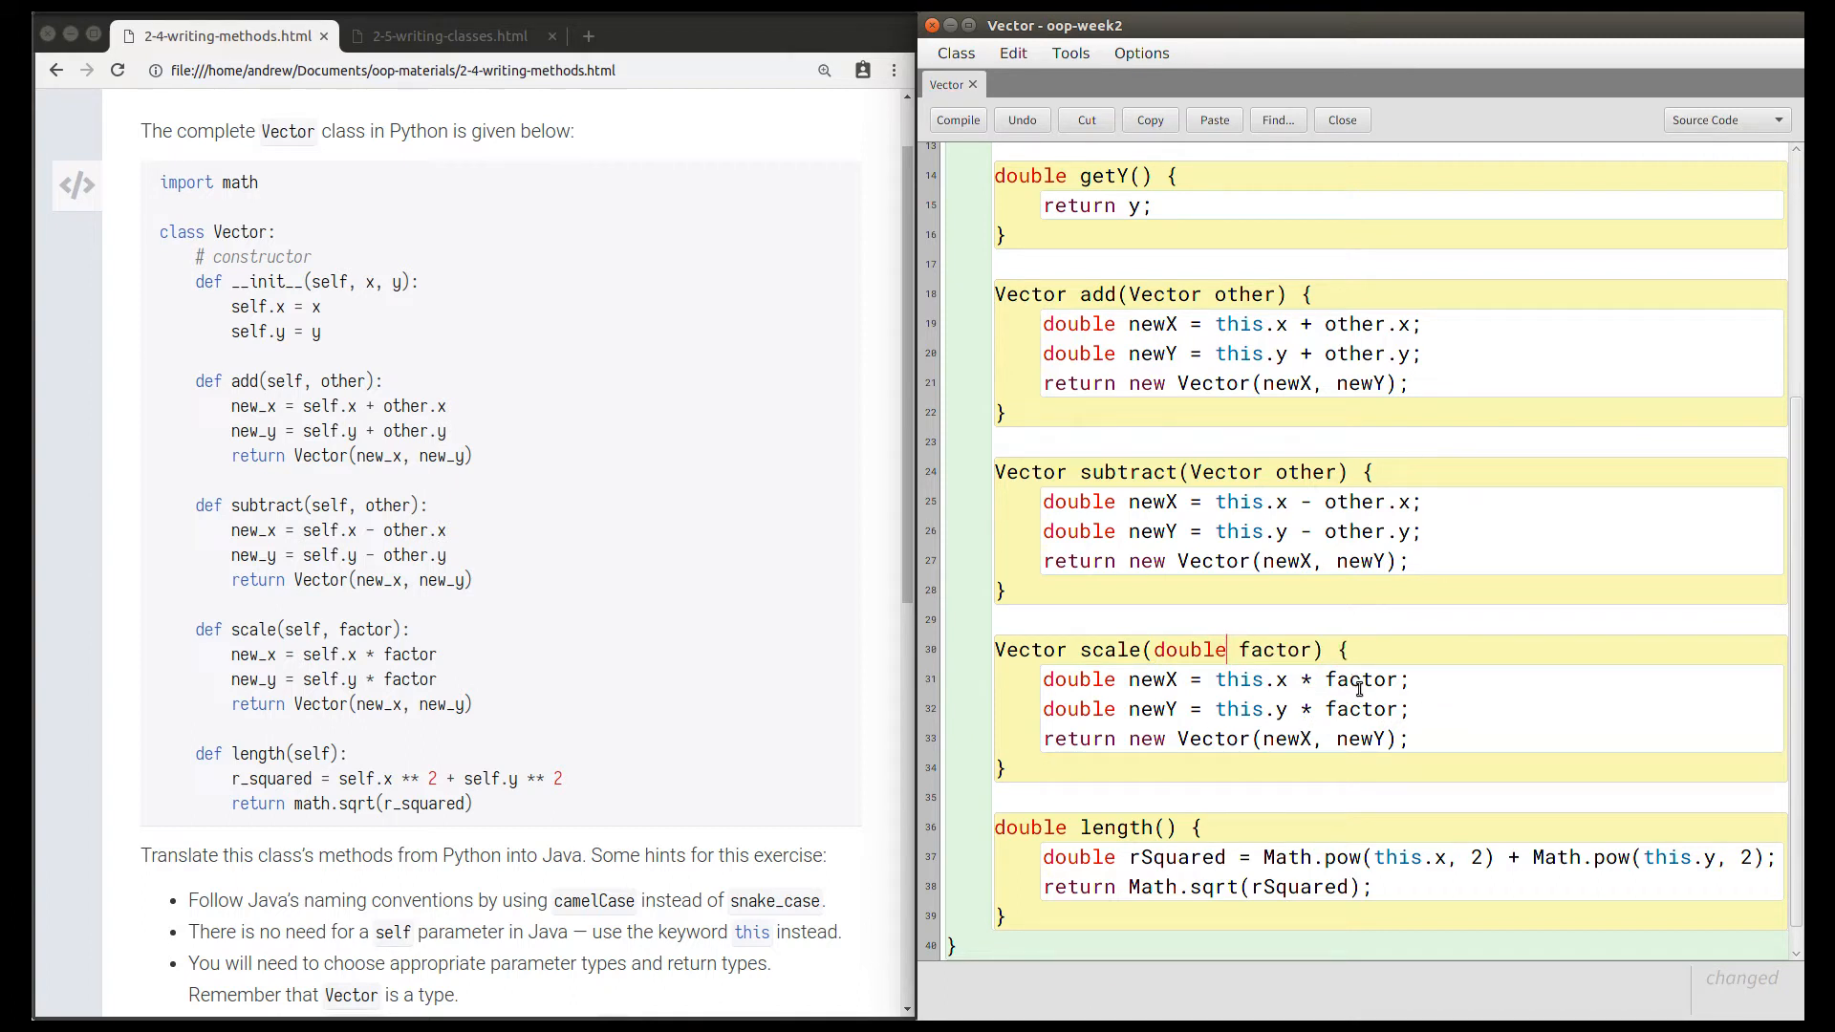